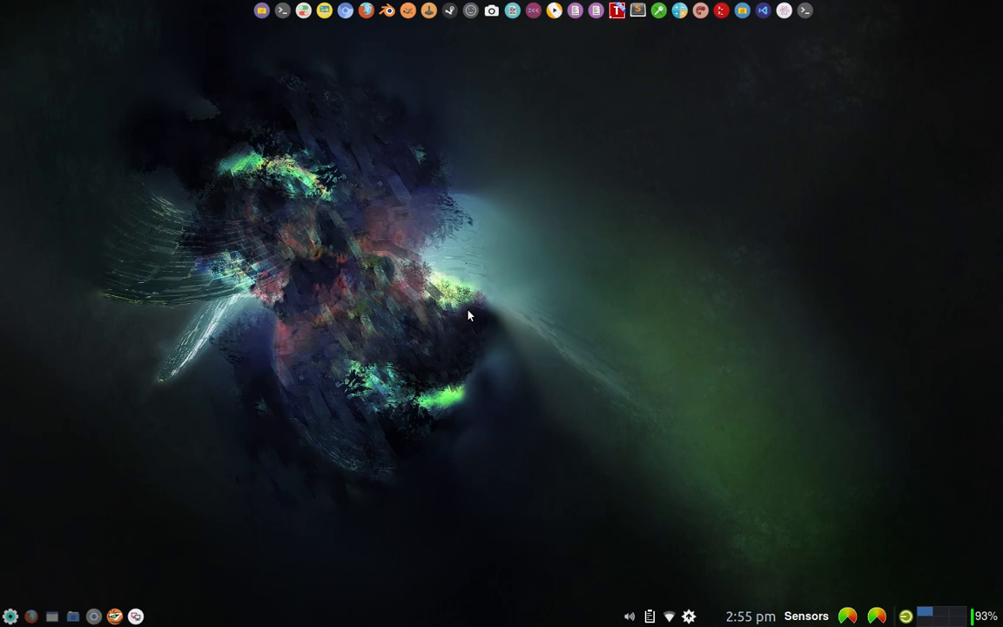
{"action": "mouse_move", "coordinate": [425, 313]}
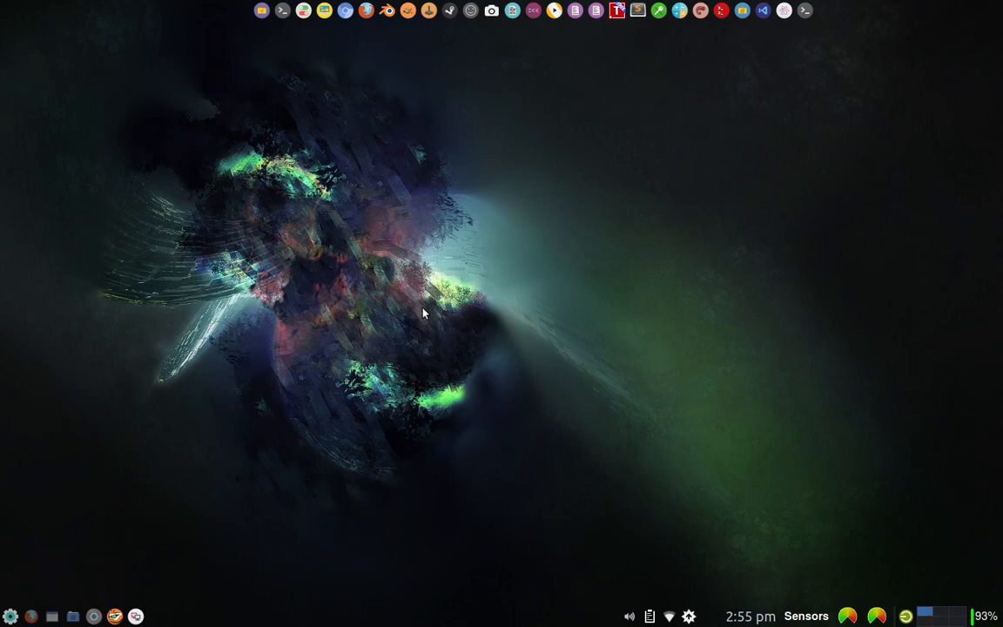
{"action": "mouse_move", "coordinate": [439, 279]}
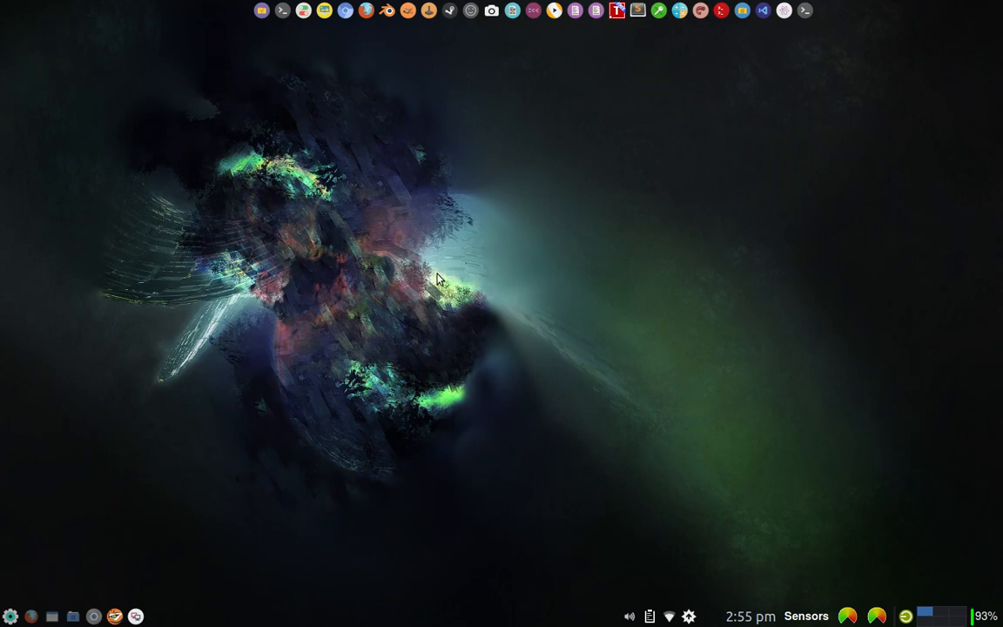
{"action": "mouse_move", "coordinate": [537, 279]}
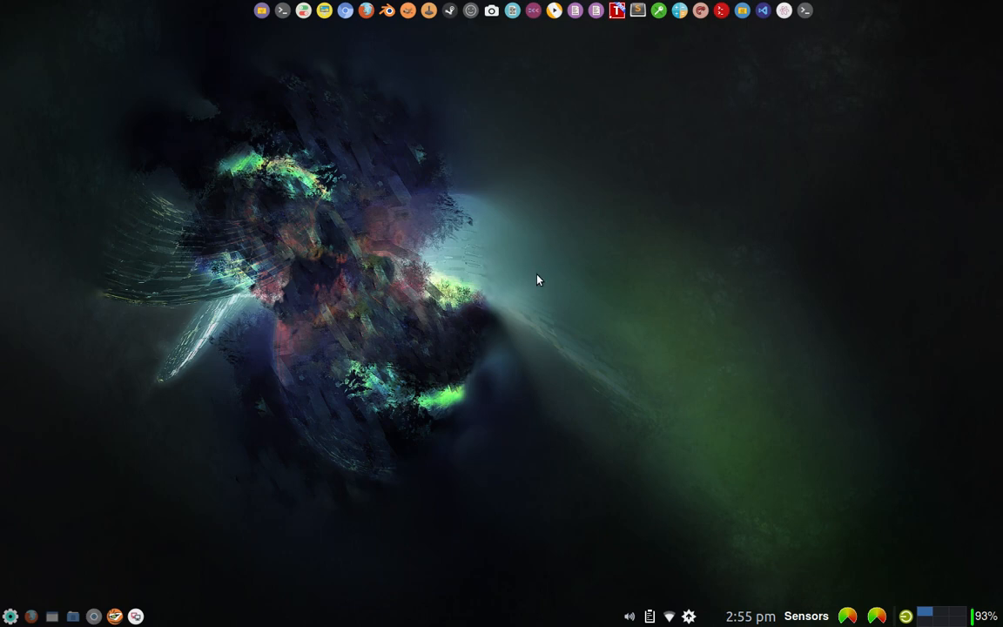
{"action": "mouse_move", "coordinate": [519, 299]}
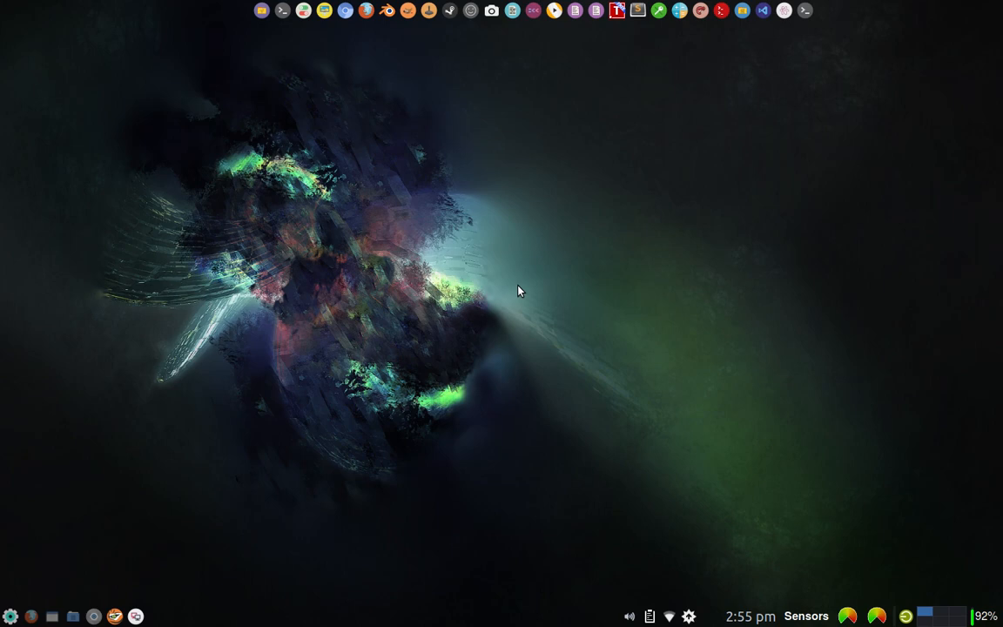
{"action": "mouse_move", "coordinate": [487, 250]}
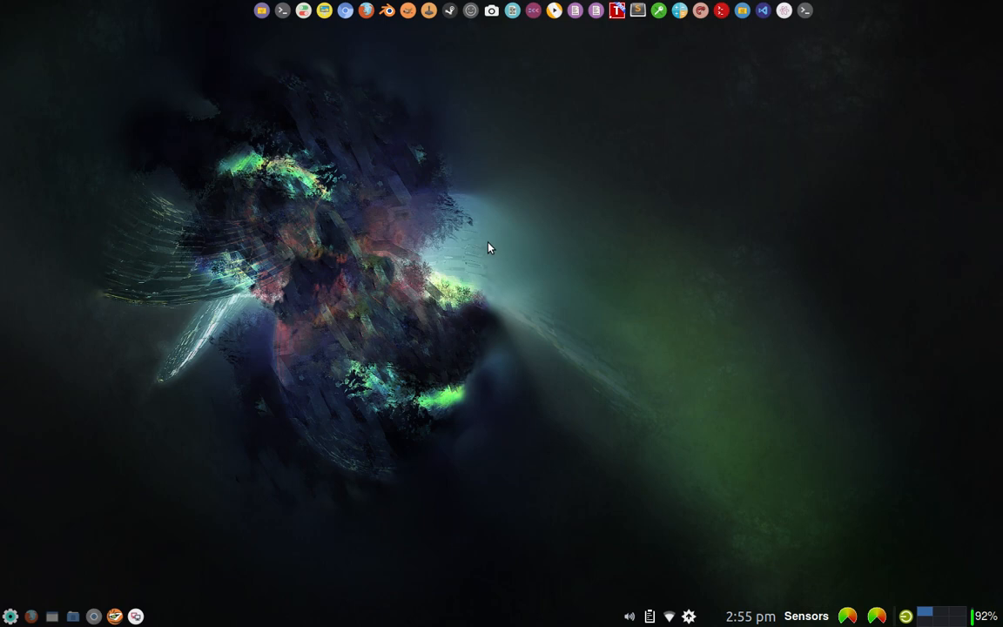
{"action": "mouse_move", "coordinate": [522, 260]}
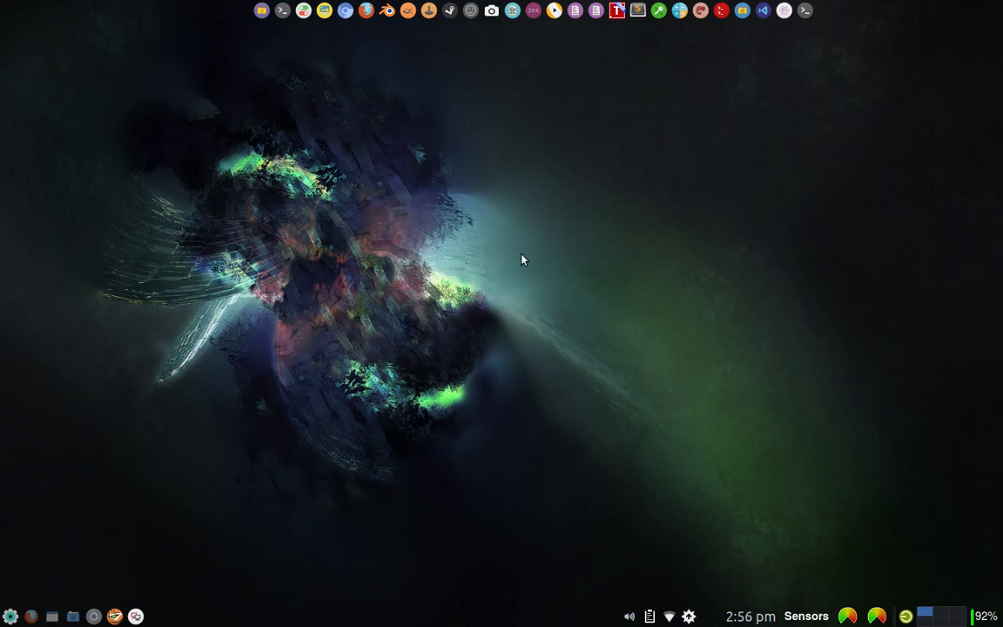
{"action": "mouse_move", "coordinate": [573, 274]}
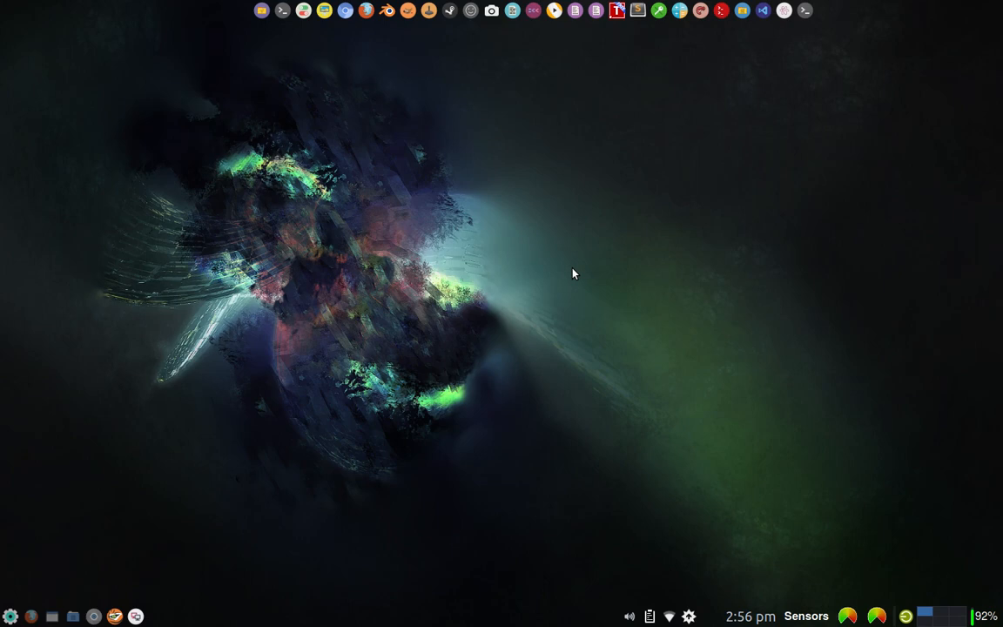
{"action": "mouse_move", "coordinate": [609, 313]}
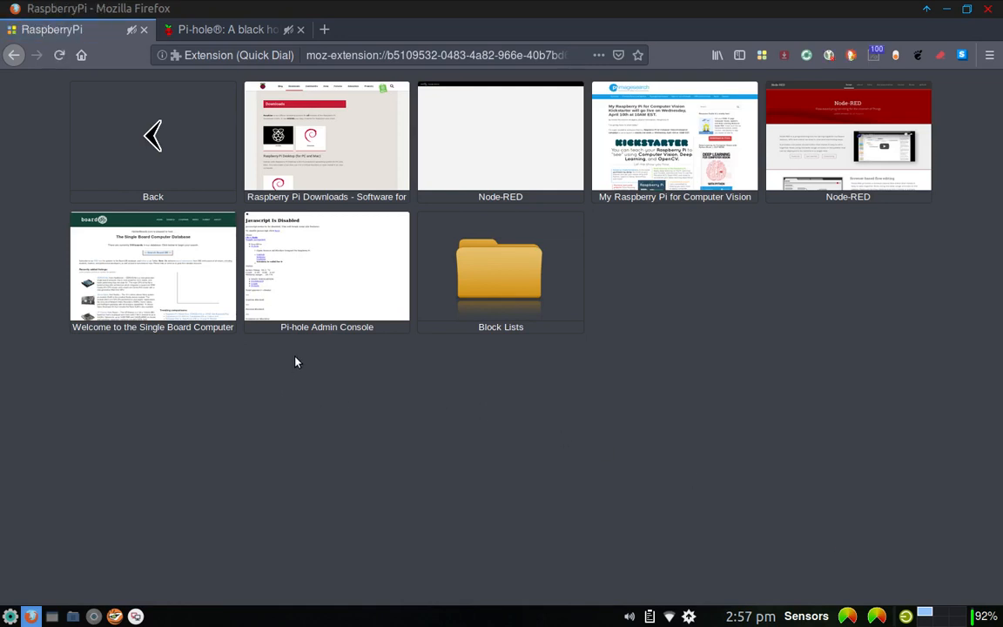
Step: Switch to the Pi-hole website tab showing pi-hole.net
{"action": "left_click", "coordinate": [228, 29]}
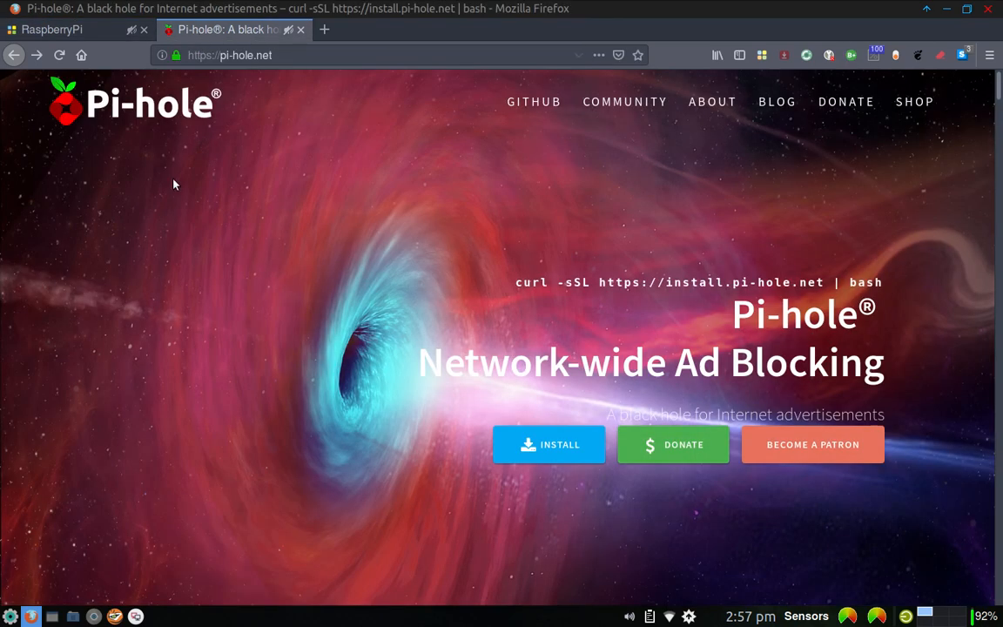
{"action": "mouse_move", "coordinate": [265, 254]}
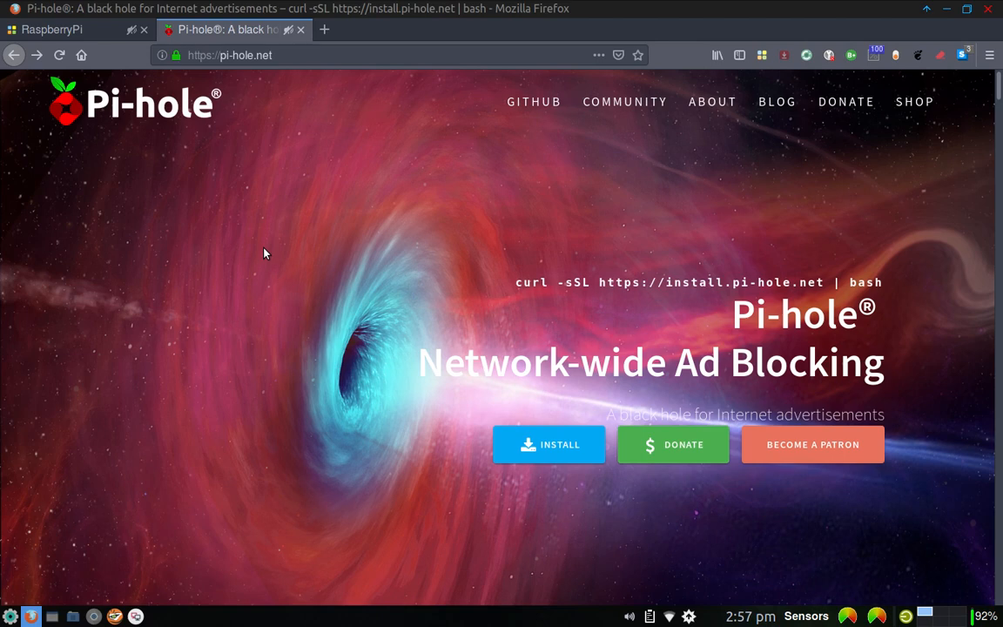
{"action": "mouse_move", "coordinate": [537, 303]}
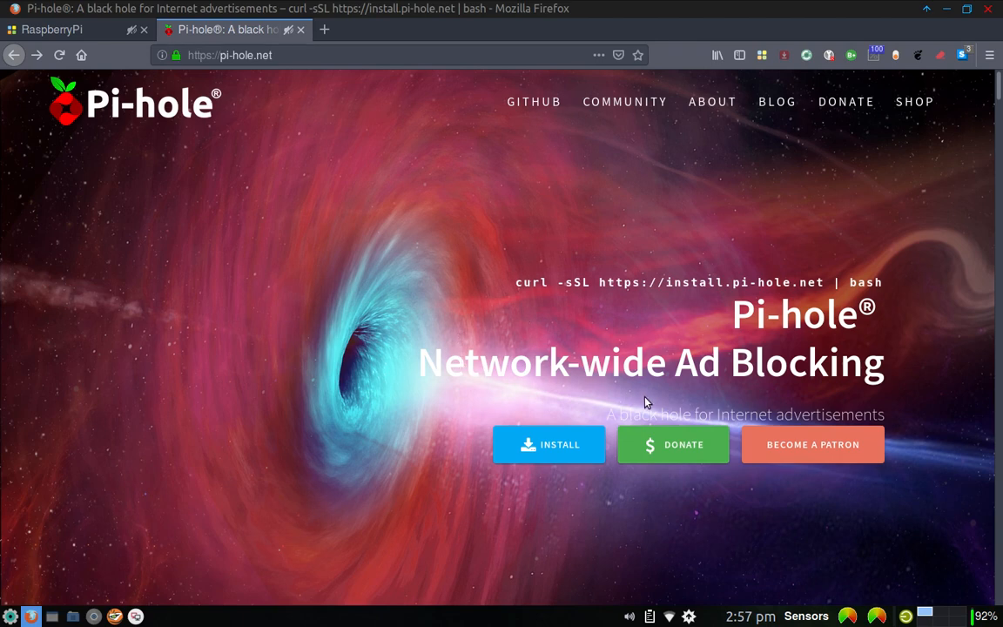
{"action": "mouse_move", "coordinate": [773, 380]}
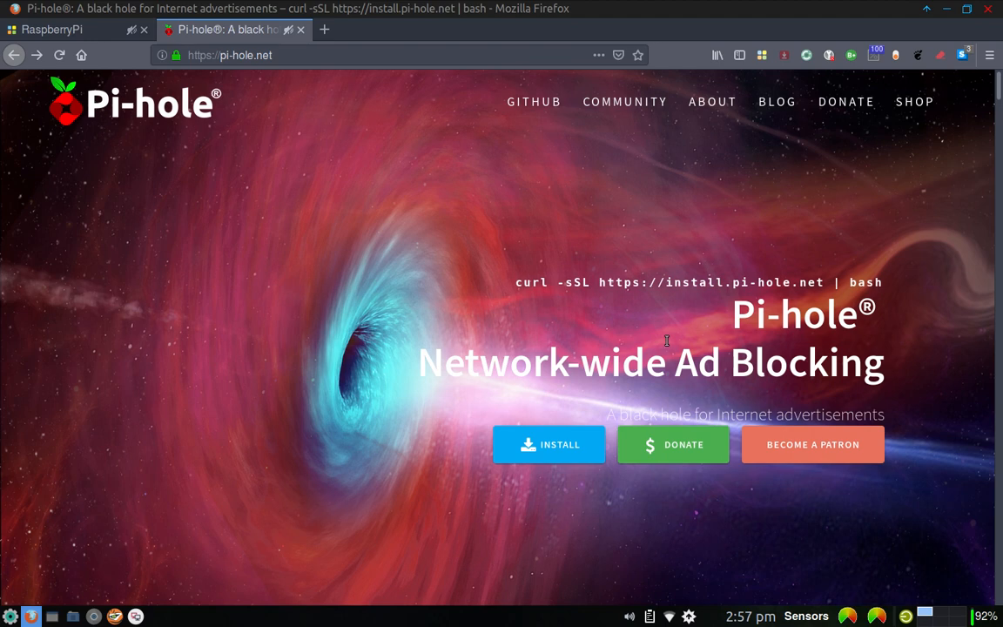
{"action": "mouse_move", "coordinate": [575, 320]}
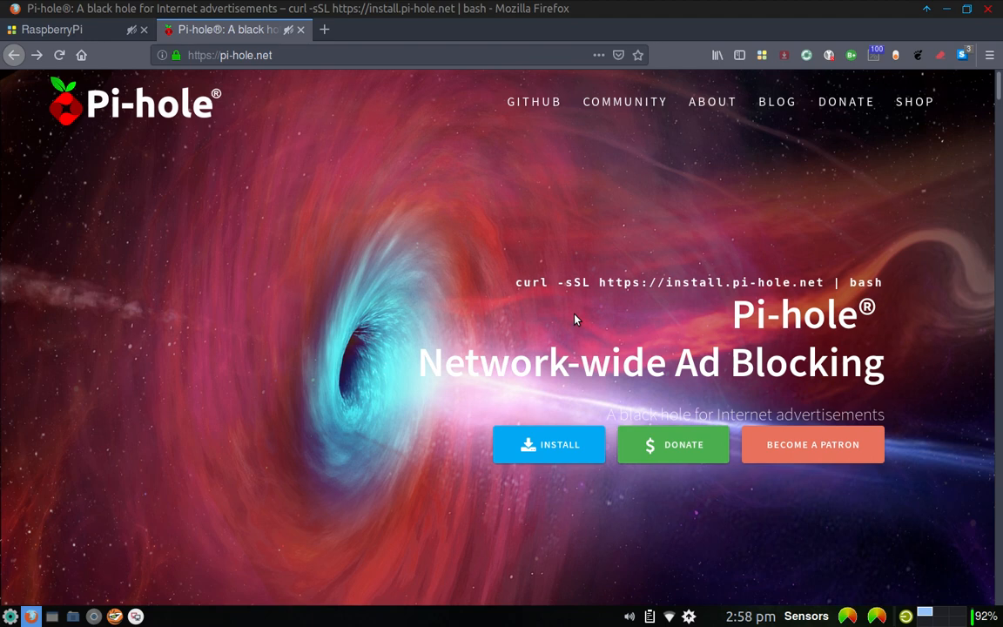
{"action": "mouse_move", "coordinate": [496, 252]}
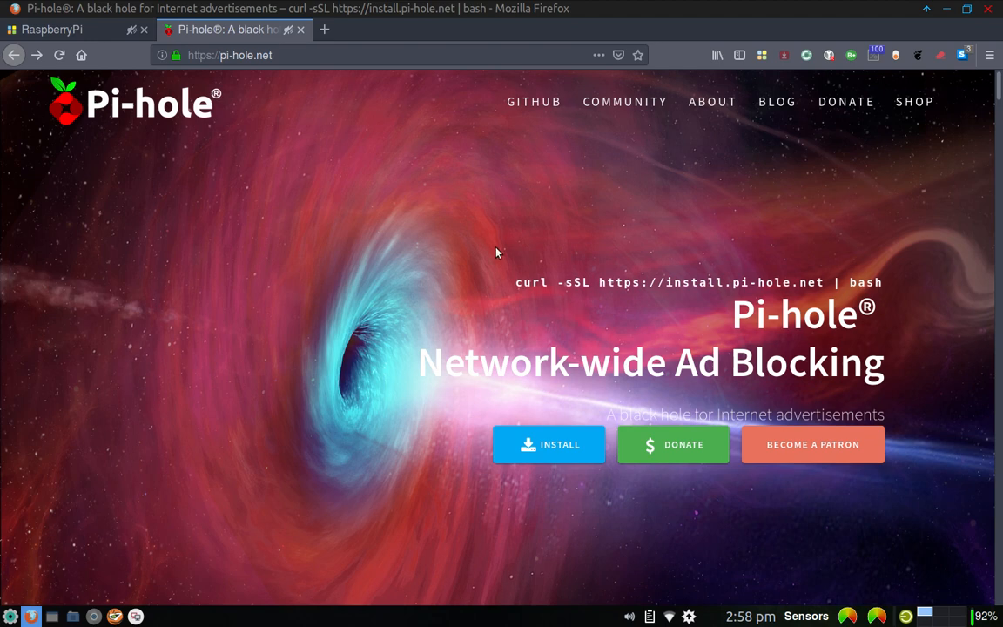
{"action": "mouse_move", "coordinate": [541, 223]}
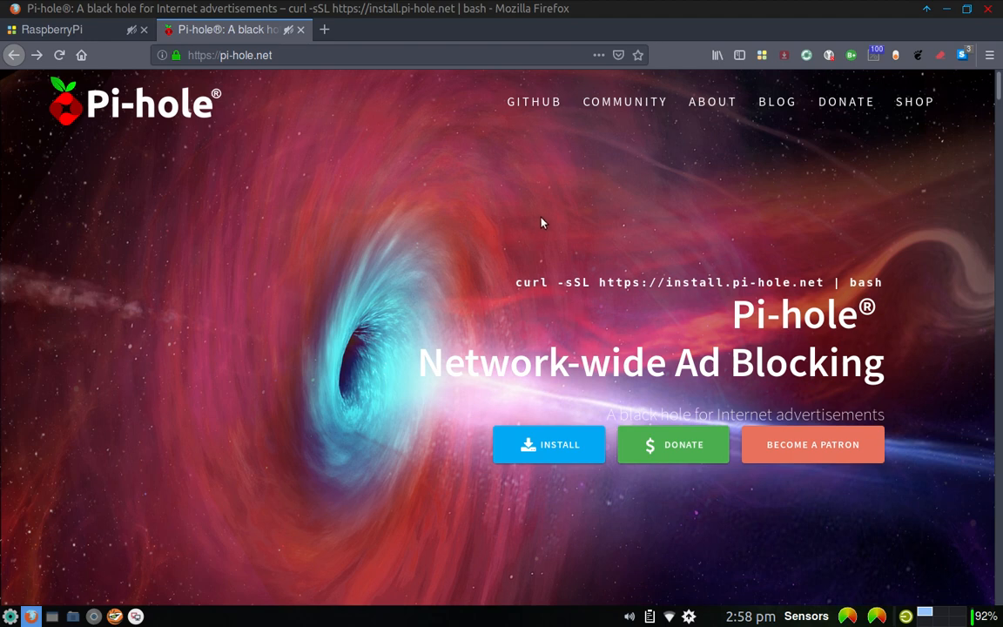
{"action": "mouse_move", "coordinate": [488, 206]}
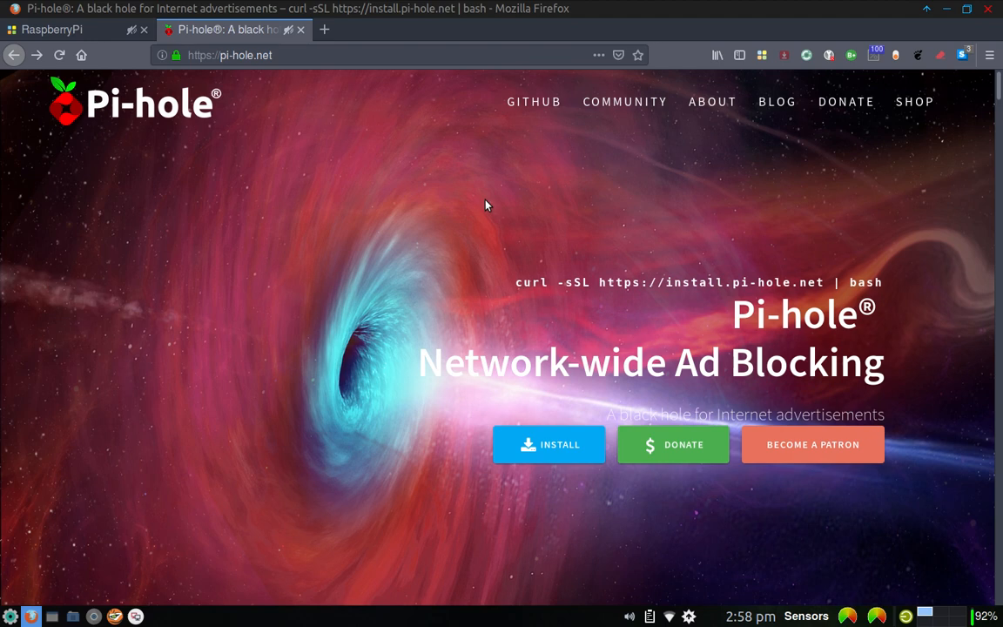
{"action": "mouse_move", "coordinate": [551, 188]}
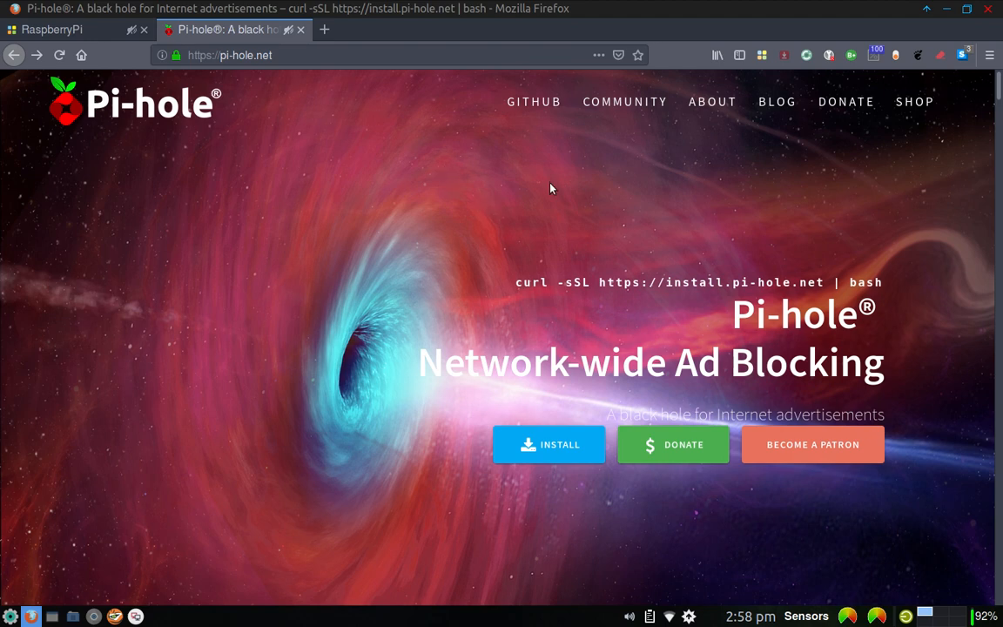
{"action": "mouse_move", "coordinate": [451, 411]}
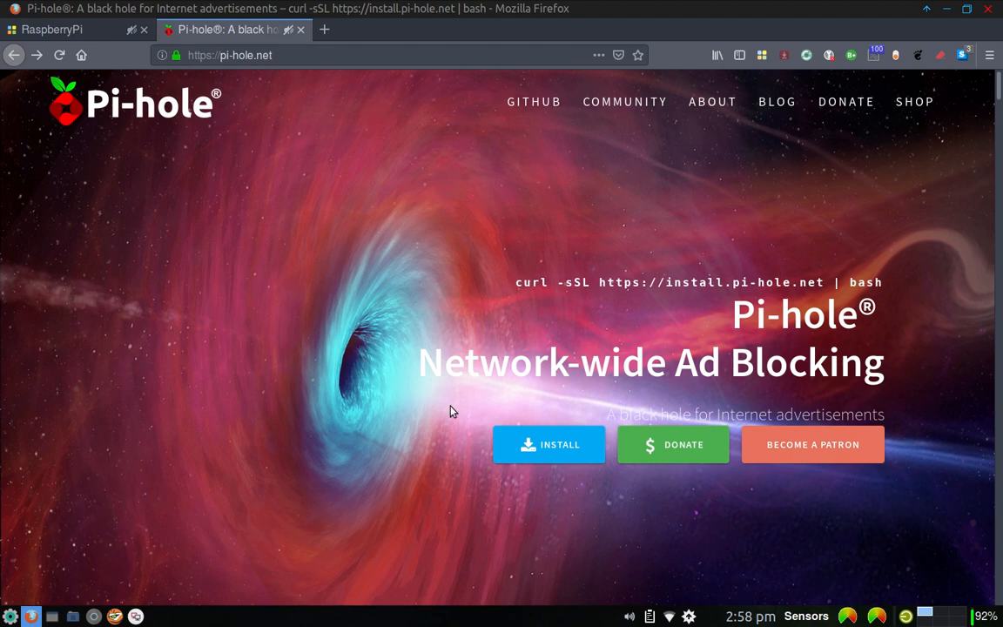
{"action": "mouse_move", "coordinate": [549, 446]}
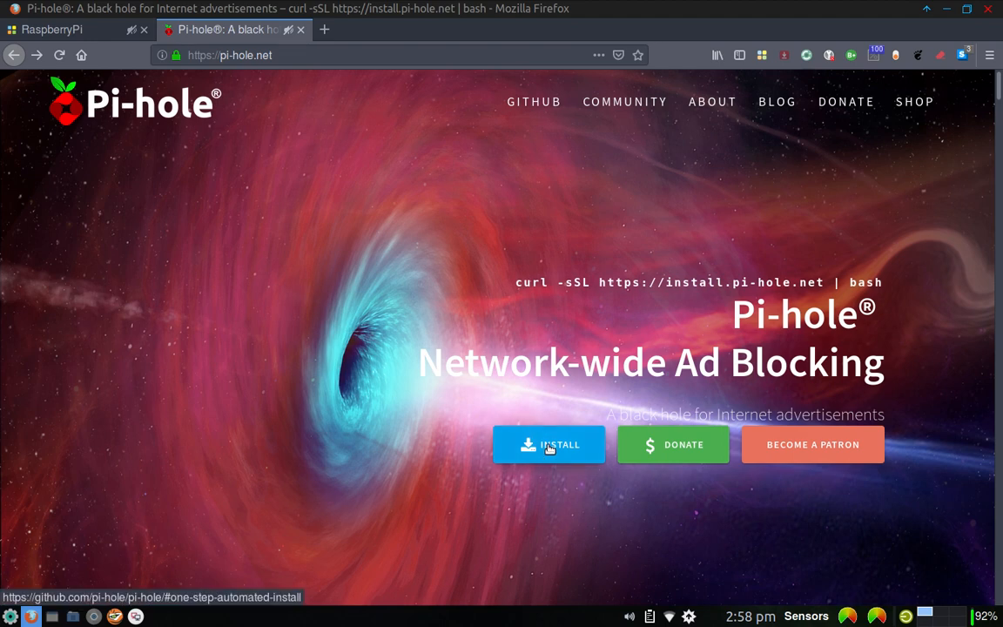
Step: Follow INSTALL to the GitHub README's One-Step Automated Install section
{"action": "left_click", "coordinate": [549, 446]}
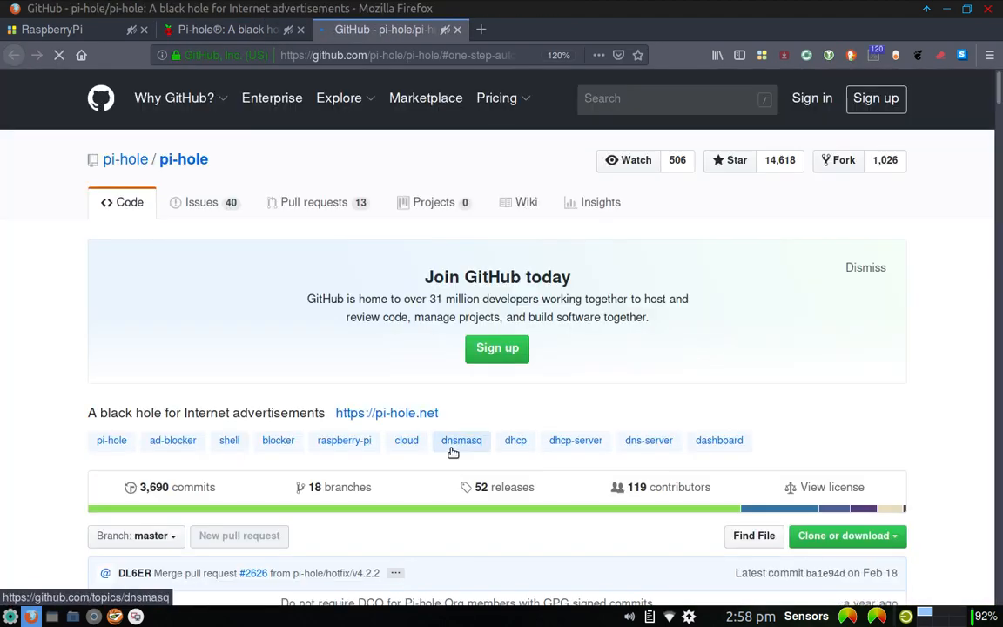
{"action": "scroll", "scroll_direction": "down", "scroll_amount": 3}
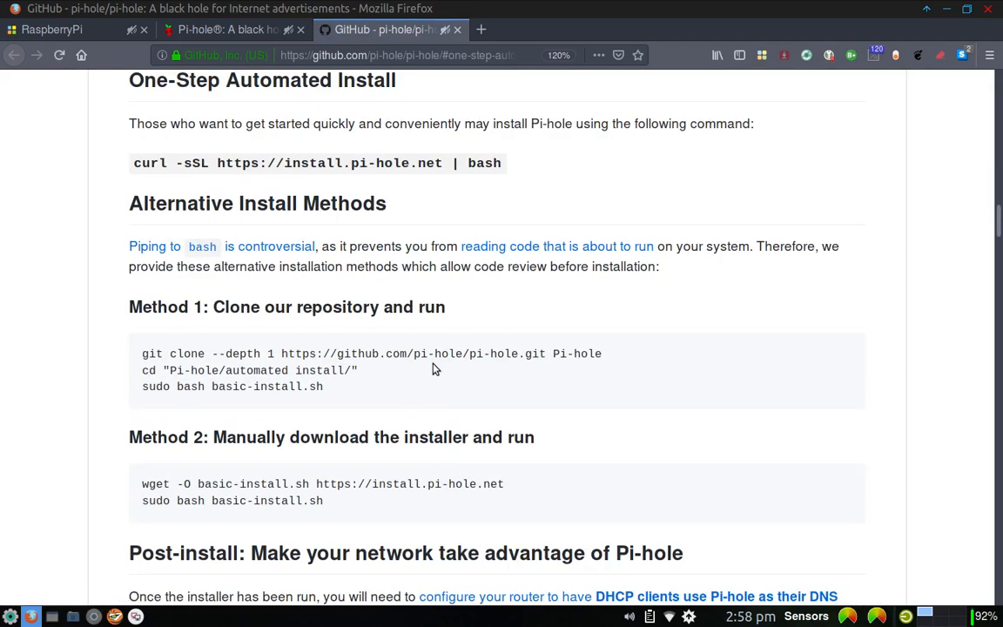
{"action": "mouse_move", "coordinate": [206, 101]}
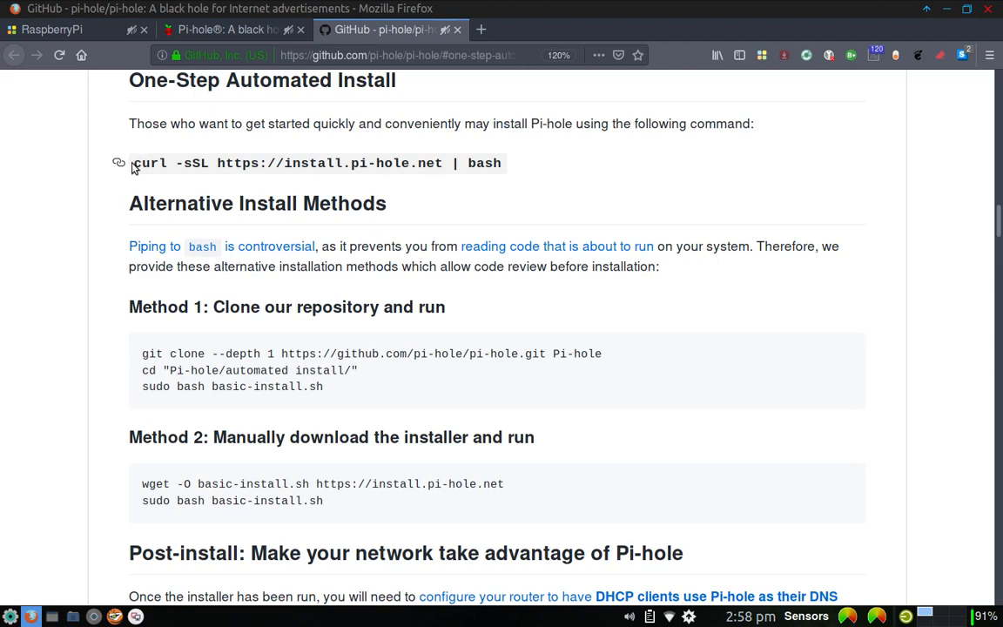
{"action": "mouse_move", "coordinate": [277, 198]}
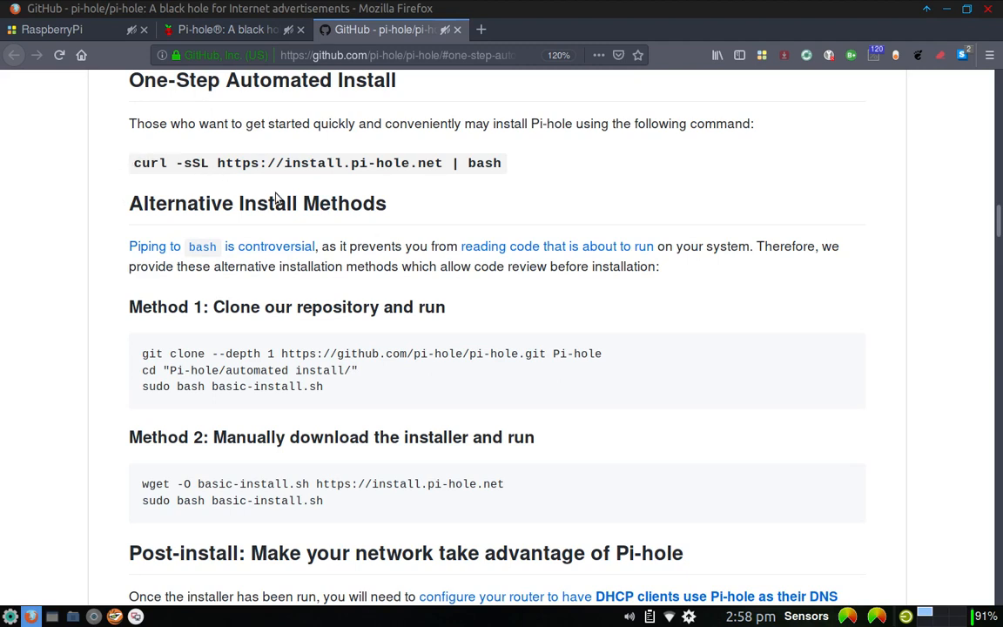
{"action": "mouse_move", "coordinate": [167, 177]}
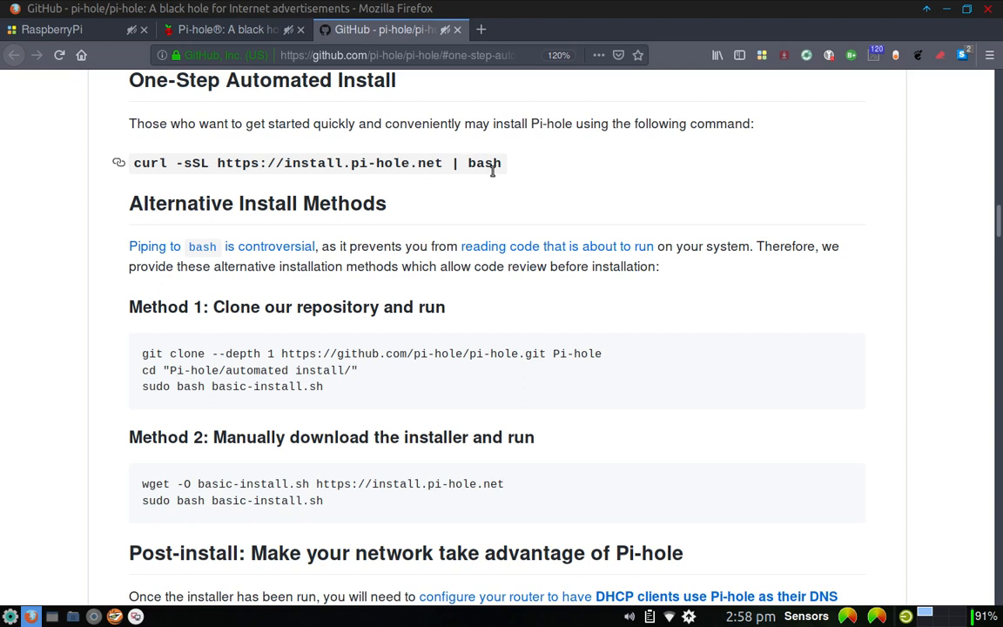
{"action": "mouse_move", "coordinate": [400, 122]}
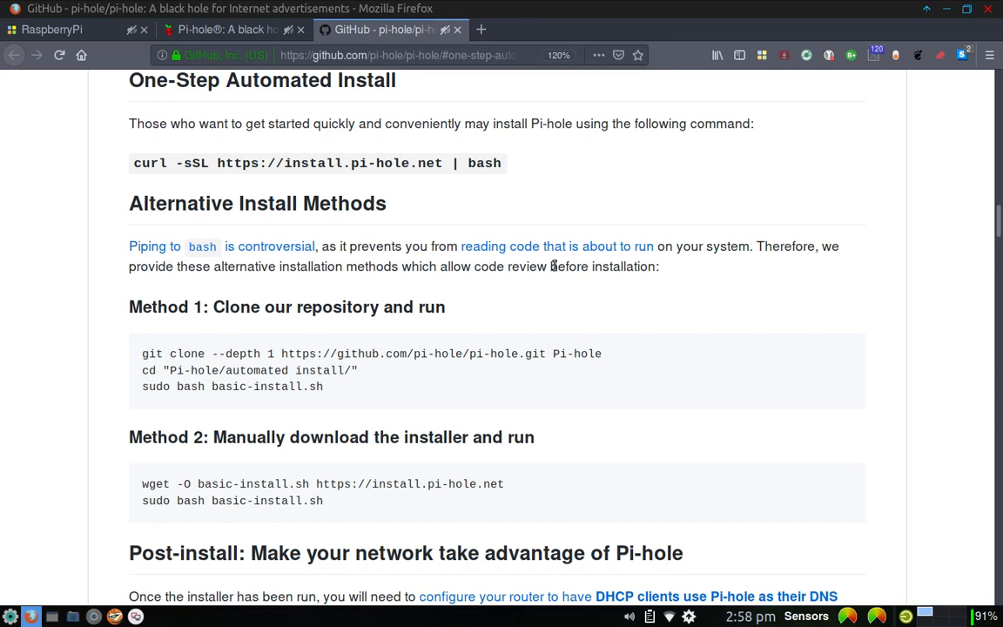
{"action": "mouse_move", "coordinate": [505, 185]}
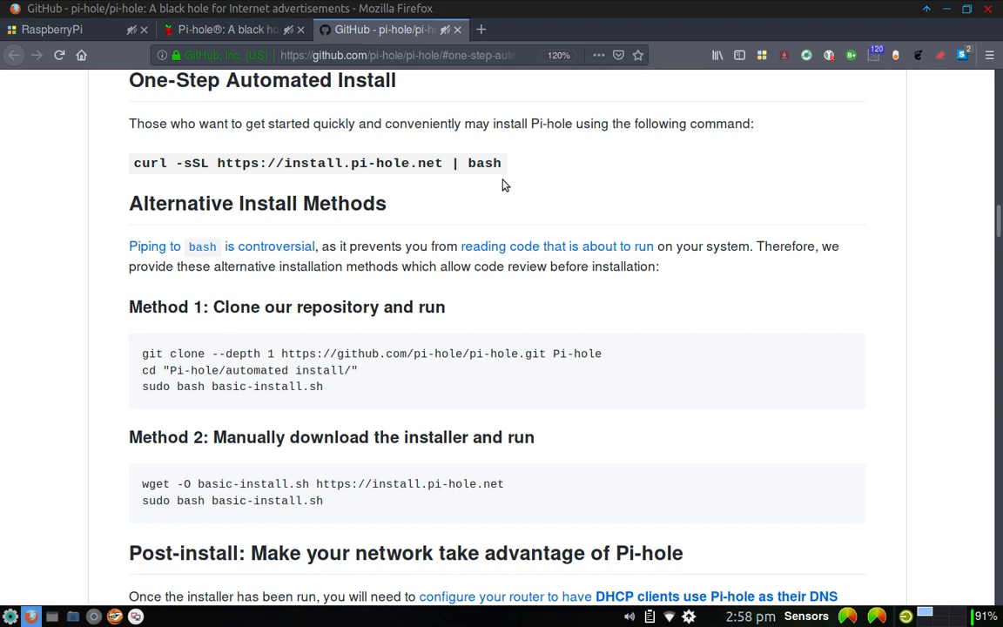
{"action": "mouse_move", "coordinate": [513, 183]}
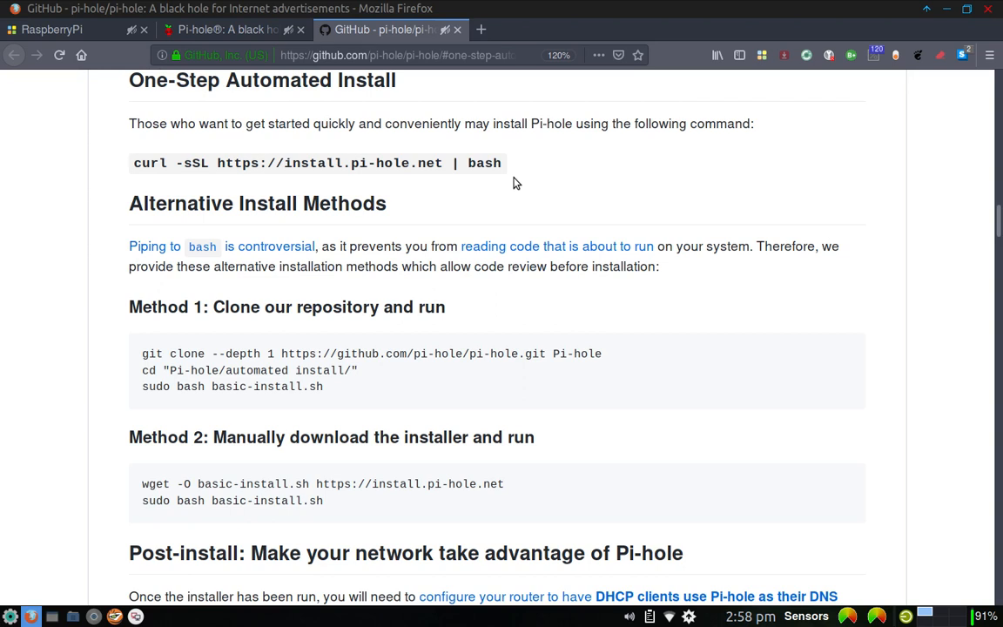
{"action": "mouse_move", "coordinate": [492, 228]}
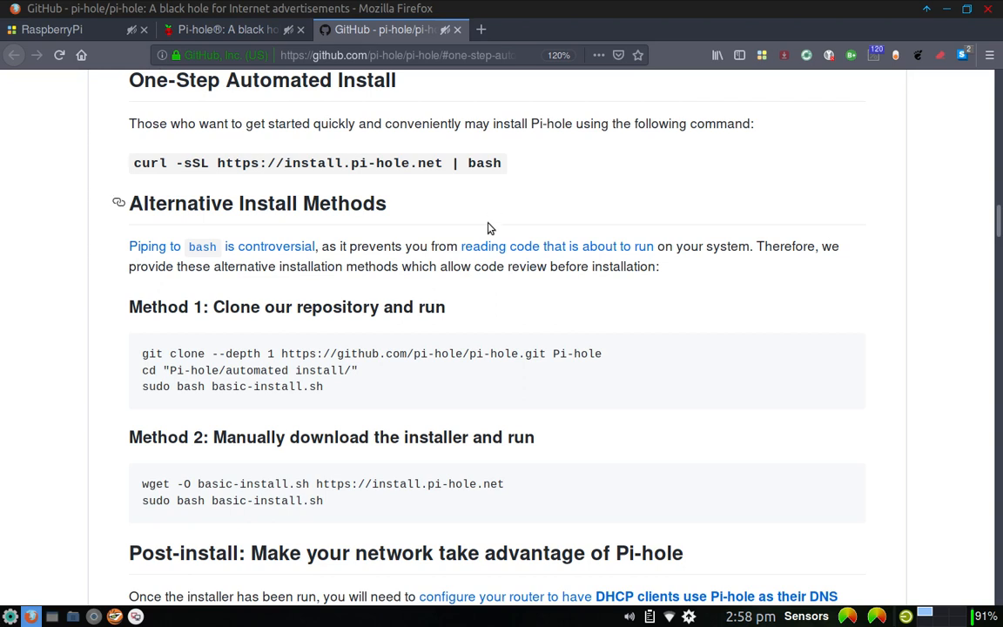
{"action": "mouse_move", "coordinate": [183, 240]}
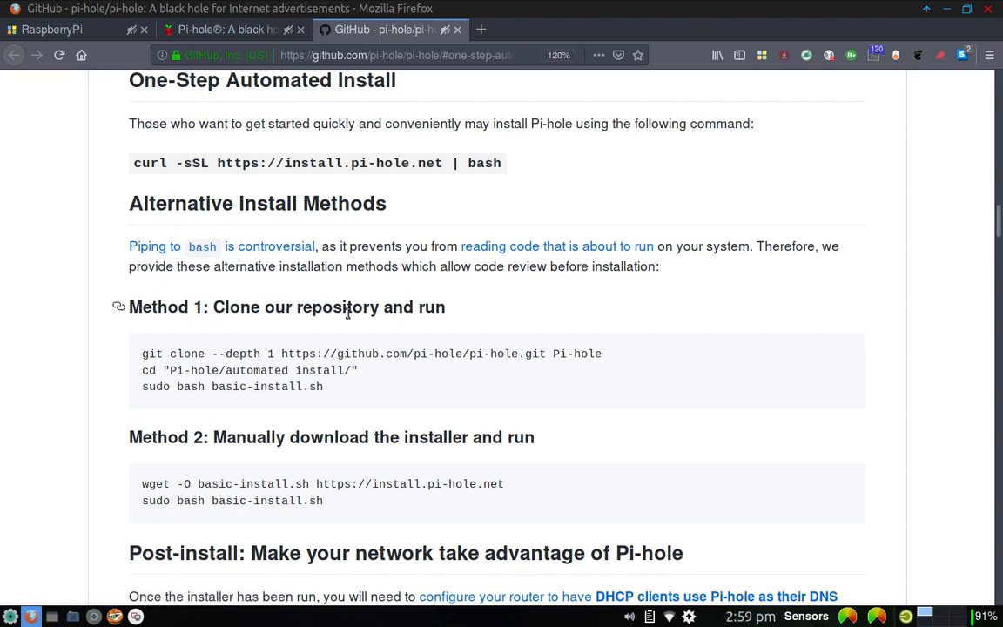
{"action": "mouse_move", "coordinate": [788, 213]}
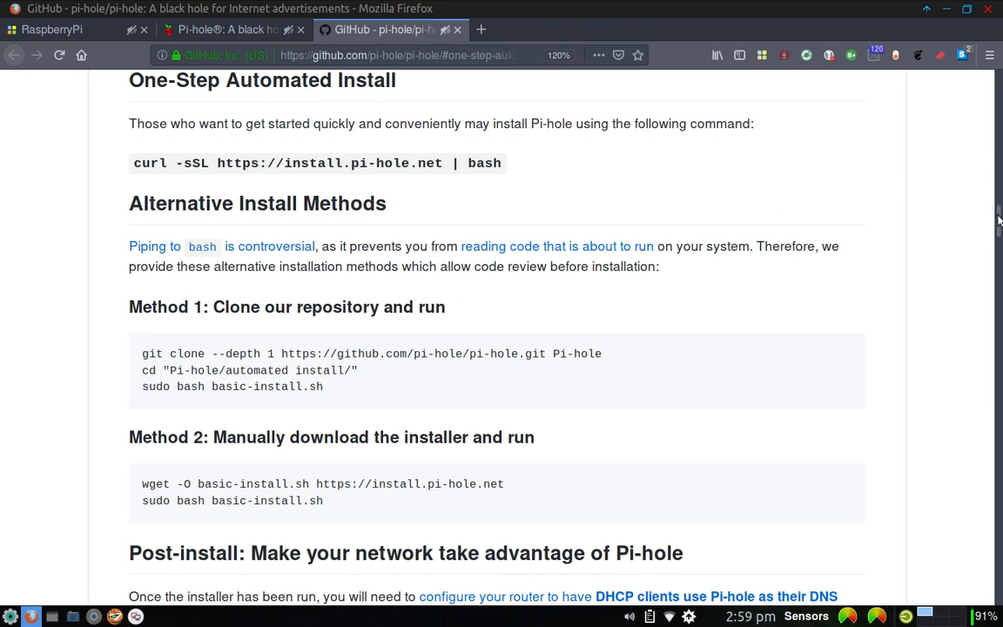
{"action": "scroll", "scroll_direction": "down", "scroll_amount": 3}
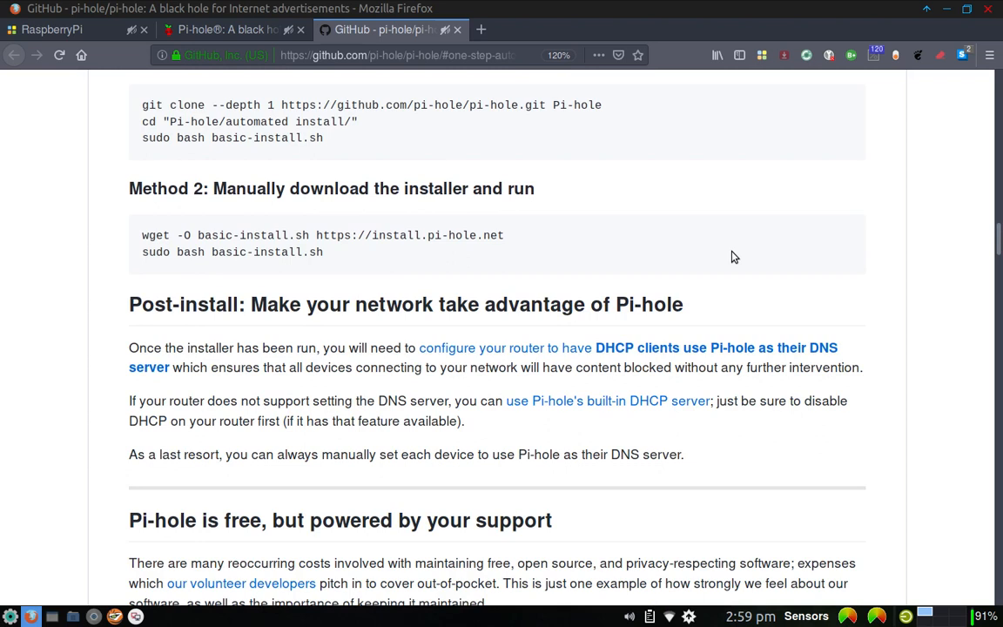
{"action": "mouse_move", "coordinate": [143, 234]}
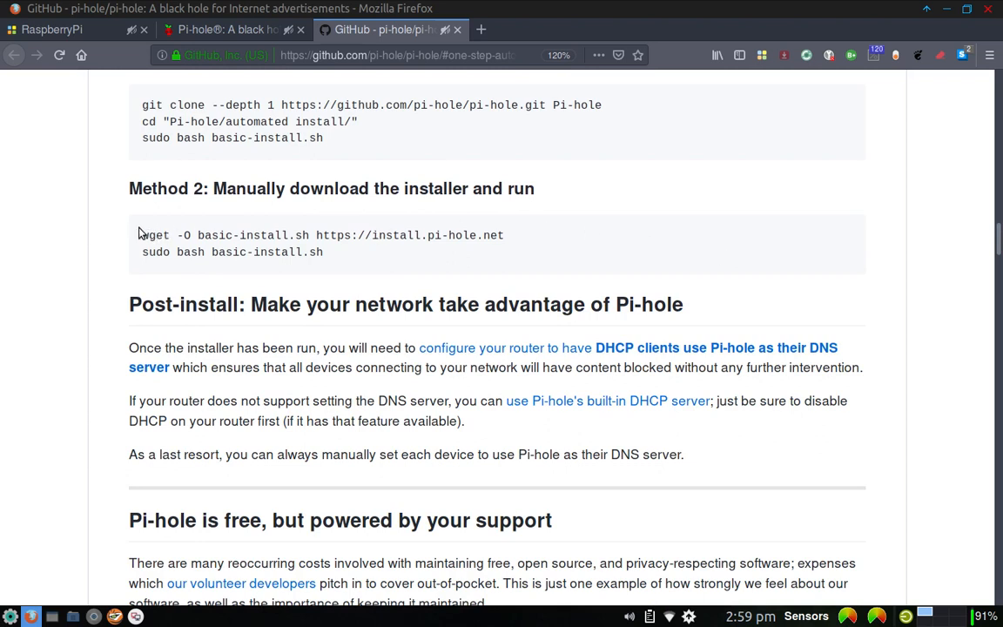
{"action": "mouse_move", "coordinate": [146, 260]}
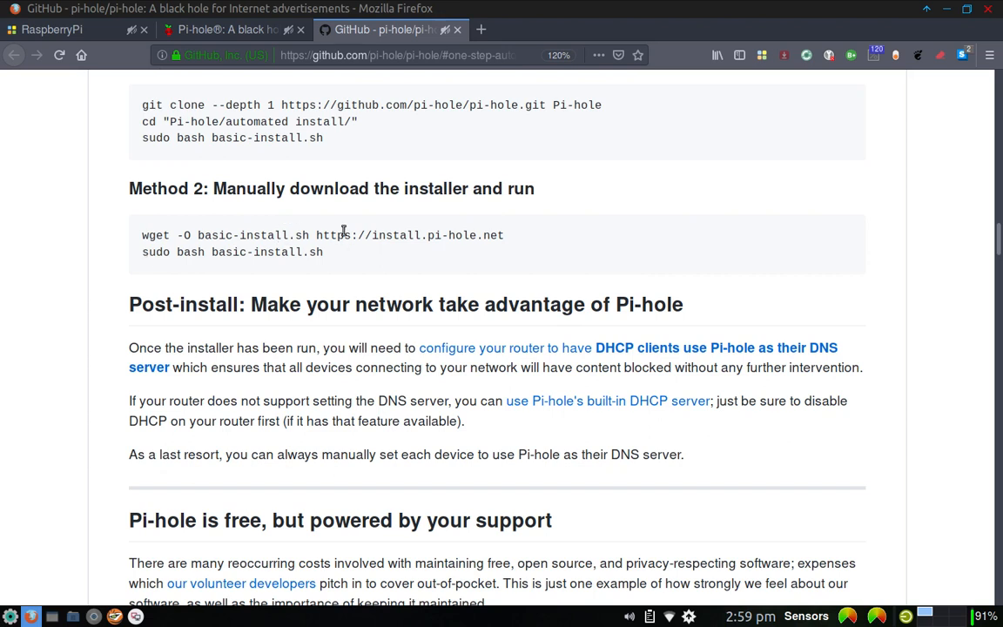
{"action": "mouse_move", "coordinate": [359, 337]}
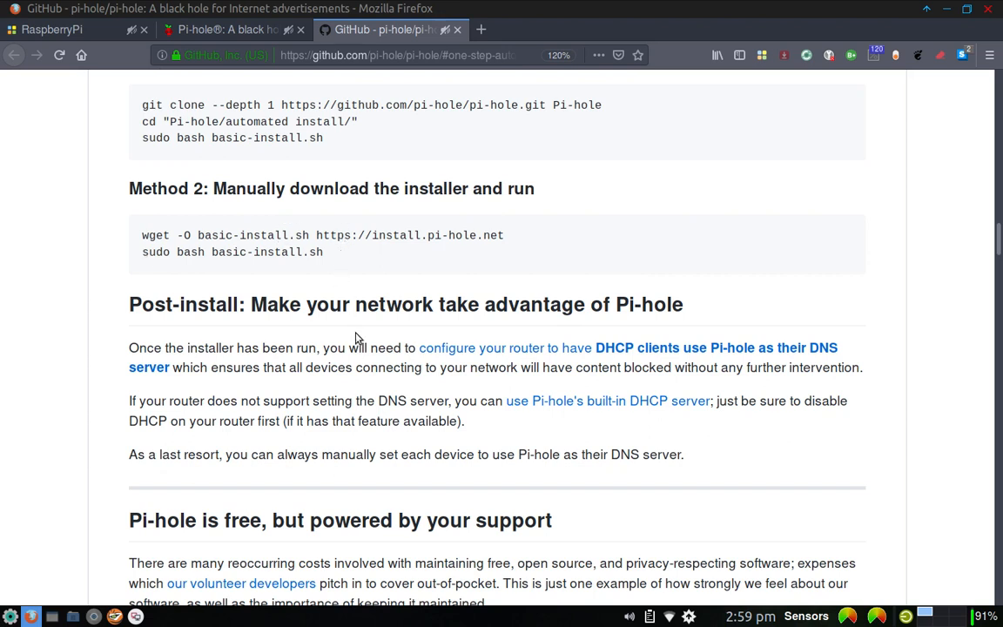
{"action": "mouse_move", "coordinate": [429, 328]}
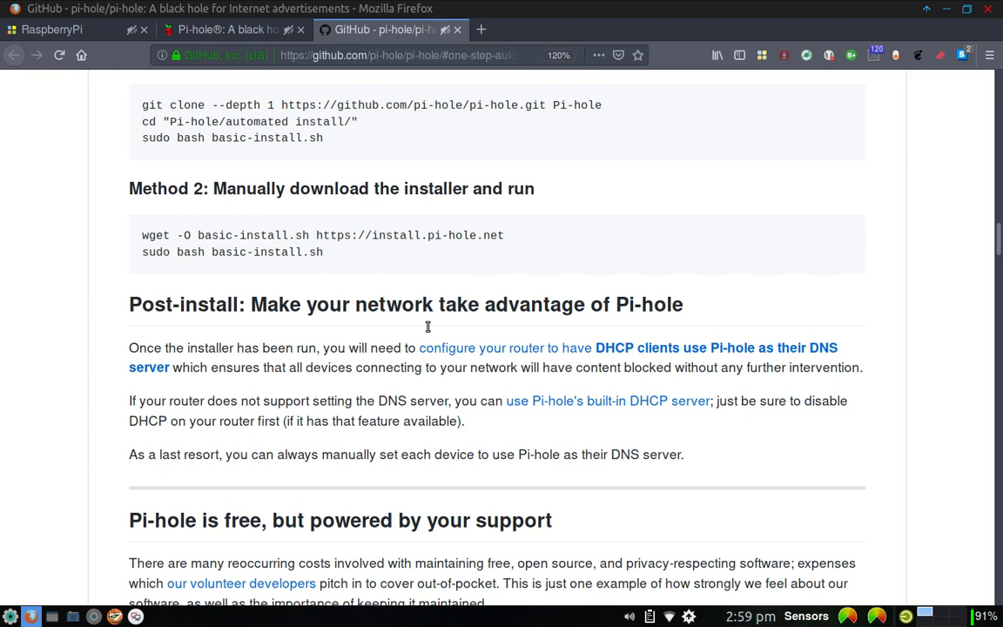
{"action": "mouse_move", "coordinate": [944, 355]}
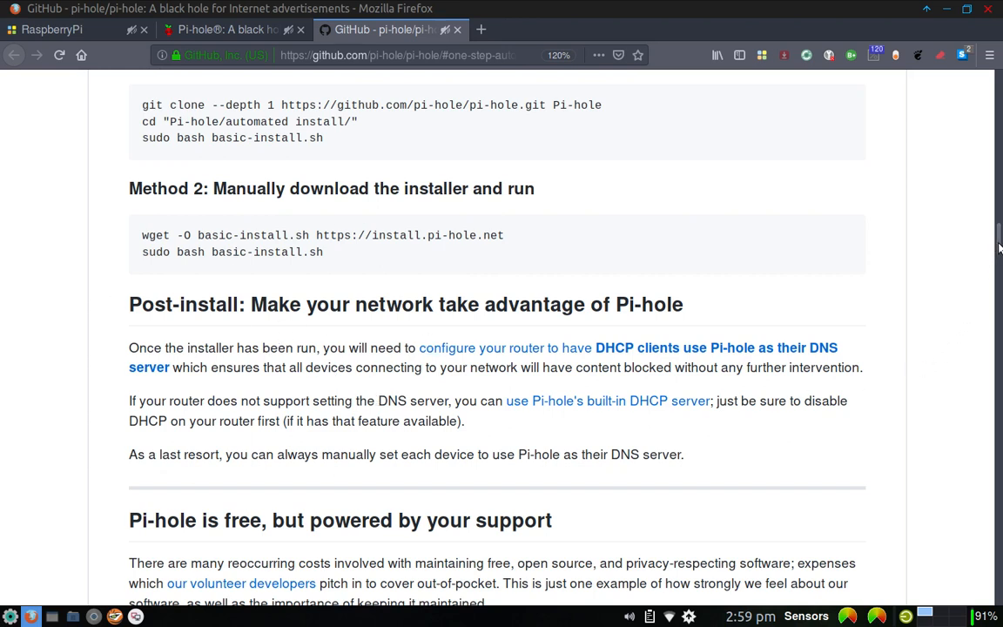
{"action": "scroll", "scroll_direction": "down", "scroll_amount": 3}
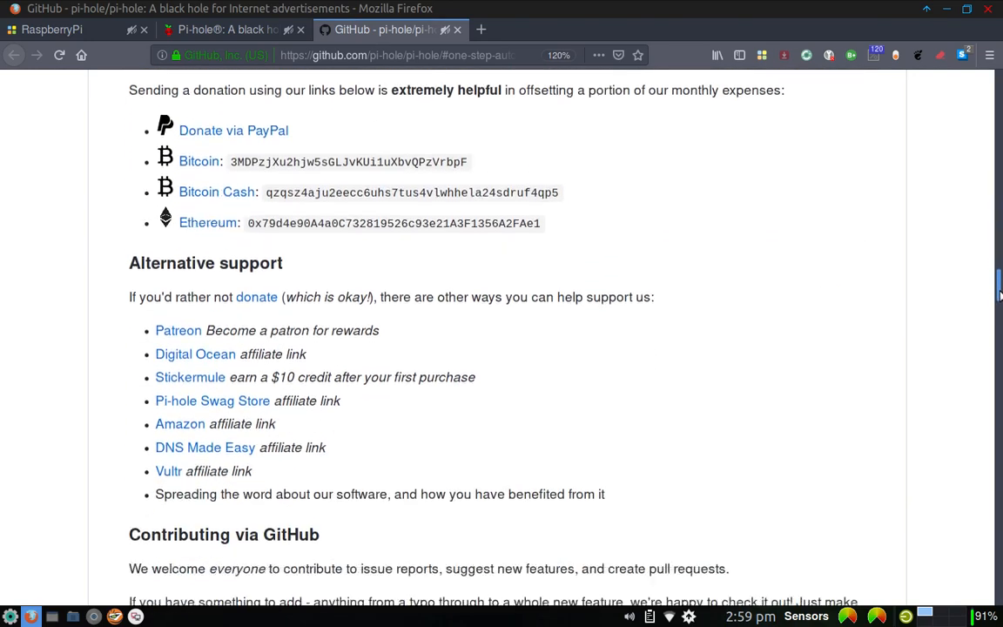
{"action": "scroll", "scroll_direction": "down", "scroll_amount": 3}
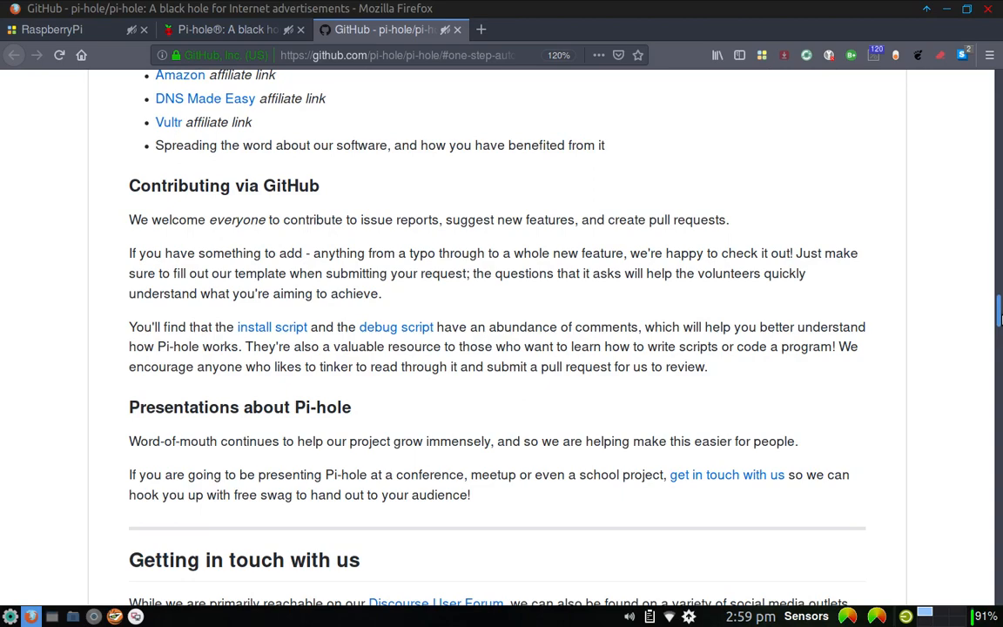
{"action": "scroll", "scroll_direction": "down", "scroll_amount": 3}
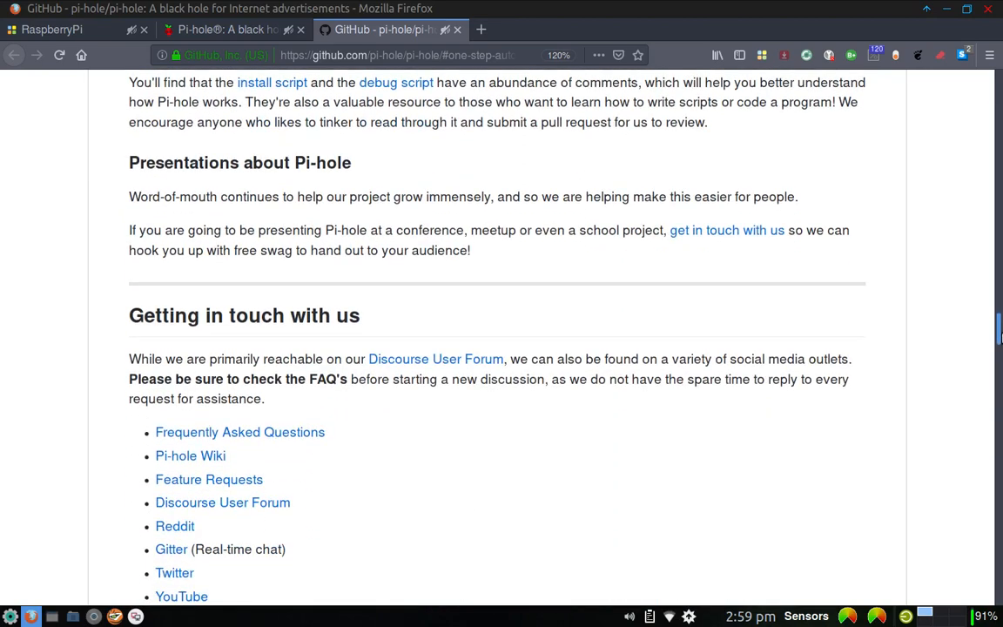
{"action": "scroll", "scroll_direction": "down", "scroll_amount": 3}
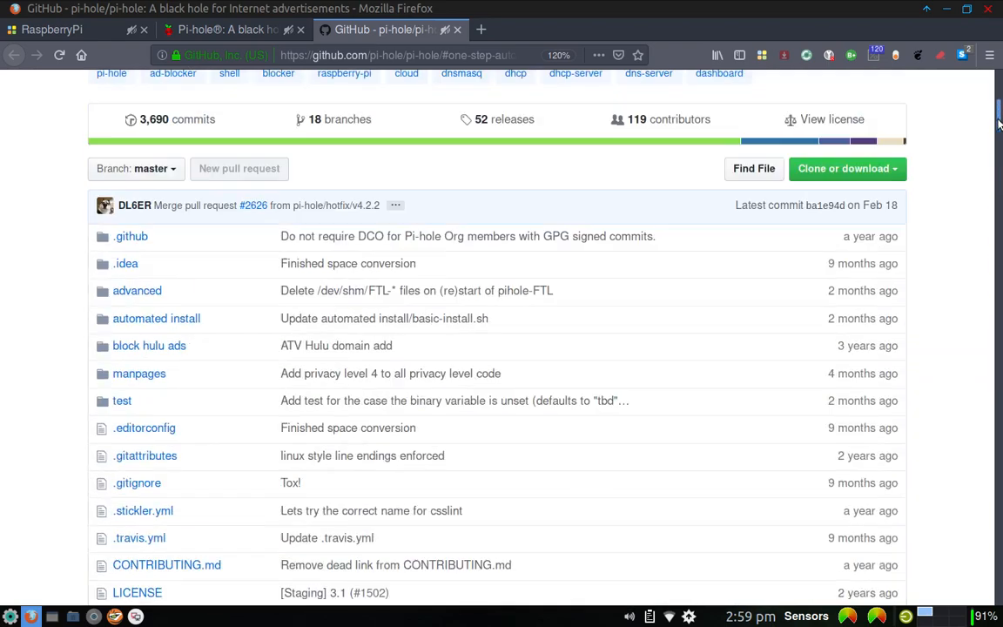
{"action": "scroll", "scroll_direction": "down", "scroll_amount": 3}
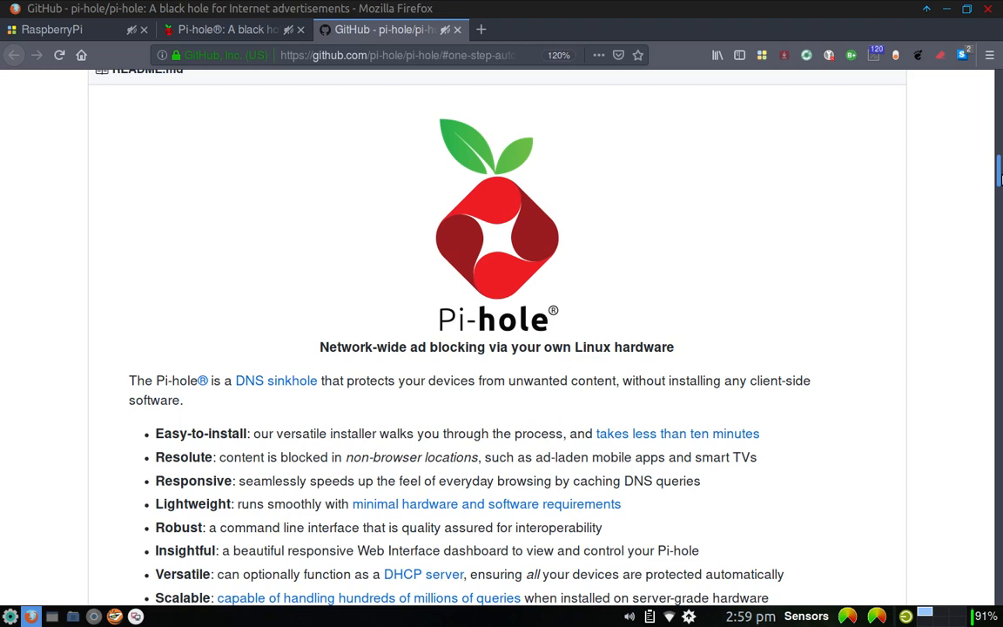
{"action": "scroll", "scroll_direction": "down", "scroll_amount": 3}
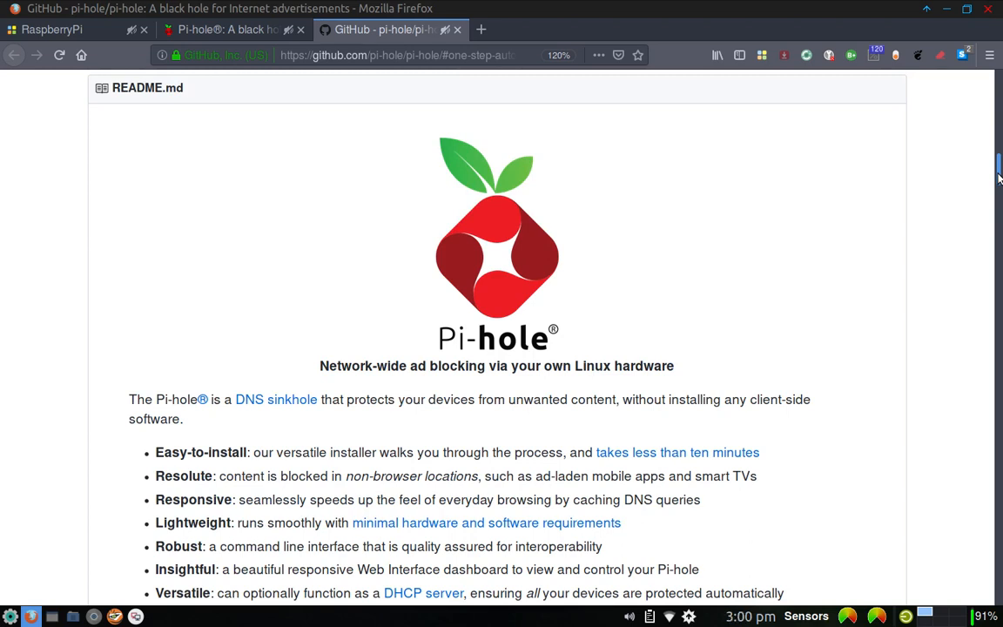
{"action": "scroll", "scroll_direction": "down", "scroll_amount": 3}
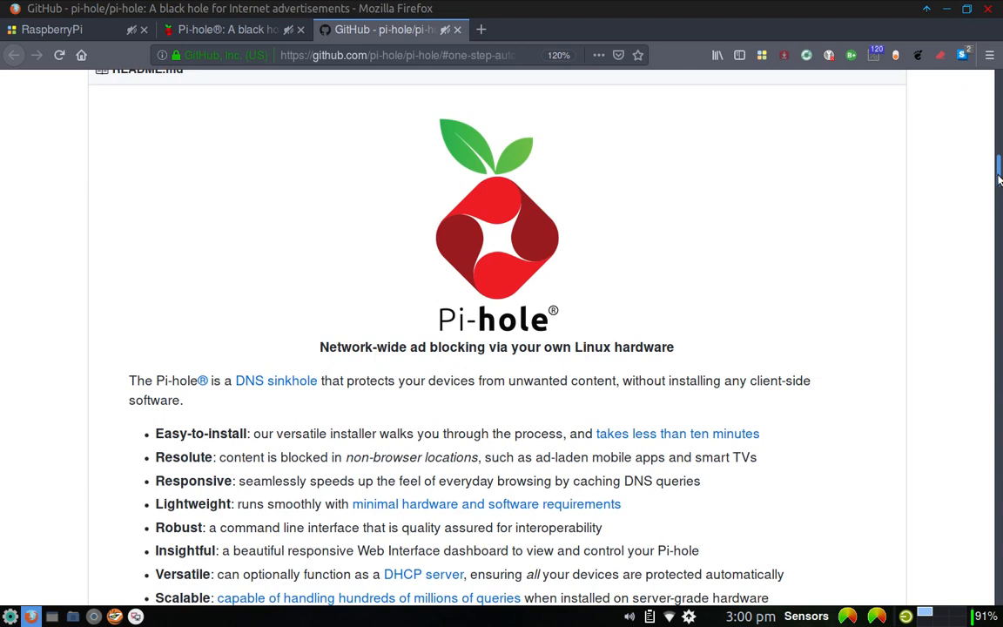
{"action": "scroll", "scroll_direction": "down", "scroll_amount": 3}
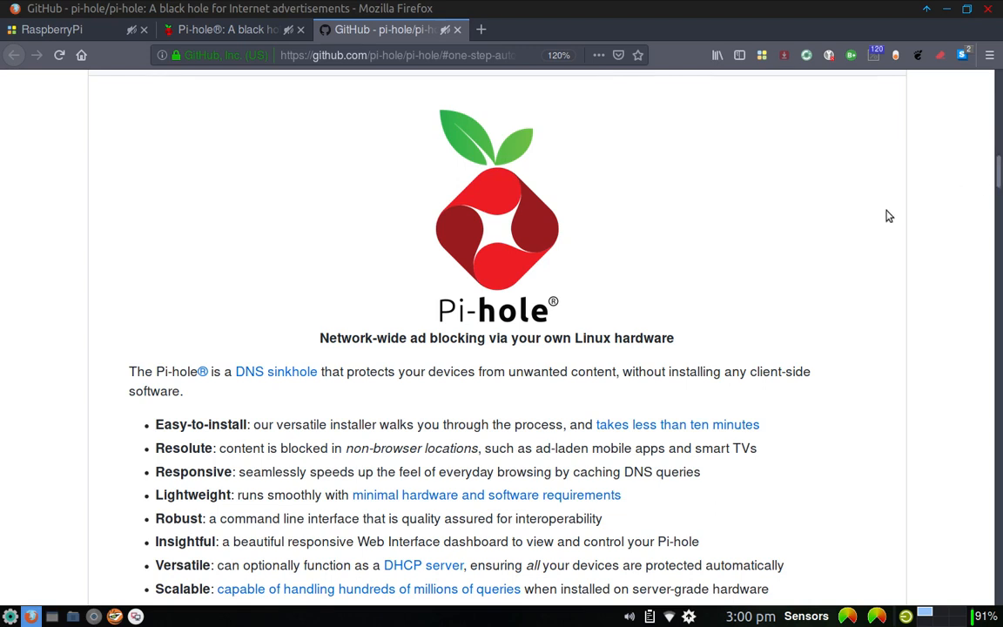
{"action": "mouse_move", "coordinate": [850, 223]}
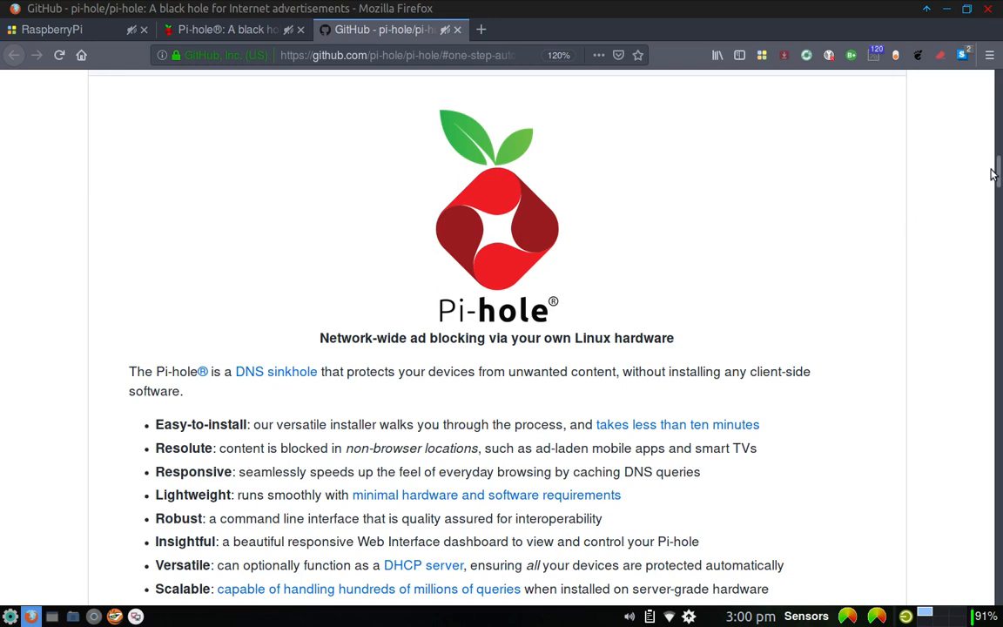
{"action": "scroll", "scroll_direction": "up", "scroll_amount": 3}
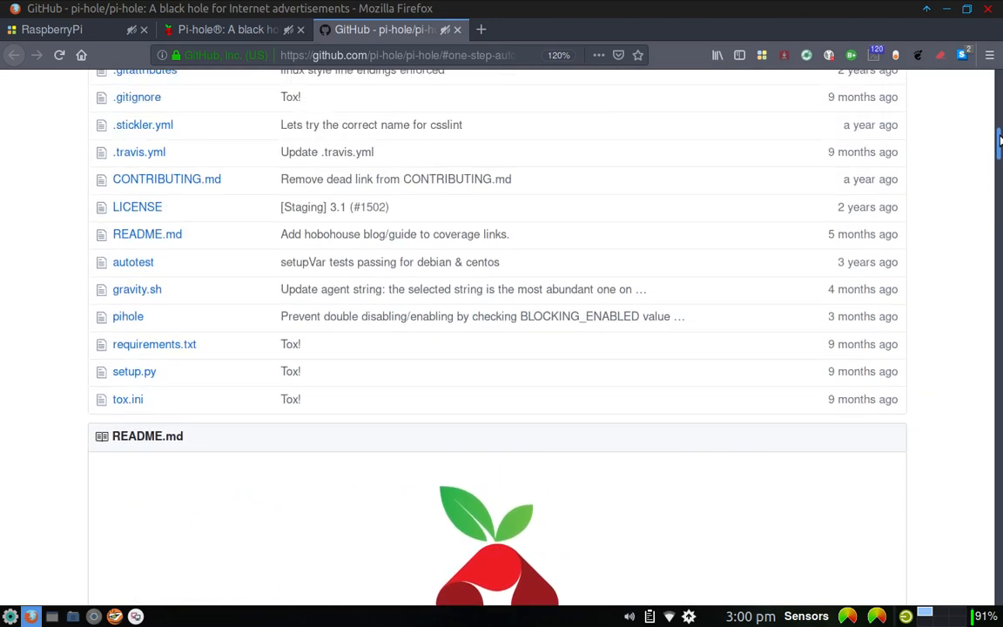
{"action": "scroll", "scroll_direction": "up", "scroll_amount": 3}
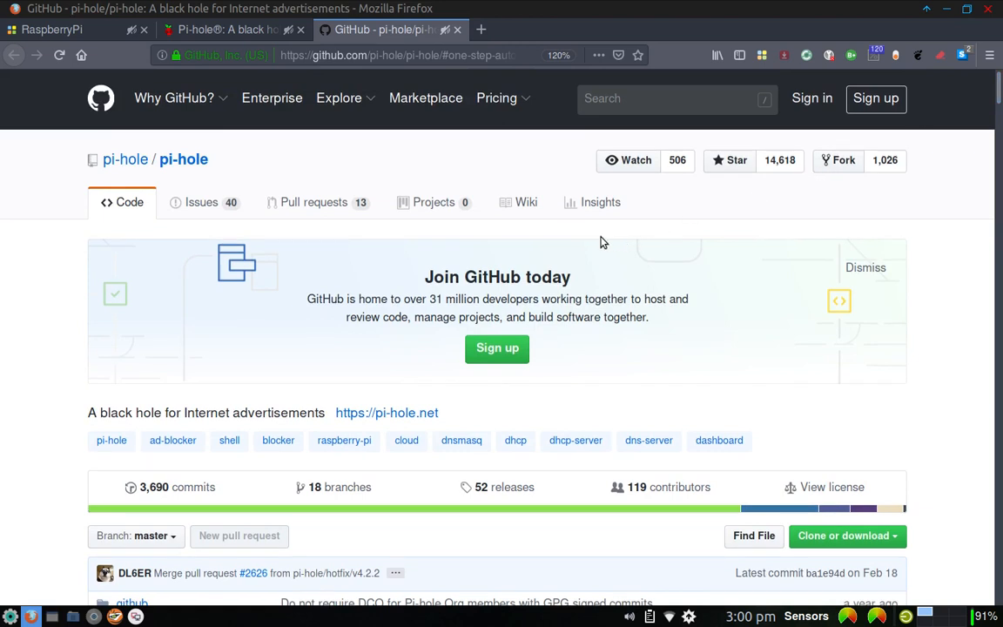
{"action": "mouse_move", "coordinate": [226, 68]}
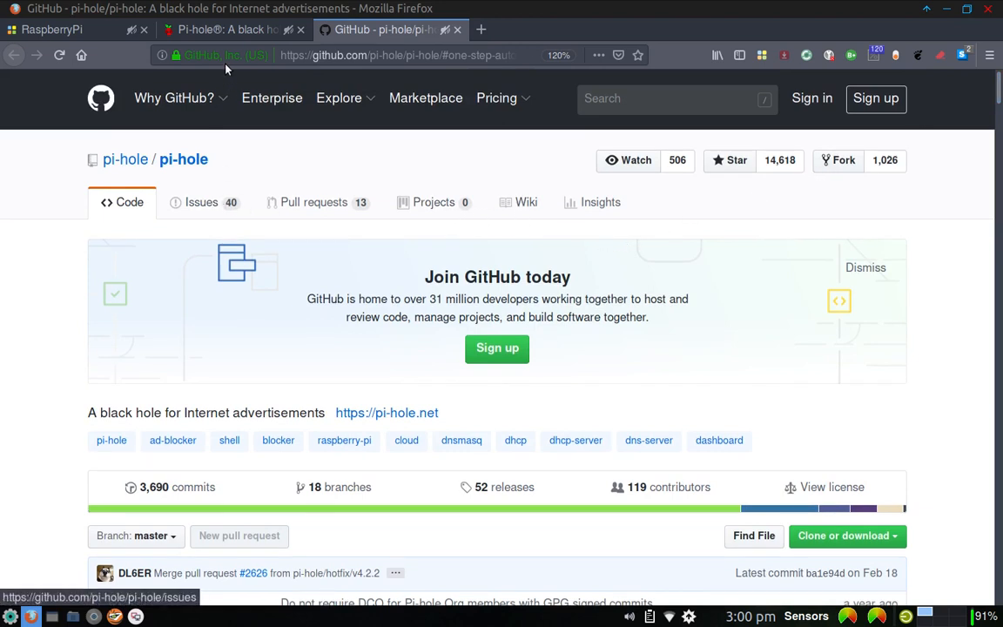
Step: Return from the GitHub repository tab to the pi-hole.net homepage
{"action": "left_click", "coordinate": [226, 28]}
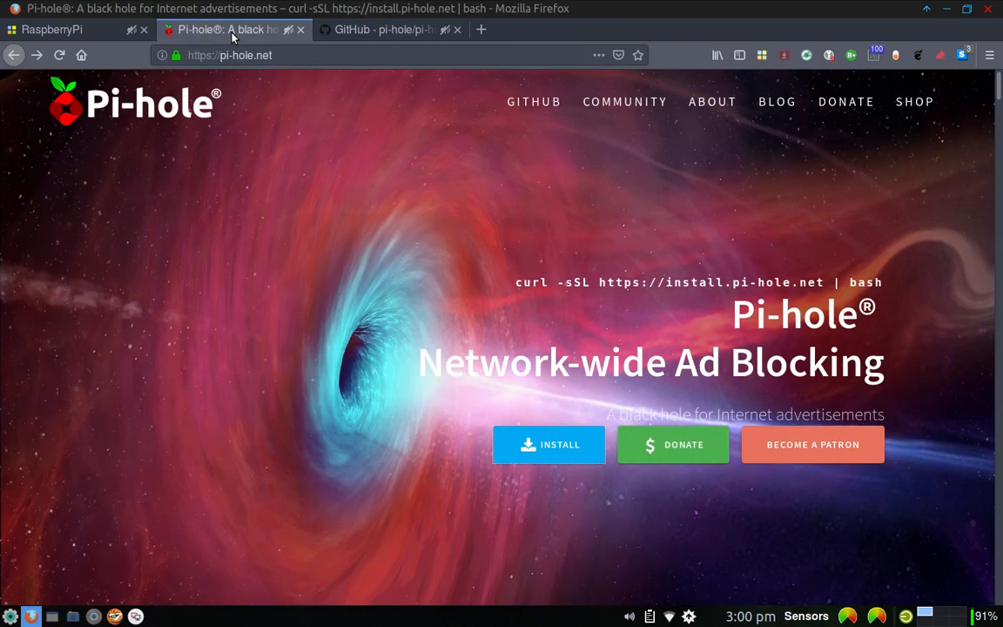
{"action": "mouse_move", "coordinate": [466, 314]}
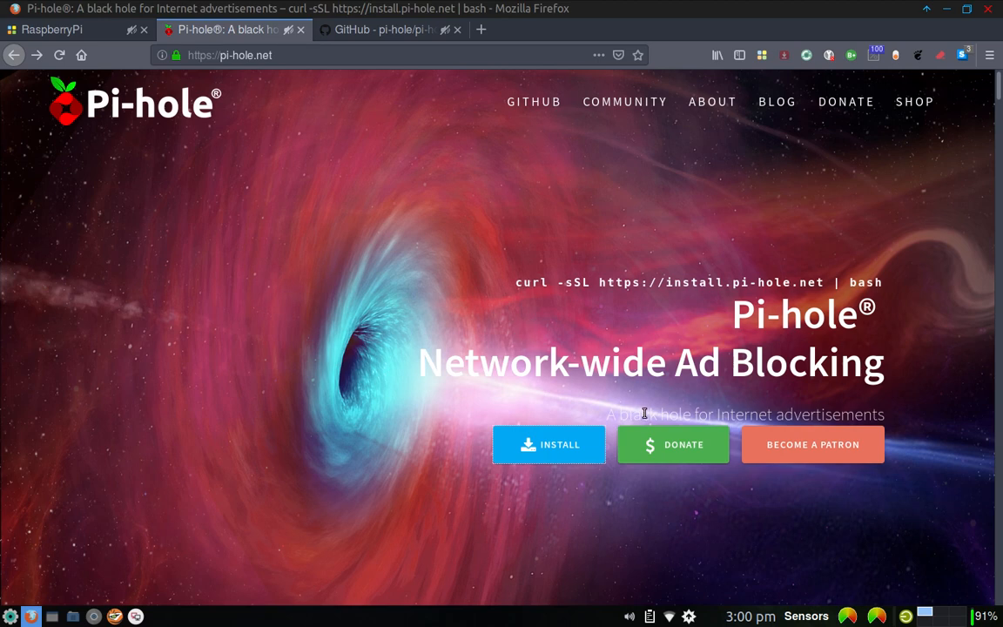
{"action": "mouse_move", "coordinate": [673, 444]}
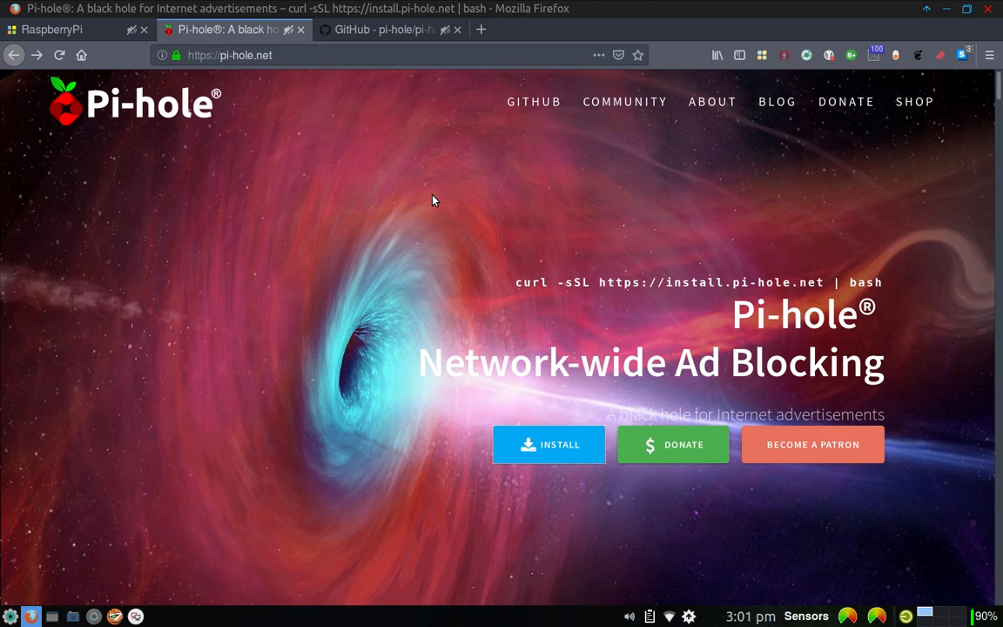
{"action": "mouse_move", "coordinate": [450, 174]}
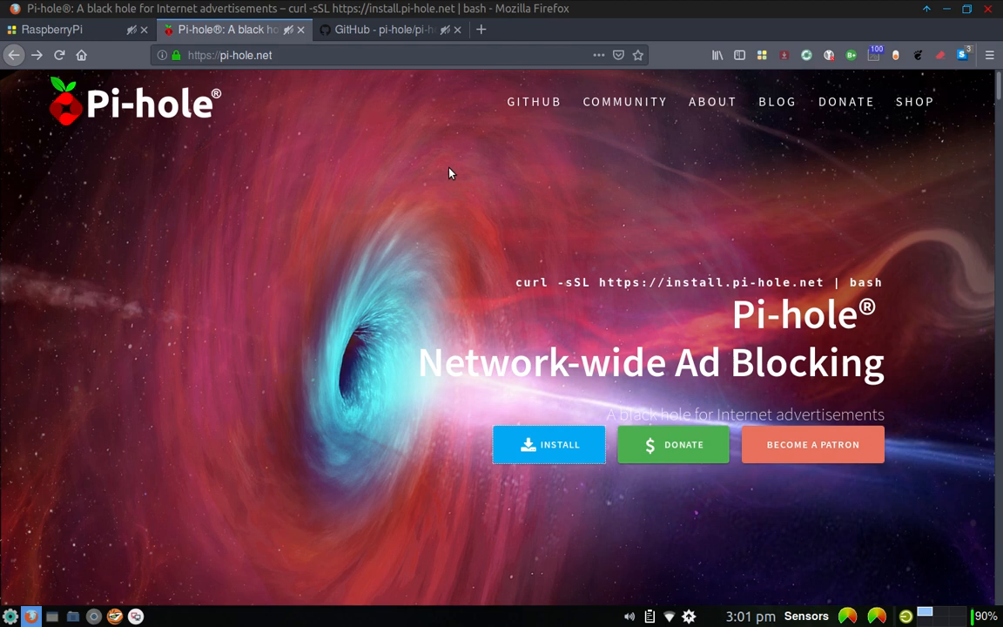
{"action": "mouse_move", "coordinate": [526, 244]}
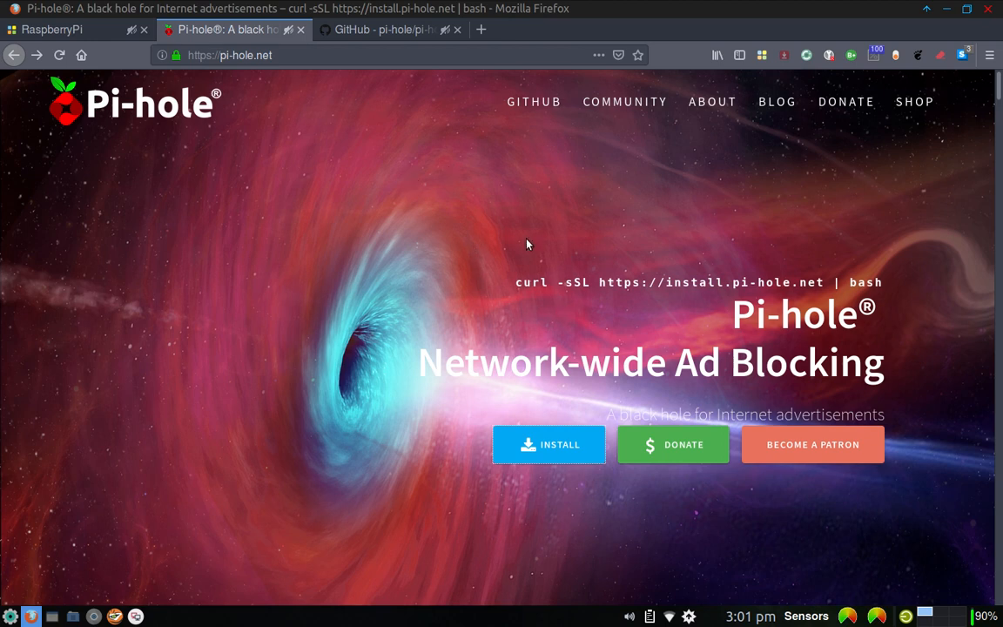
{"action": "mouse_move", "coordinate": [568, 280]}
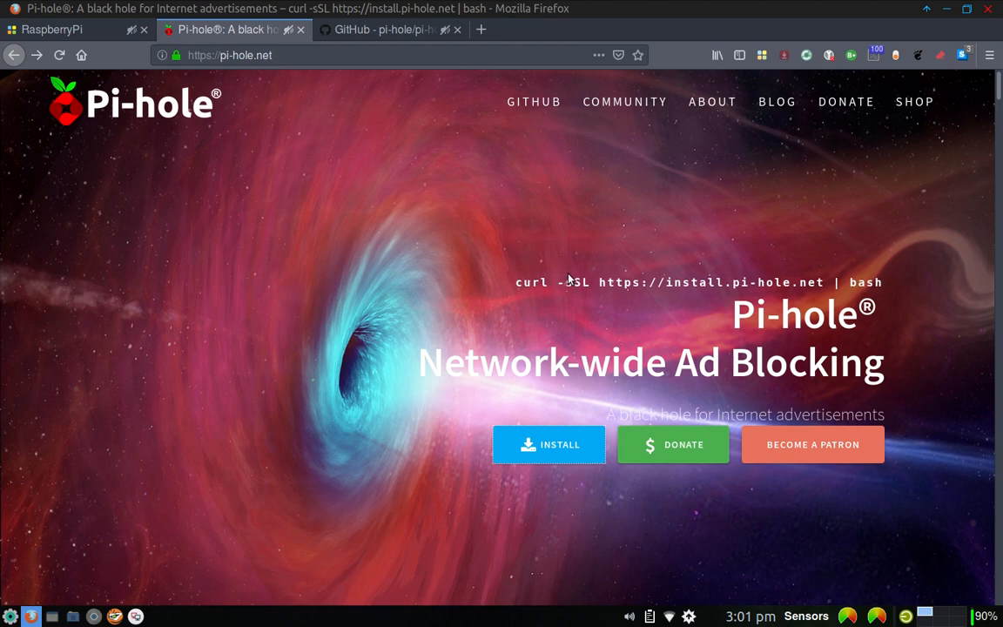
{"action": "mouse_move", "coordinate": [104, 122]}
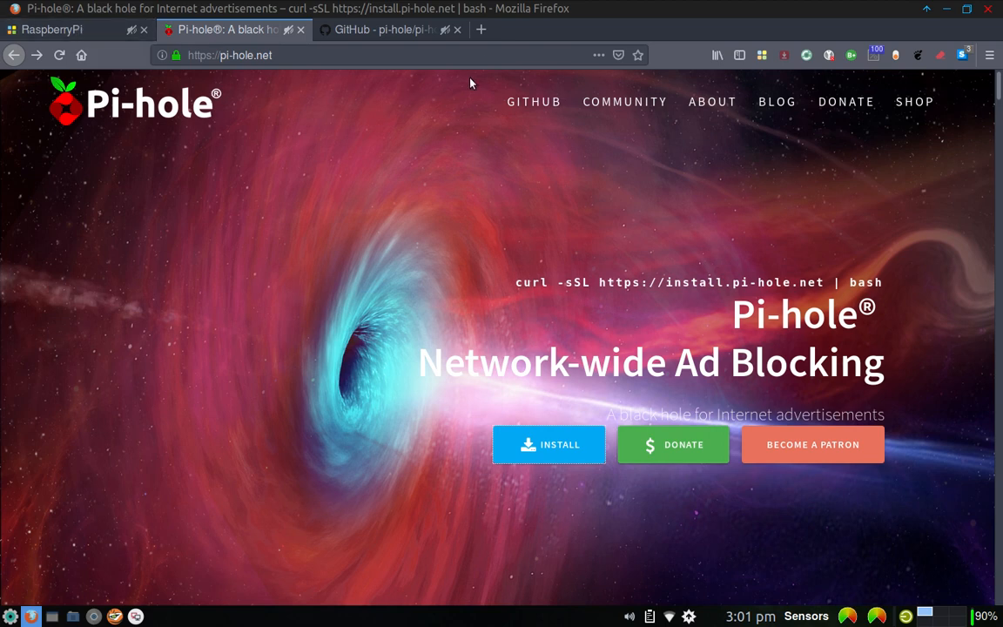
{"action": "mouse_move", "coordinate": [481, 28]}
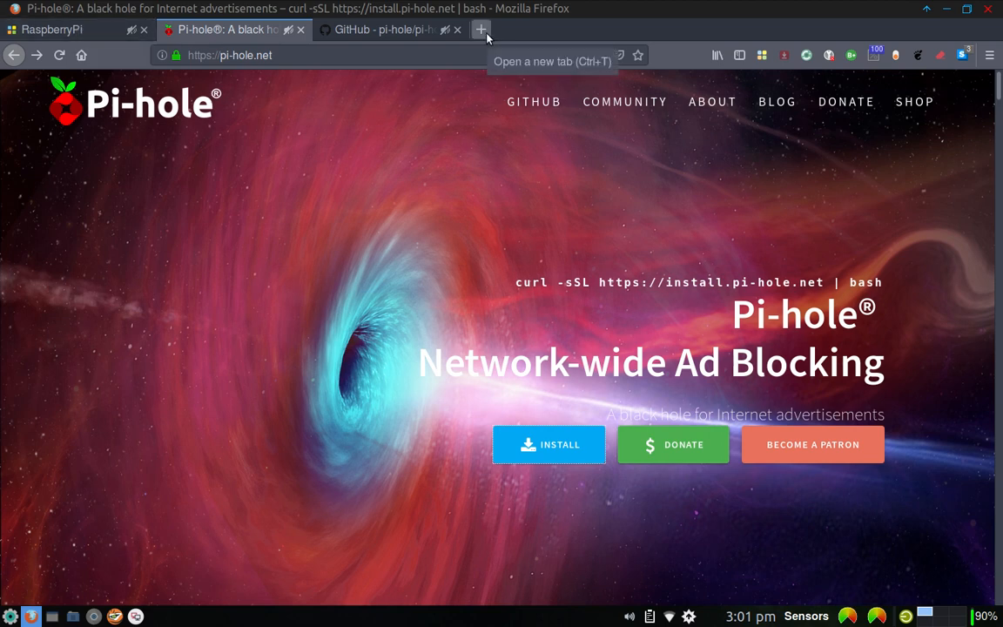
Step: Sign in to the ASUS router admin at 192.168.1.1 using the saved login
{"action": "left_click", "coordinate": [480, 28]}
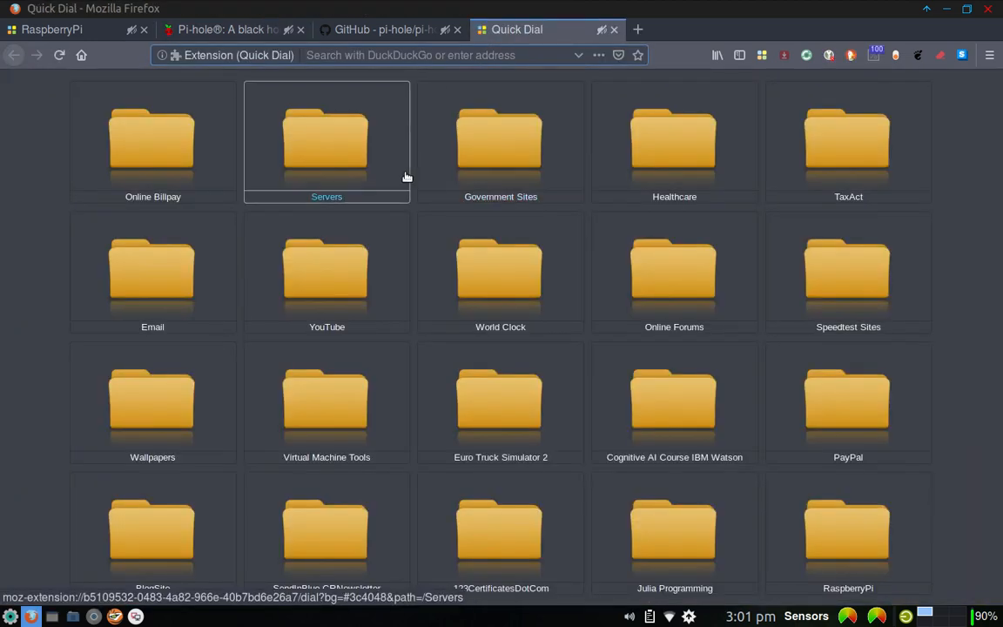
{"action": "mouse_move", "coordinate": [345, 149]}
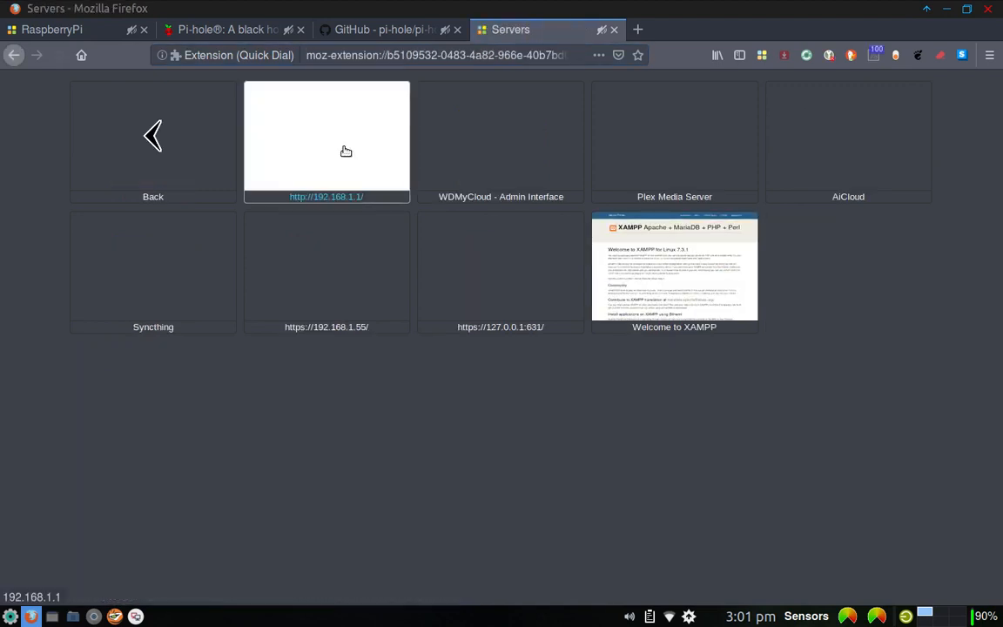
{"action": "left_click", "coordinate": [328, 136]}
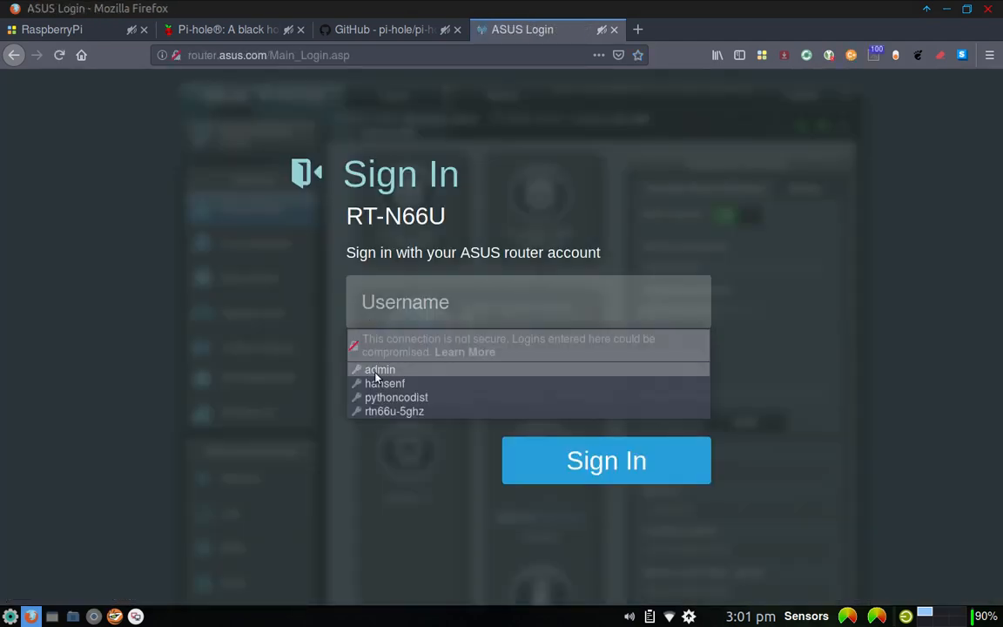
{"action": "left_click", "coordinate": [379, 369]}
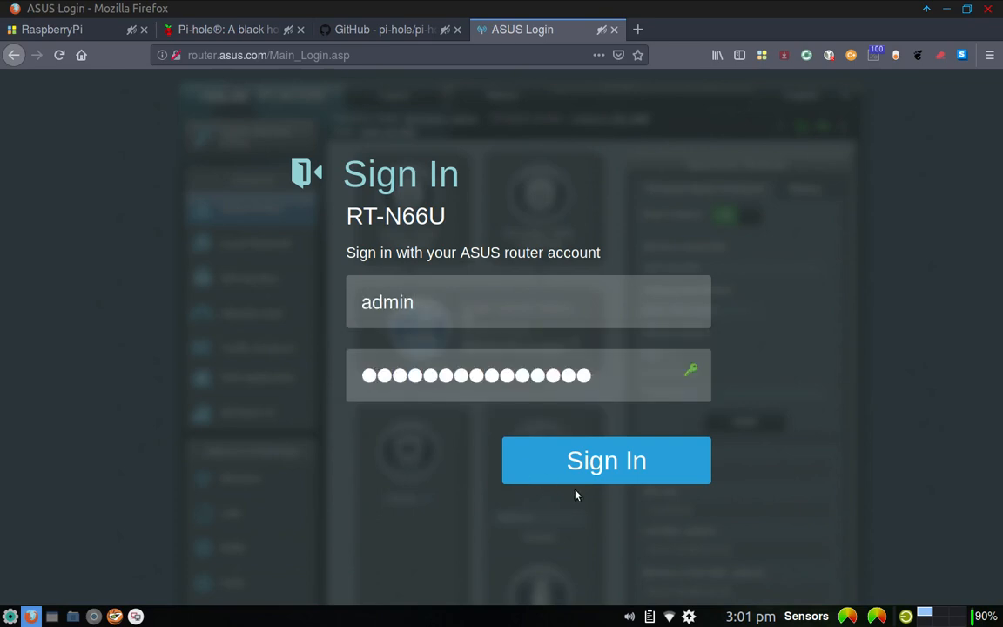
{"action": "left_click", "coordinate": [606, 460]}
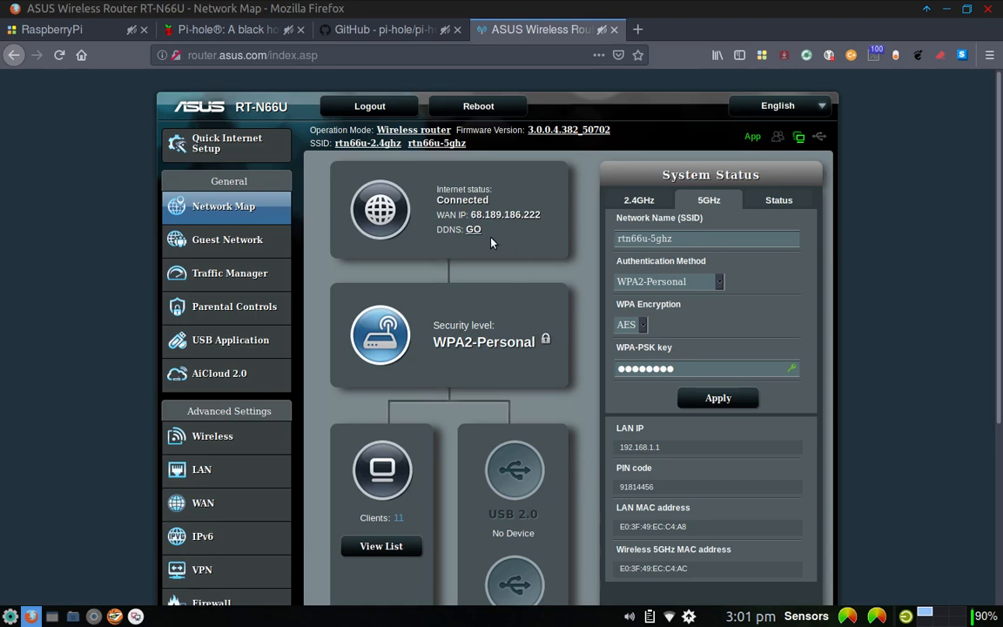
{"action": "mouse_move", "coordinate": [467, 279]}
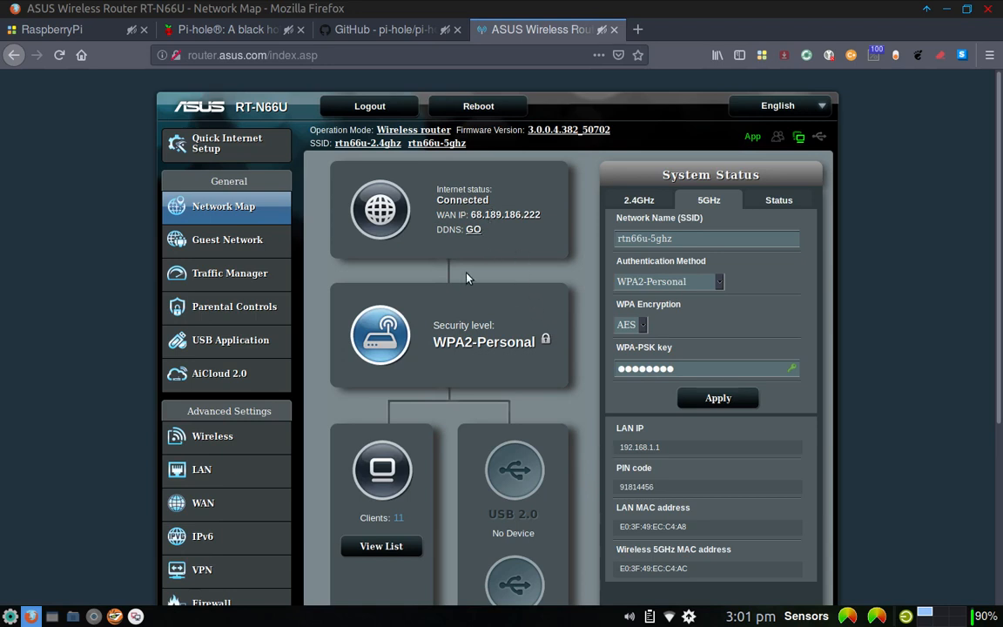
{"action": "mouse_move", "coordinate": [475, 284]}
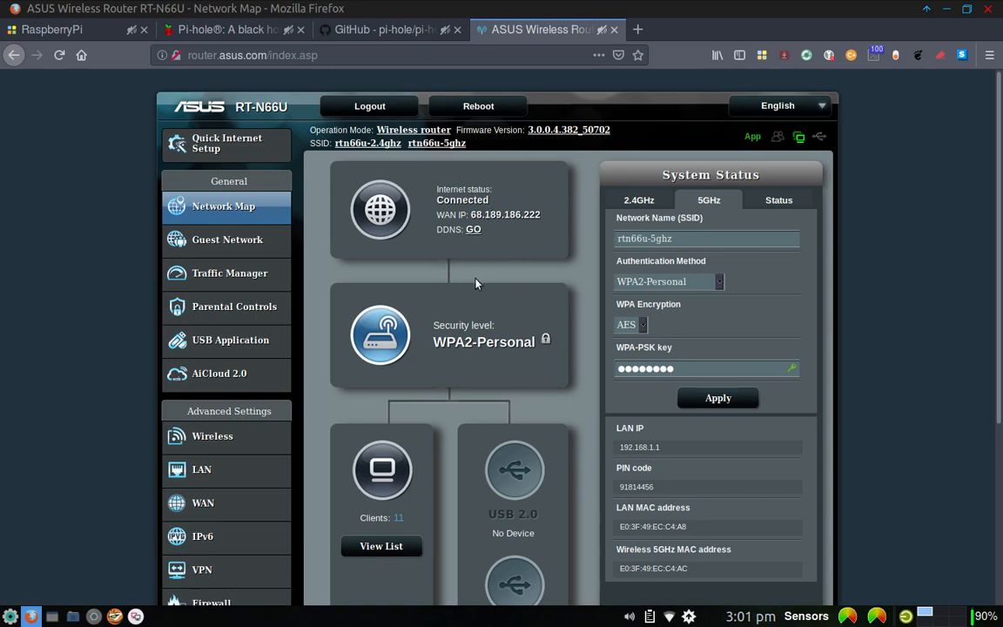
{"action": "mouse_move", "coordinate": [390, 351]}
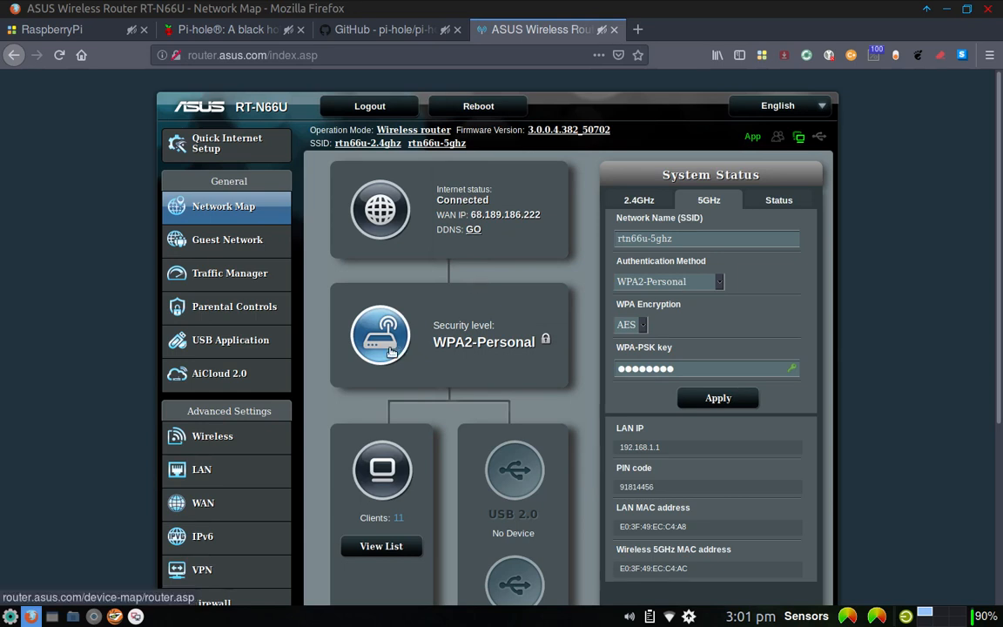
Step: View the router's LAN DHCP Server settings with DNS server 192.168.1.95
{"action": "left_click", "coordinate": [202, 471]}
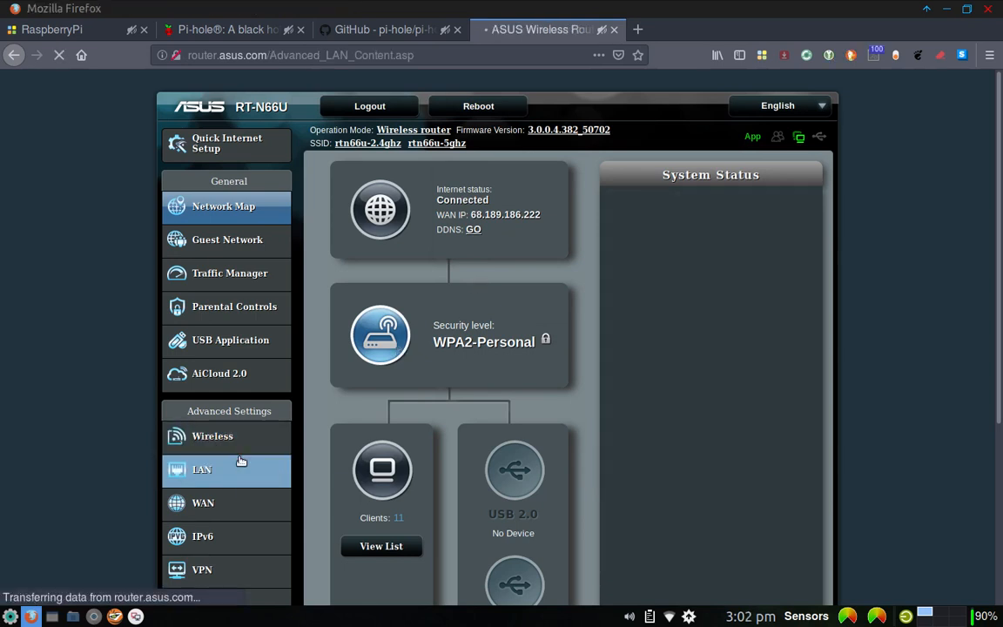
{"action": "left_click", "coordinate": [202, 470]}
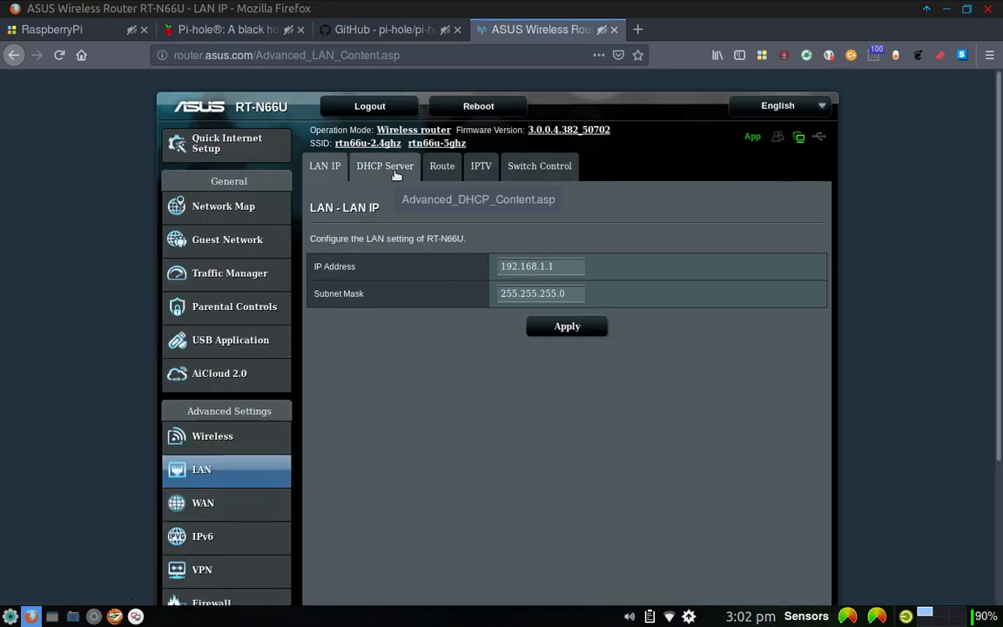
{"action": "mouse_move", "coordinate": [391, 191]}
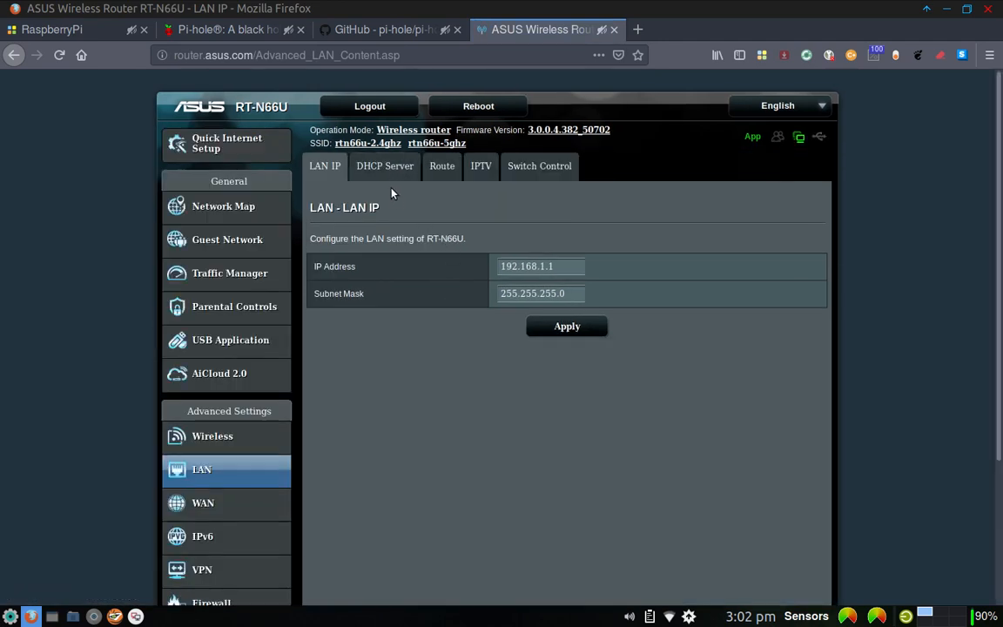
{"action": "mouse_move", "coordinate": [385, 165]}
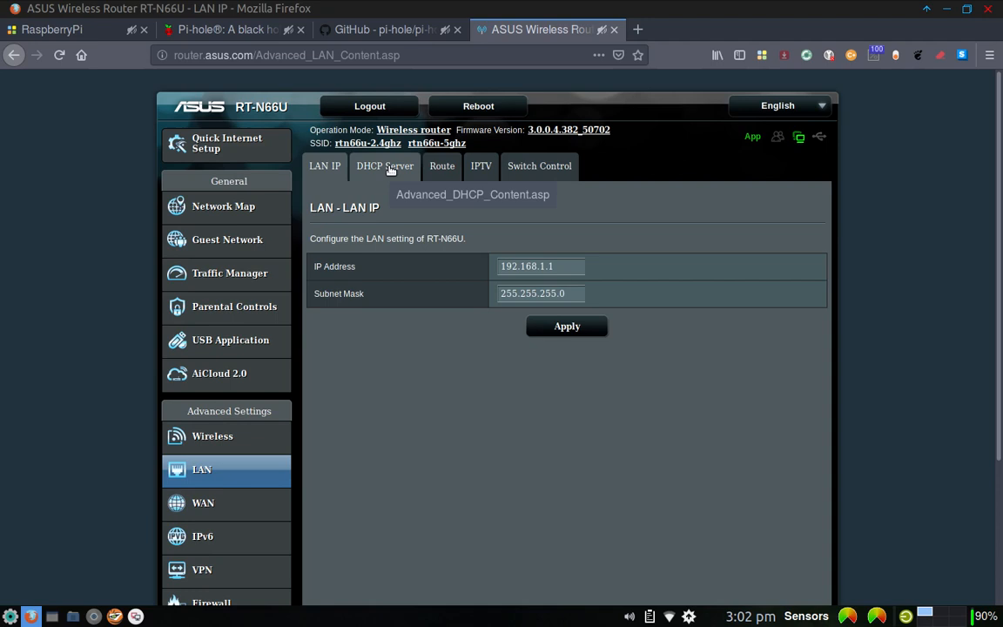
{"action": "left_click", "coordinate": [383, 166]}
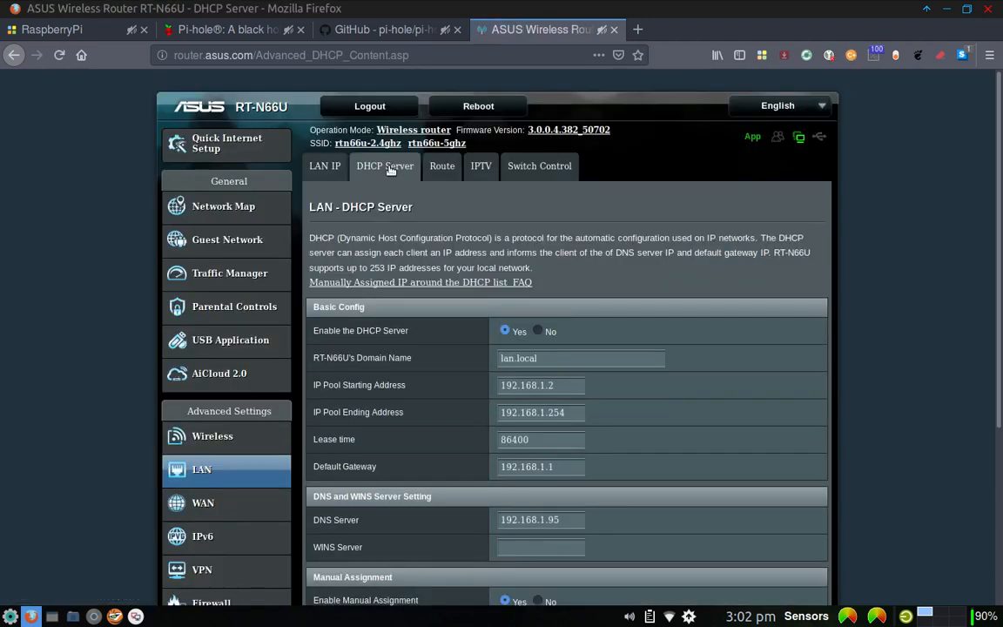
{"action": "mouse_move", "coordinate": [402, 491]}
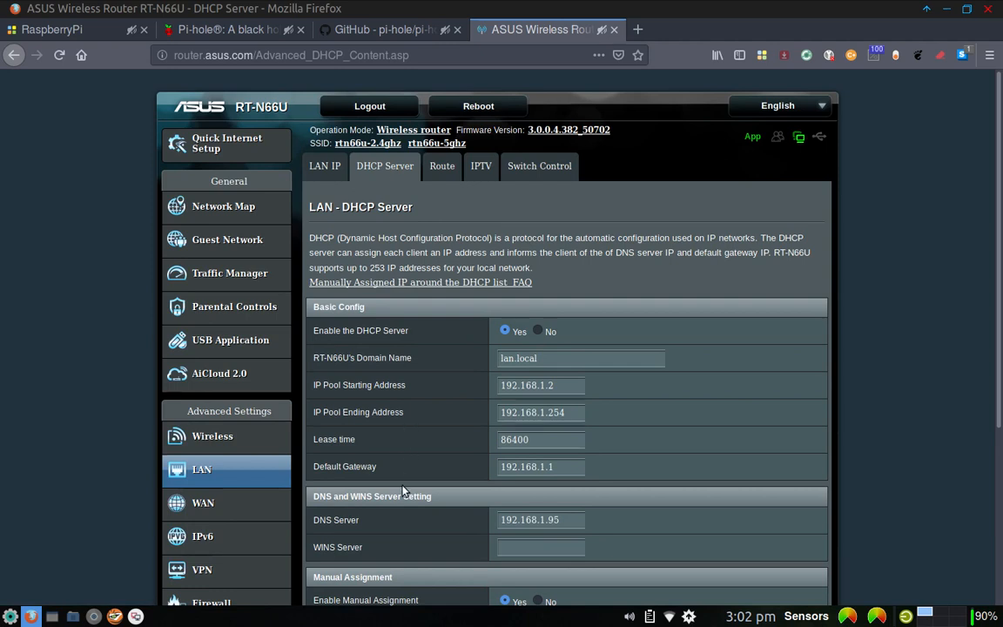
{"action": "mouse_move", "coordinate": [386, 523]}
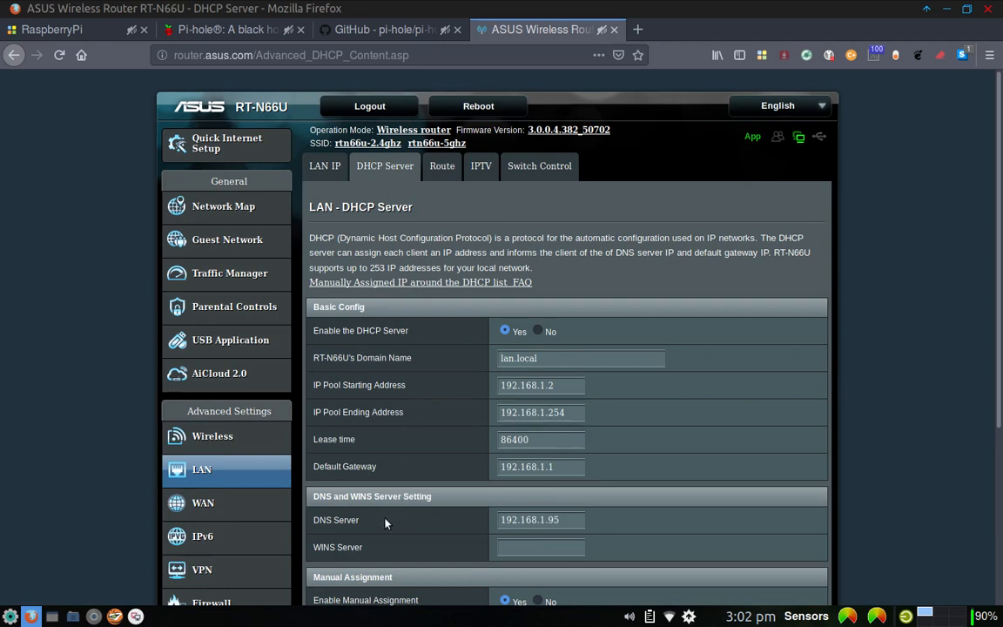
{"action": "mouse_move", "coordinate": [476, 523]}
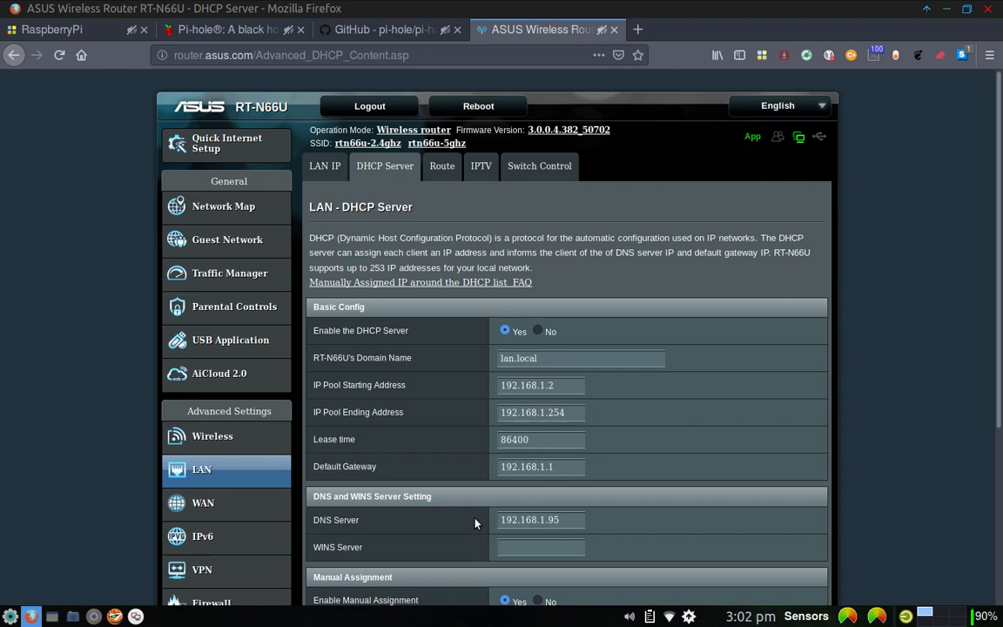
{"action": "mouse_move", "coordinate": [490, 537]}
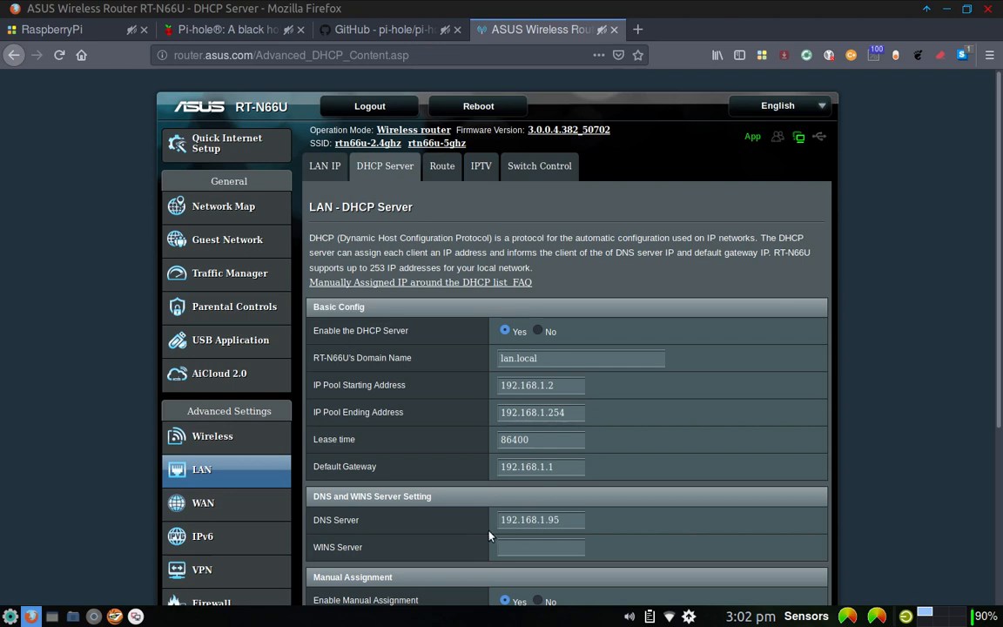
{"action": "mouse_move", "coordinate": [463, 533]}
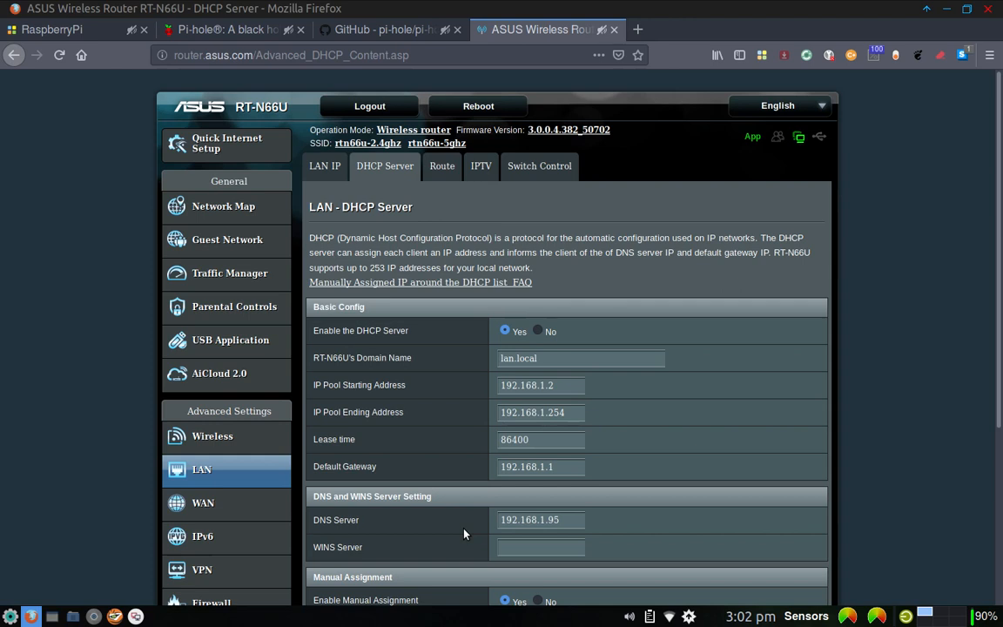
{"action": "mouse_move", "coordinate": [481, 523]}
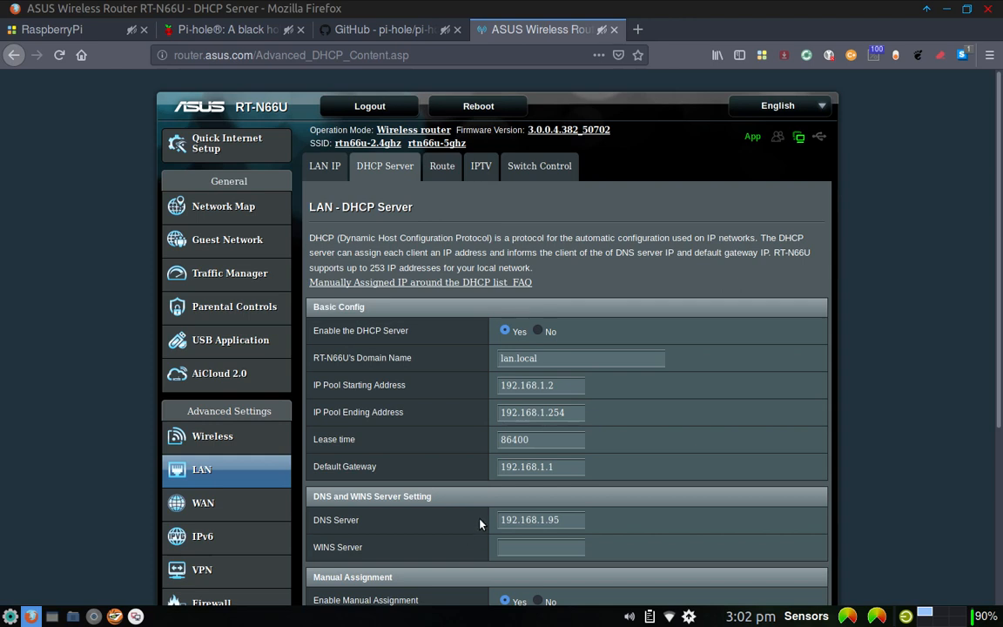
{"action": "mouse_move", "coordinate": [523, 535]}
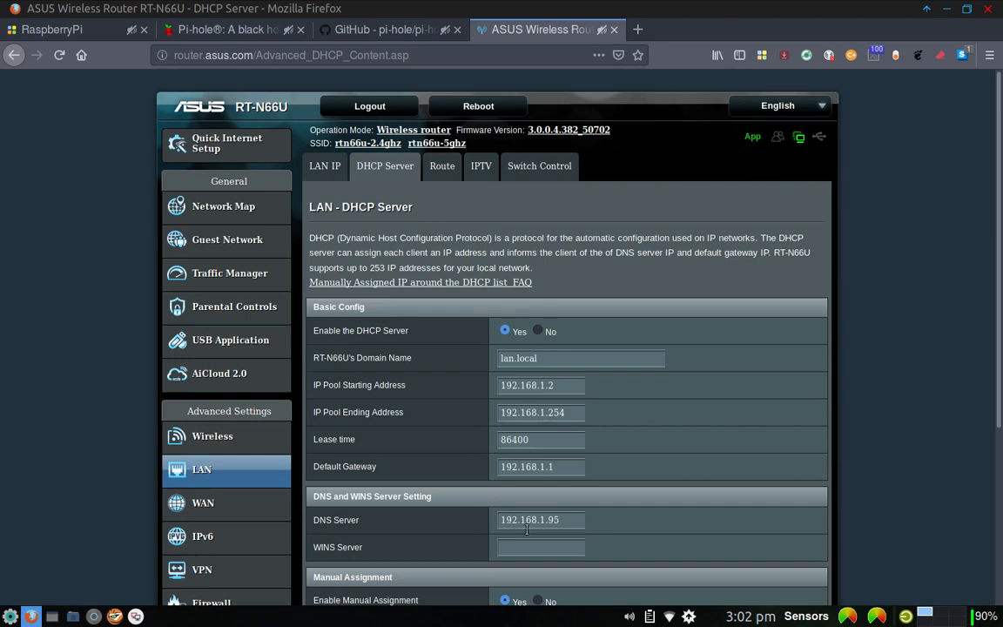
{"action": "mouse_move", "coordinate": [670, 526]}
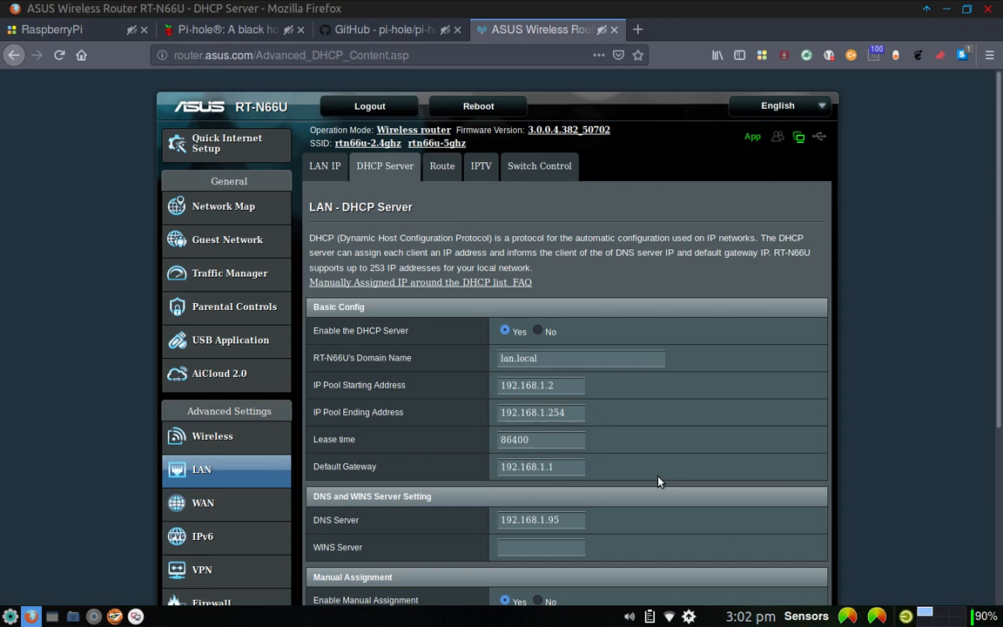
{"action": "mouse_move", "coordinate": [397, 515]}
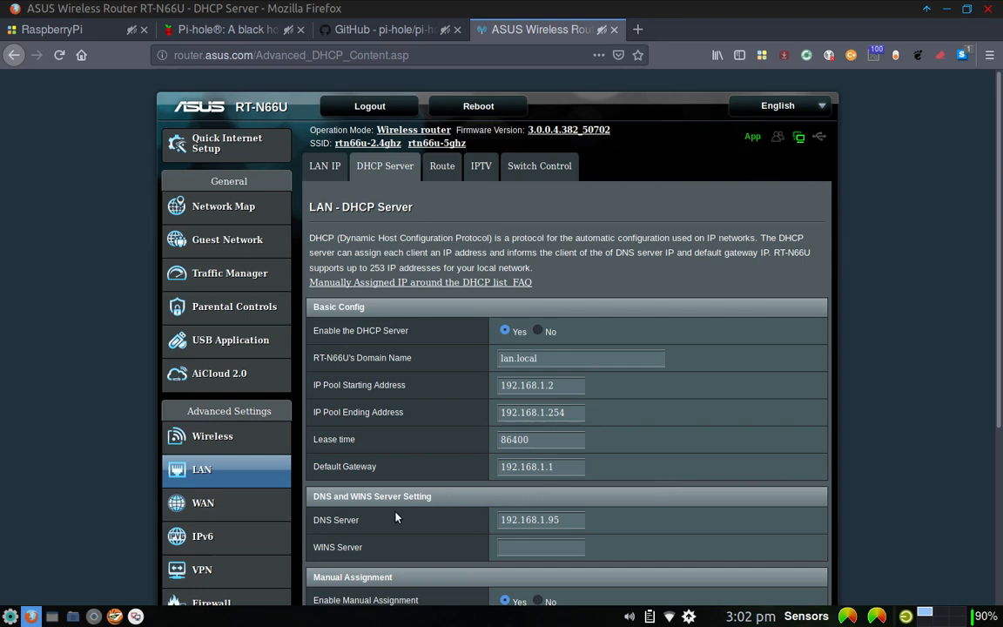
{"action": "mouse_move", "coordinate": [392, 526]}
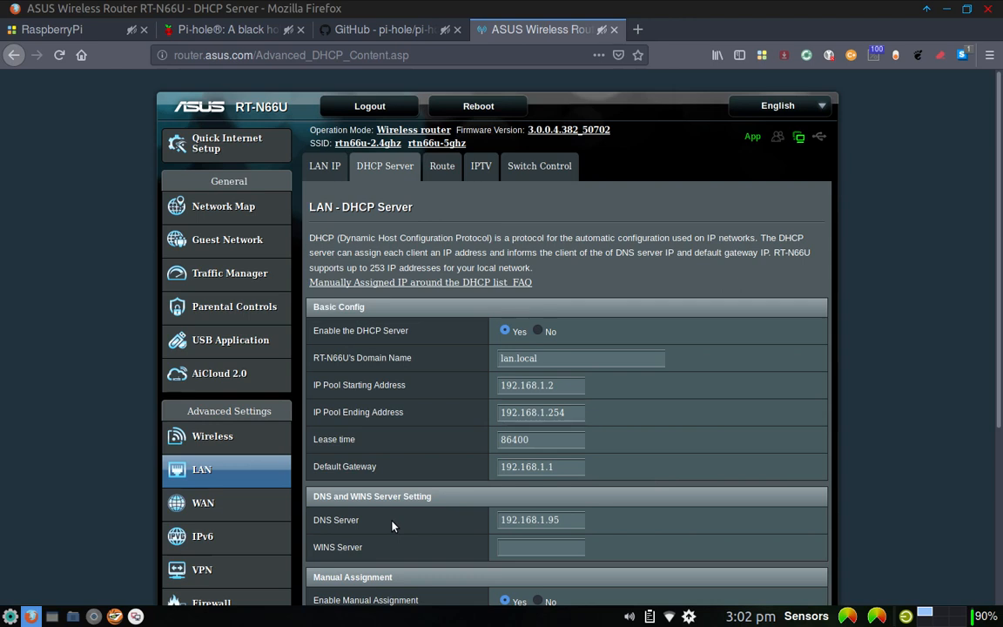
{"action": "mouse_move", "coordinate": [714, 512]}
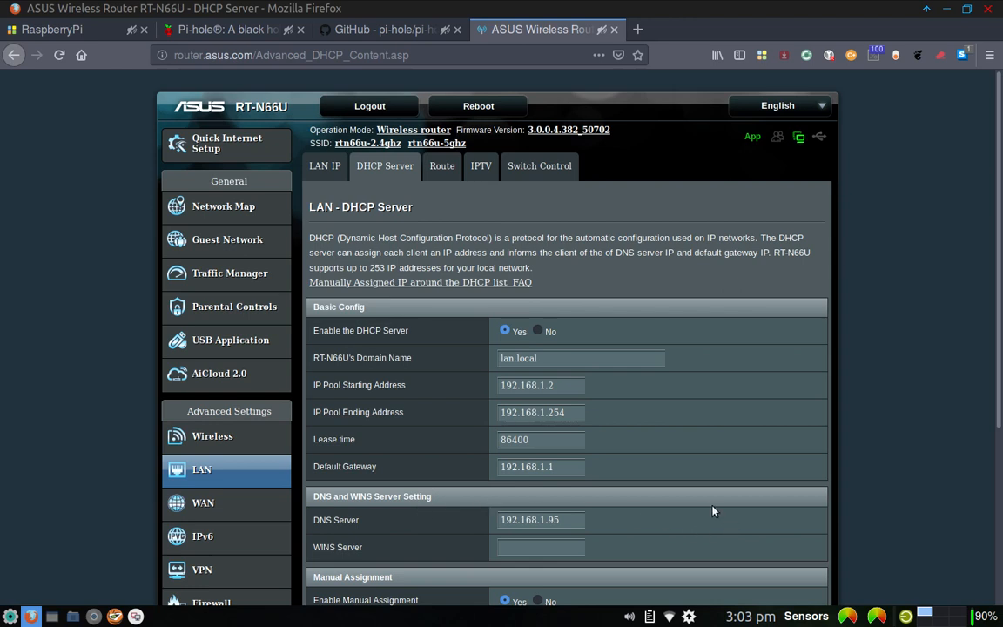
{"action": "mouse_move", "coordinate": [712, 494]}
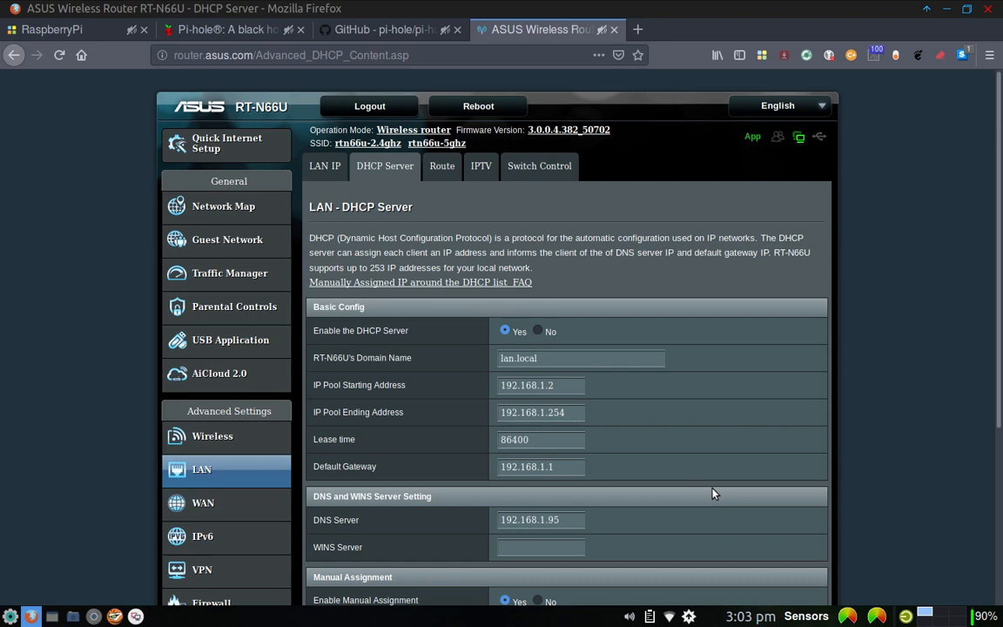
{"action": "mouse_move", "coordinate": [707, 445]}
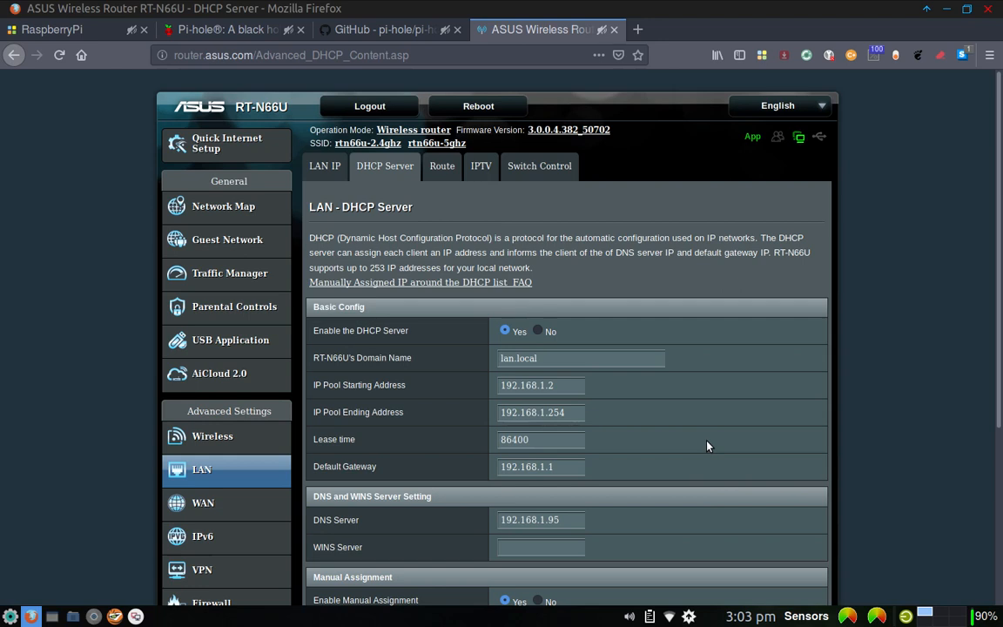
{"action": "mouse_move", "coordinate": [622, 521]}
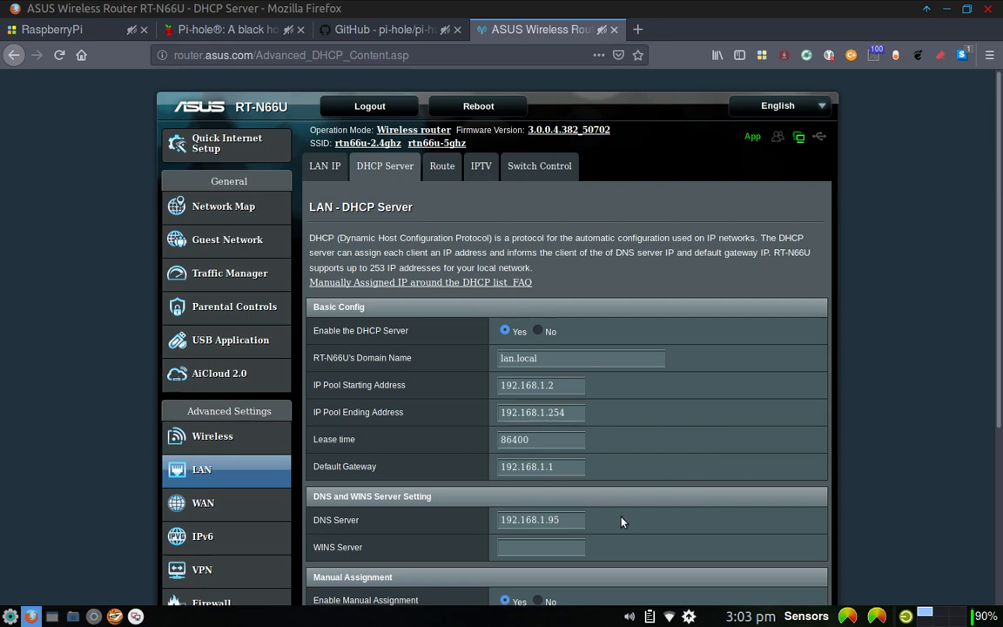
{"action": "mouse_move", "coordinate": [603, 519]}
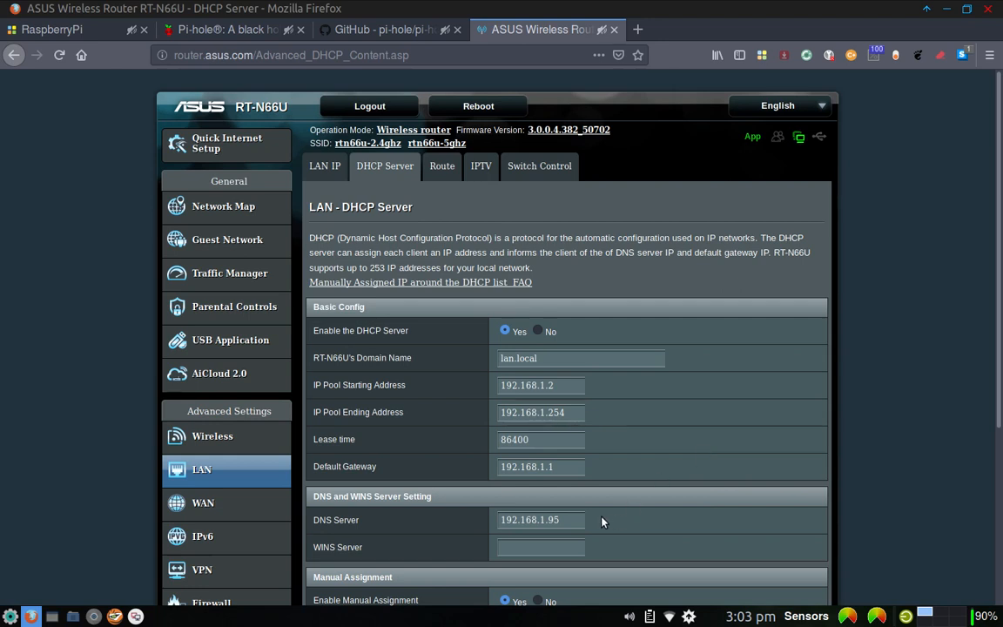
{"action": "mouse_move", "coordinate": [613, 508]}
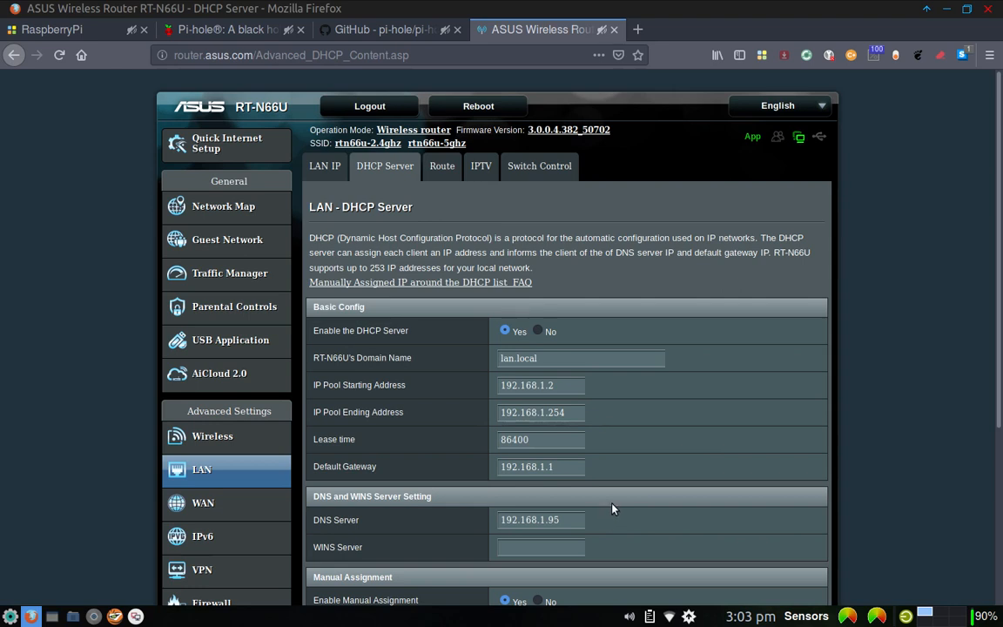
{"action": "mouse_move", "coordinate": [624, 466]}
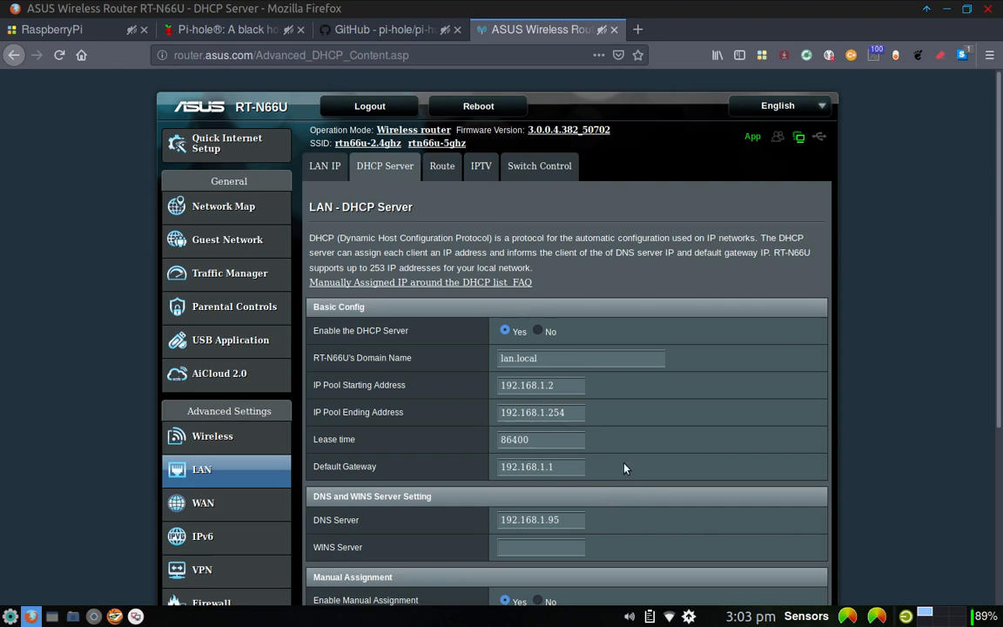
{"action": "mouse_move", "coordinate": [648, 502]}
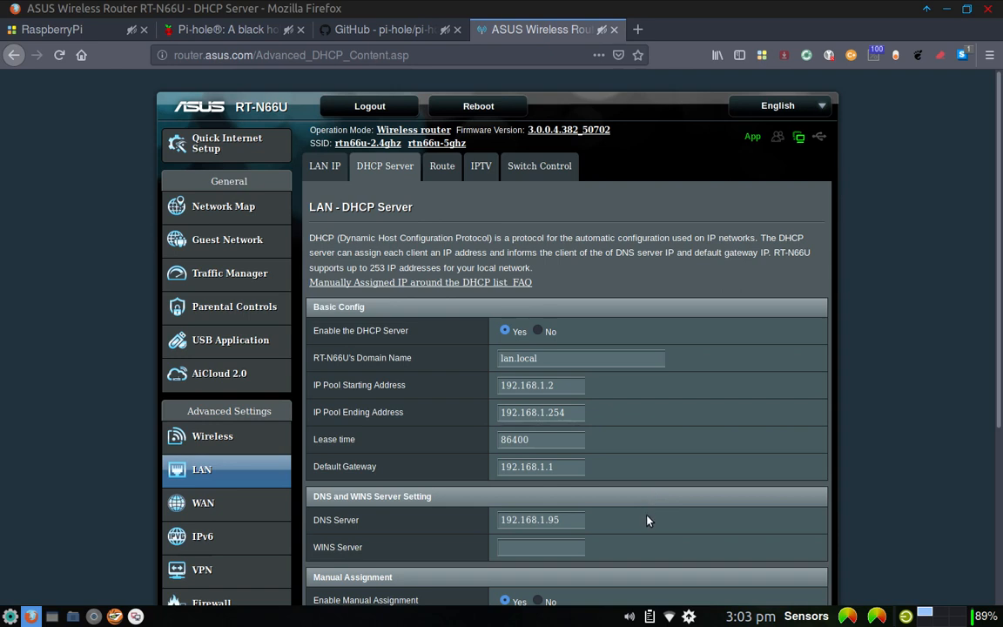
{"action": "mouse_move", "coordinate": [679, 480]}
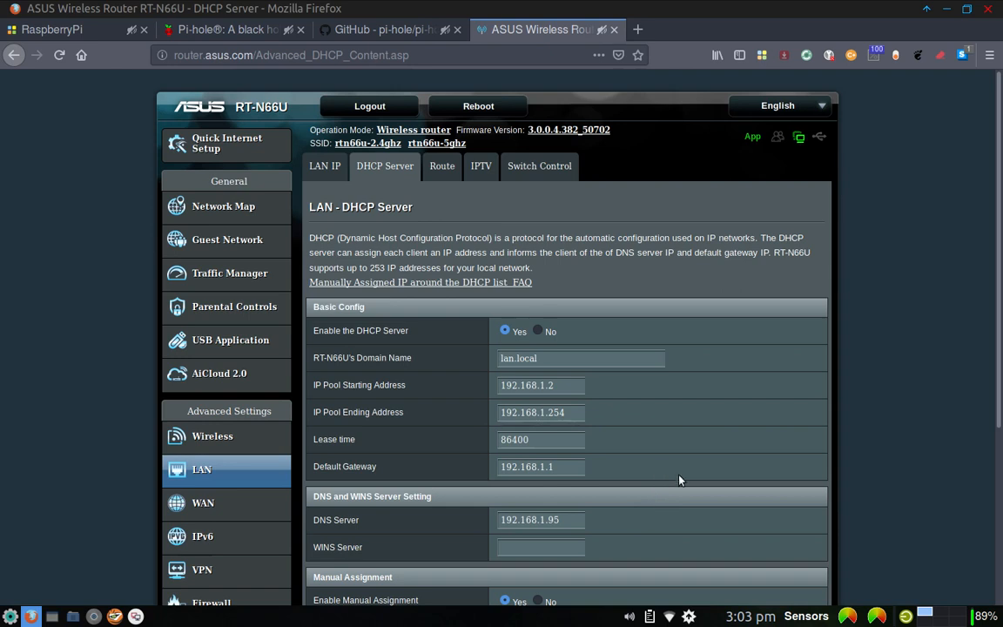
{"action": "mouse_move", "coordinate": [677, 519]}
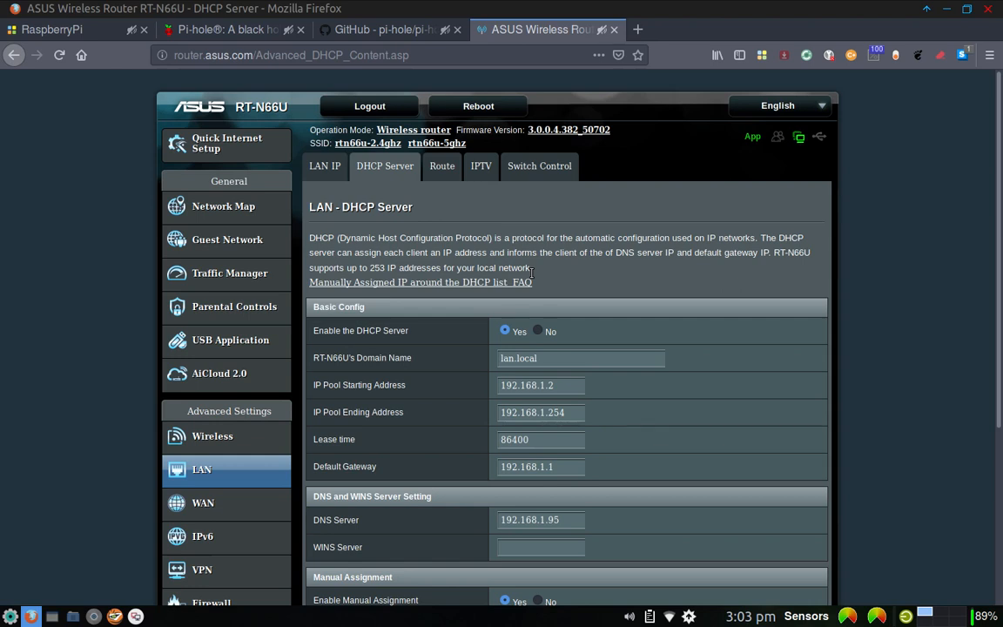
{"action": "mouse_move", "coordinate": [459, 208]}
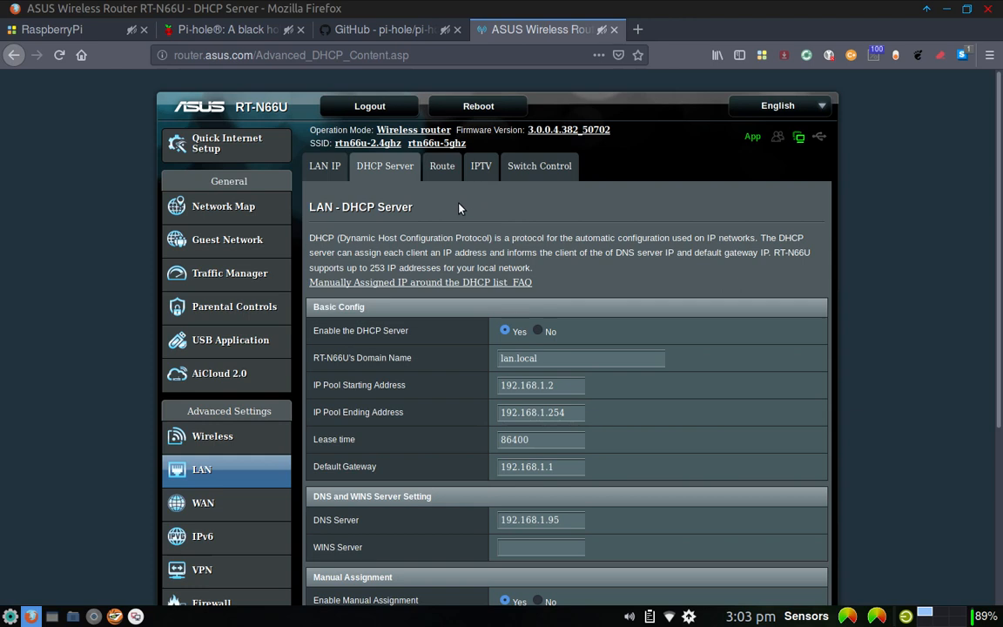
{"action": "mouse_move", "coordinate": [460, 251]}
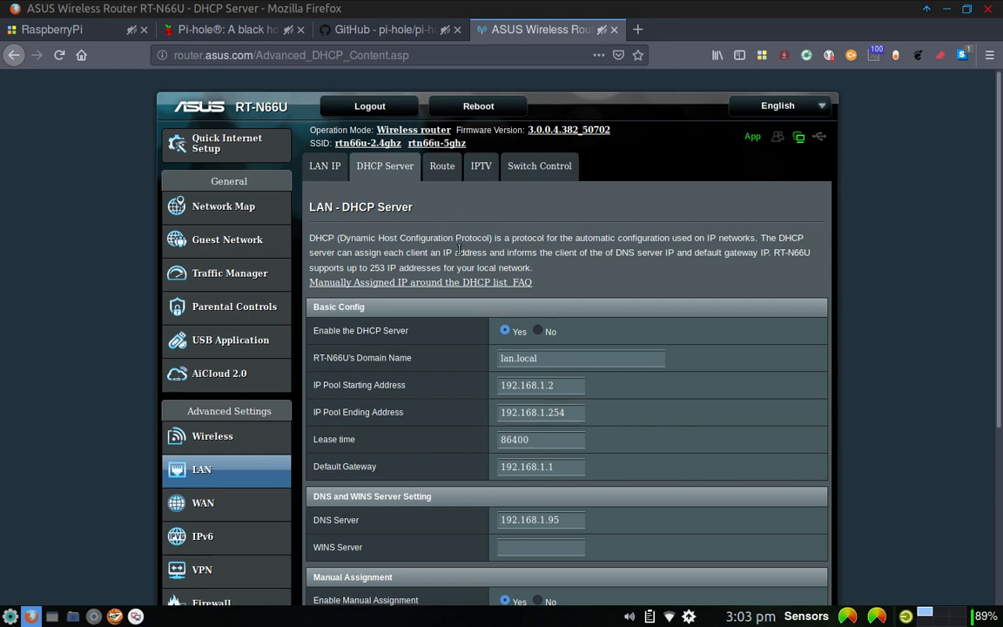
{"action": "mouse_move", "coordinate": [400, 202]}
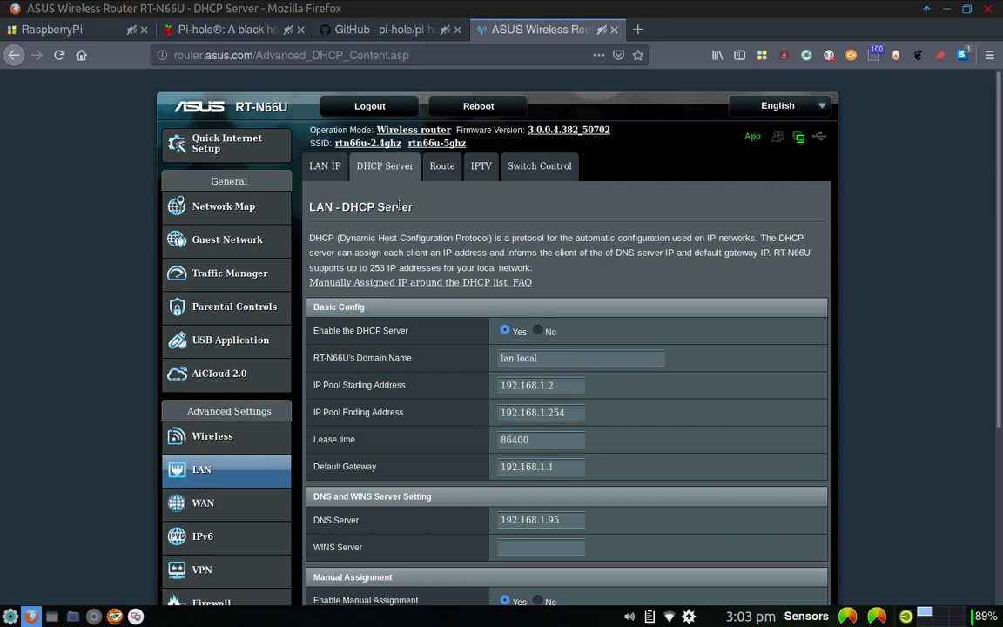
{"action": "mouse_move", "coordinate": [427, 204]}
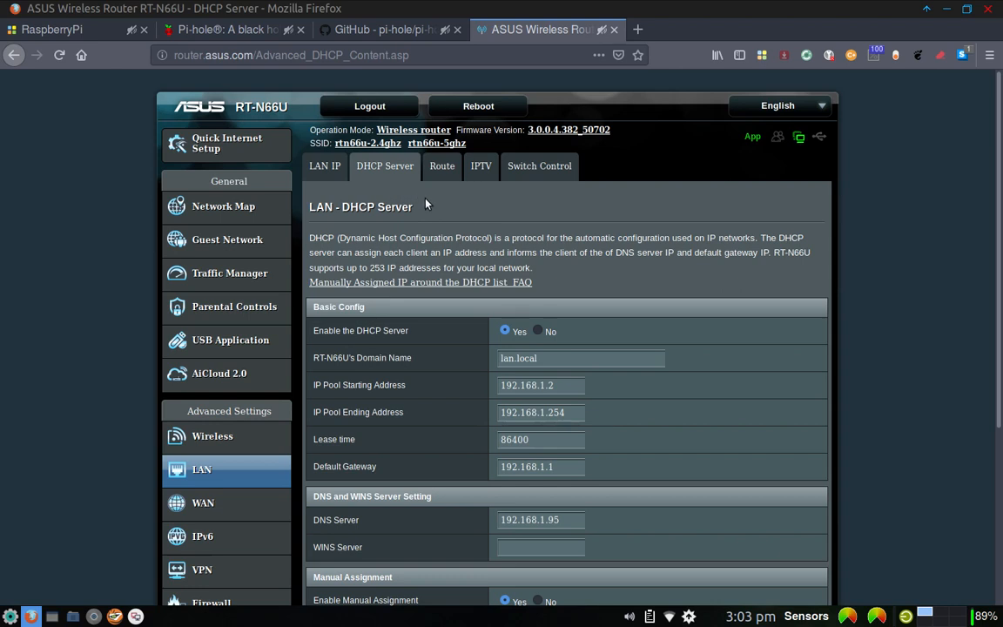
{"action": "mouse_move", "coordinate": [474, 216]}
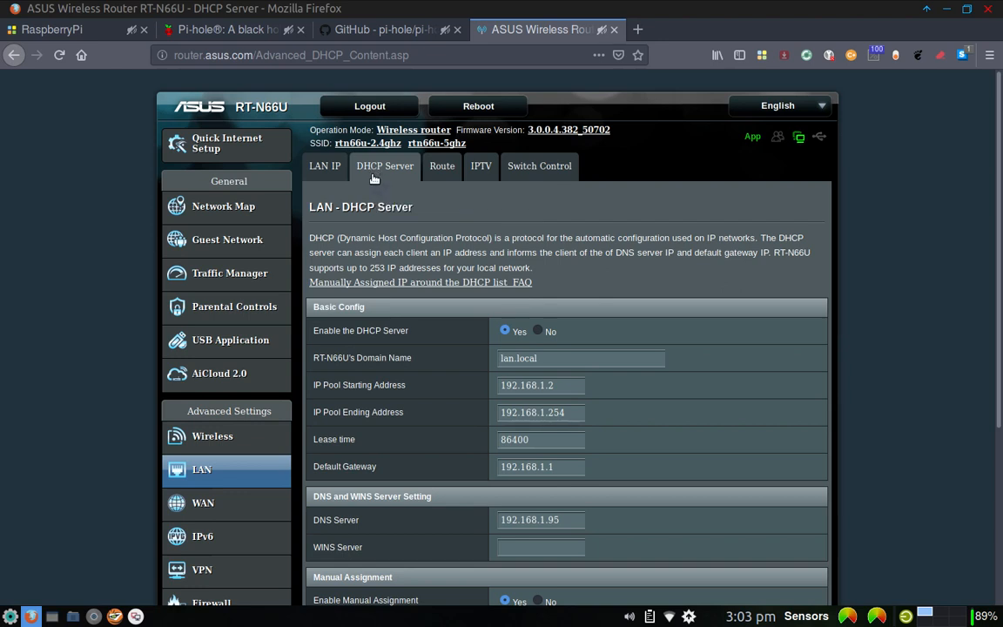
{"action": "mouse_move", "coordinate": [607, 317]}
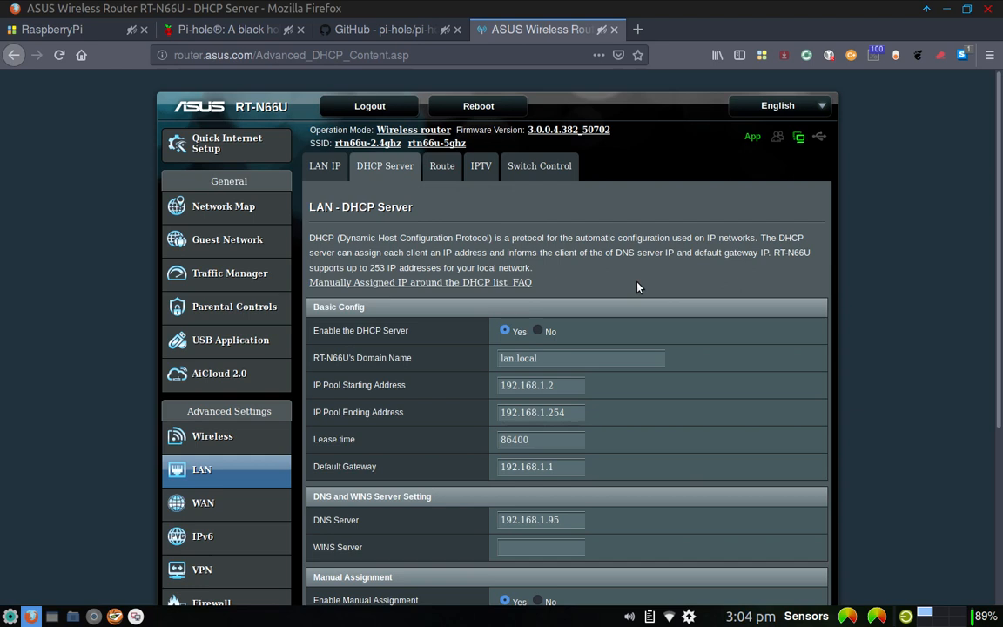
{"action": "mouse_move", "coordinate": [560, 237]}
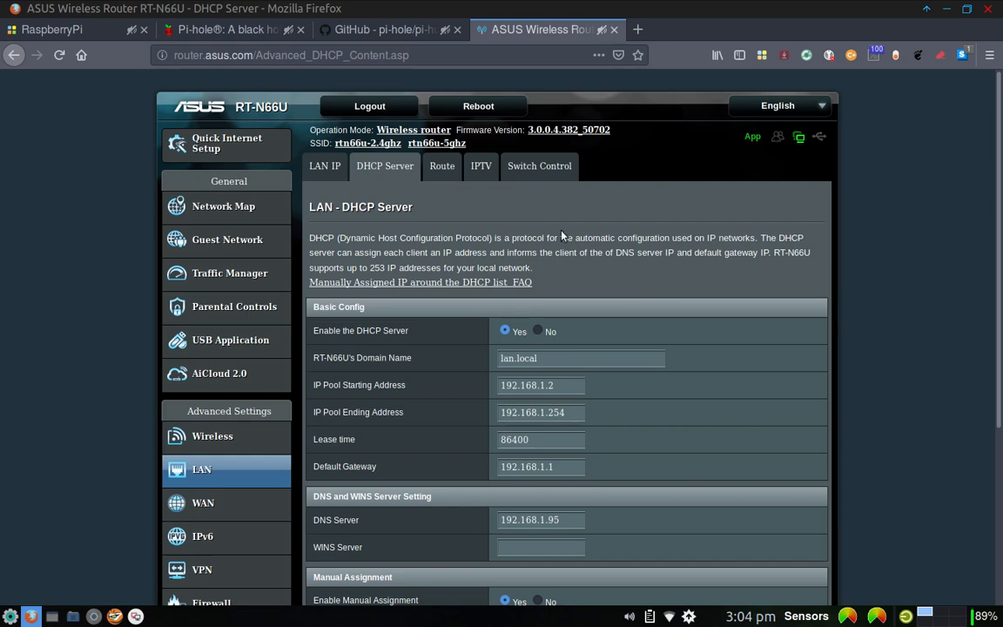
{"action": "mouse_move", "coordinate": [653, 411]}
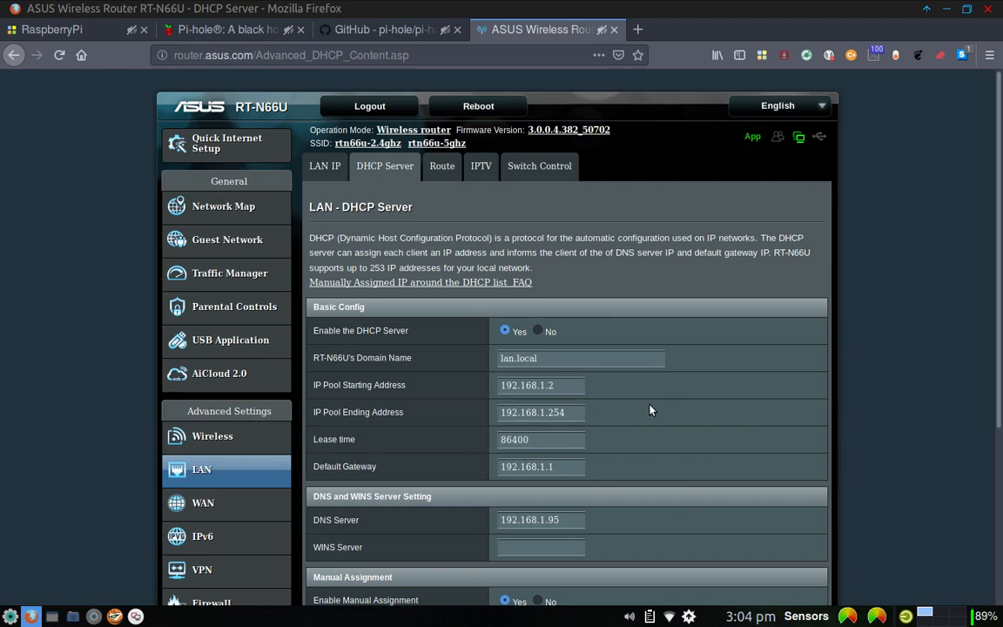
{"action": "mouse_move", "coordinate": [533, 404]}
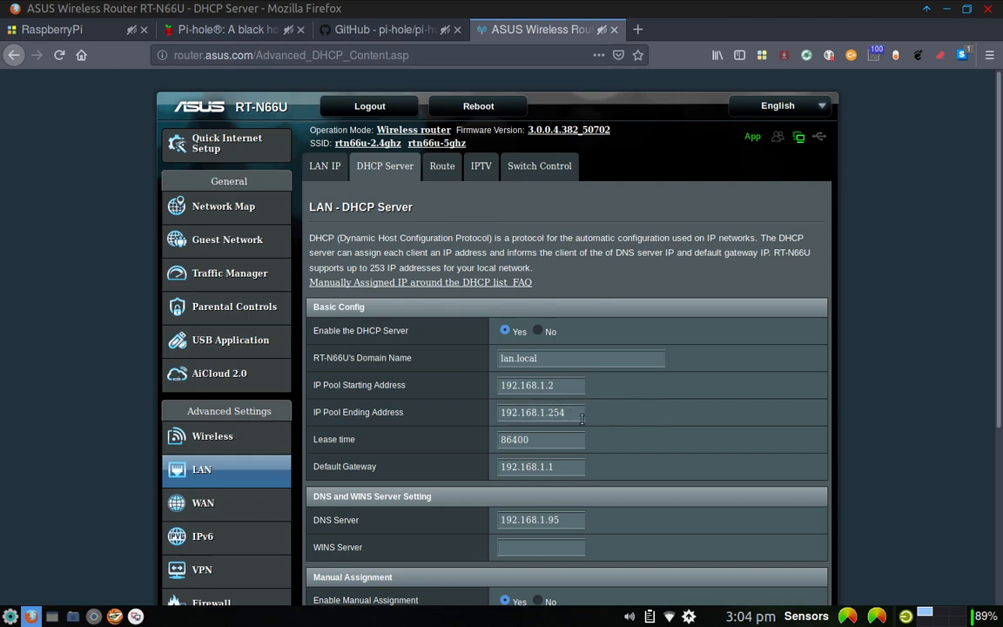
{"action": "mouse_move", "coordinate": [623, 424]}
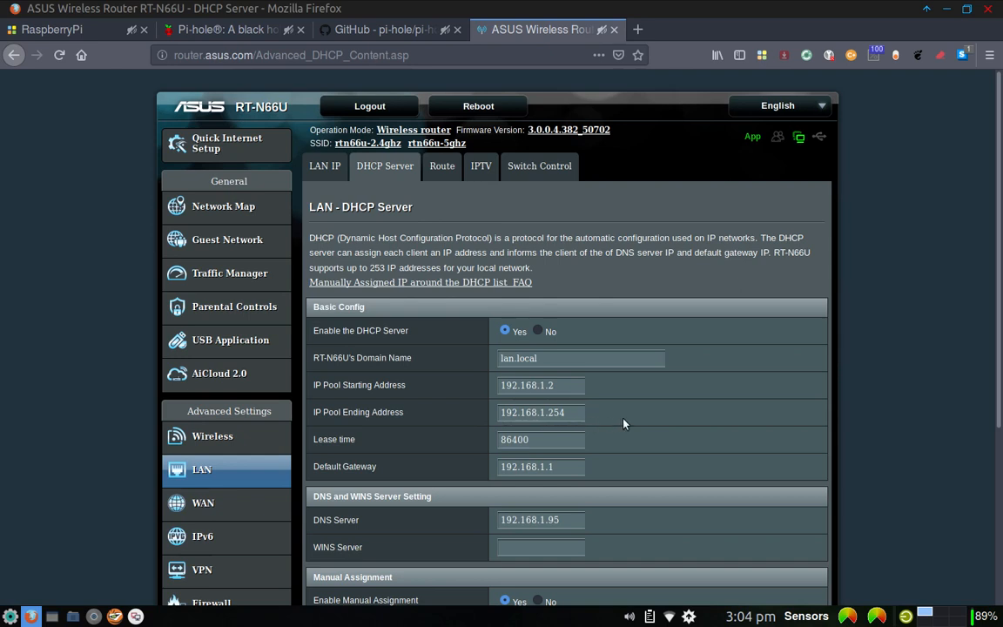
{"action": "mouse_move", "coordinate": [451, 206]}
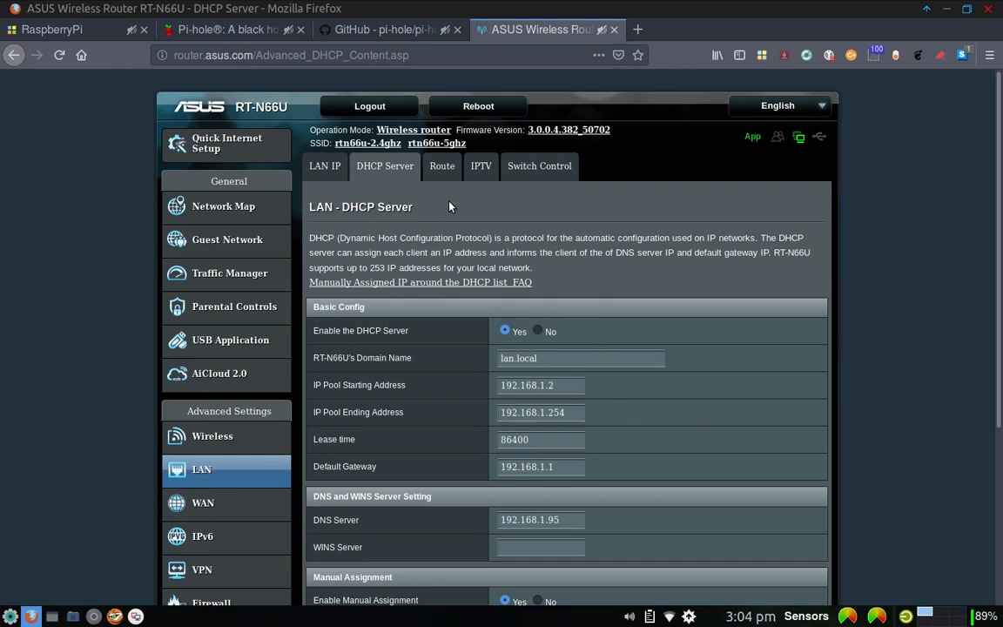
{"action": "mouse_move", "coordinate": [434, 212]}
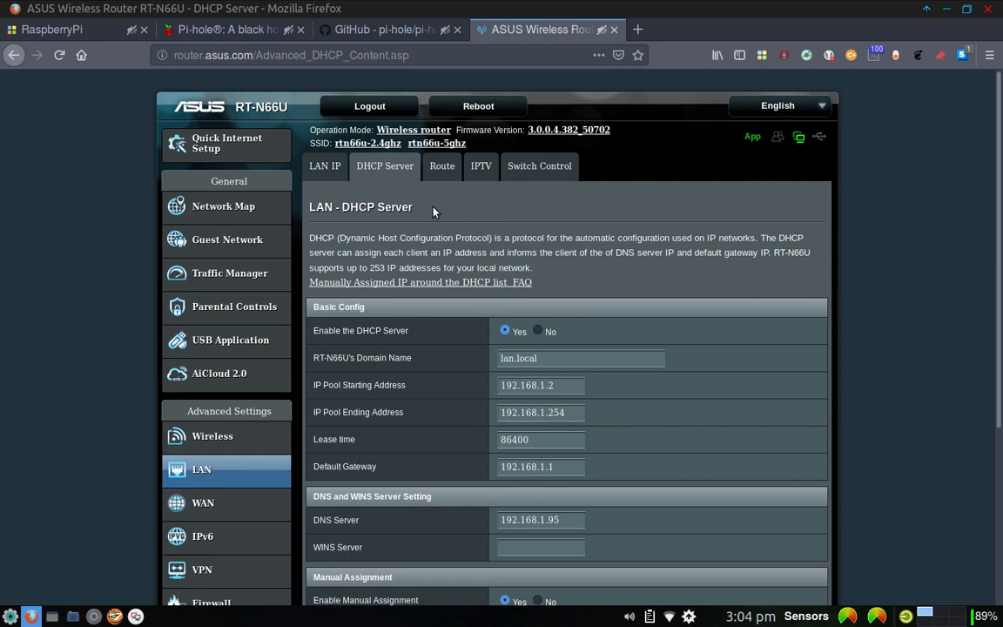
{"action": "mouse_move", "coordinate": [467, 212]}
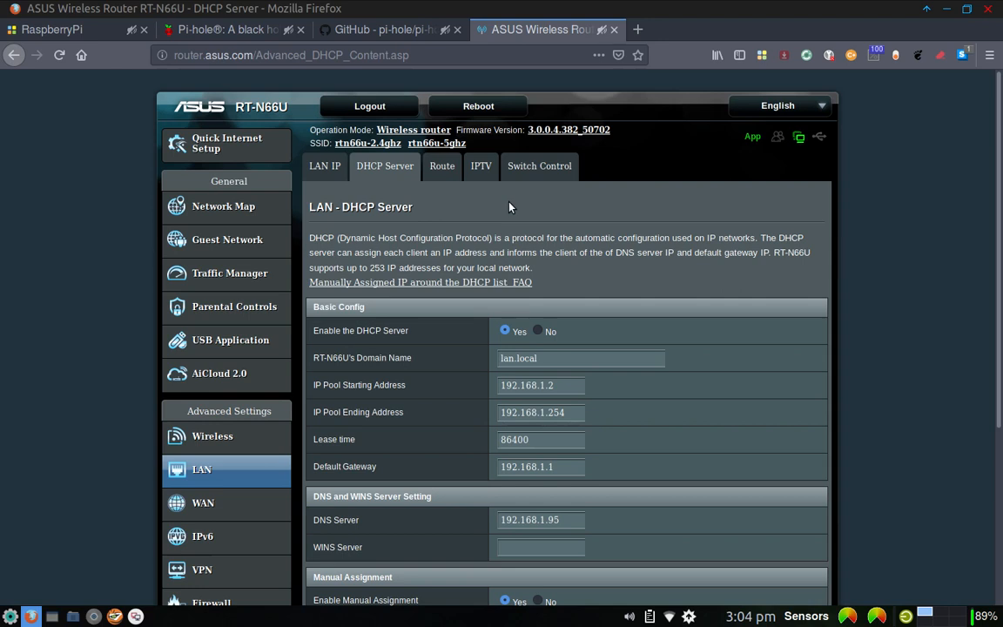
{"action": "mouse_move", "coordinate": [566, 302]}
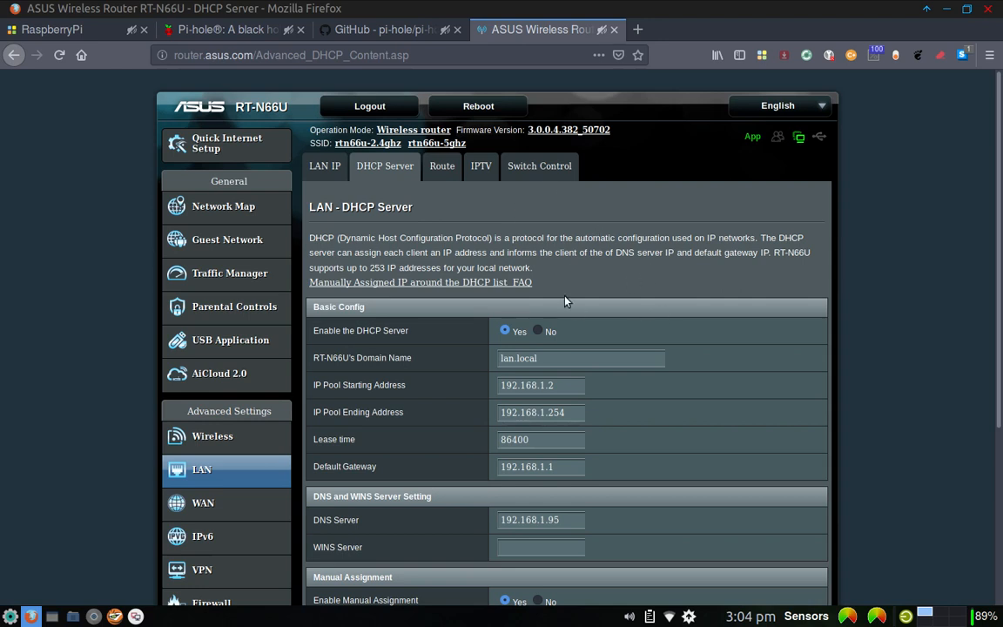
{"action": "mouse_move", "coordinate": [519, 268]}
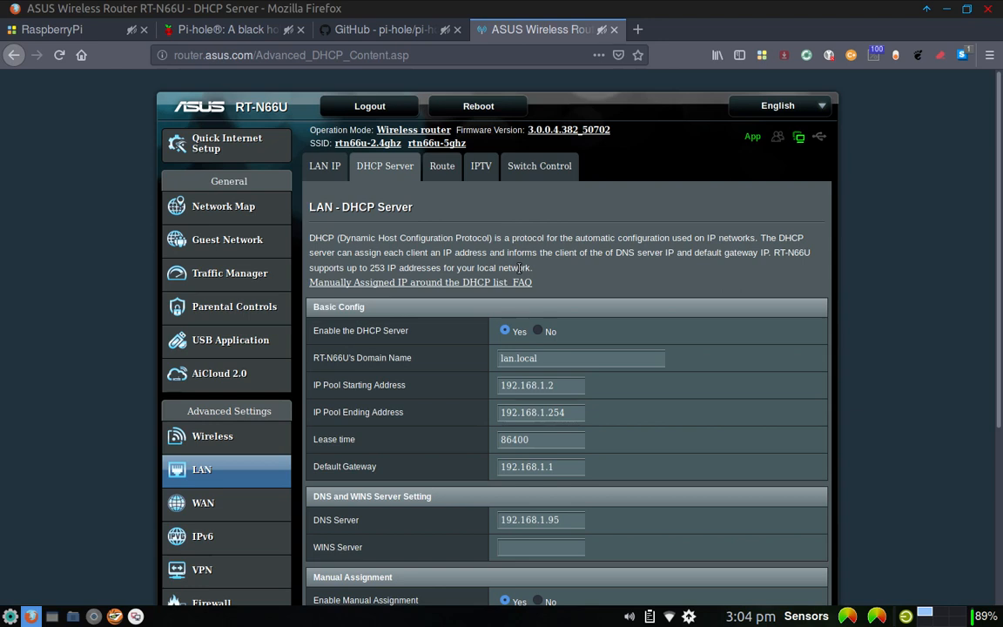
{"action": "mouse_move", "coordinate": [621, 296]}
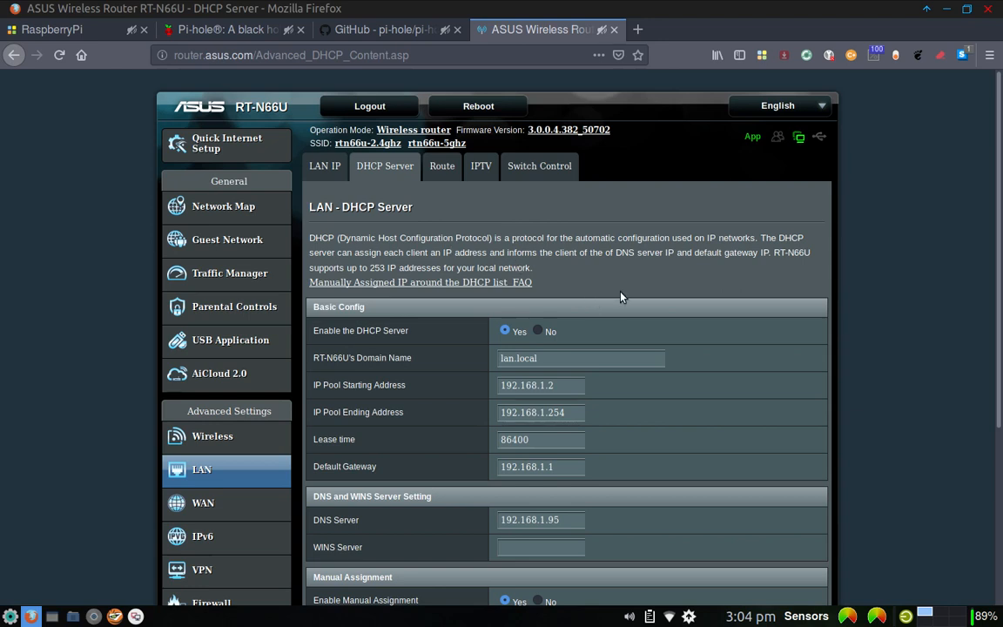
{"action": "mouse_move", "coordinate": [676, 258]}
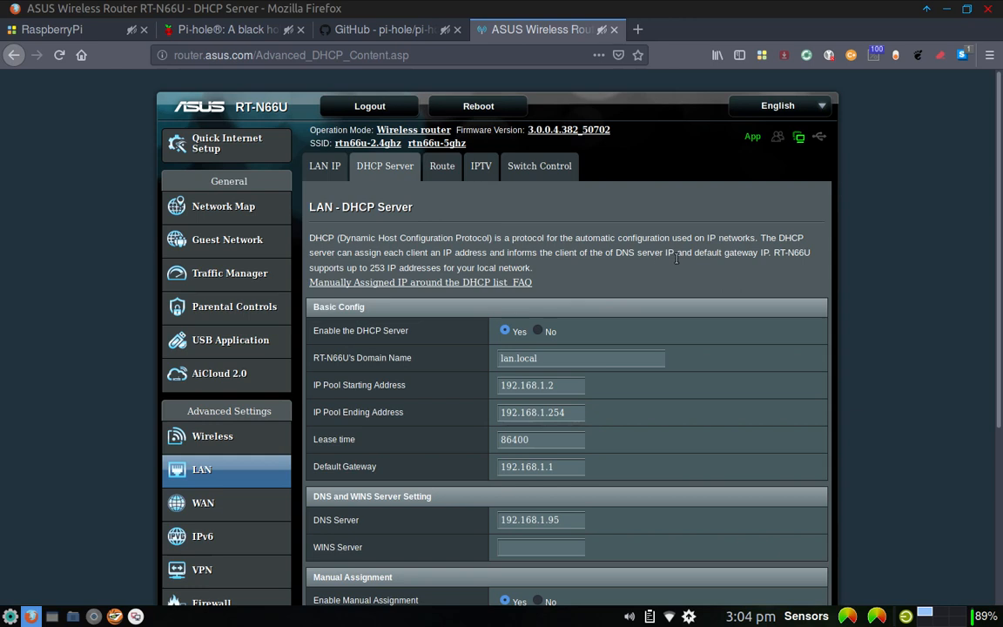
{"action": "mouse_move", "coordinate": [690, 302]}
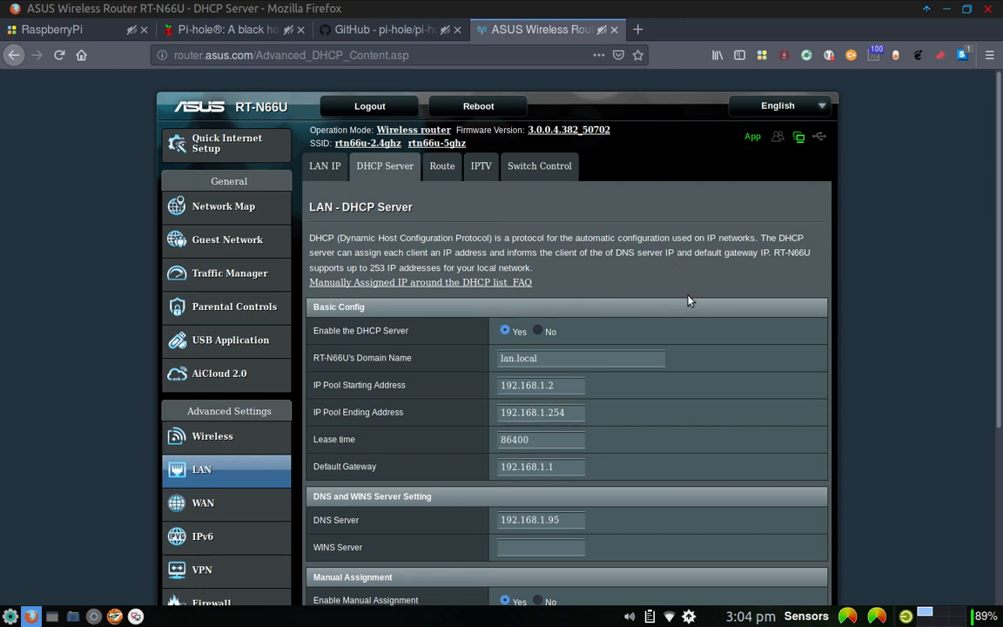
{"action": "mouse_move", "coordinate": [369, 106]}
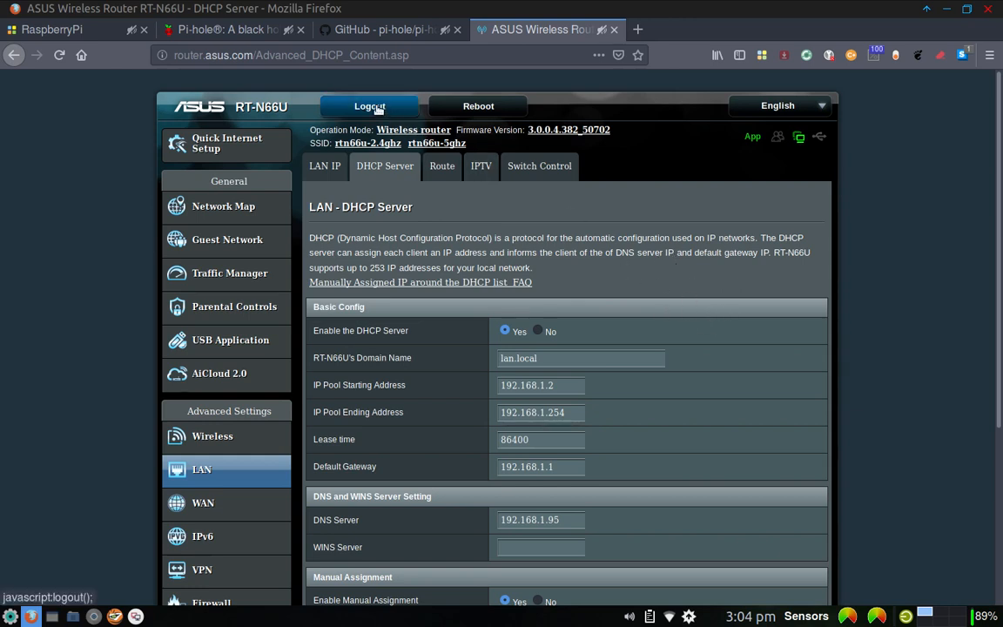
Step: Log out of the router admin and return to the Pi-hole website tab
{"action": "left_click", "coordinate": [369, 107]}
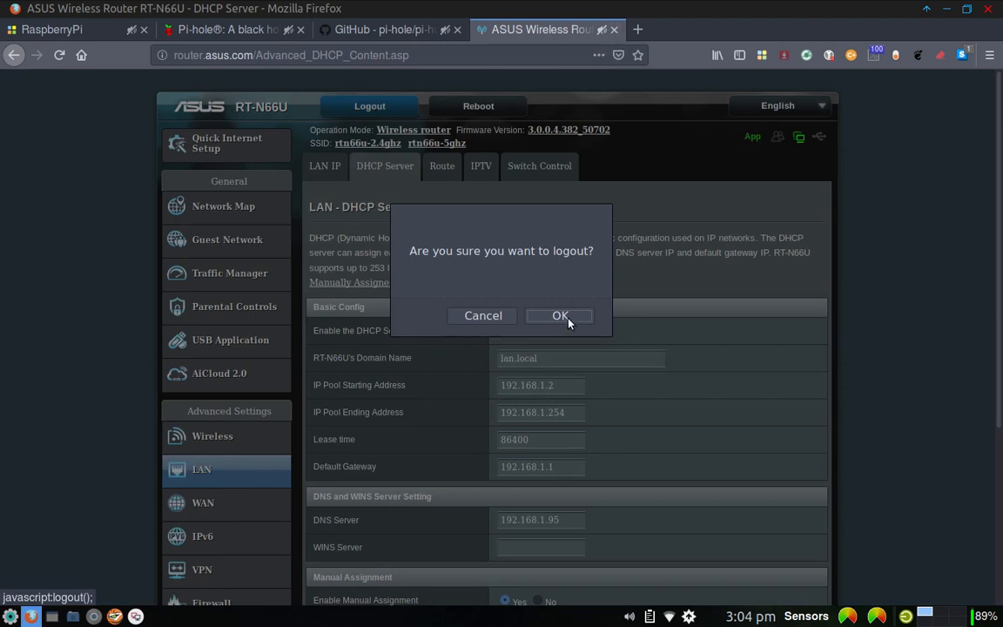
{"action": "left_click", "coordinate": [561, 315]}
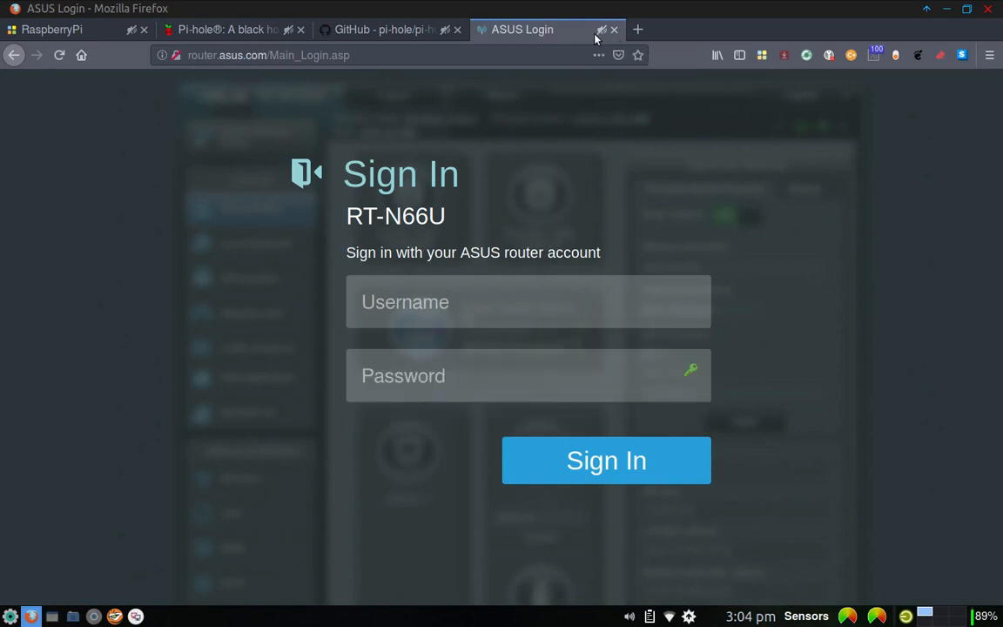
{"action": "left_click", "coordinate": [226, 29]}
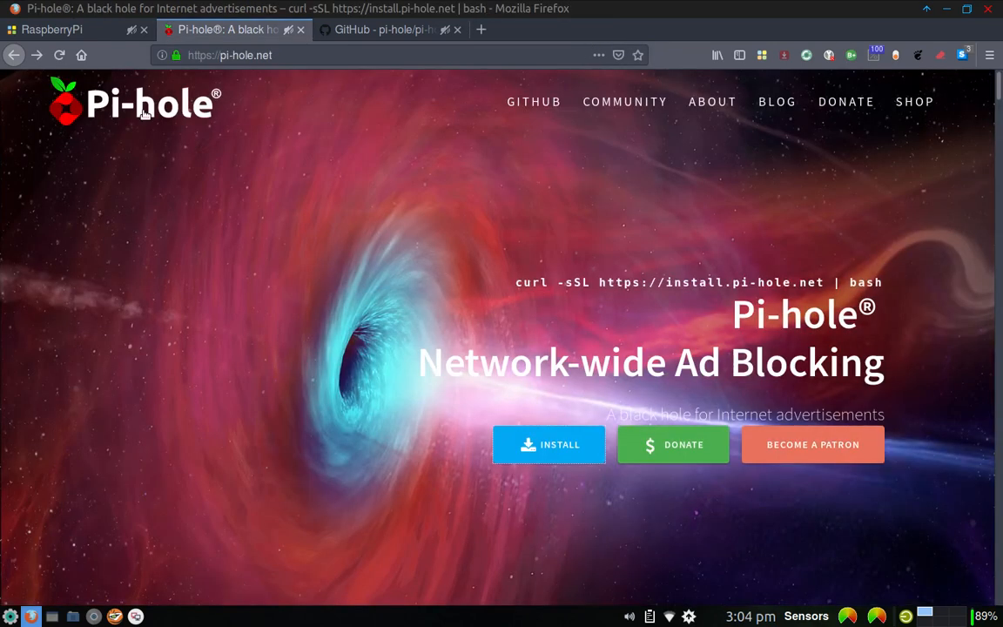
{"action": "mouse_move", "coordinate": [114, 207]}
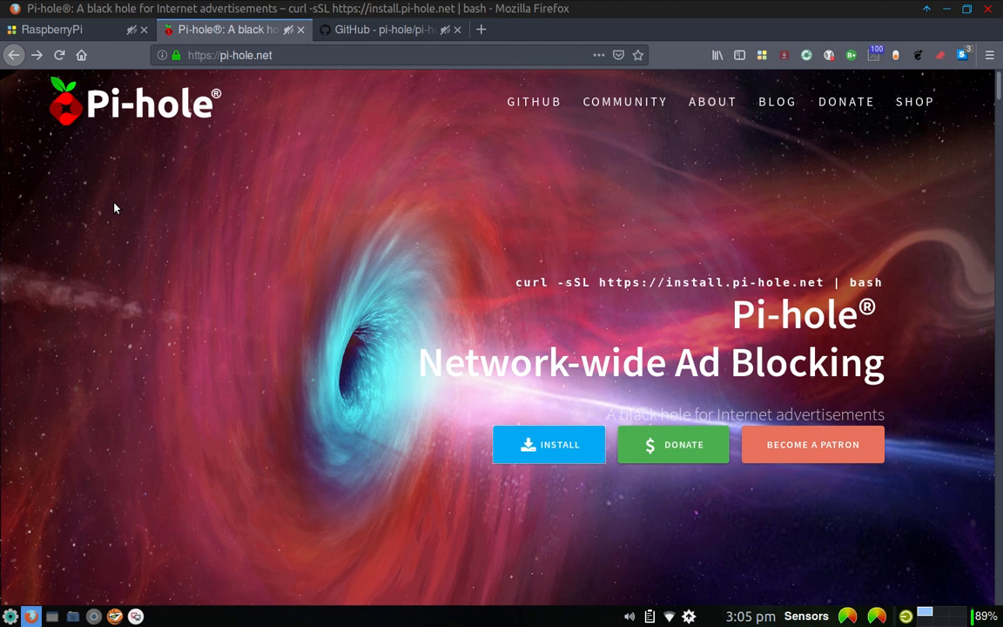
{"action": "mouse_move", "coordinate": [73, 150]}
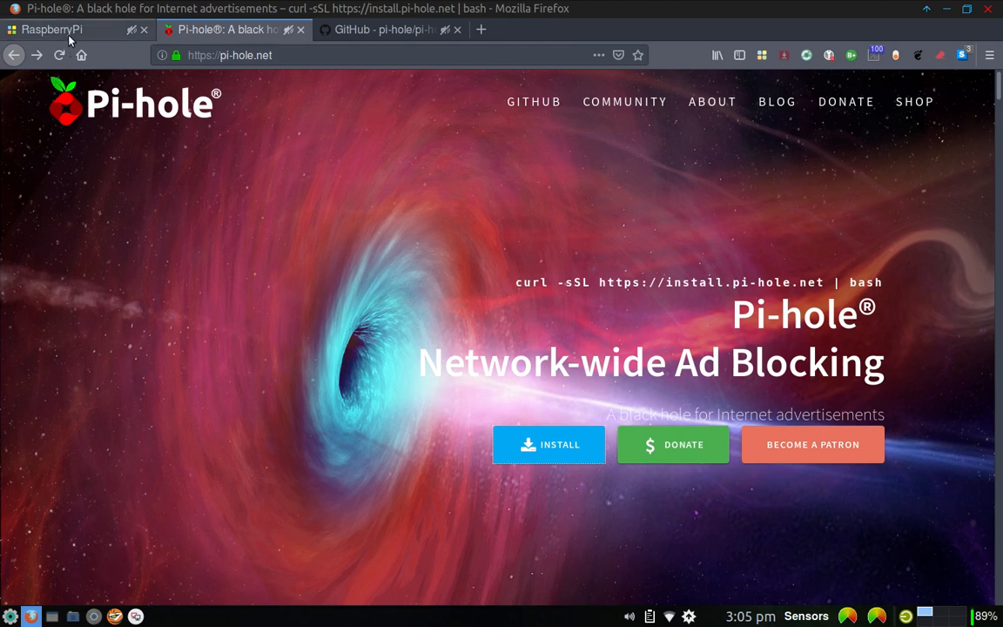
Step: Launch the Pi-hole Admin Console from the RaspberryPi speed dial page
{"action": "left_click", "coordinate": [53, 28]}
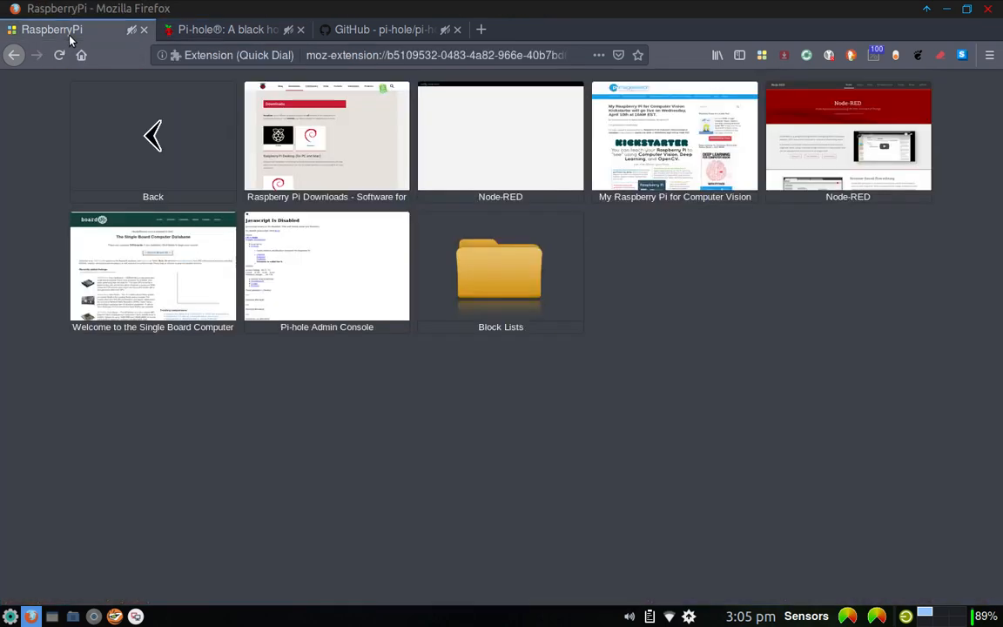
{"action": "mouse_move", "coordinate": [321, 237]}
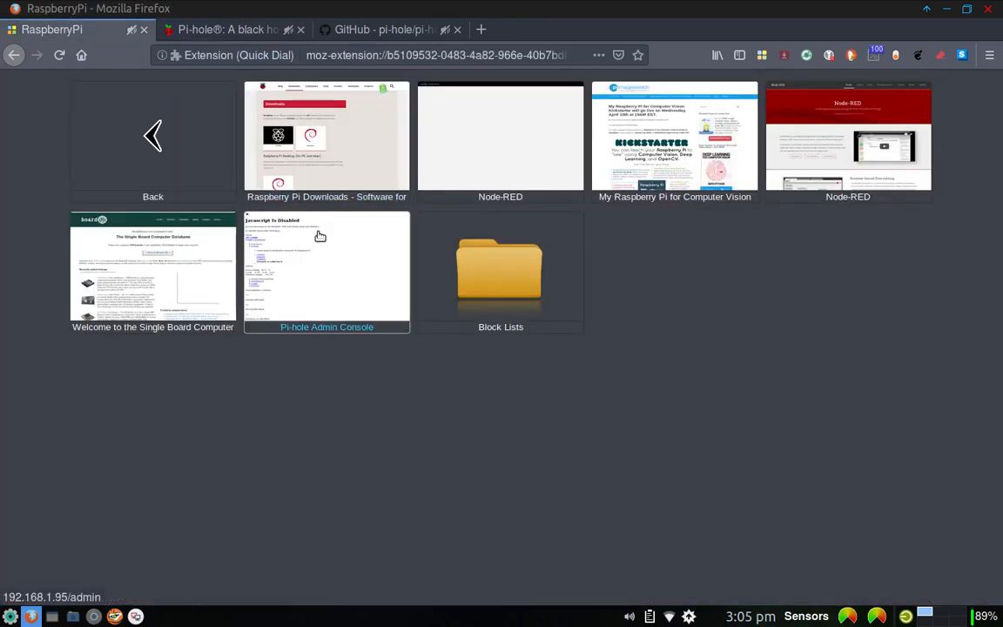
{"action": "left_click", "coordinate": [327, 270]}
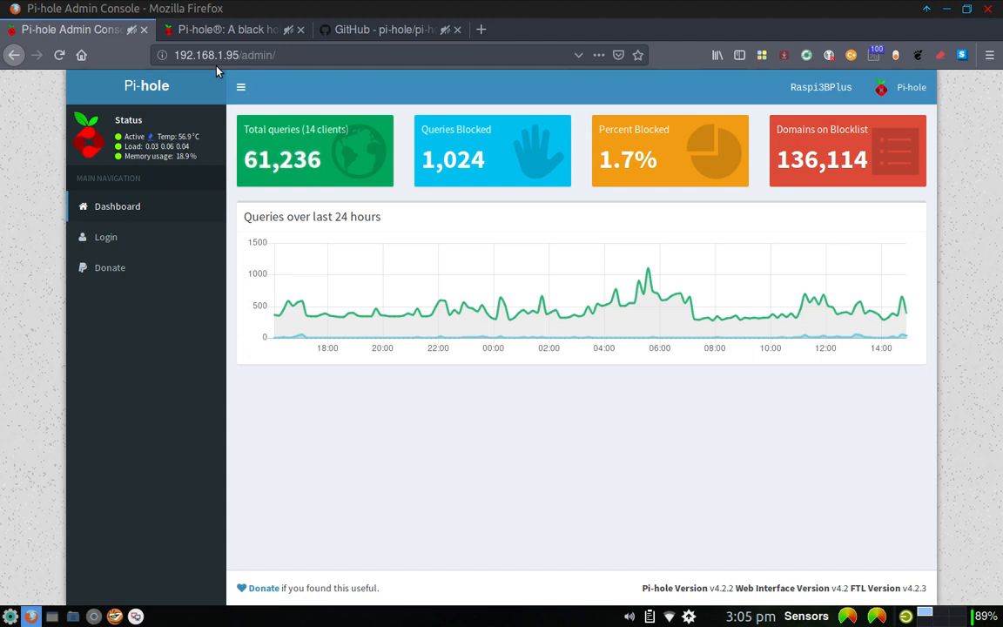
{"action": "mouse_move", "coordinate": [234, 71]}
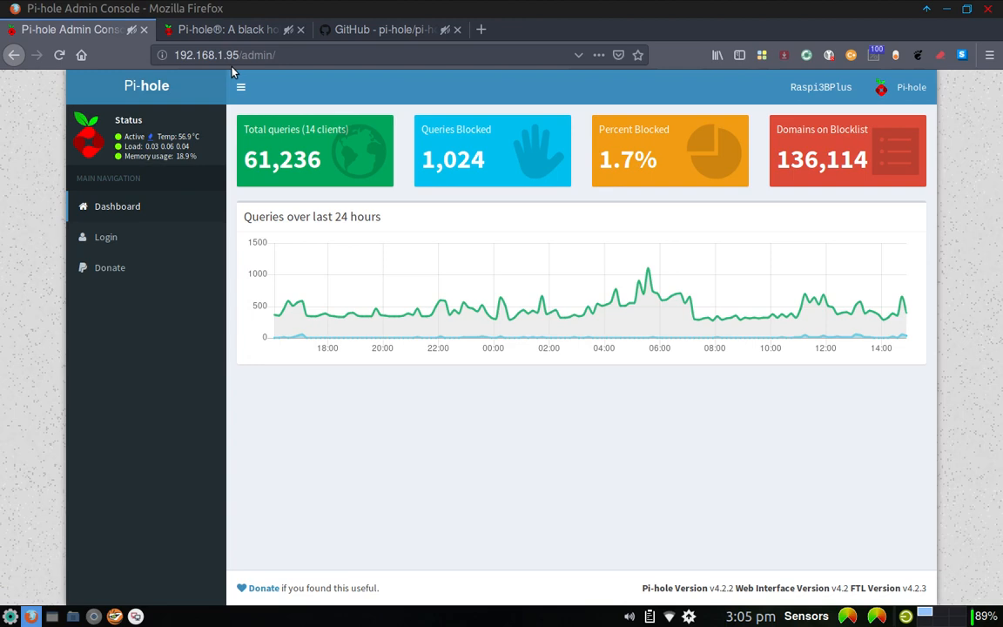
{"action": "mouse_move", "coordinate": [256, 73]}
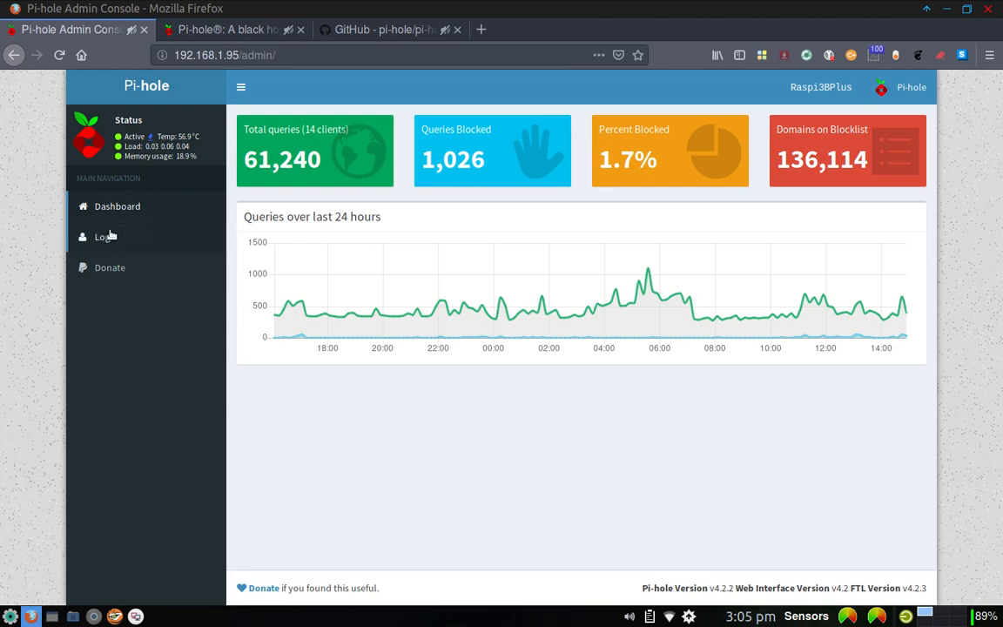
Step: Enter the admin password on the Pi-hole login page and submit it
{"action": "left_click", "coordinate": [105, 237]}
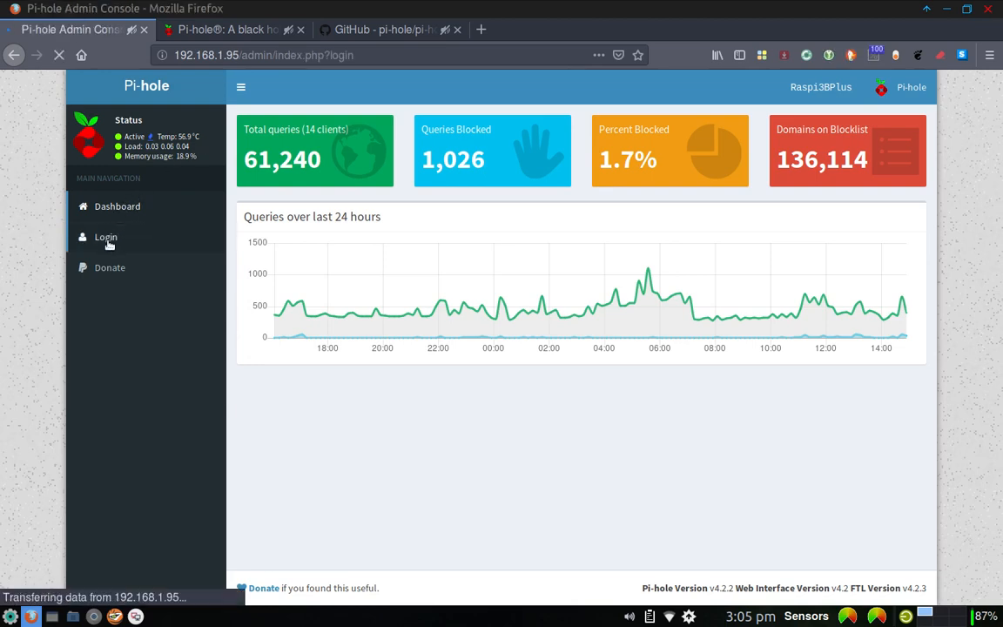
{"action": "left_click", "coordinate": [105, 237]}
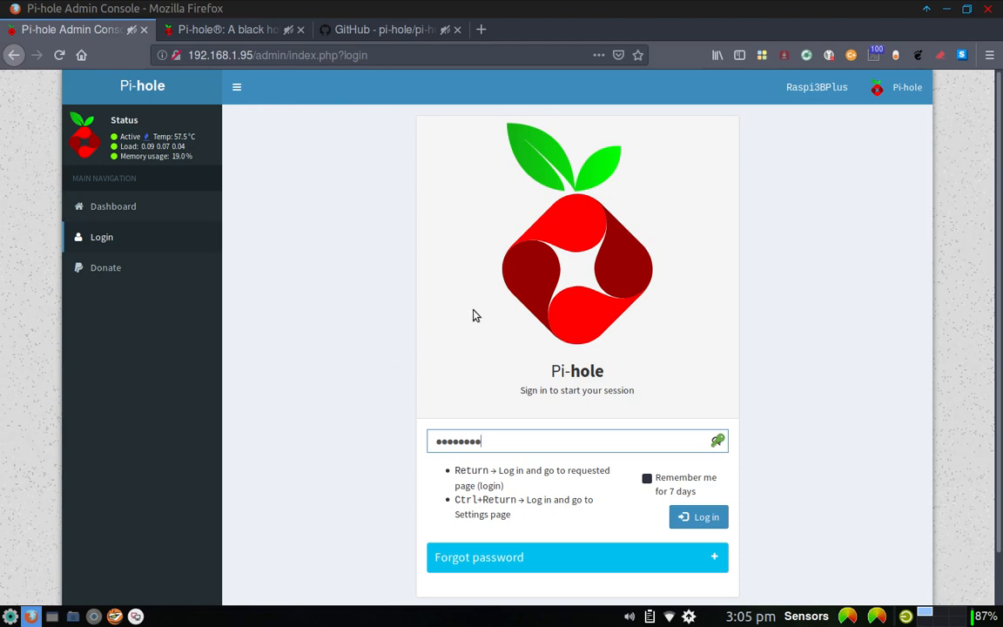
{"action": "mouse_move", "coordinate": [504, 432]}
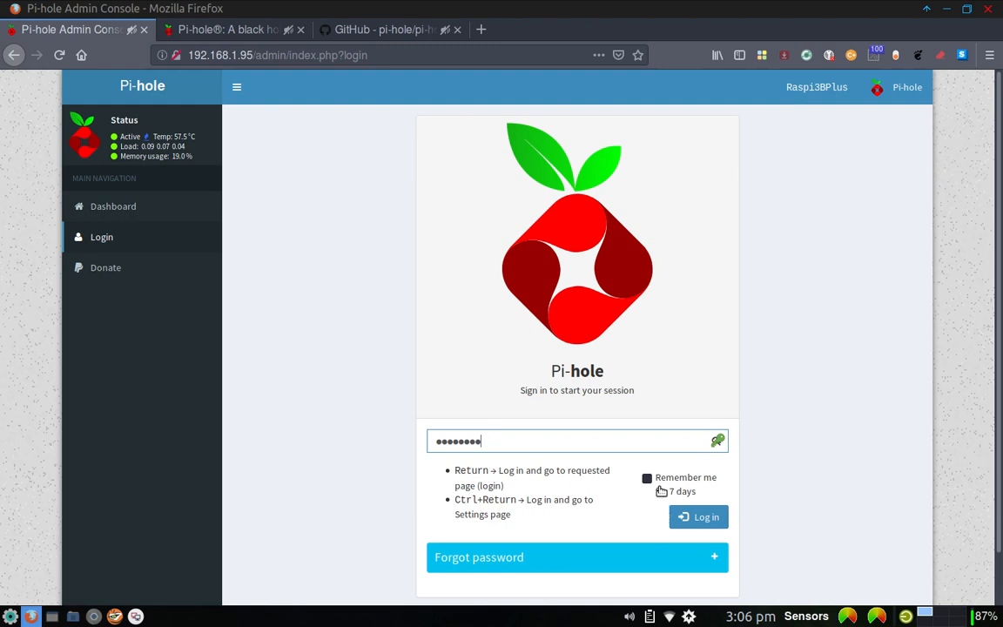
{"action": "mouse_move", "coordinate": [739, 494]}
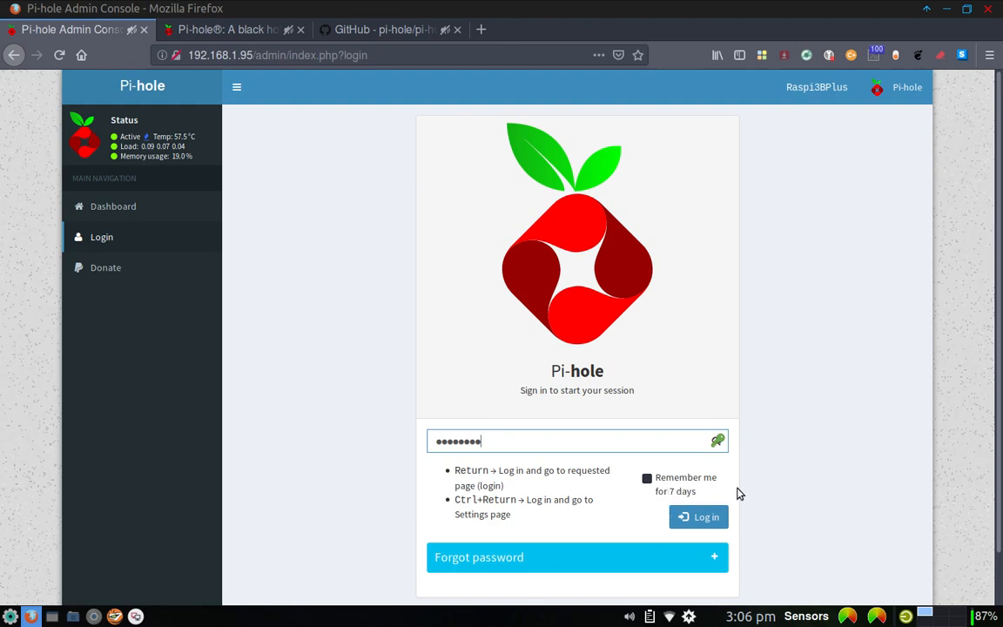
{"action": "mouse_move", "coordinate": [768, 494]}
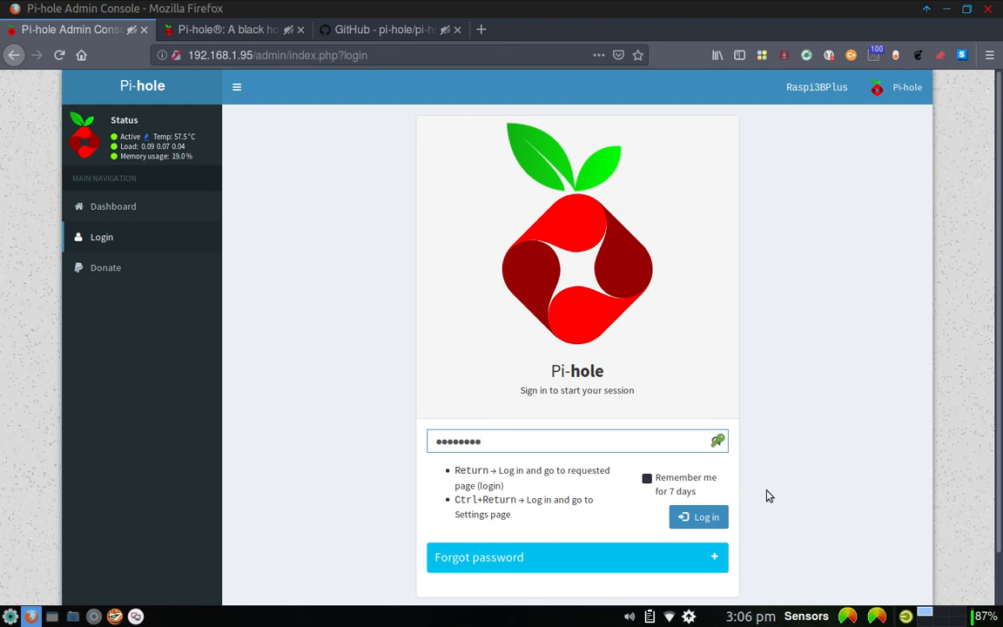
{"action": "mouse_move", "coordinate": [750, 465]}
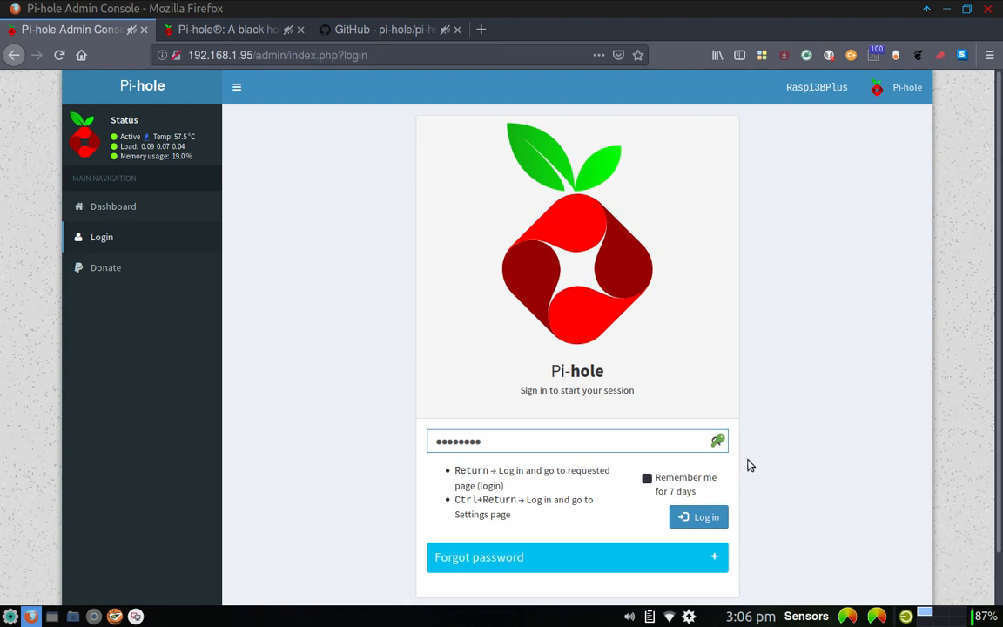
{"action": "type", "text": "•"}
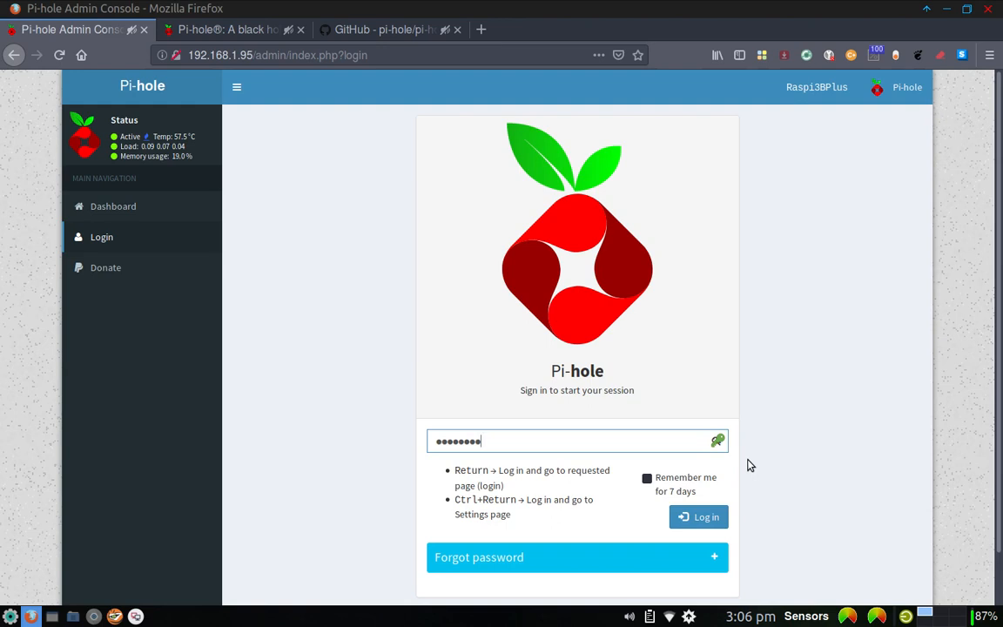
{"action": "mouse_move", "coordinate": [566, 536]}
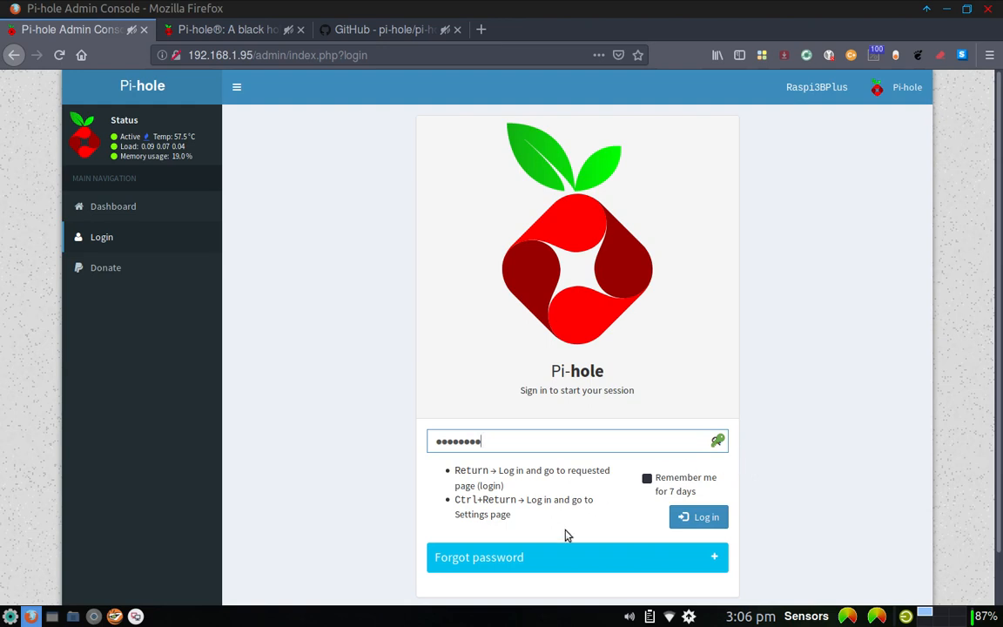
{"action": "mouse_move", "coordinate": [567, 564]}
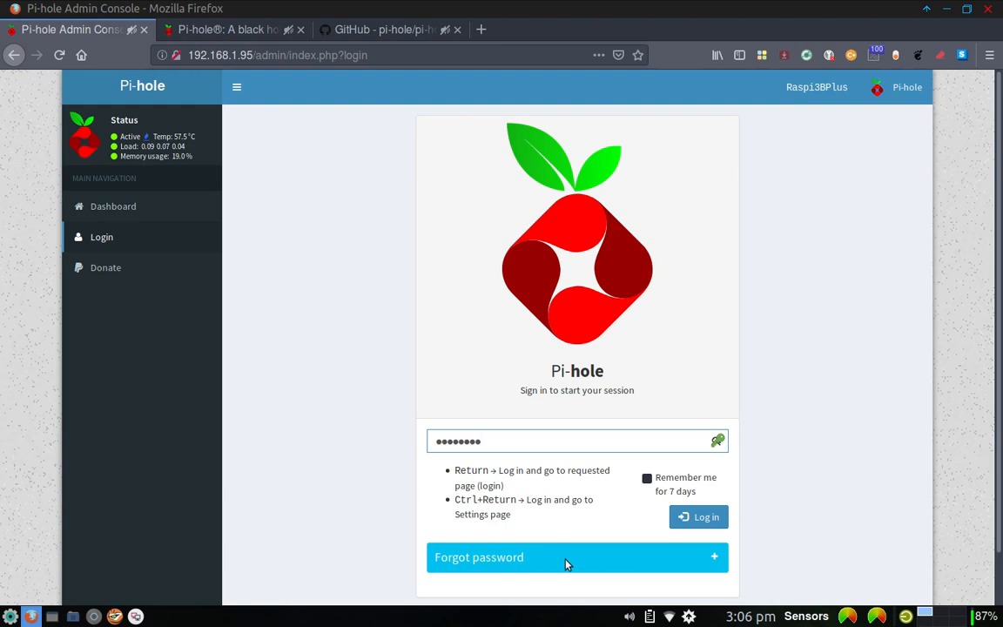
{"action": "mouse_move", "coordinate": [573, 543]}
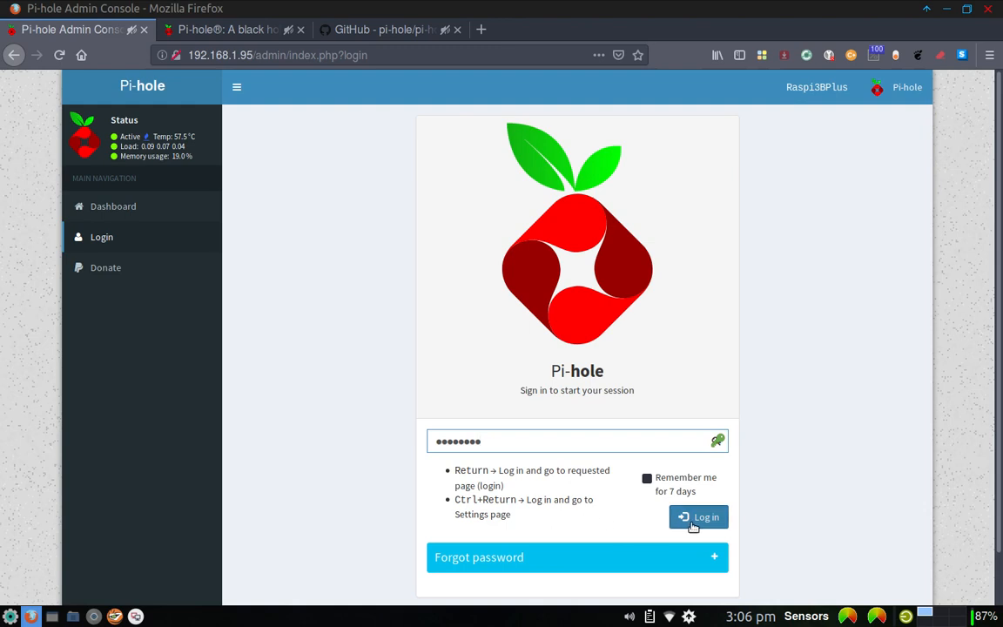
{"action": "left_click", "coordinate": [698, 516]}
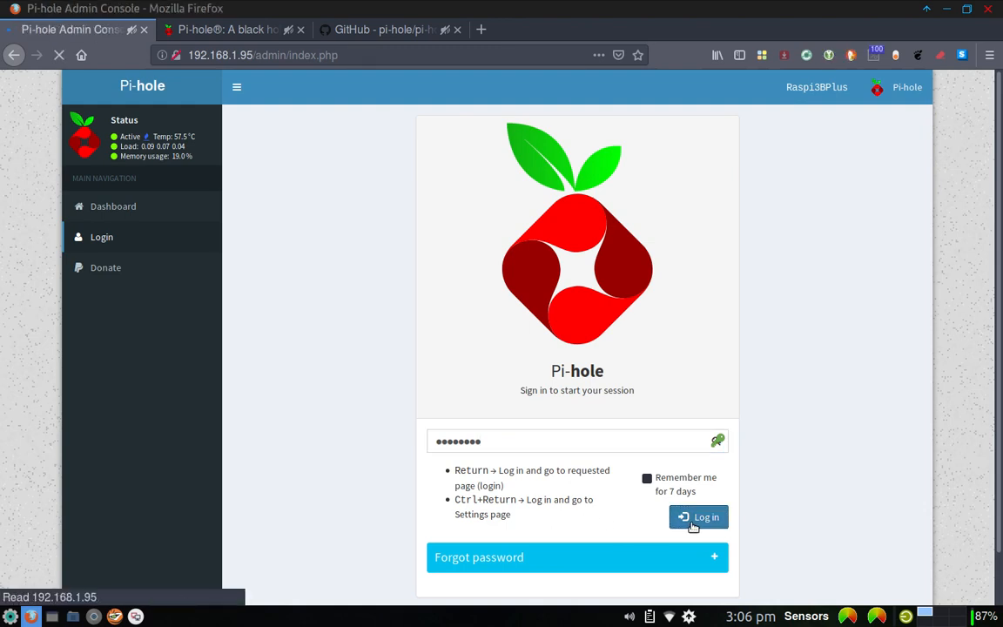
Step: Finish signing in so the full dashboard with 61,294 queries and 1,040 blocked loads
{"action": "left_click", "coordinate": [699, 516]}
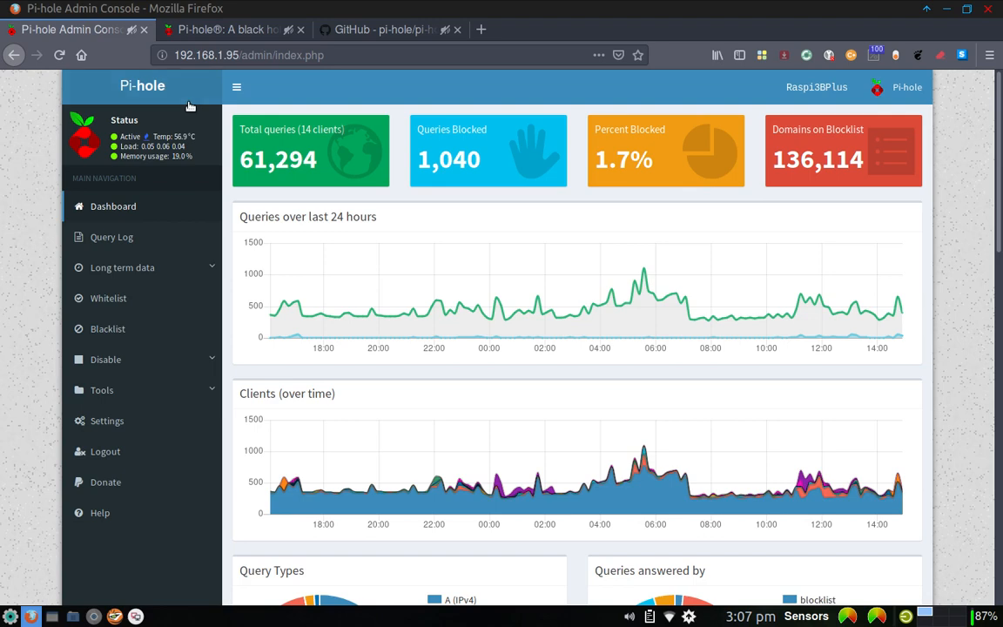
{"action": "mouse_move", "coordinate": [189, 112]}
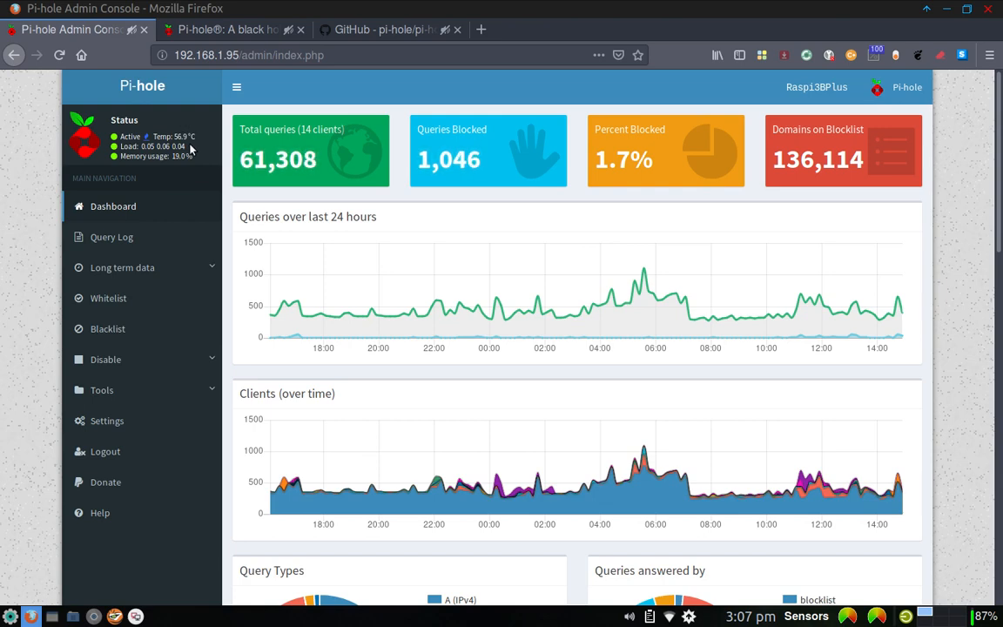
{"action": "mouse_move", "coordinate": [195, 131]}
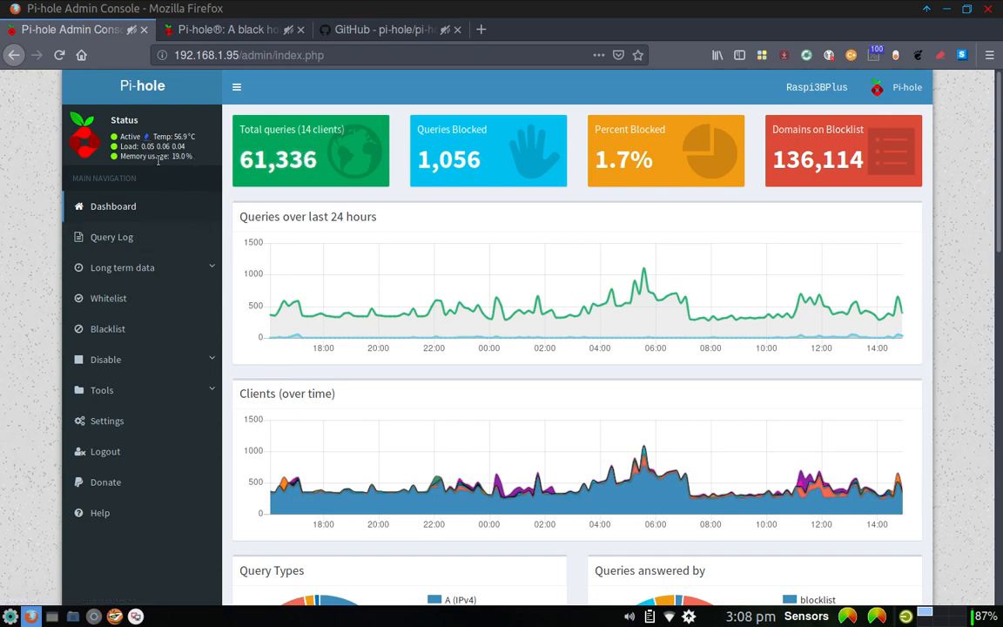
{"action": "mouse_move", "coordinate": [181, 171]}
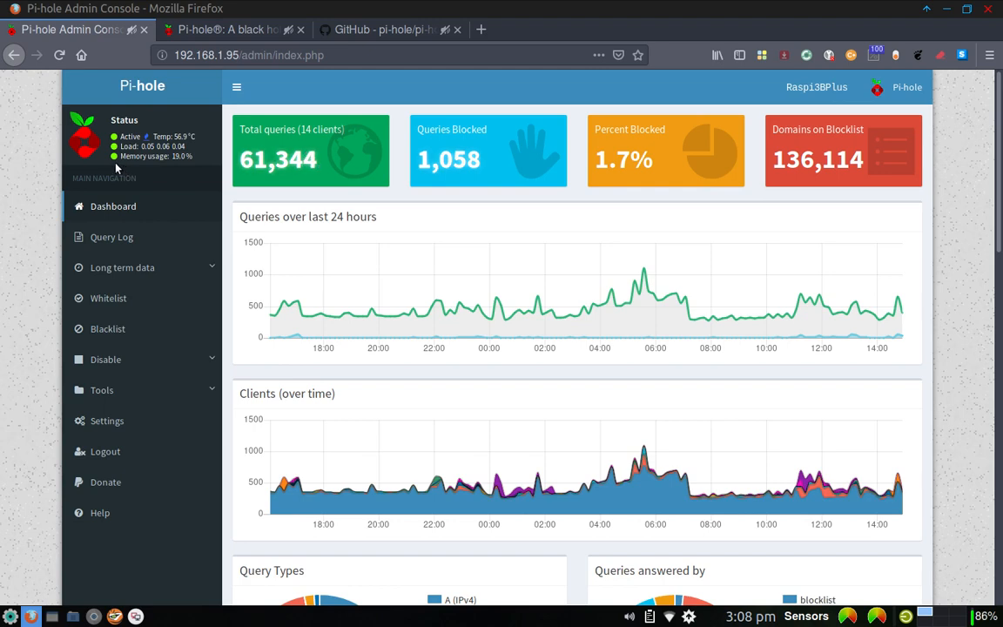
{"action": "mouse_move", "coordinate": [140, 167]}
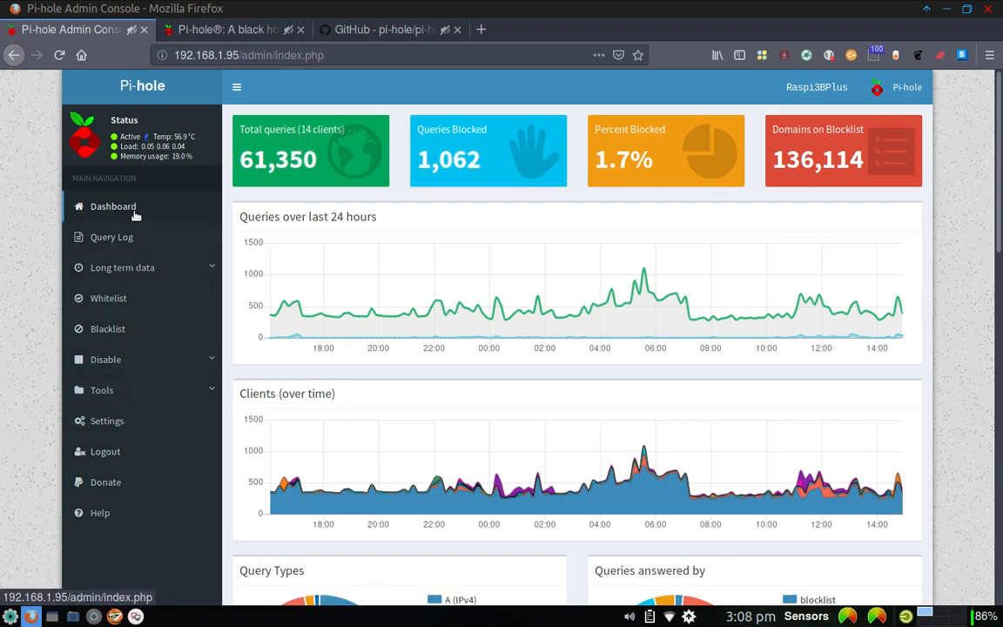
{"action": "mouse_move", "coordinate": [401, 235]}
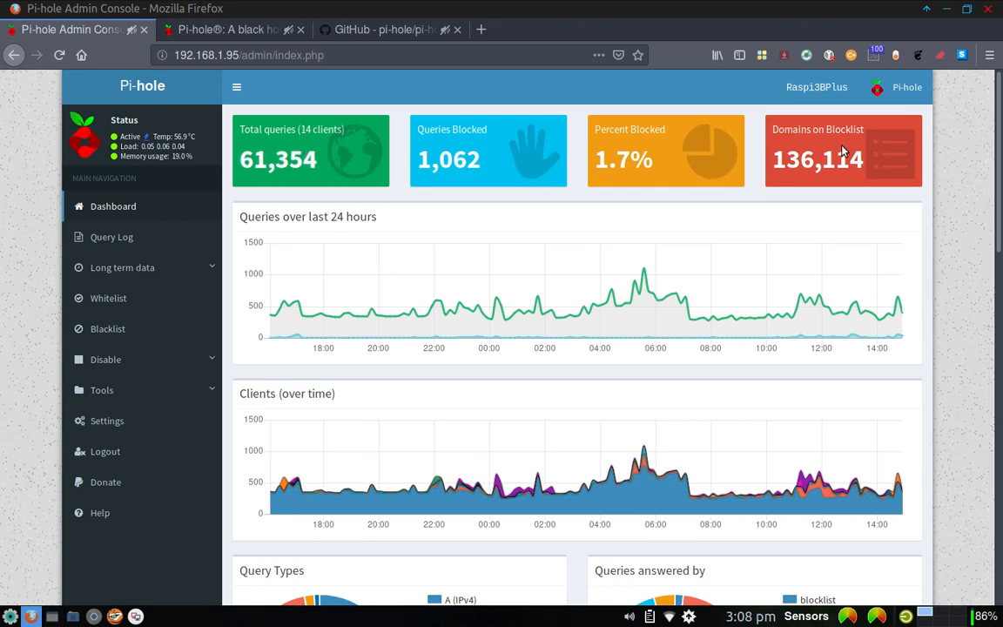
{"action": "mouse_move", "coordinate": [561, 209]}
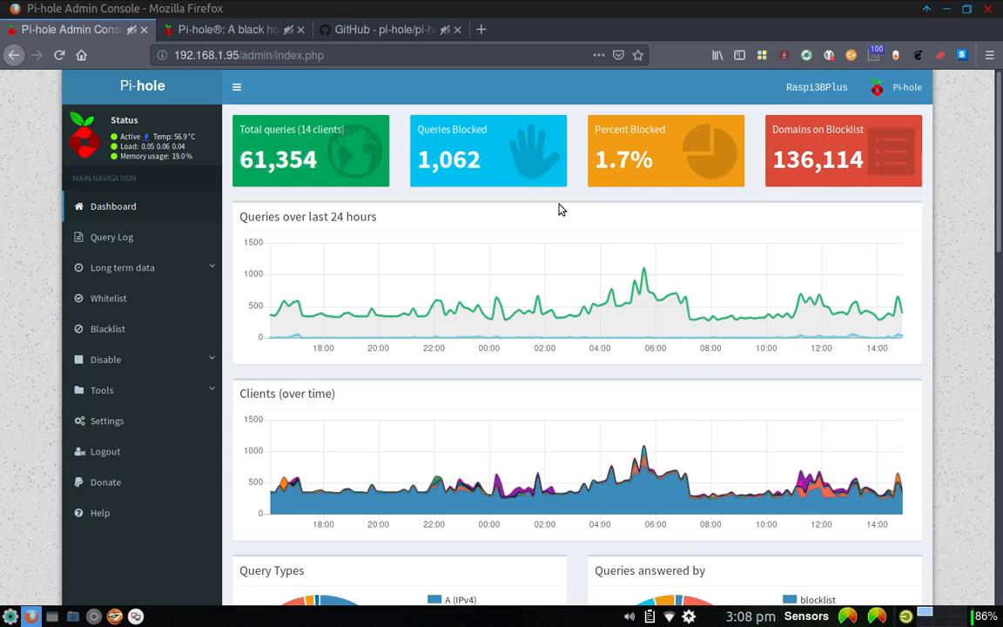
{"action": "mouse_move", "coordinate": [421, 199]}
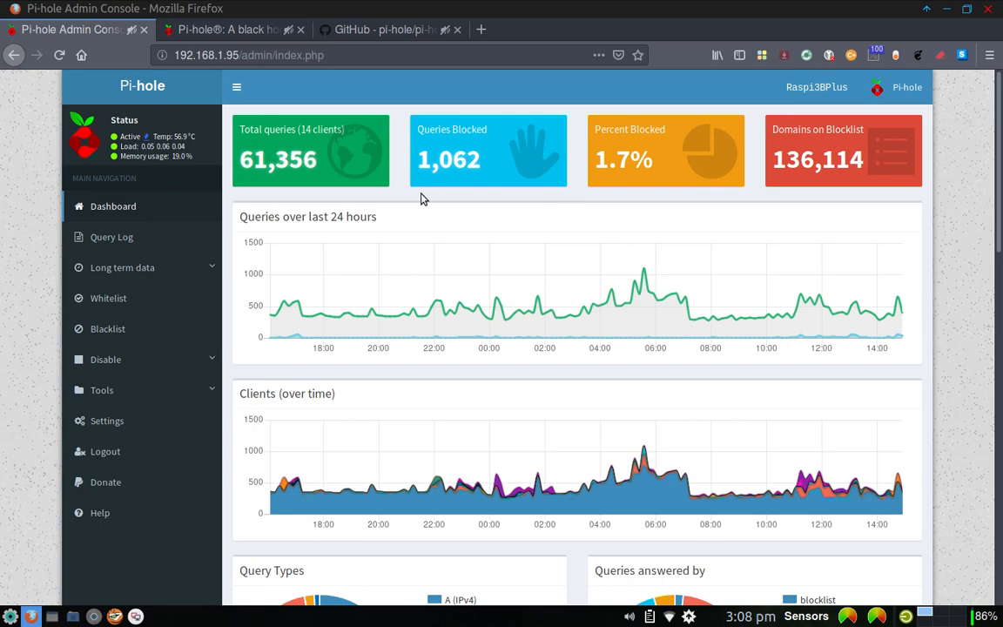
{"action": "mouse_move", "coordinate": [291, 133]}
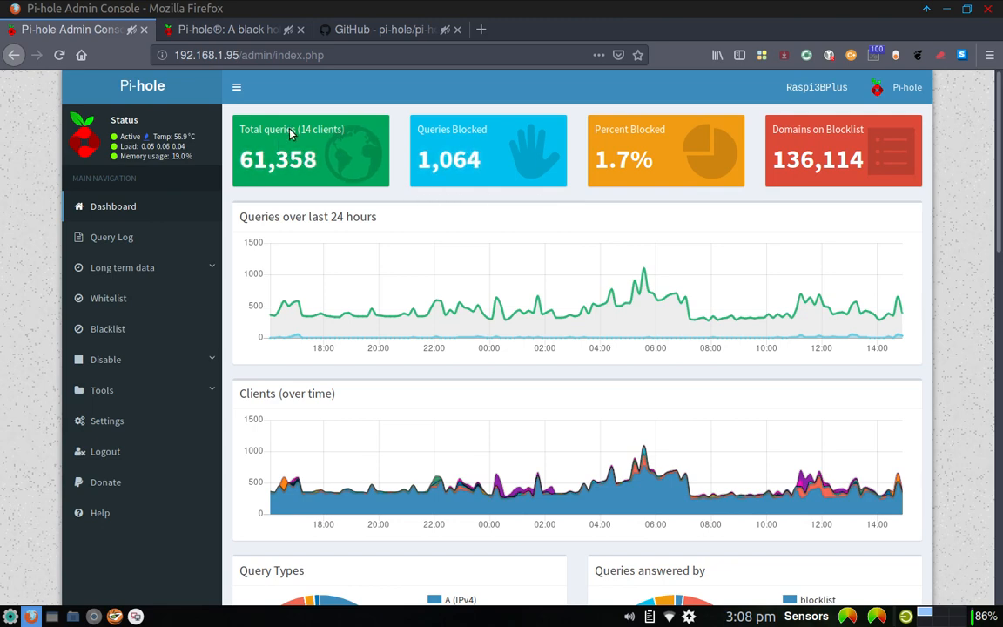
{"action": "mouse_move", "coordinate": [327, 139]}
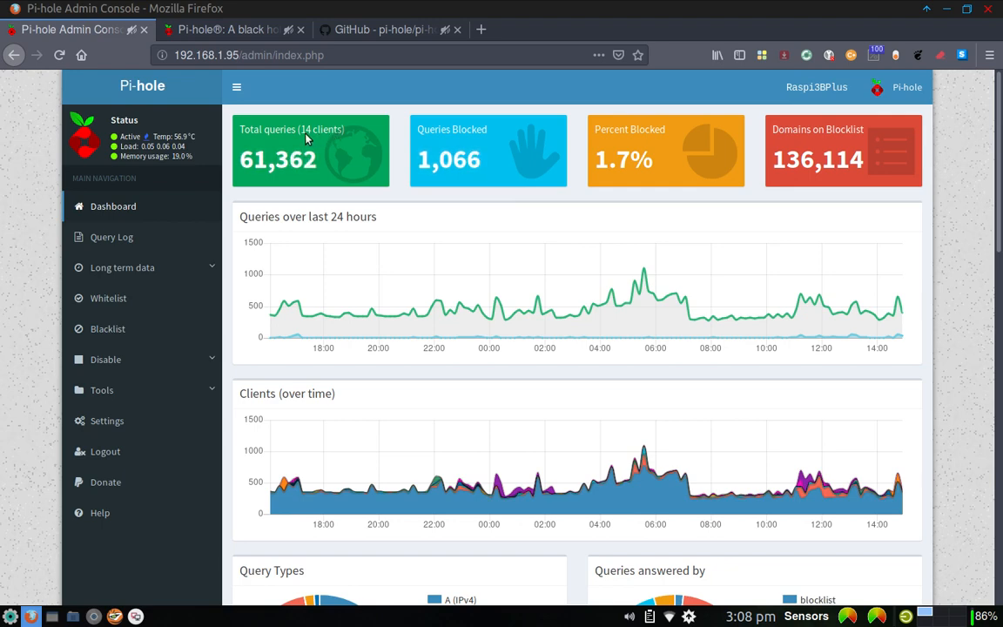
{"action": "mouse_move", "coordinate": [340, 140]}
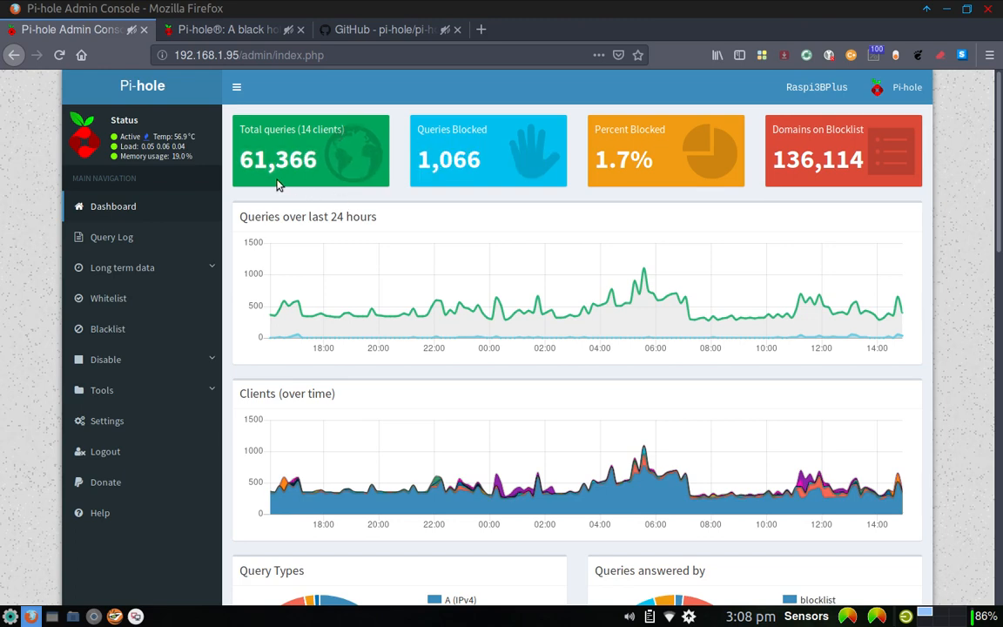
{"action": "mouse_move", "coordinate": [305, 204]}
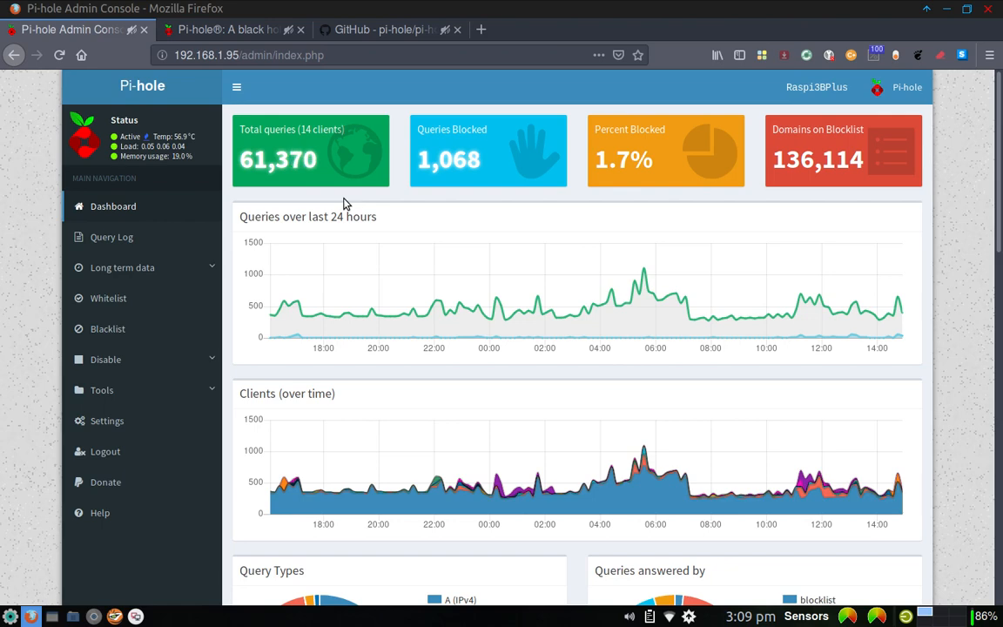
{"action": "mouse_move", "coordinate": [310, 174]}
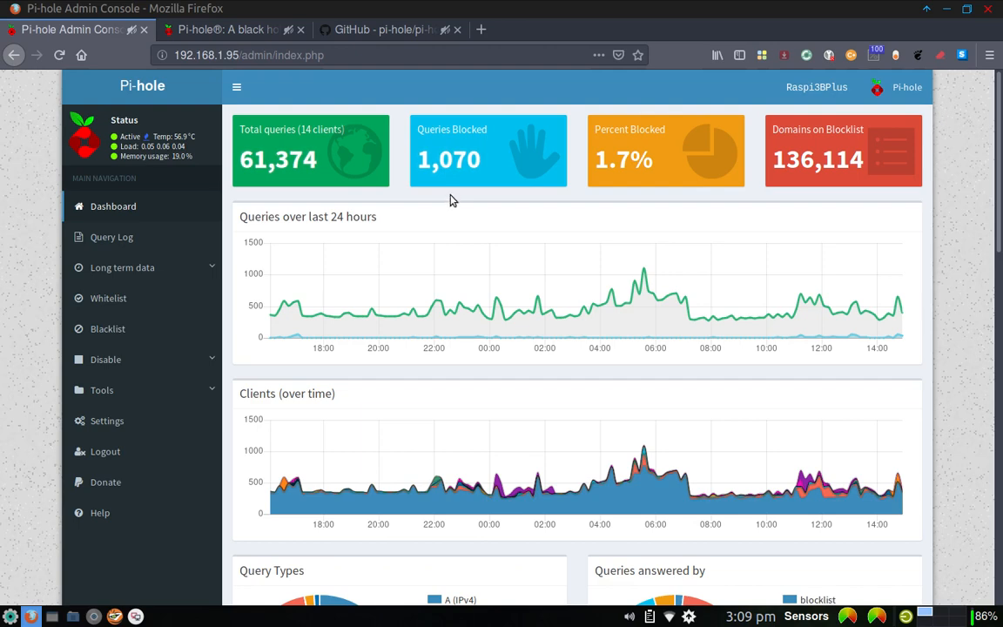
{"action": "mouse_move", "coordinate": [453, 182]}
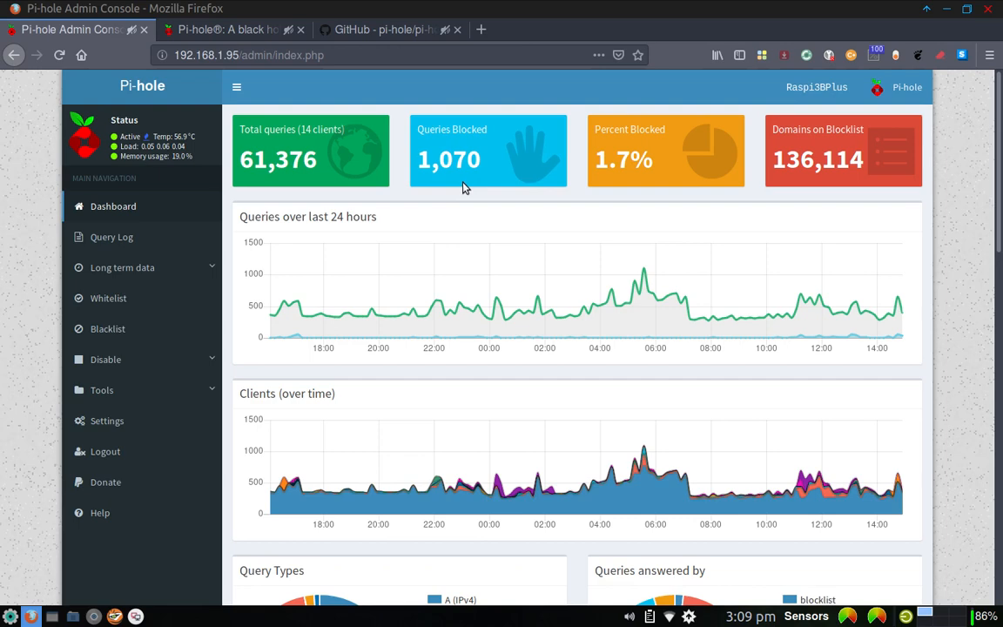
{"action": "mouse_move", "coordinate": [614, 167]}
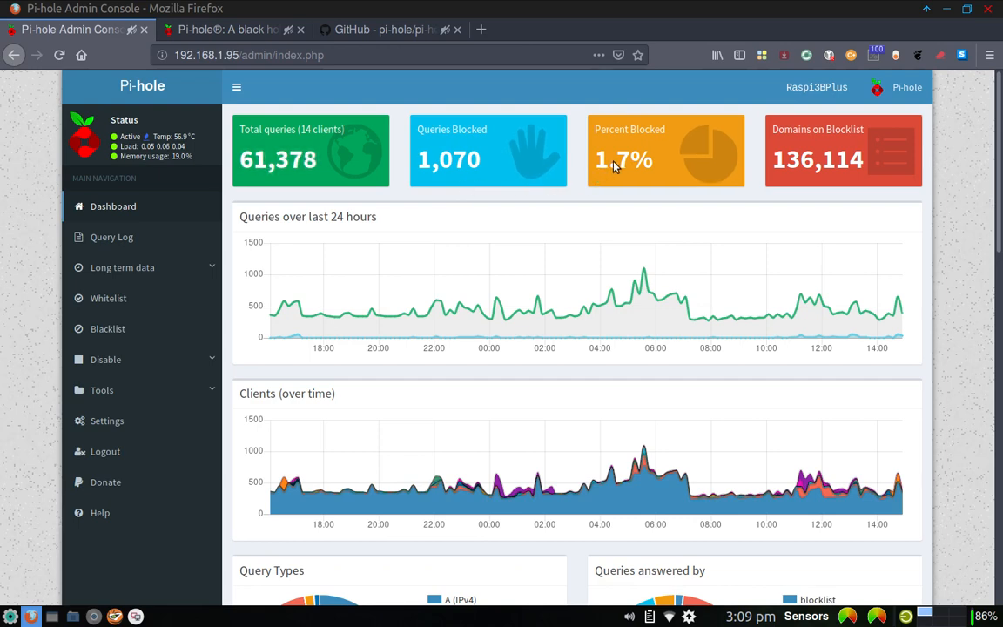
{"action": "mouse_move", "coordinate": [660, 167]}
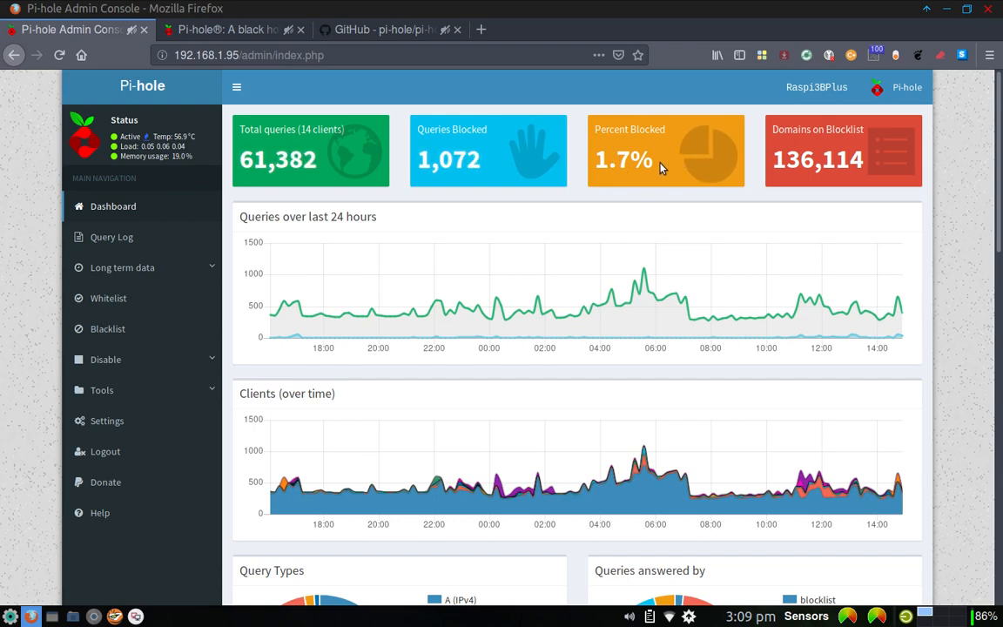
{"action": "mouse_move", "coordinate": [815, 166]}
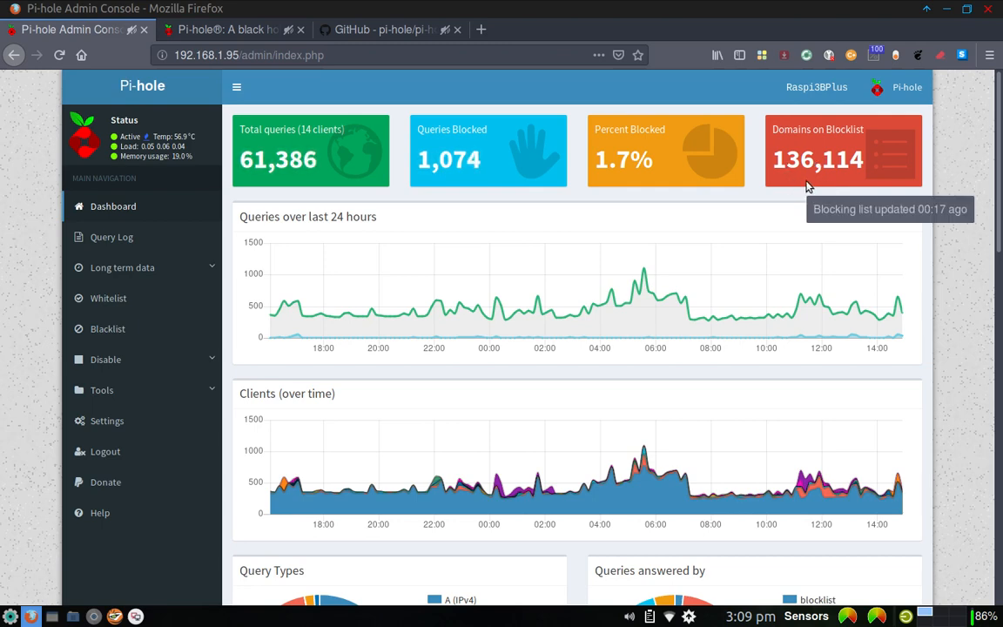
{"action": "mouse_move", "coordinate": [817, 141]}
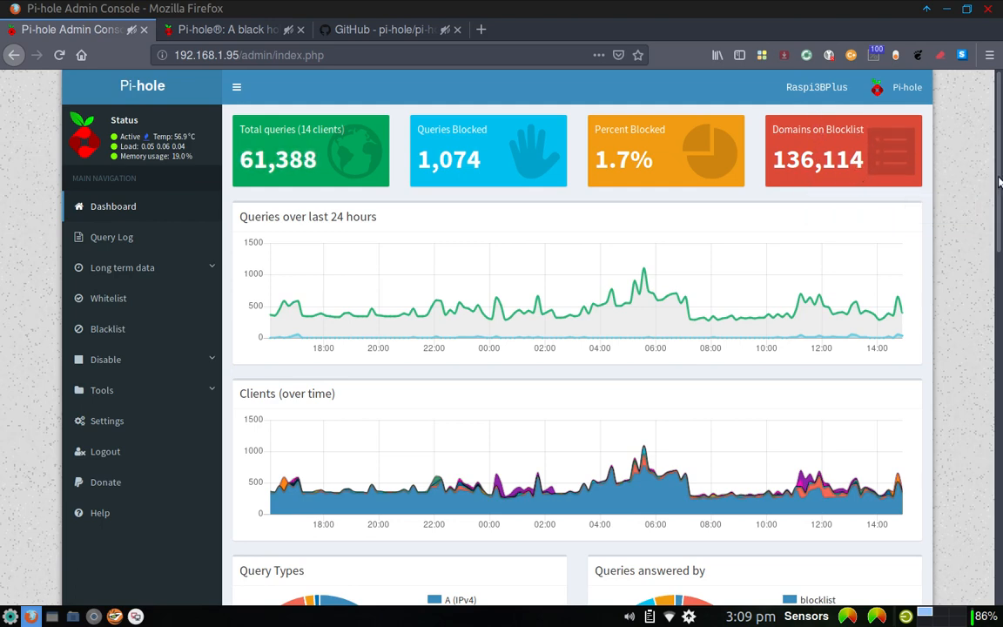
{"action": "scroll", "scroll_direction": "down", "scroll_amount": 3}
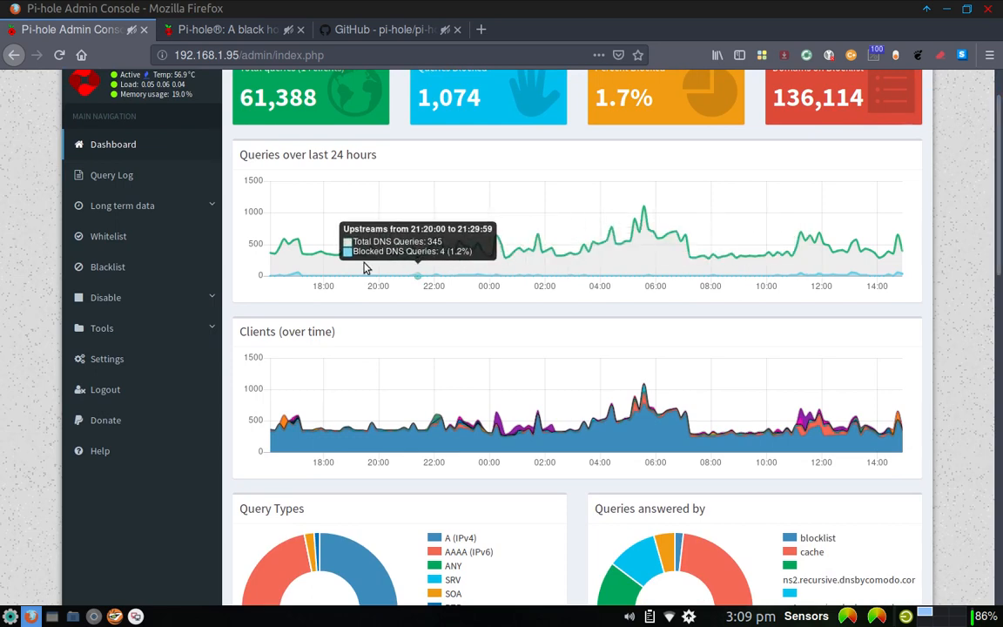
{"action": "mouse_move", "coordinate": [522, 271]}
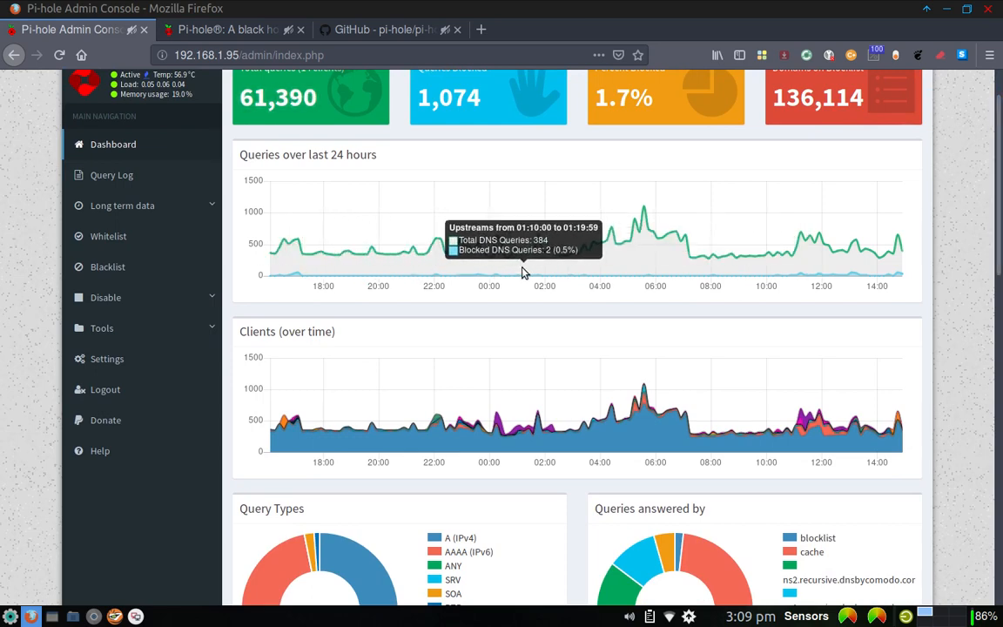
{"action": "mouse_move", "coordinate": [335, 247]}
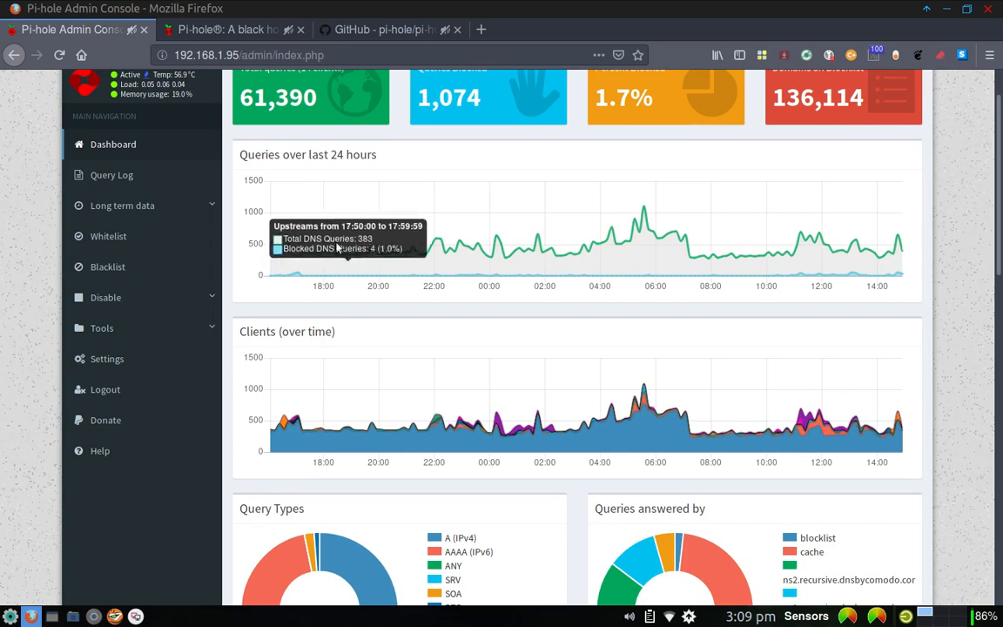
{"action": "mouse_move", "coordinate": [833, 362]}
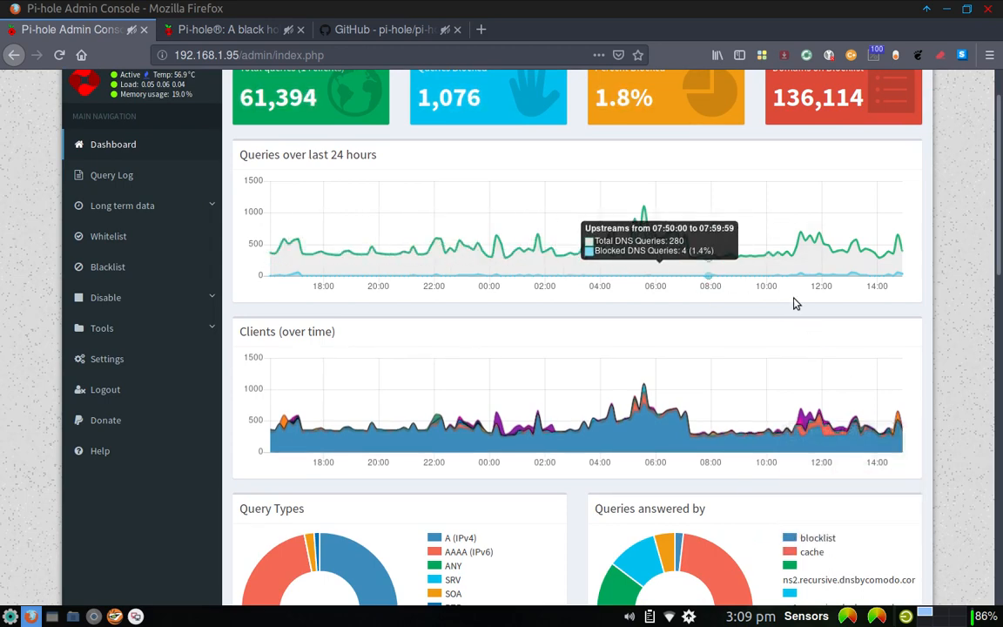
{"action": "mouse_move", "coordinate": [1000, 230]}
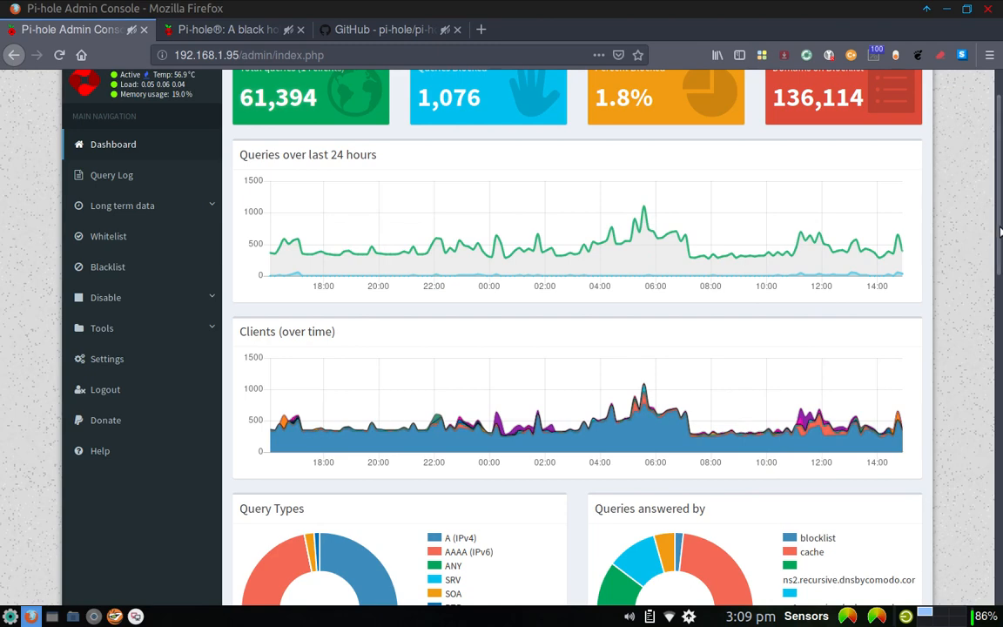
{"action": "scroll", "scroll_direction": "down", "scroll_amount": 3}
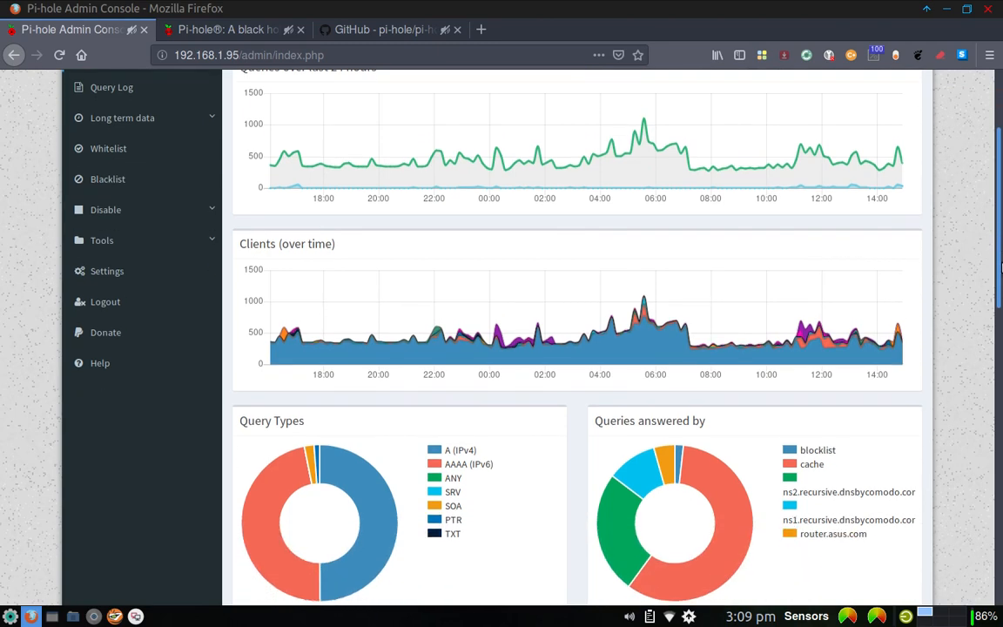
{"action": "scroll", "scroll_direction": "down", "scroll_amount": 3}
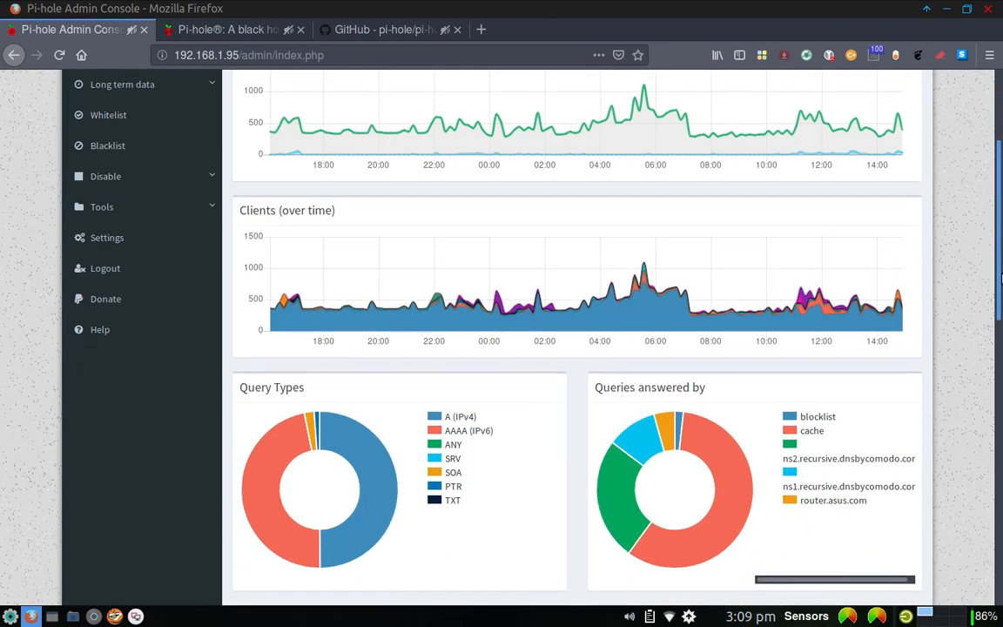
{"action": "scroll", "scroll_direction": "down", "scroll_amount": 3}
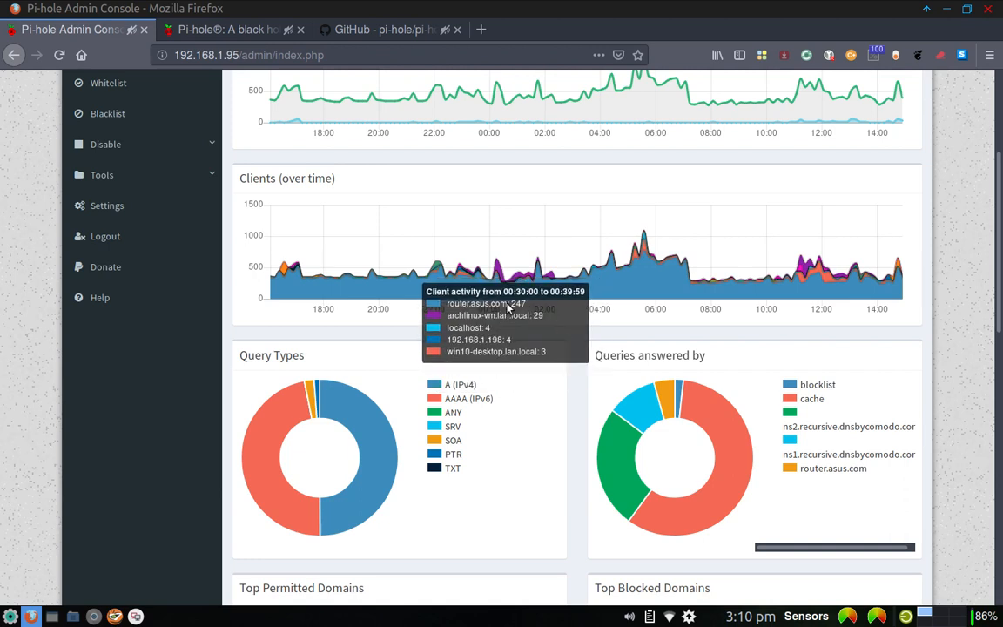
{"action": "mouse_move", "coordinate": [510, 320]}
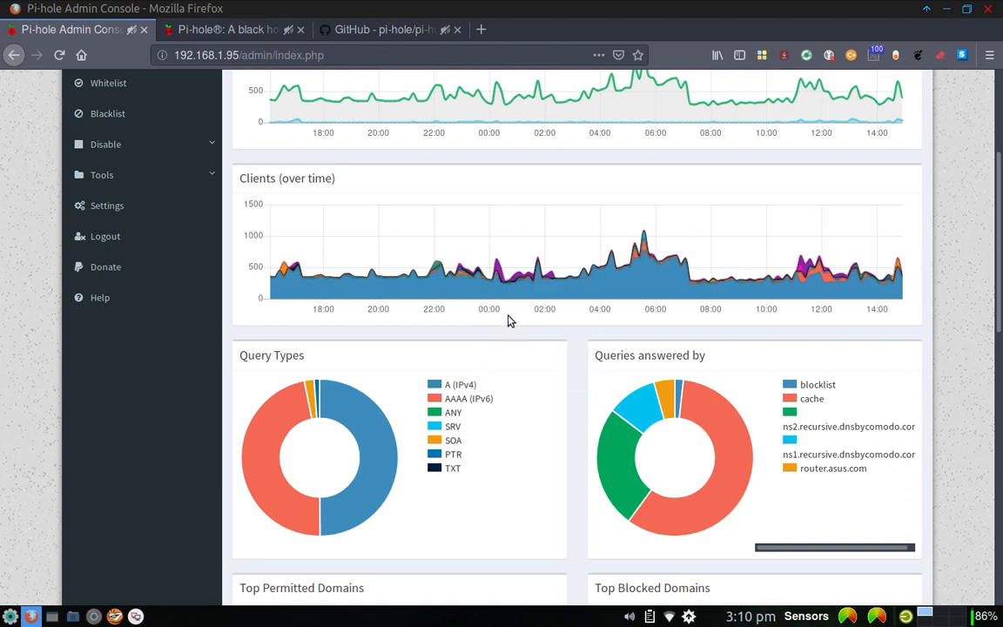
{"action": "mouse_move", "coordinate": [514, 300]}
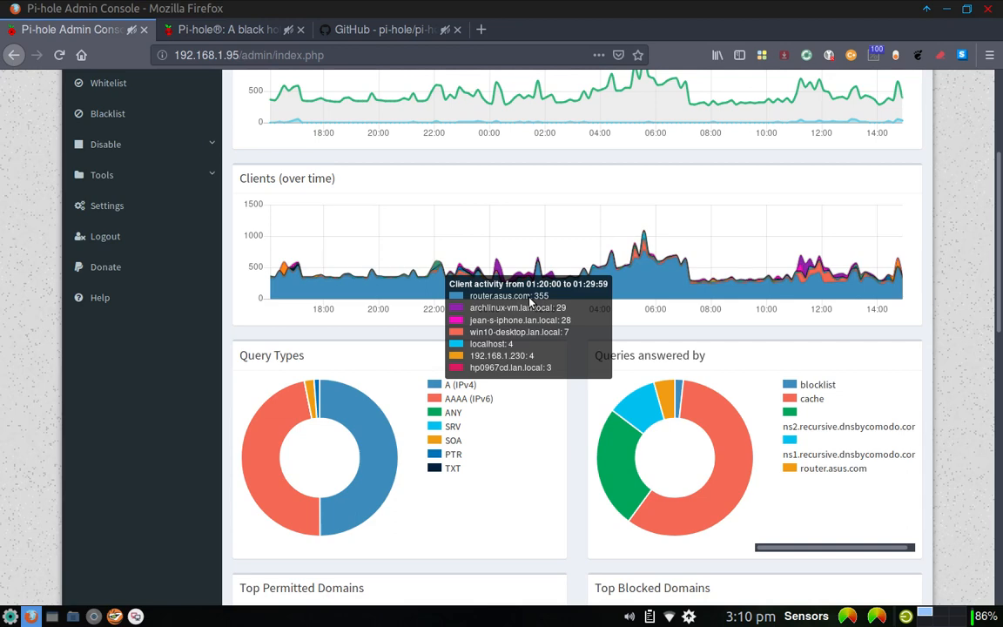
{"action": "mouse_move", "coordinate": [375, 374]}
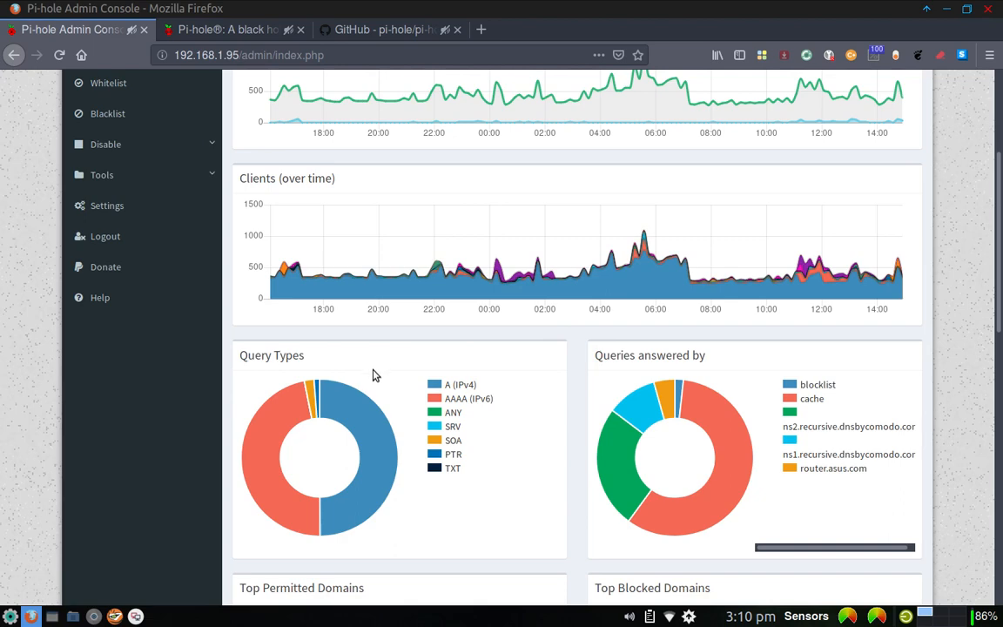
{"action": "mouse_move", "coordinate": [352, 369]}
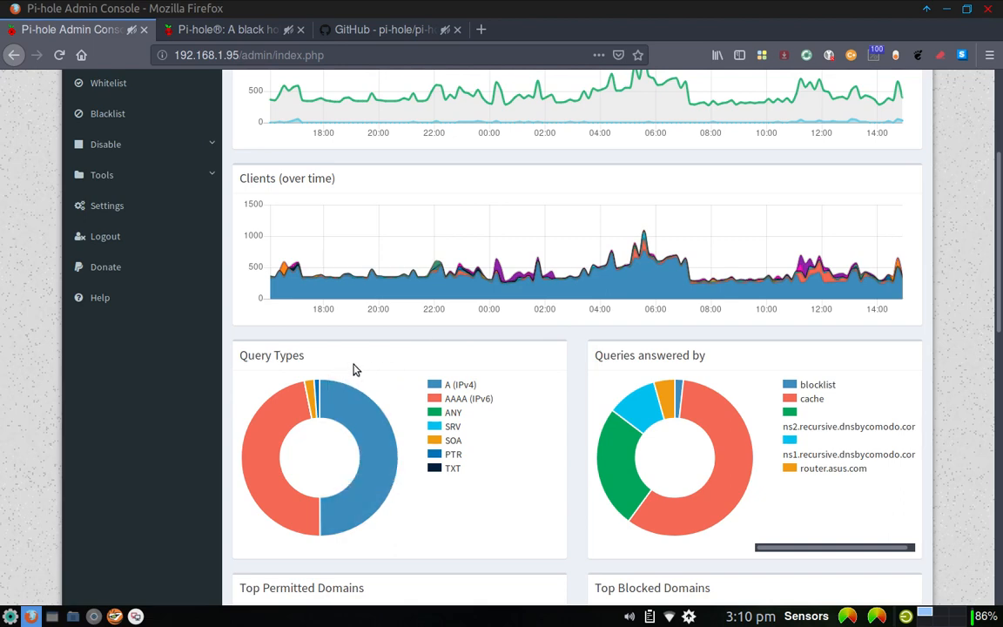
{"action": "mouse_move", "coordinate": [415, 394]}
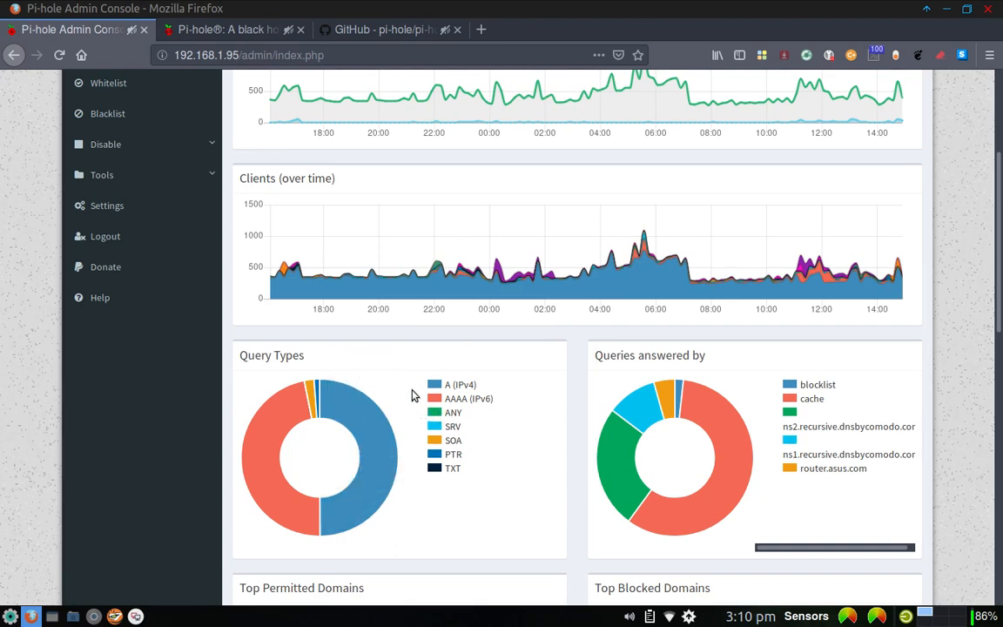
{"action": "mouse_move", "coordinate": [270, 427]}
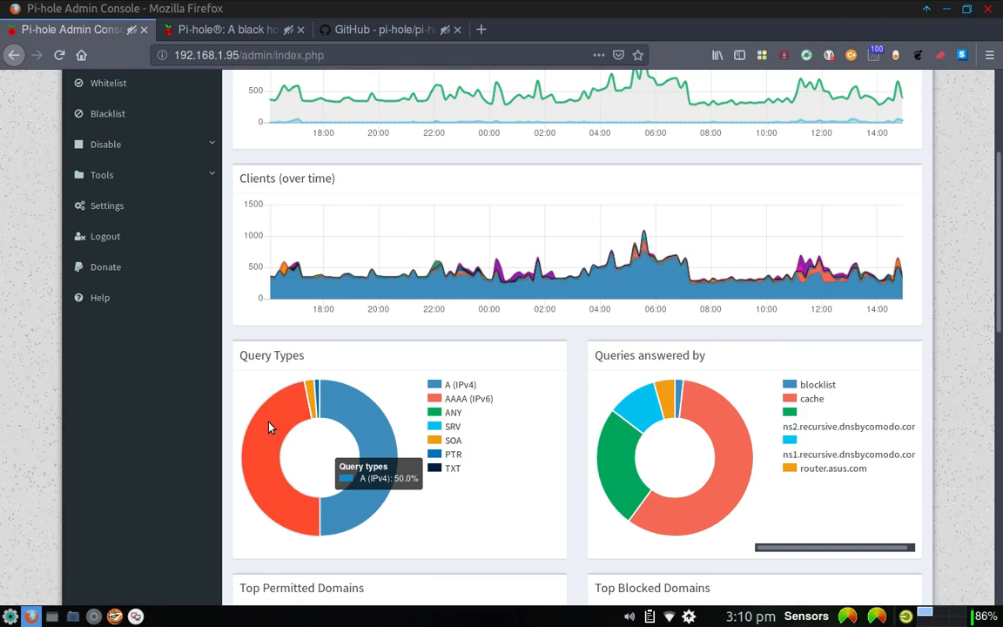
{"action": "mouse_move", "coordinate": [310, 409]}
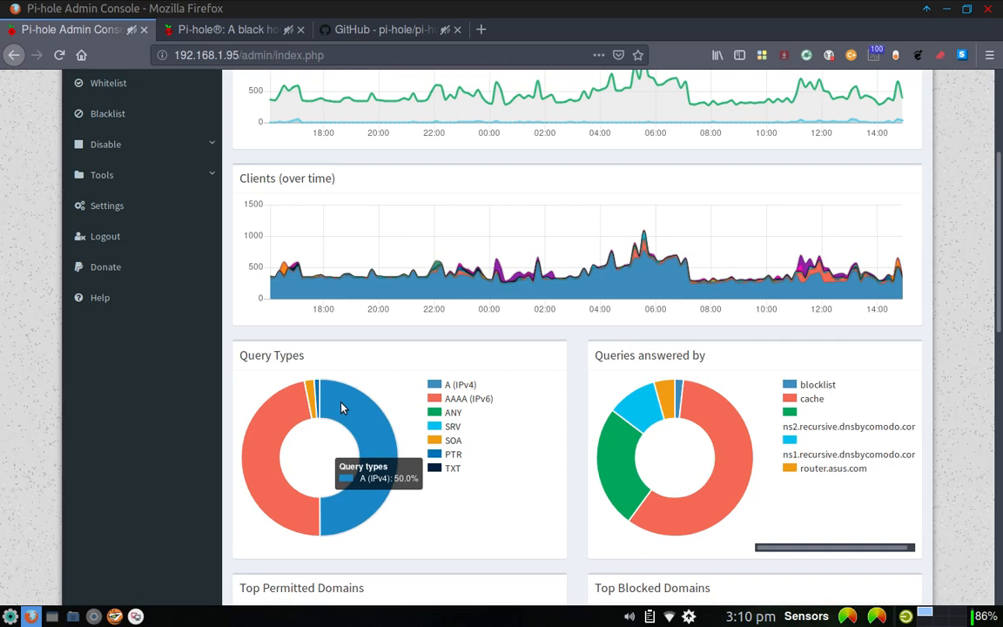
{"action": "mouse_move", "coordinate": [310, 404]}
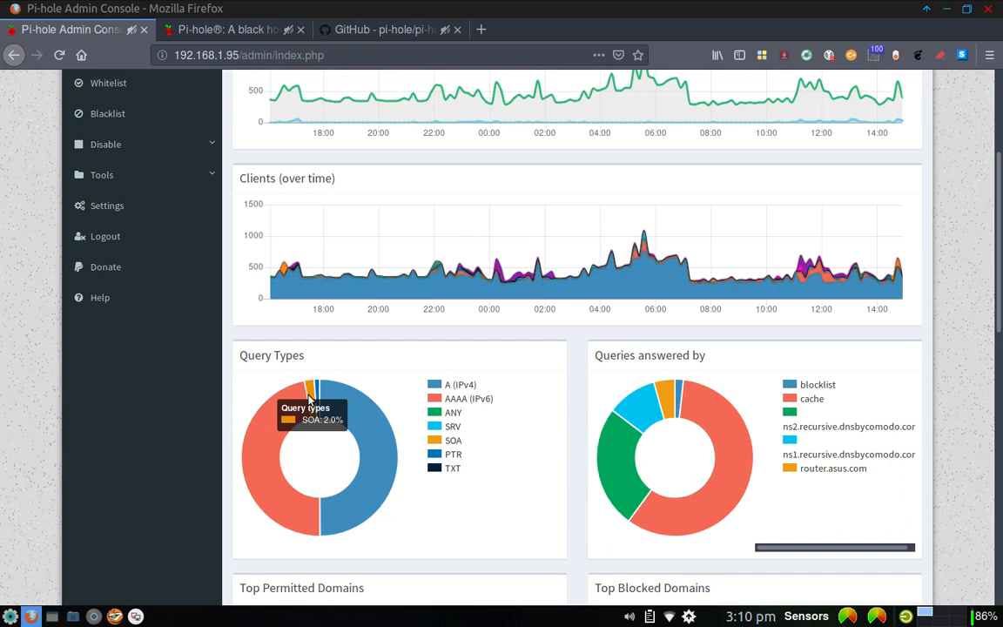
{"action": "mouse_move", "coordinate": [317, 390]}
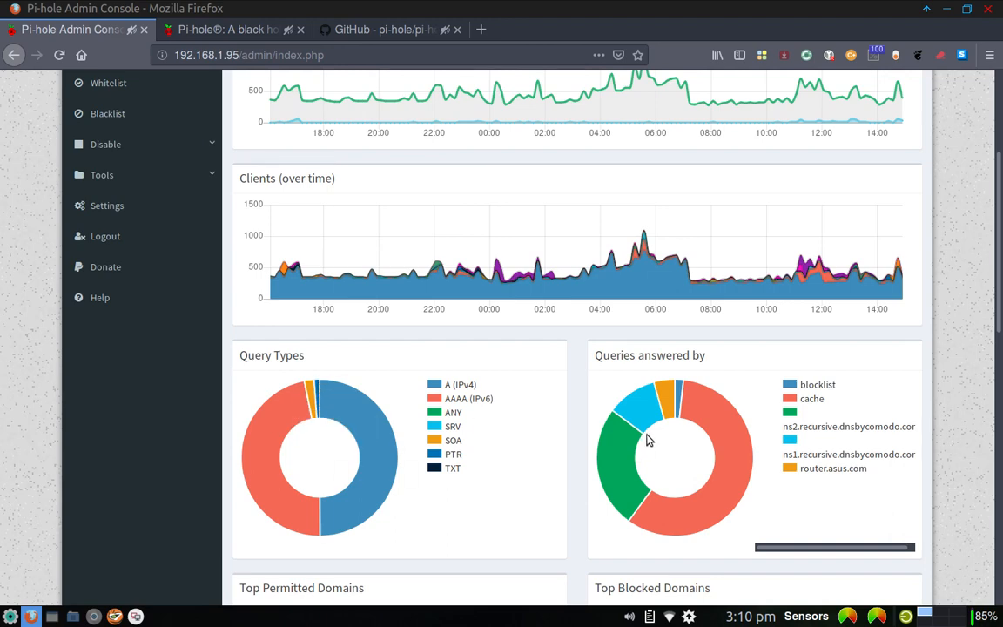
{"action": "mouse_move", "coordinate": [756, 425]}
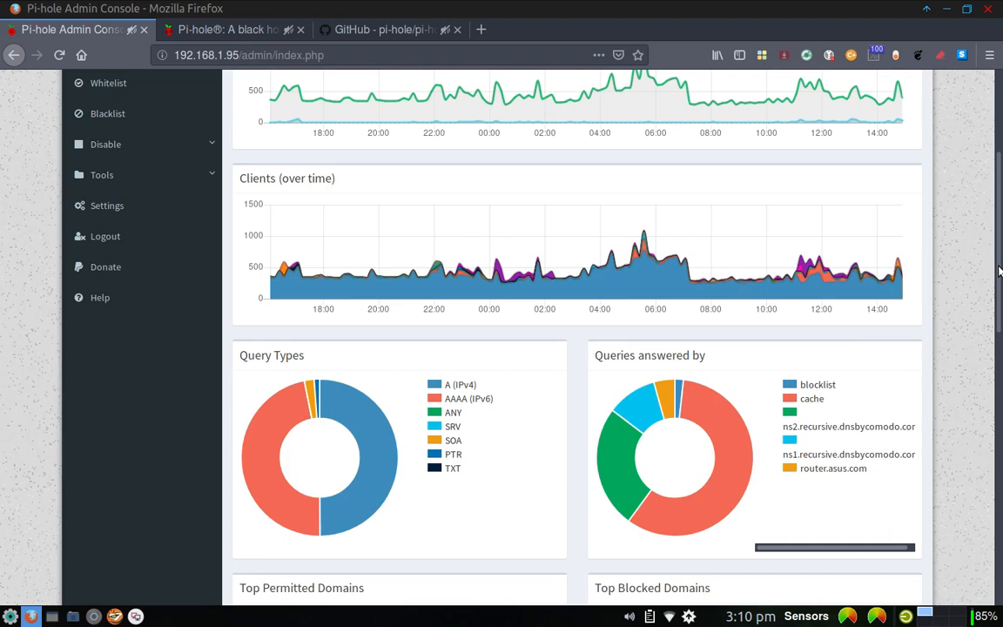
{"action": "scroll", "scroll_direction": "down", "scroll_amount": 3}
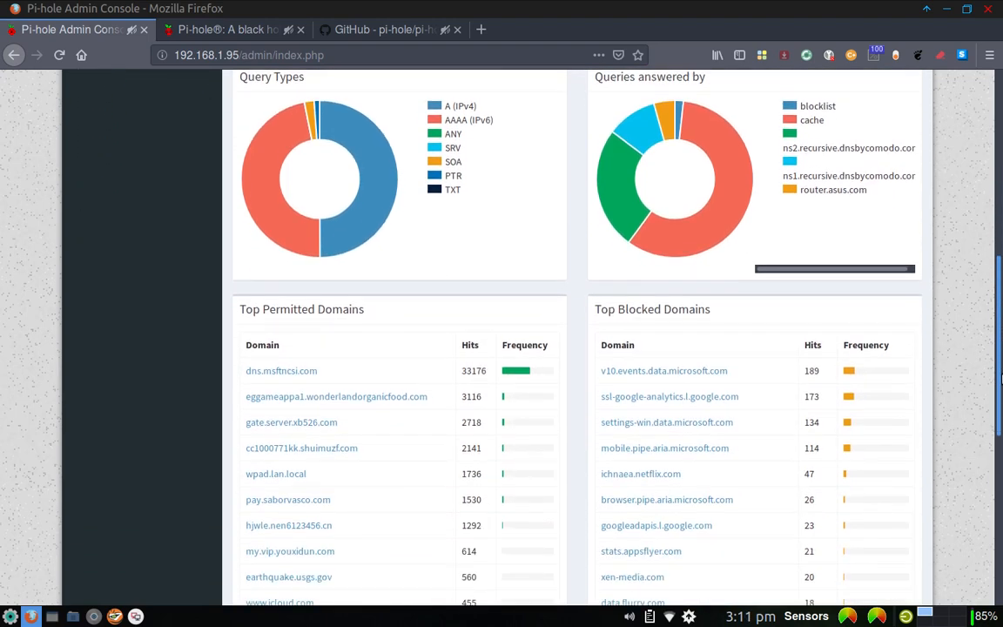
{"action": "scroll", "scroll_direction": "down", "scroll_amount": 3}
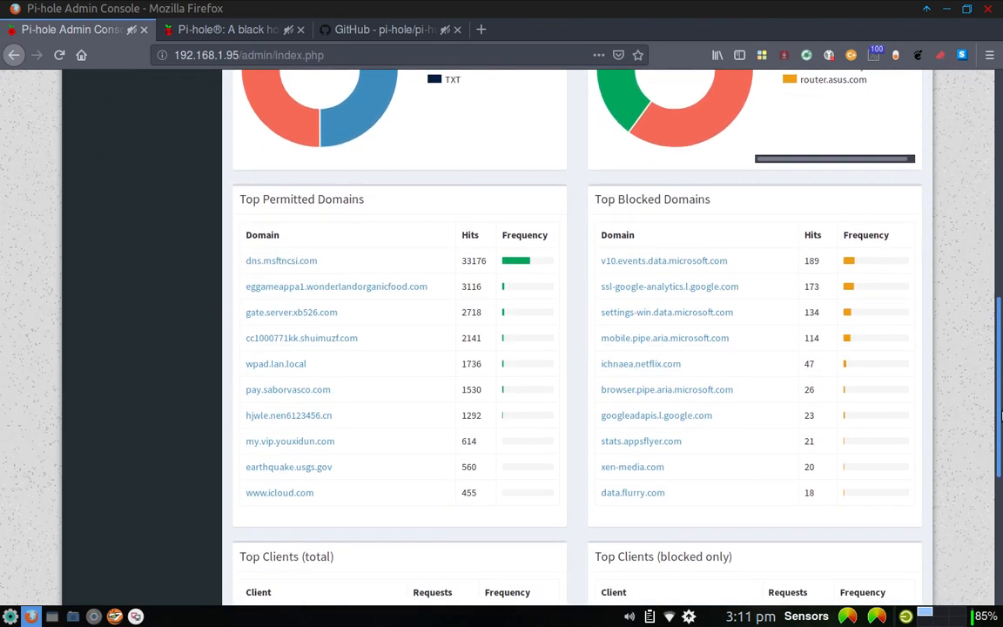
{"action": "scroll", "scroll_direction": "down", "scroll_amount": 3}
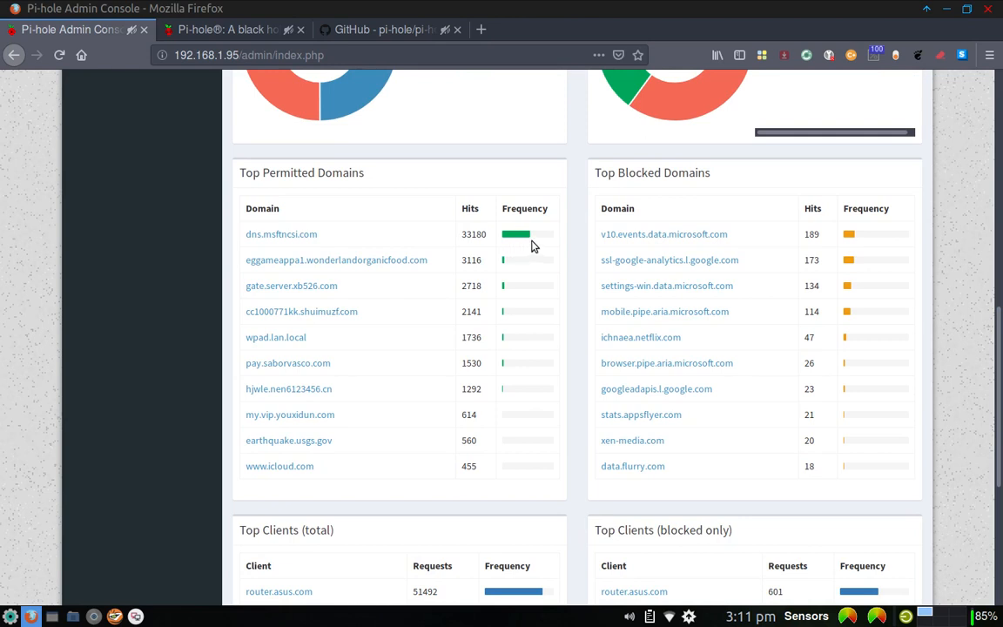
{"action": "mouse_move", "coordinate": [526, 278]}
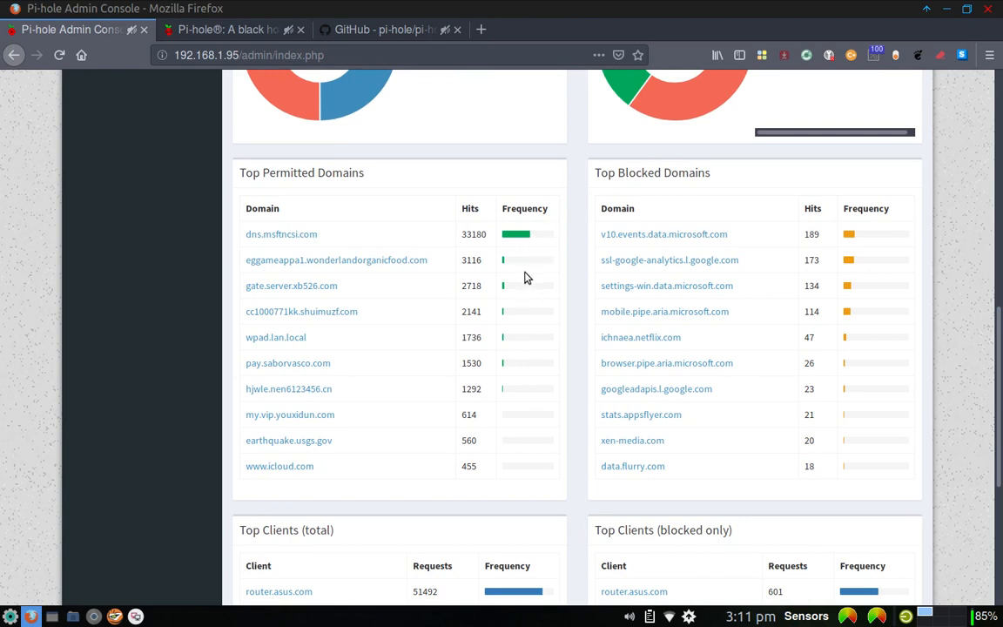
{"action": "mouse_move", "coordinate": [718, 254]}
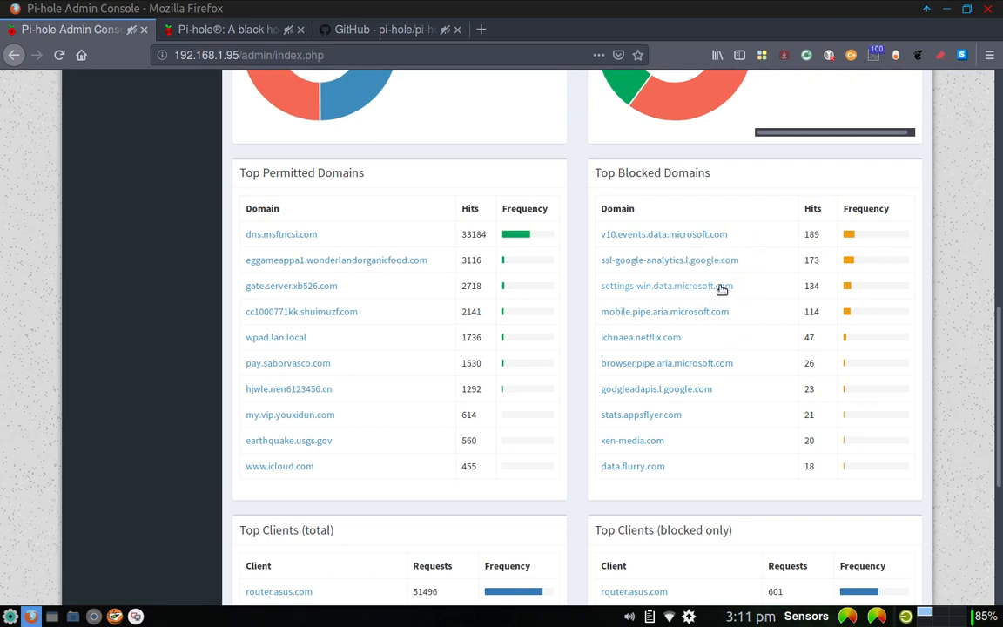
{"action": "mouse_move", "coordinate": [697, 439]}
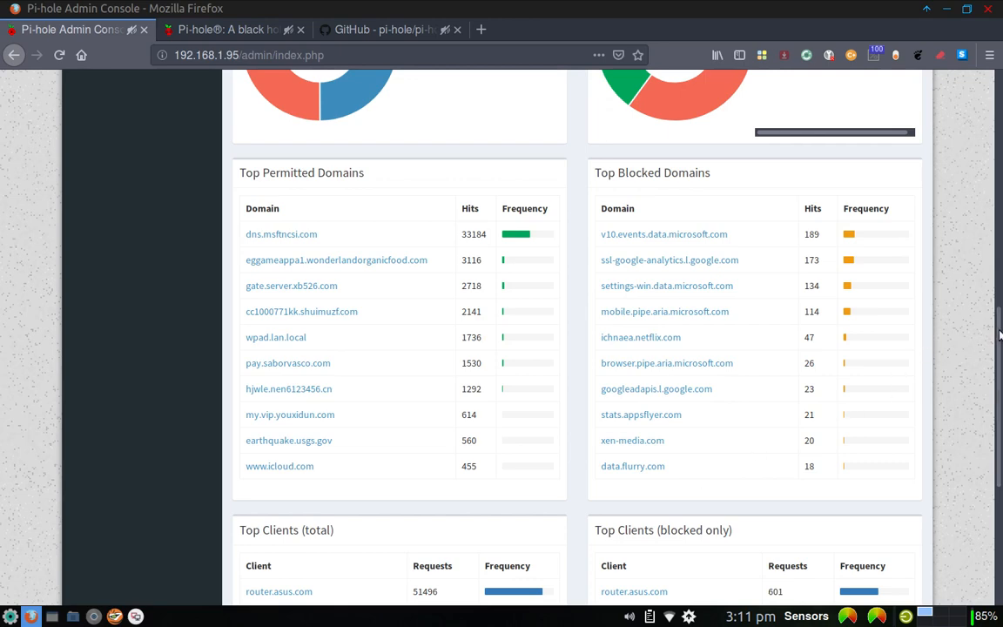
{"action": "scroll", "scroll_direction": "down", "scroll_amount": 3}
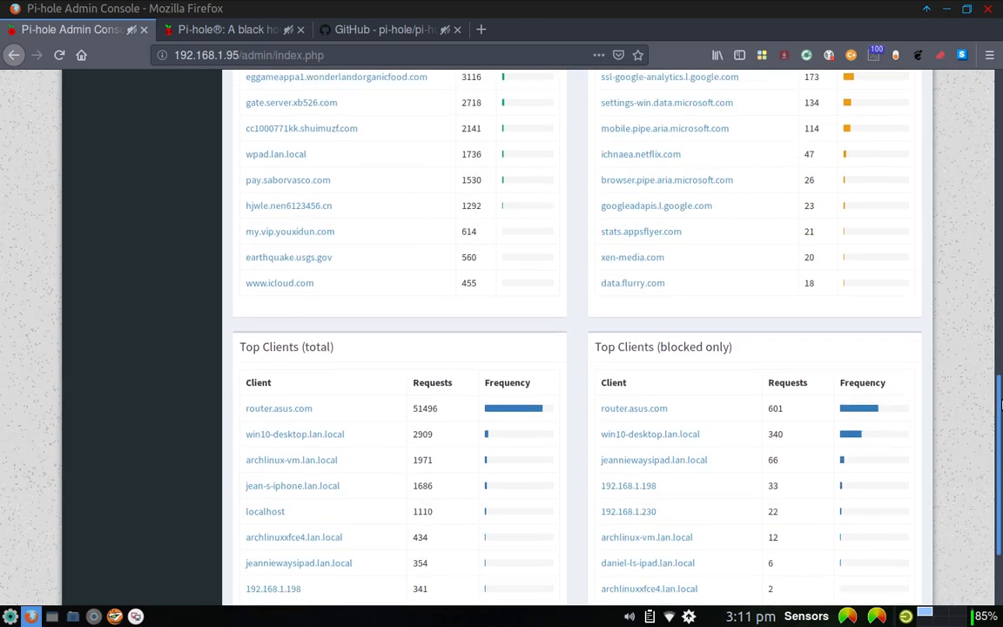
{"action": "scroll", "scroll_direction": "down", "scroll_amount": 3}
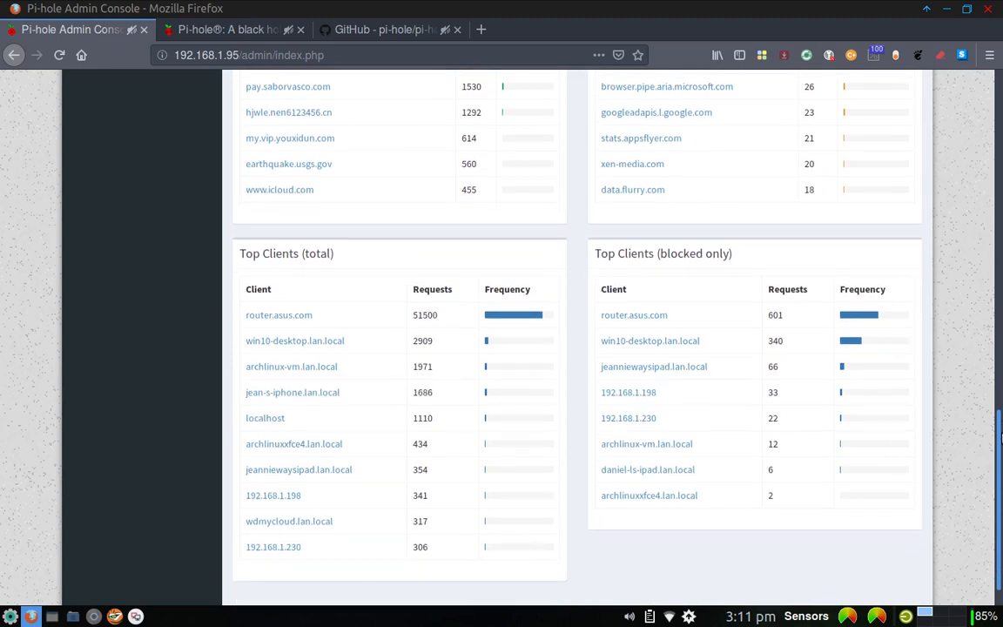
{"action": "scroll", "scroll_direction": "down", "scroll_amount": 3}
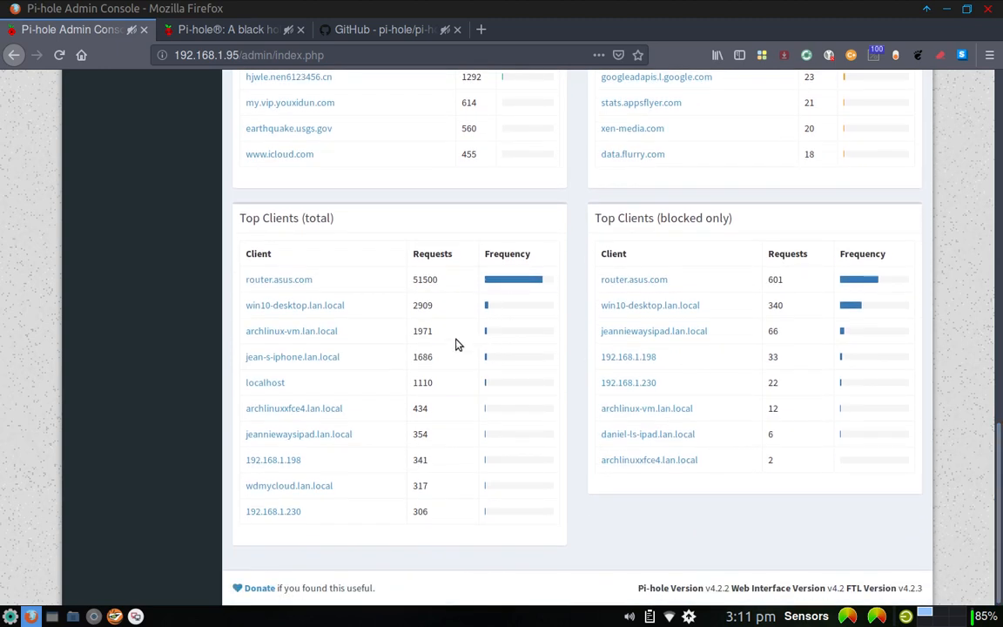
{"action": "mouse_move", "coordinate": [682, 356]}
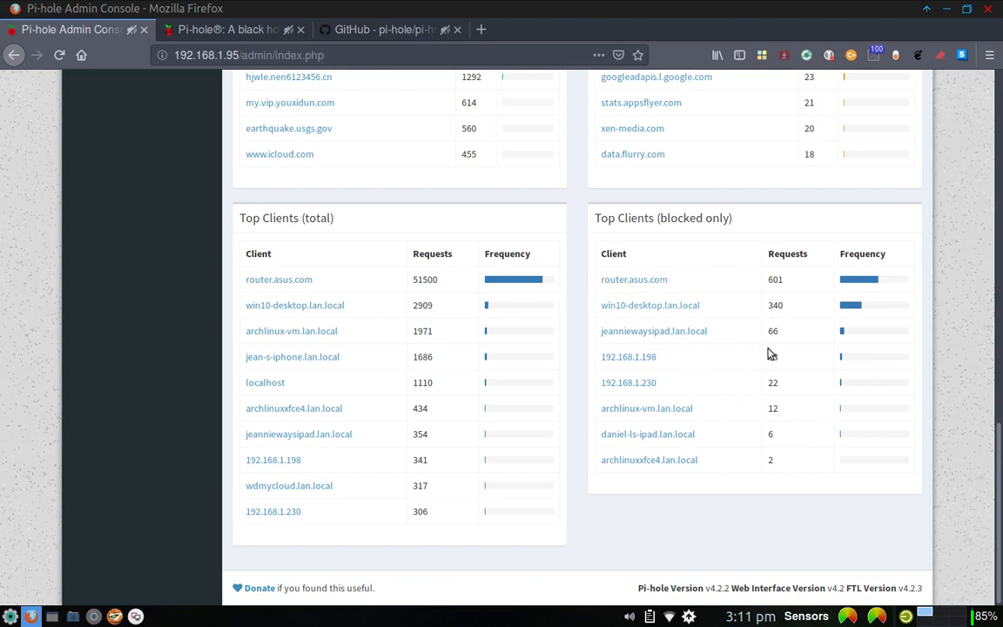
{"action": "mouse_move", "coordinate": [769, 353]}
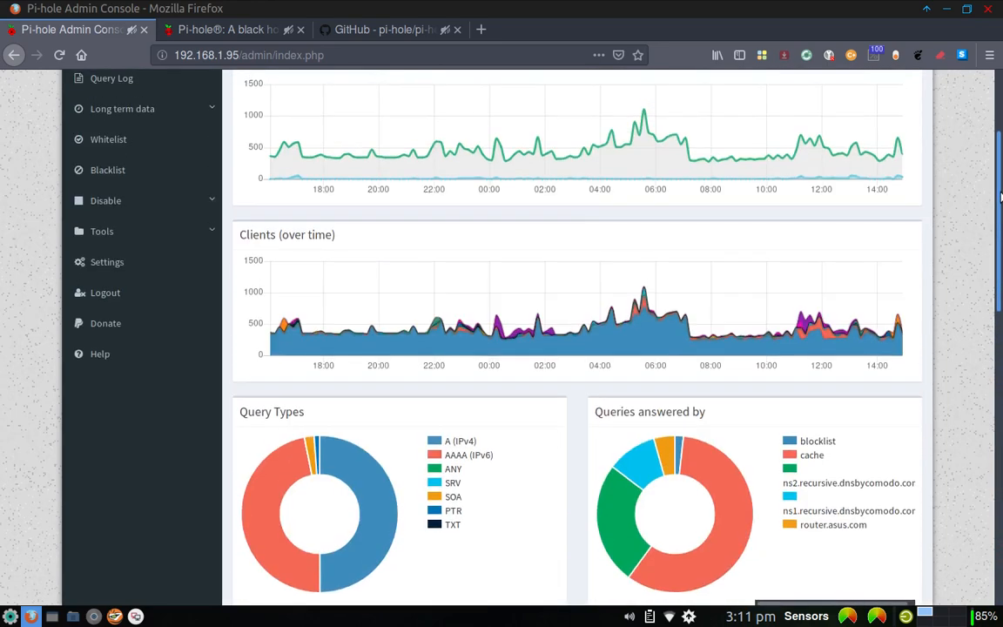
Step: Review the Query Log of recent DNS queries and expand the Long term data menu
{"action": "scroll", "scroll_direction": "up", "scroll_amount": 3}
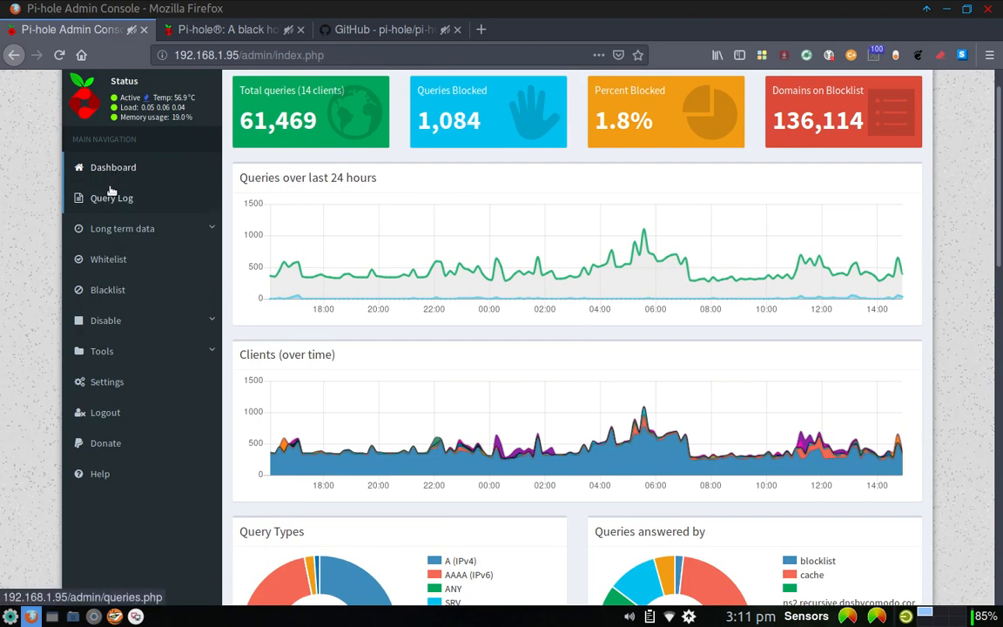
{"action": "left_click", "coordinate": [112, 199]}
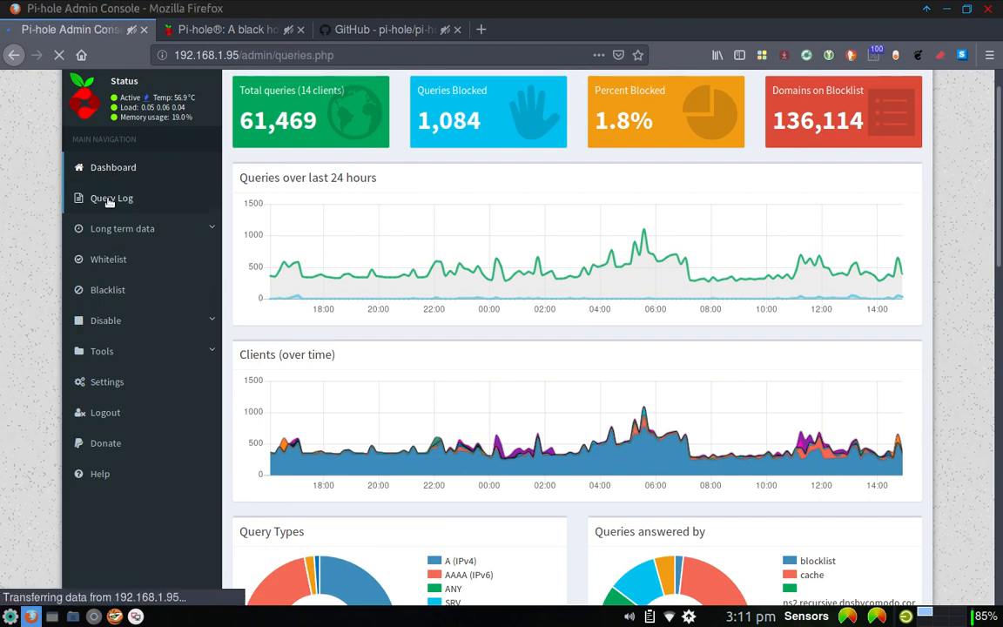
{"action": "left_click", "coordinate": [111, 199]}
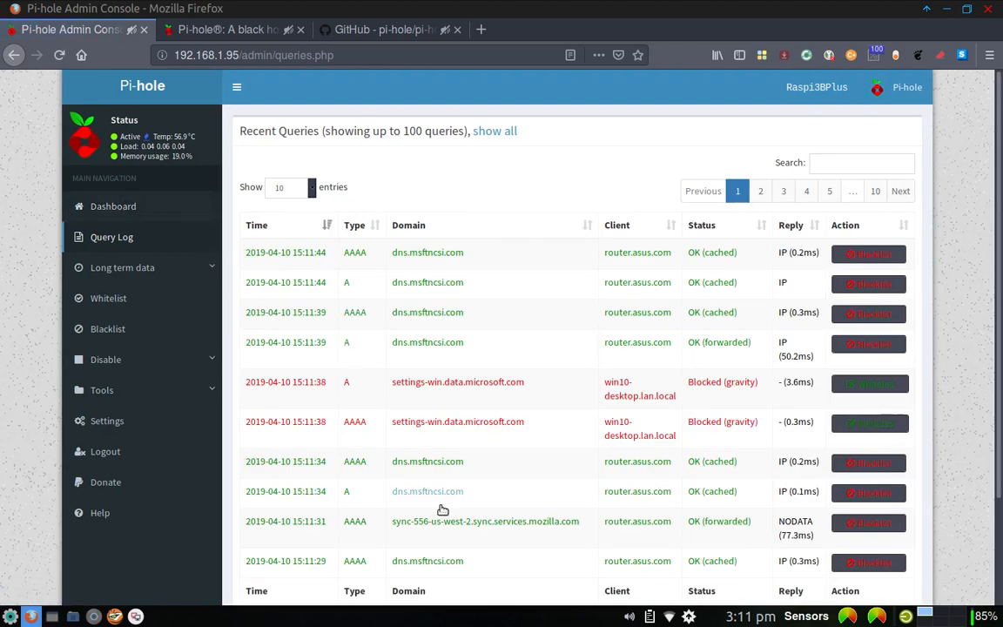
{"action": "mouse_move", "coordinate": [538, 578]}
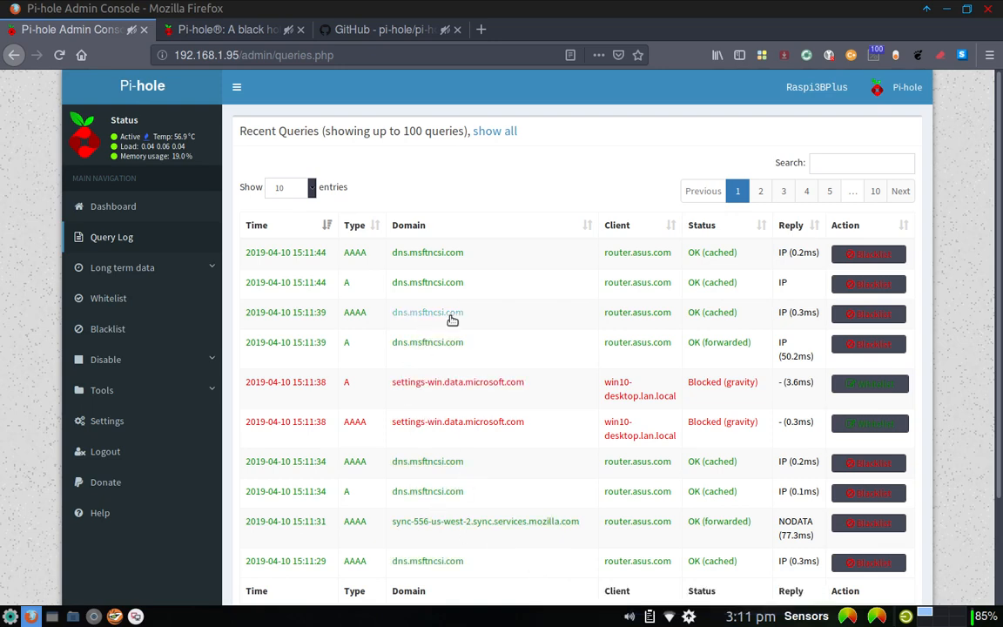
{"action": "mouse_move", "coordinate": [637, 342]}
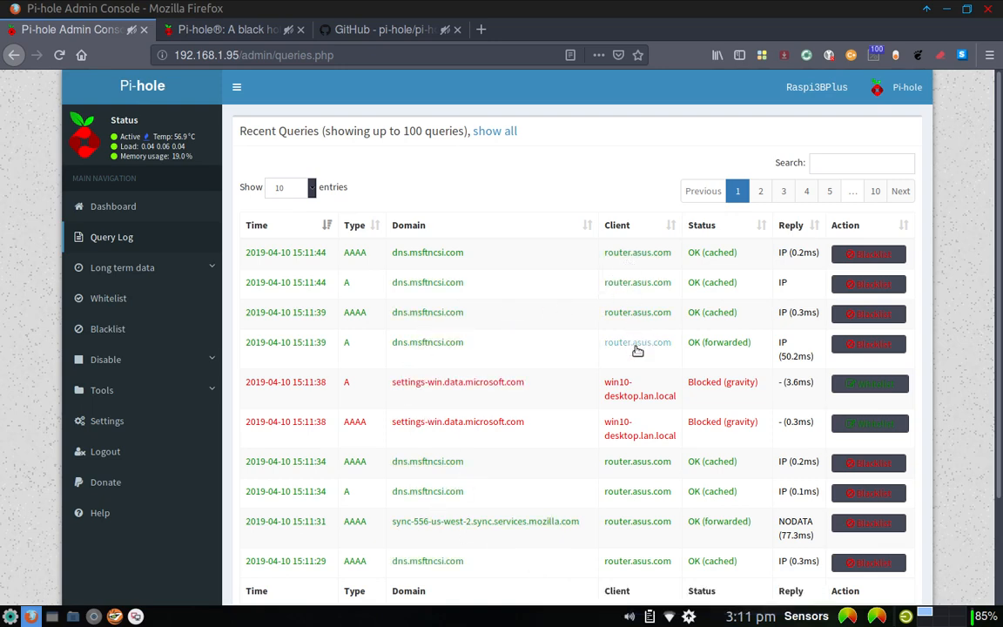
{"action": "mouse_move", "coordinate": [627, 334]}
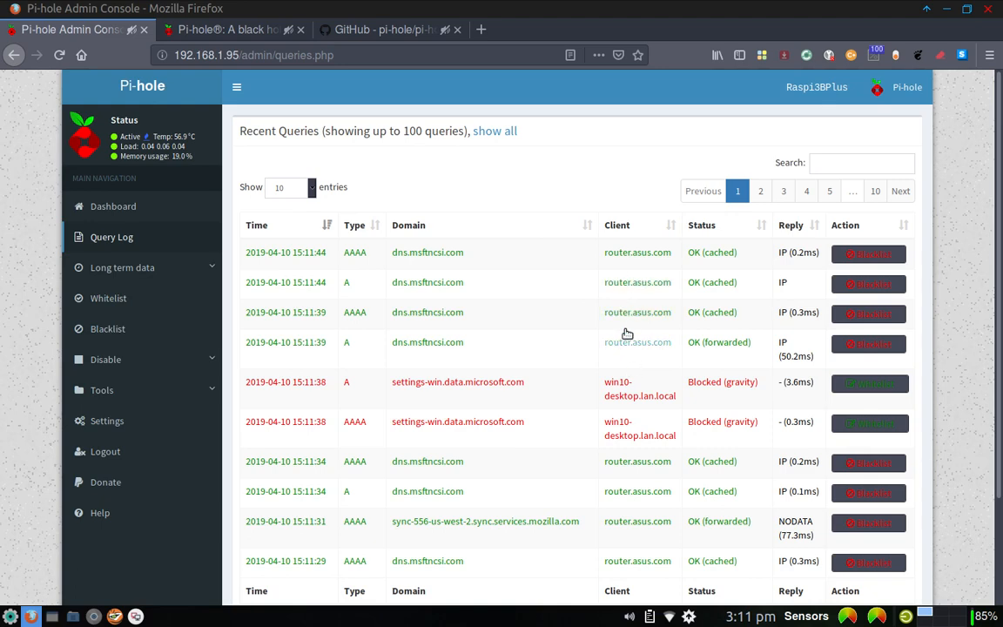
{"action": "mouse_move", "coordinate": [629, 390]}
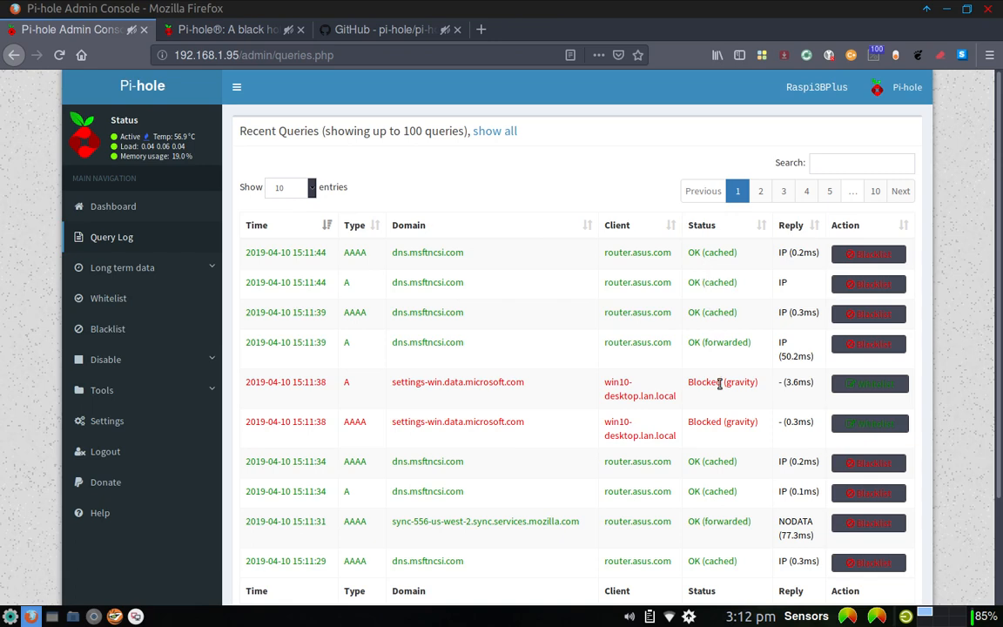
{"action": "mouse_move", "coordinate": [701, 407]}
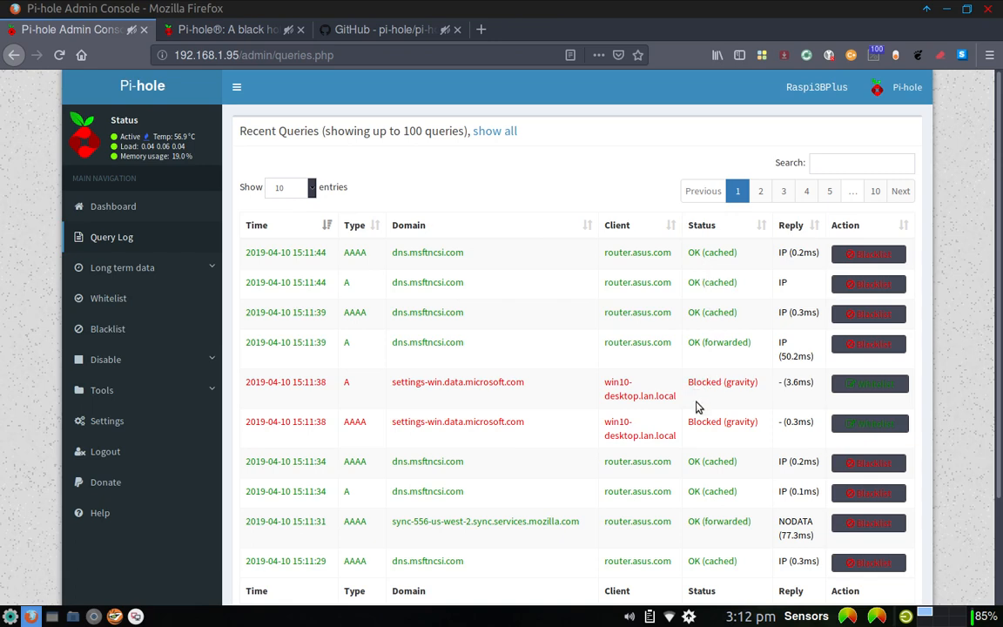
{"action": "mouse_move", "coordinate": [716, 407]}
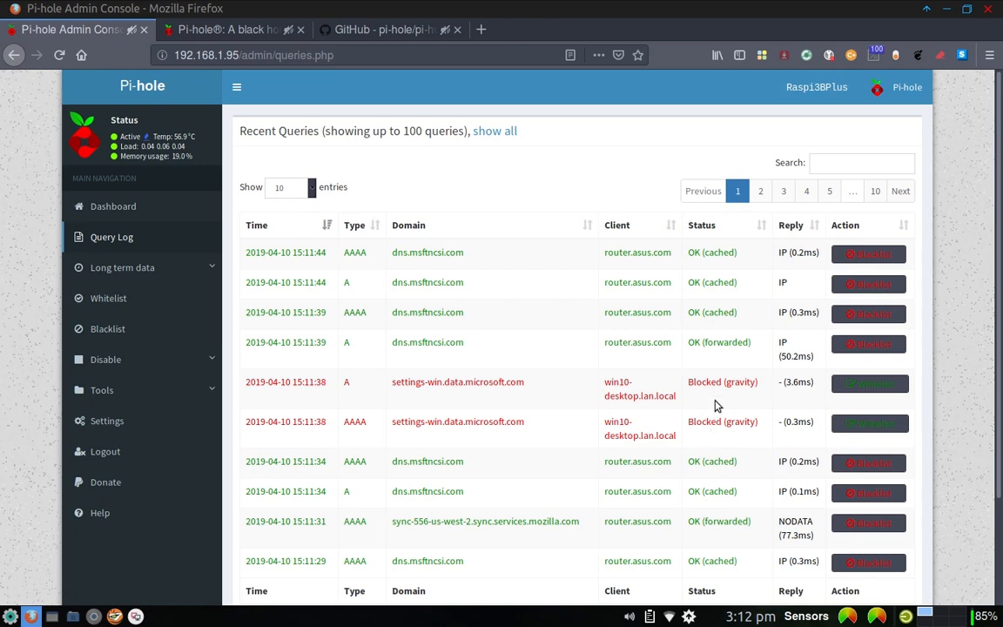
{"action": "mouse_move", "coordinate": [792, 374]}
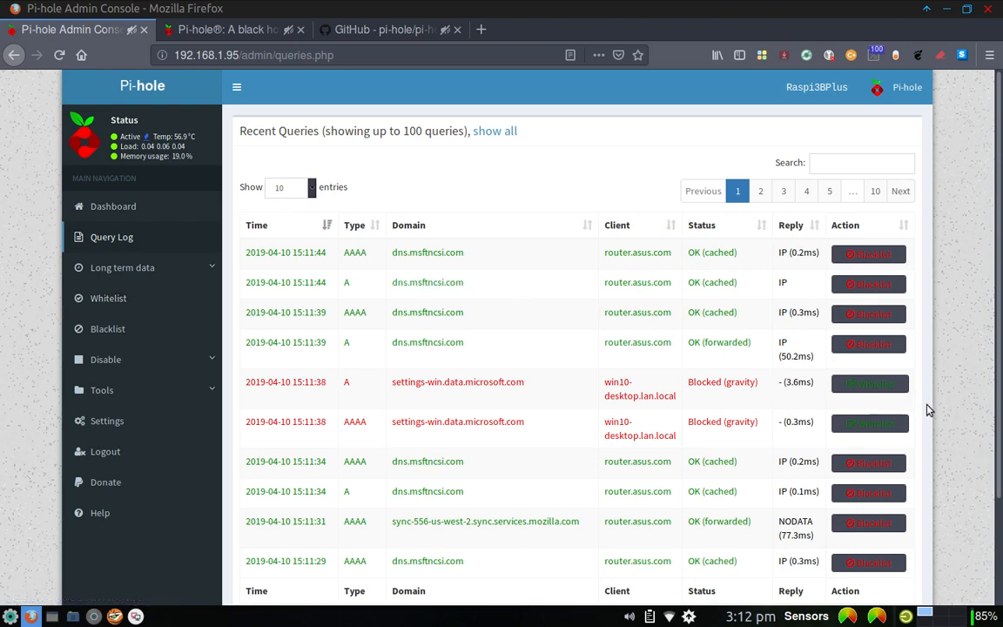
{"action": "scroll", "scroll_direction": "down", "scroll_amount": 3}
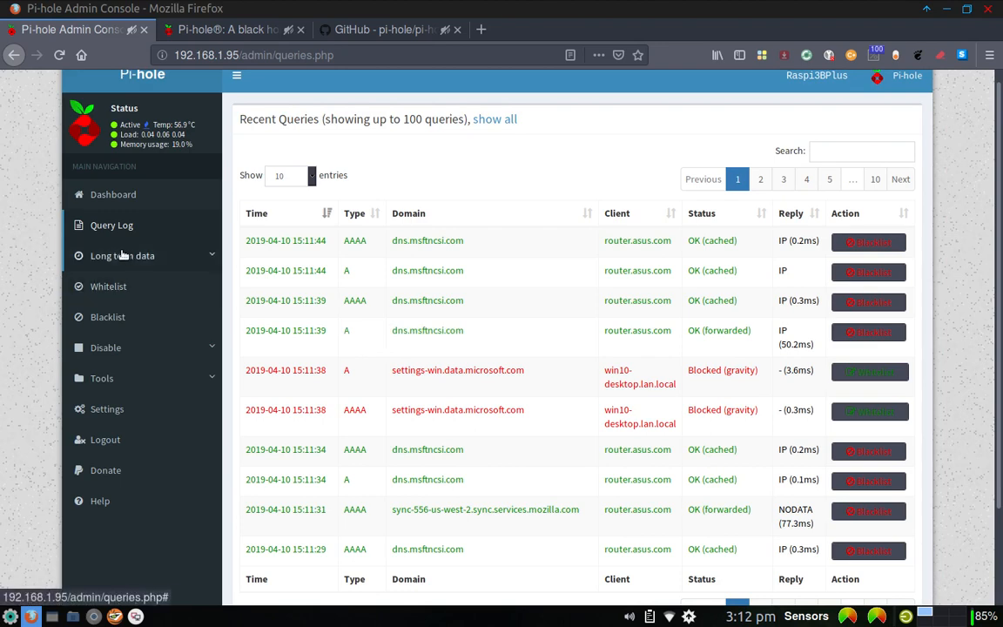
{"action": "left_click", "coordinate": [122, 254]}
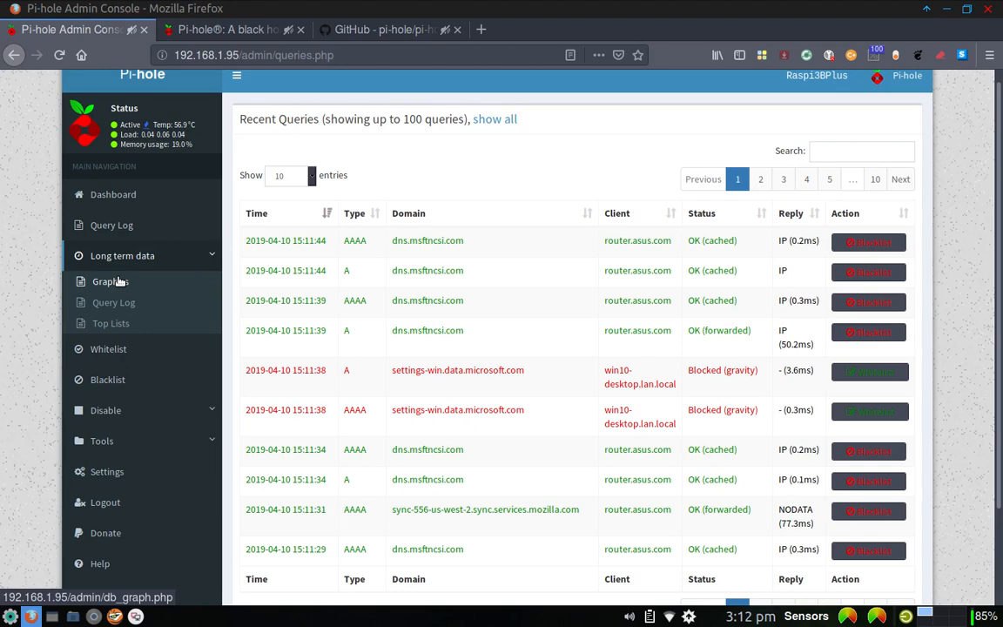
{"action": "mouse_move", "coordinate": [112, 322]}
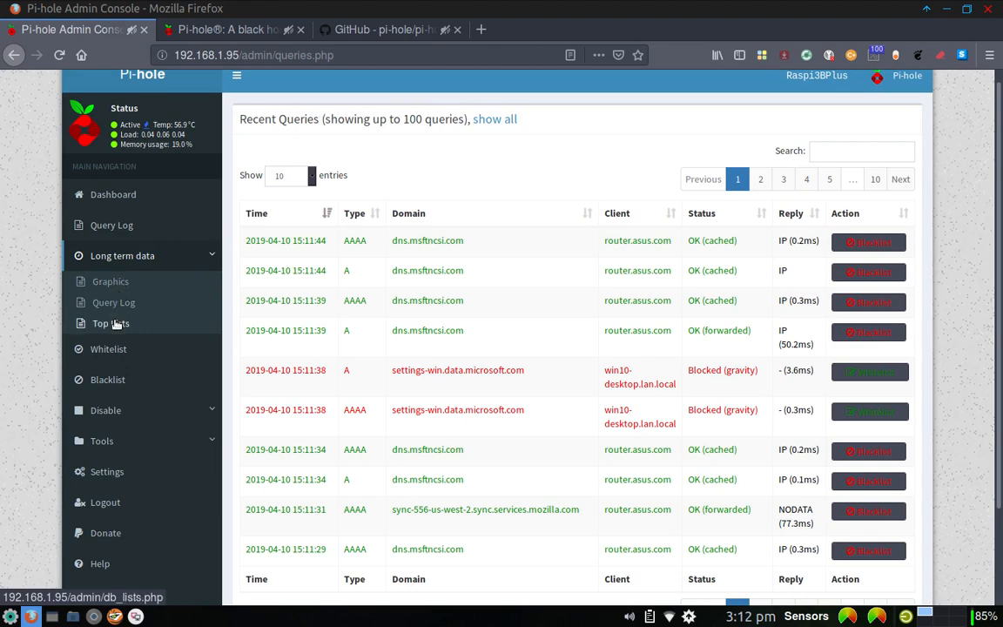
Step: Show the Top Lists page for top domains, blocked domains and clients from the query database
{"action": "left_click", "coordinate": [111, 322]}
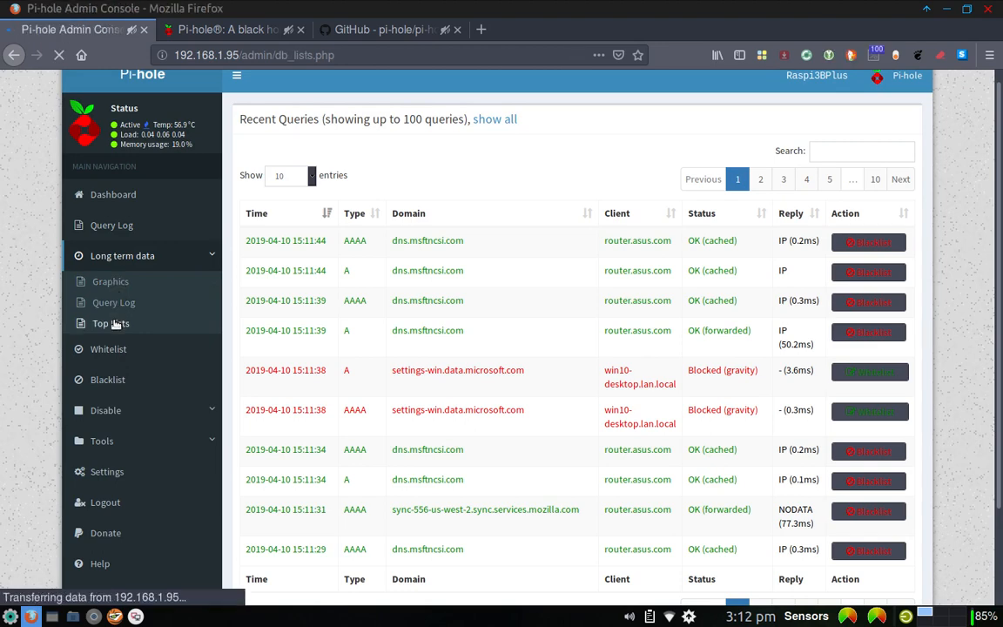
{"action": "left_click", "coordinate": [111, 322]}
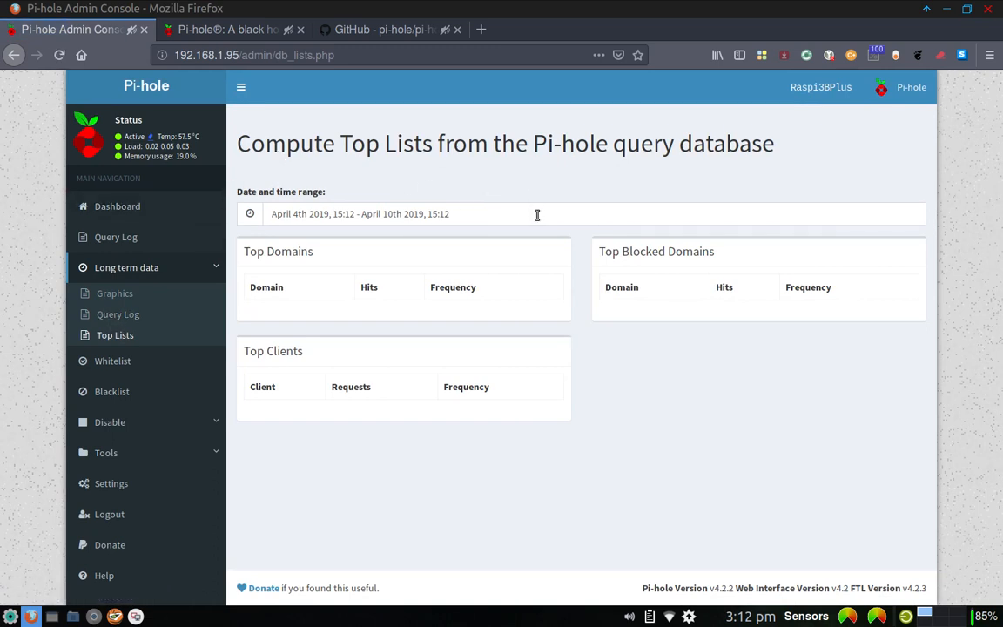
{"action": "mouse_move", "coordinate": [471, 293]}
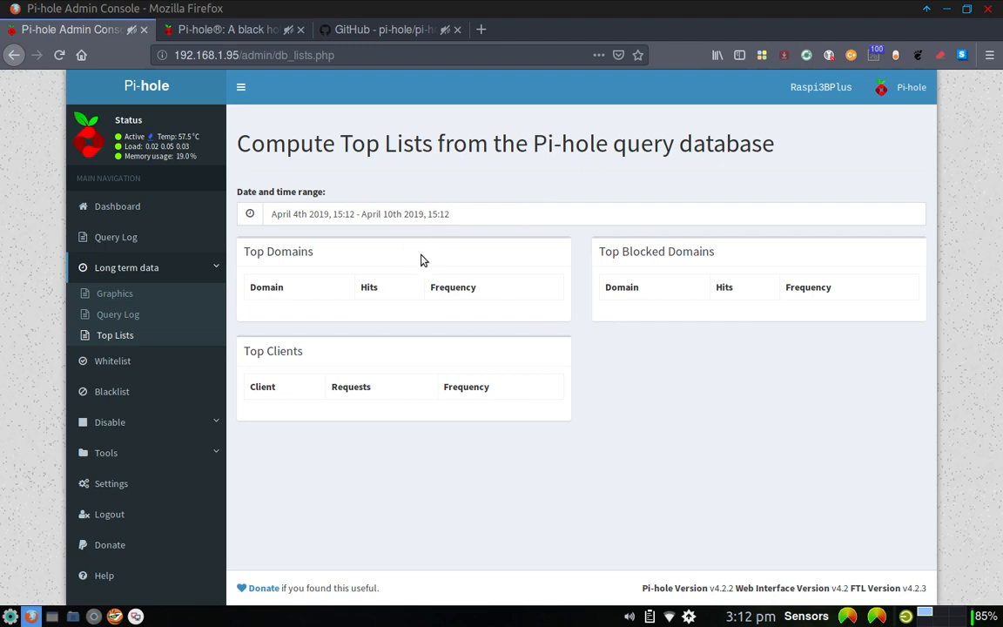
{"action": "mouse_move", "coordinate": [328, 294]}
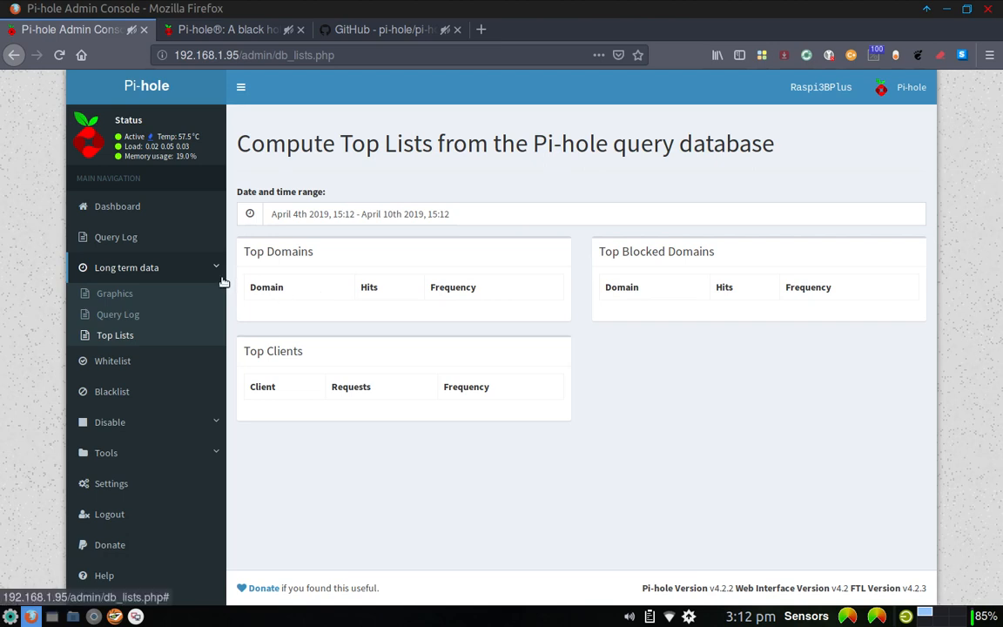
{"action": "mouse_move", "coordinate": [111, 360]}
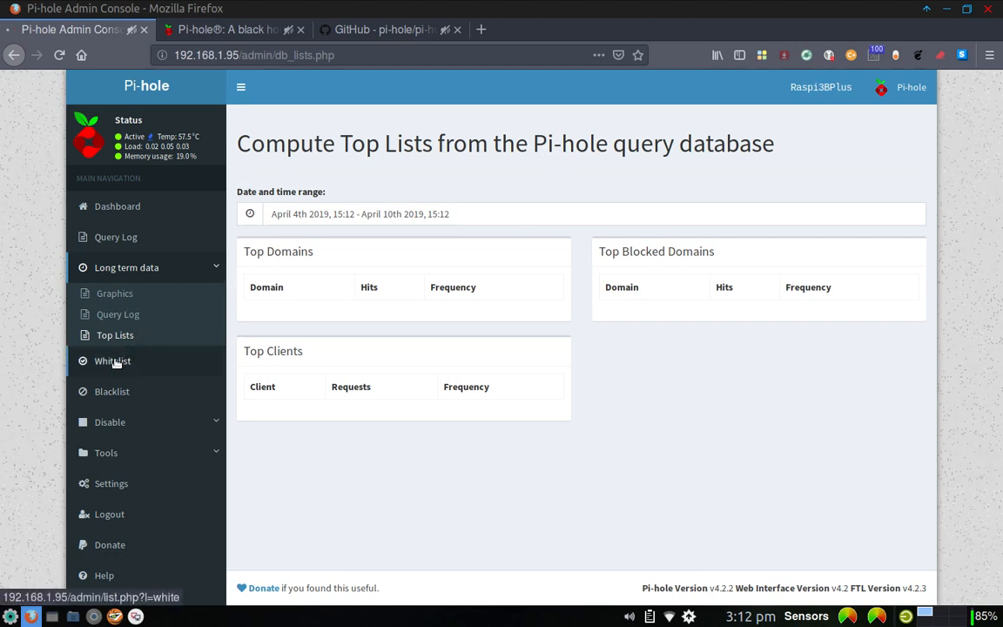
Step: Show the Whitelist page listing 192.168.1.1, bing.com and protonmail.com
{"action": "left_click", "coordinate": [112, 360]}
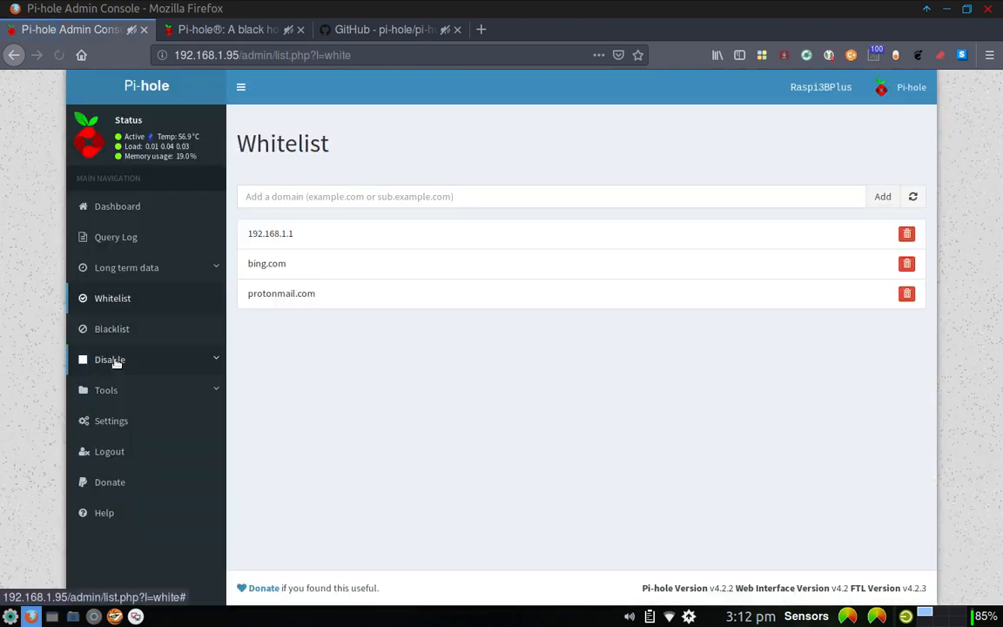
{"action": "mouse_move", "coordinate": [317, 244]}
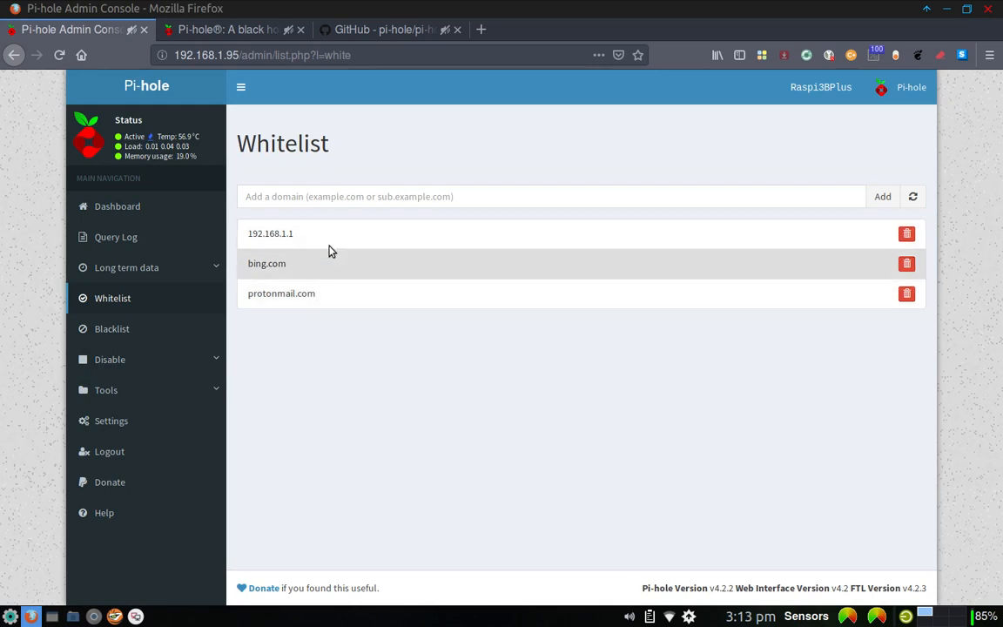
{"action": "mouse_move", "coordinate": [340, 278]}
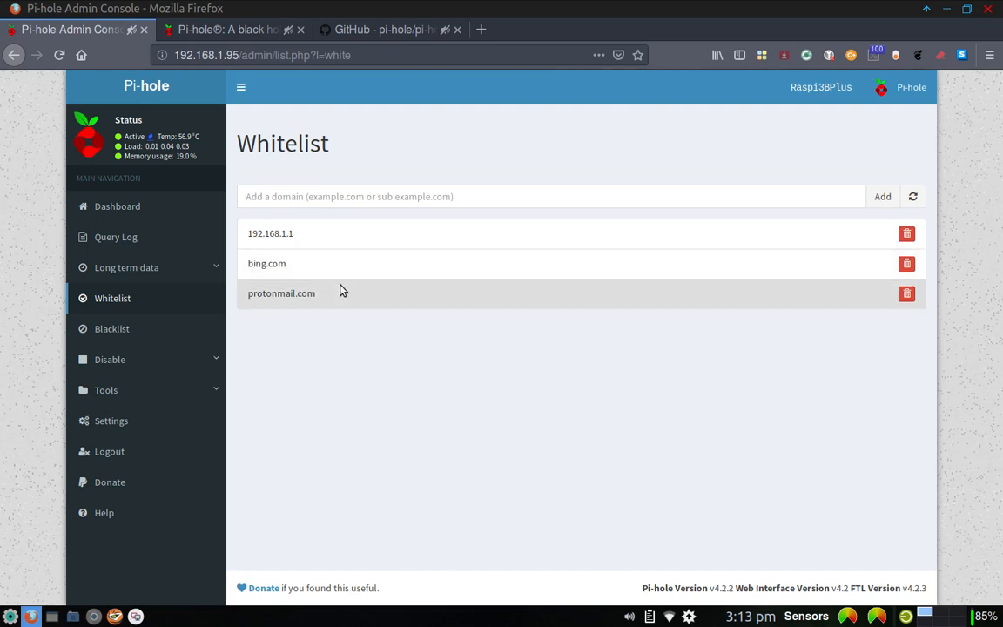
{"action": "mouse_move", "coordinate": [341, 236]}
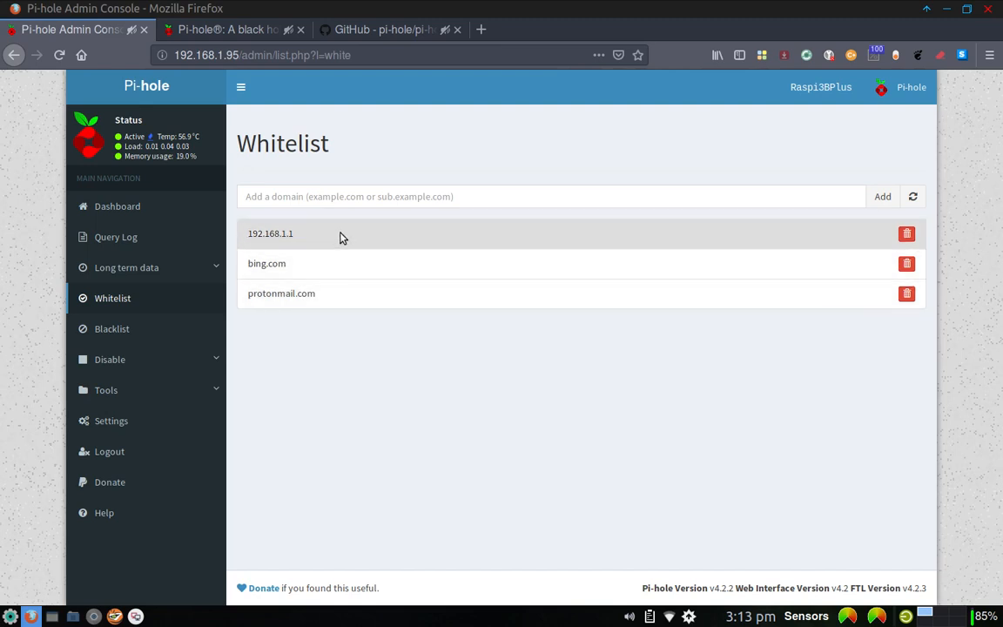
{"action": "mouse_move", "coordinate": [171, 277]}
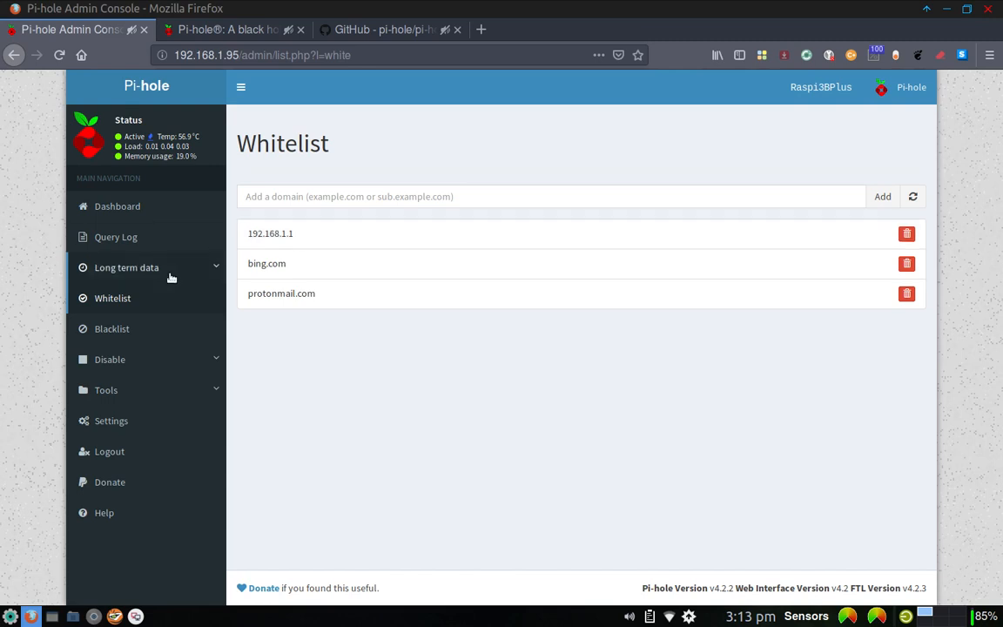
{"action": "mouse_move", "coordinate": [112, 328]}
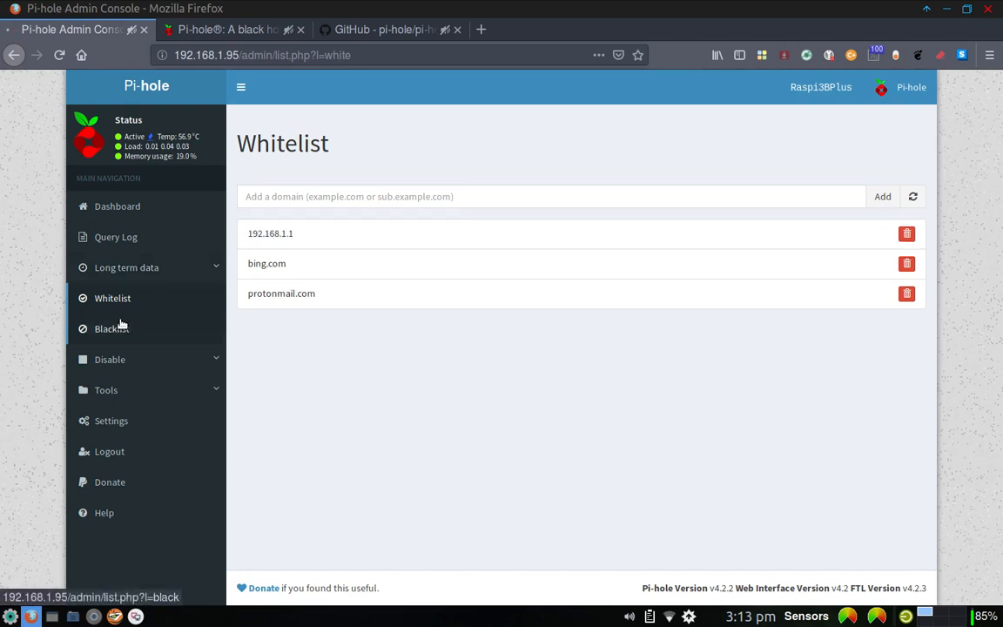
Step: Show the Blacklist page with regex entries for doubleclick.net and youtube.com
{"action": "left_click", "coordinate": [111, 327]}
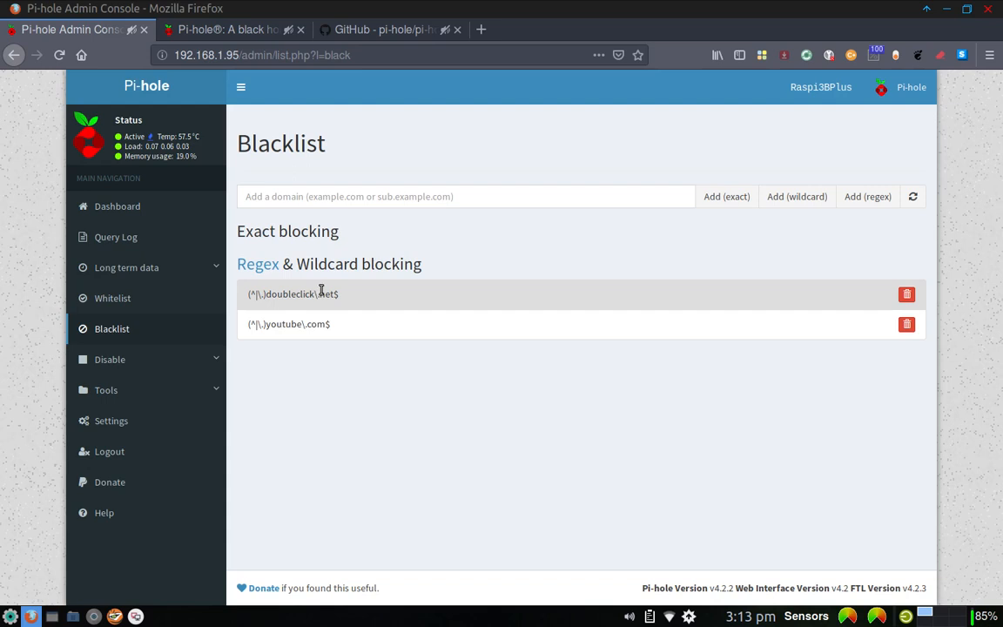
{"action": "mouse_move", "coordinate": [363, 294]}
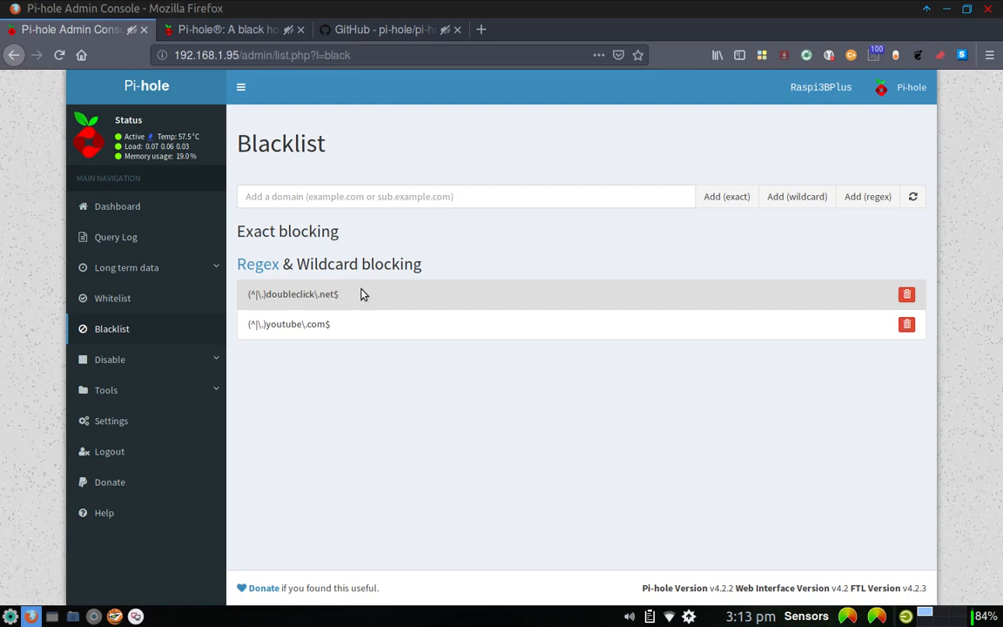
{"action": "mouse_move", "coordinate": [363, 322]}
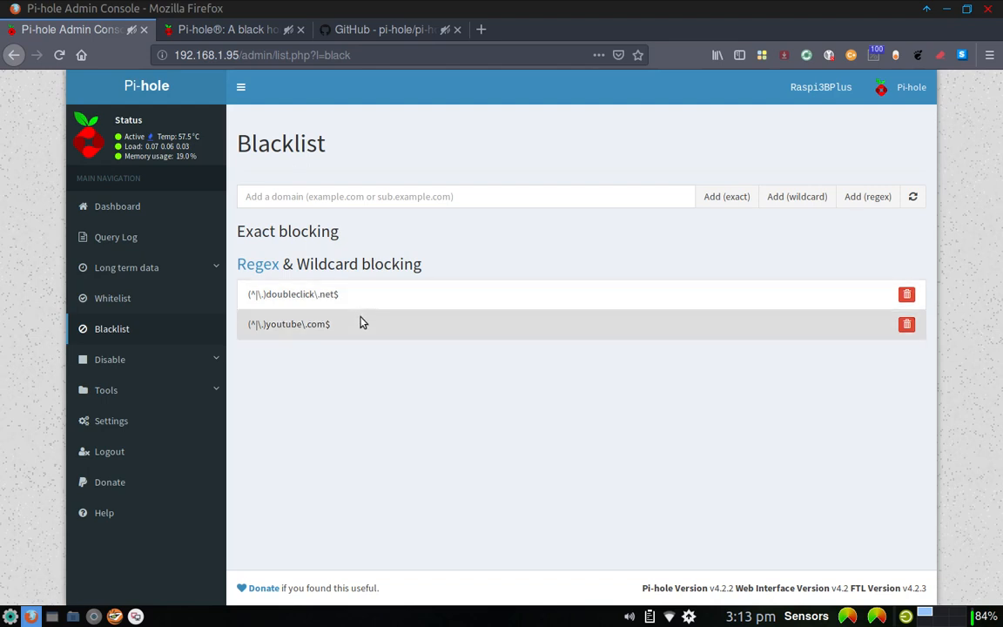
{"action": "mouse_move", "coordinate": [726, 195]}
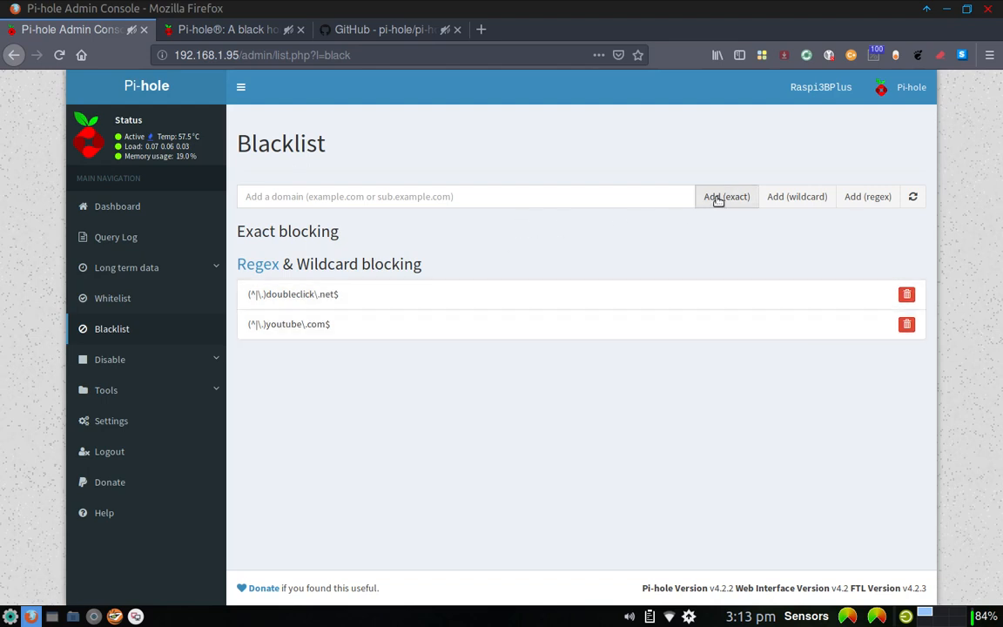
{"action": "mouse_move", "coordinate": [867, 195]}
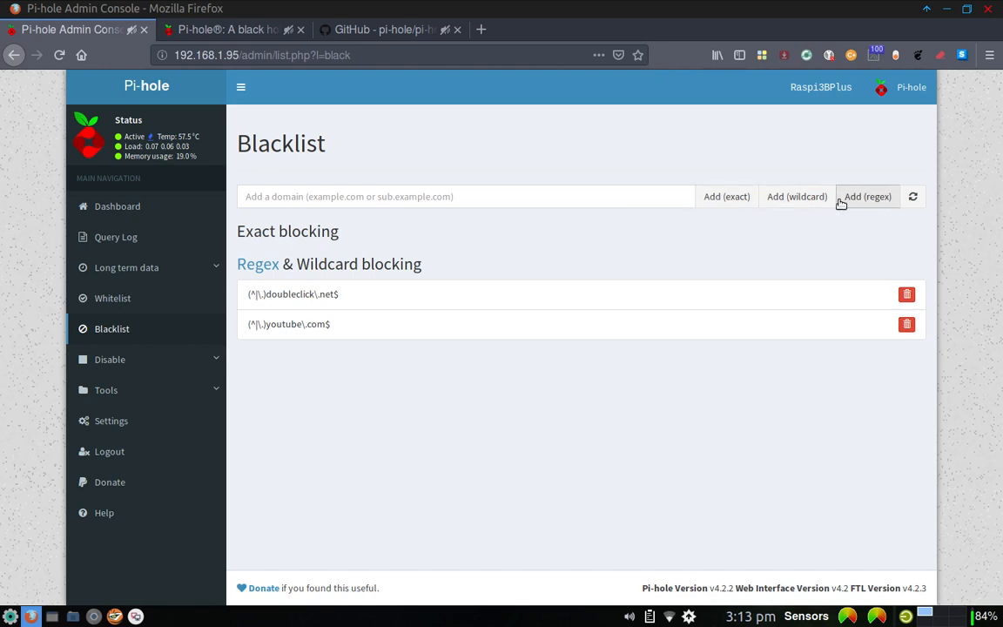
{"action": "mouse_move", "coordinate": [845, 202]}
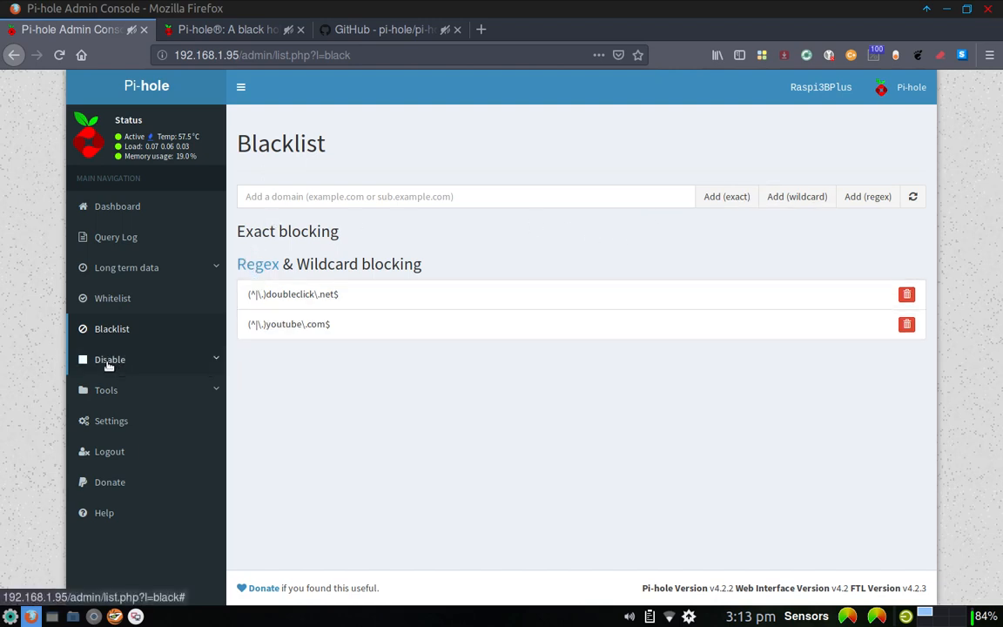
Step: Expand the Disable menu: permanently, 10 seconds, 30 seconds, 5 minutes and custom time
{"action": "left_click", "coordinate": [109, 359]}
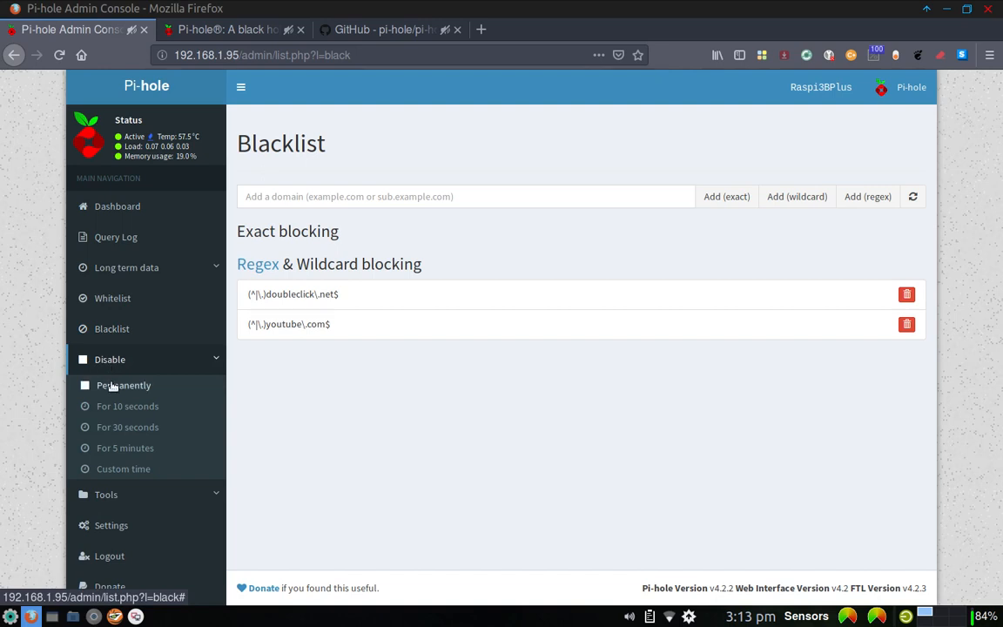
{"action": "mouse_move", "coordinate": [113, 388]}
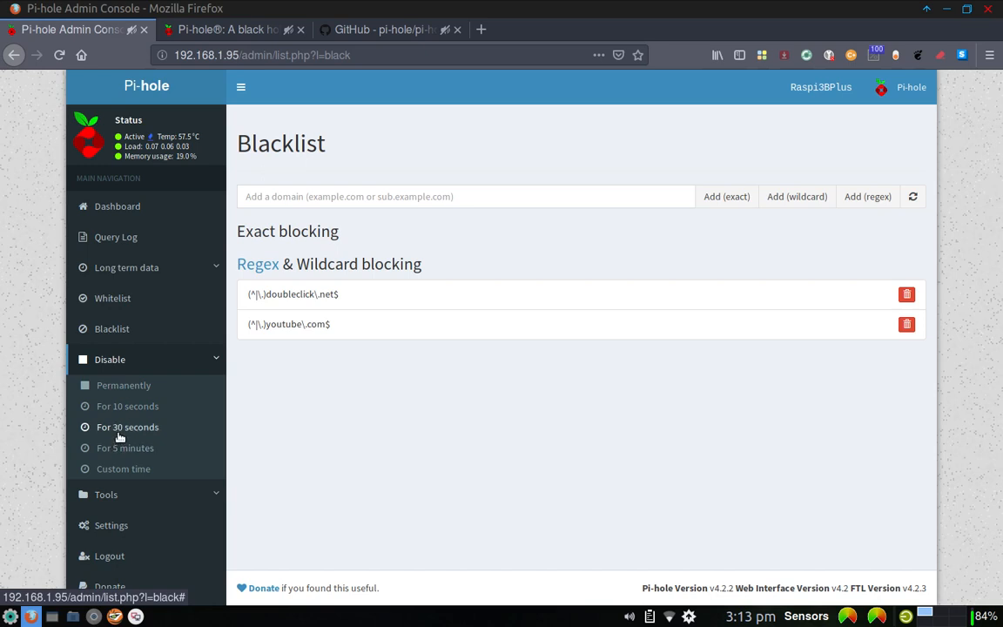
{"action": "mouse_move", "coordinate": [118, 468]}
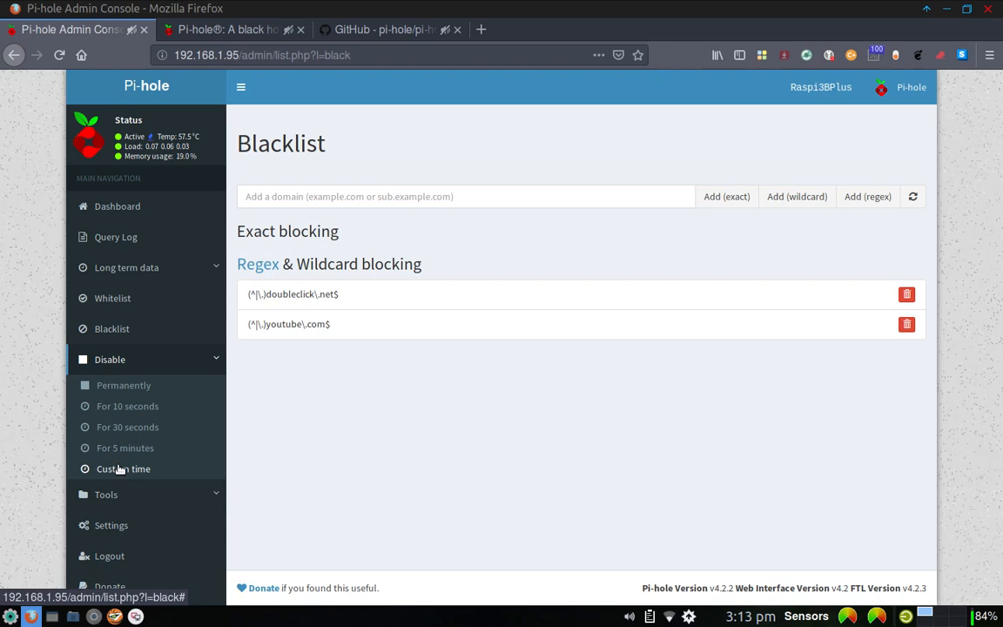
{"action": "mouse_move", "coordinate": [127, 406]}
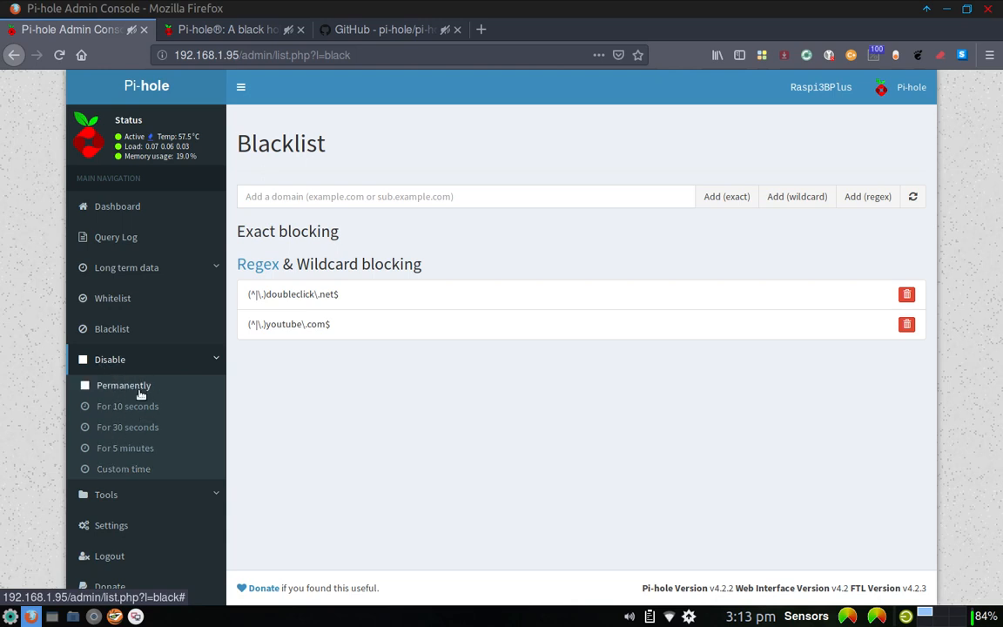
{"action": "mouse_move", "coordinate": [132, 426]}
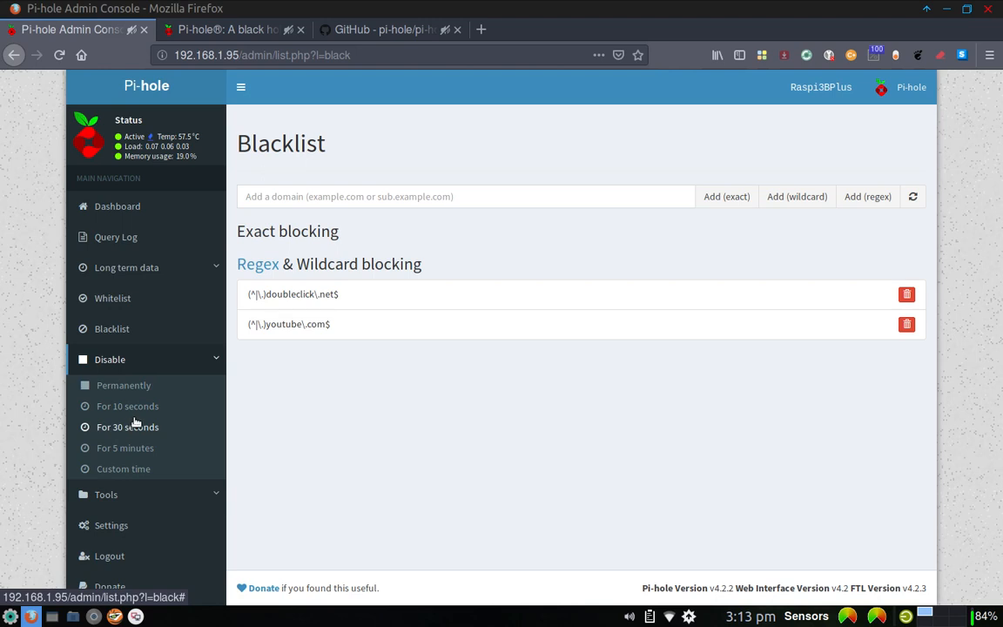
{"action": "mouse_move", "coordinate": [105, 494]}
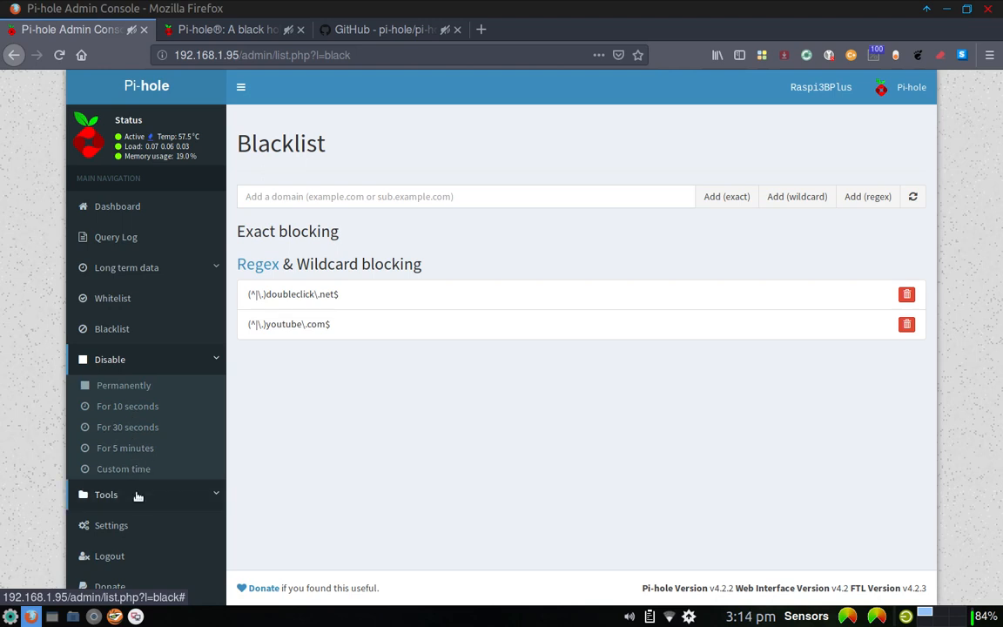
Step: Expand the Tools menu and start loading the Tail pihole.log page
{"action": "left_click", "coordinate": [104, 495]}
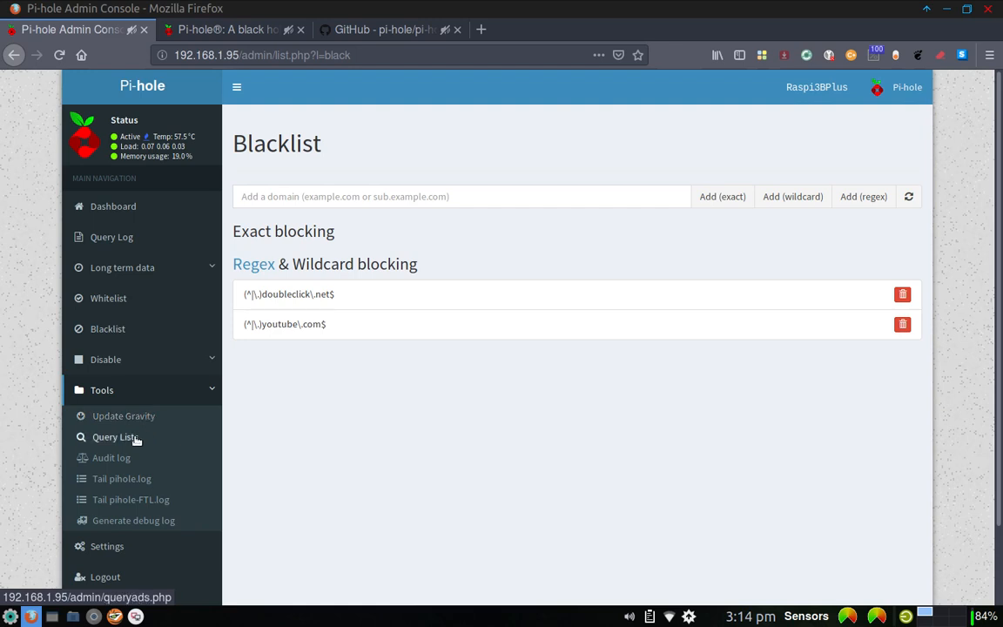
{"action": "mouse_move", "coordinate": [122, 477]}
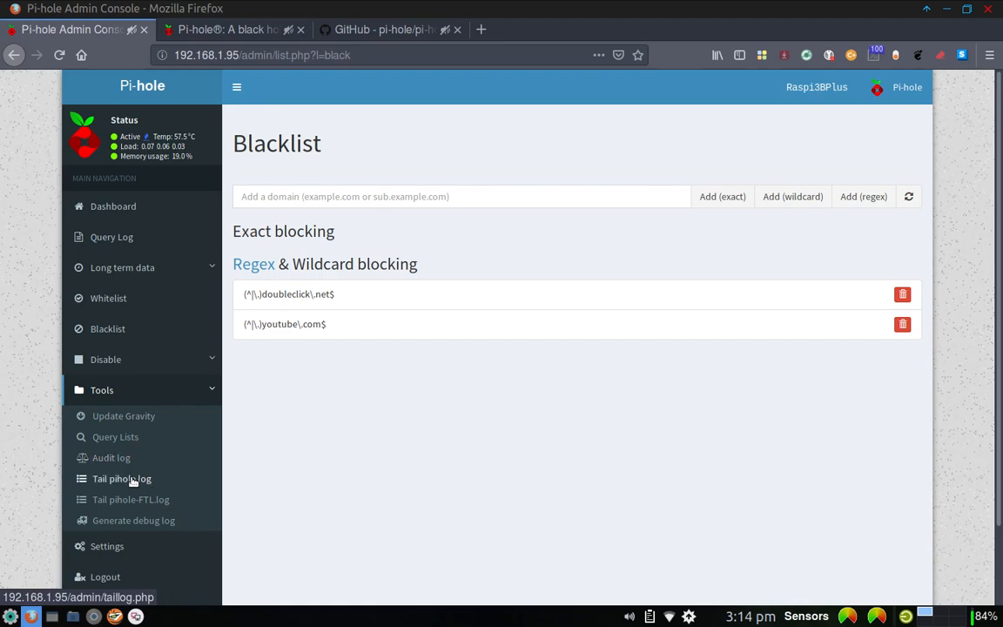
{"action": "left_click", "coordinate": [122, 478]}
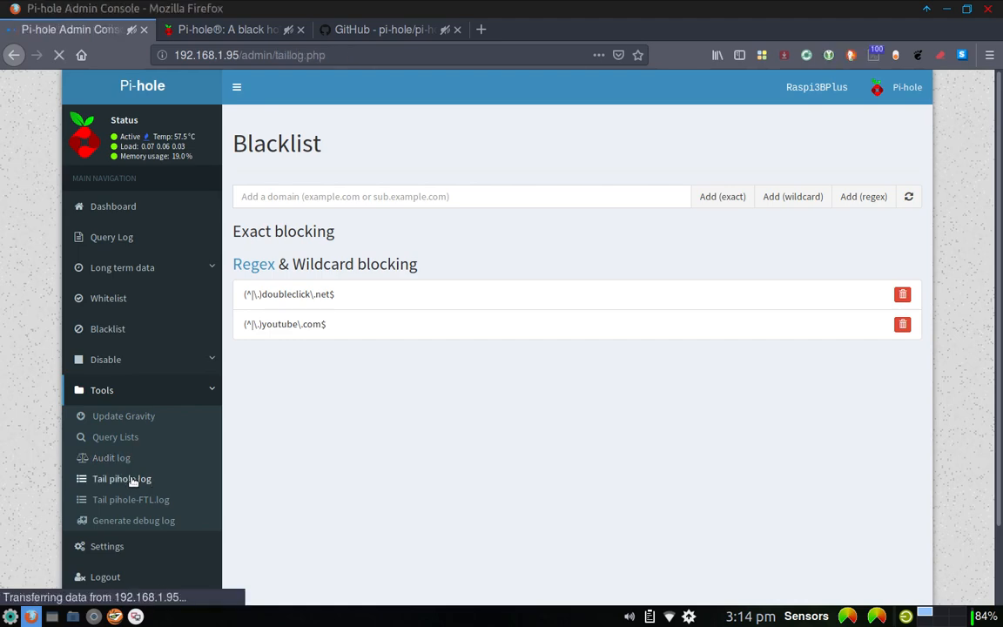
Step: Watch the live pihole.log stream of recent dnsmasq query and reply lines
{"action": "left_click", "coordinate": [122, 477]}
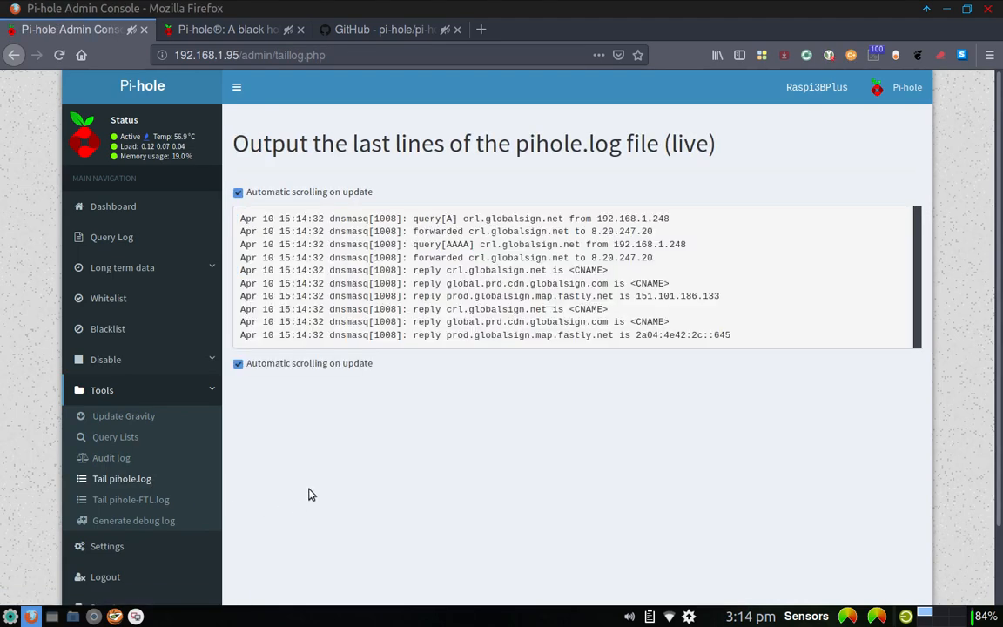
{"action": "mouse_move", "coordinate": [426, 230]}
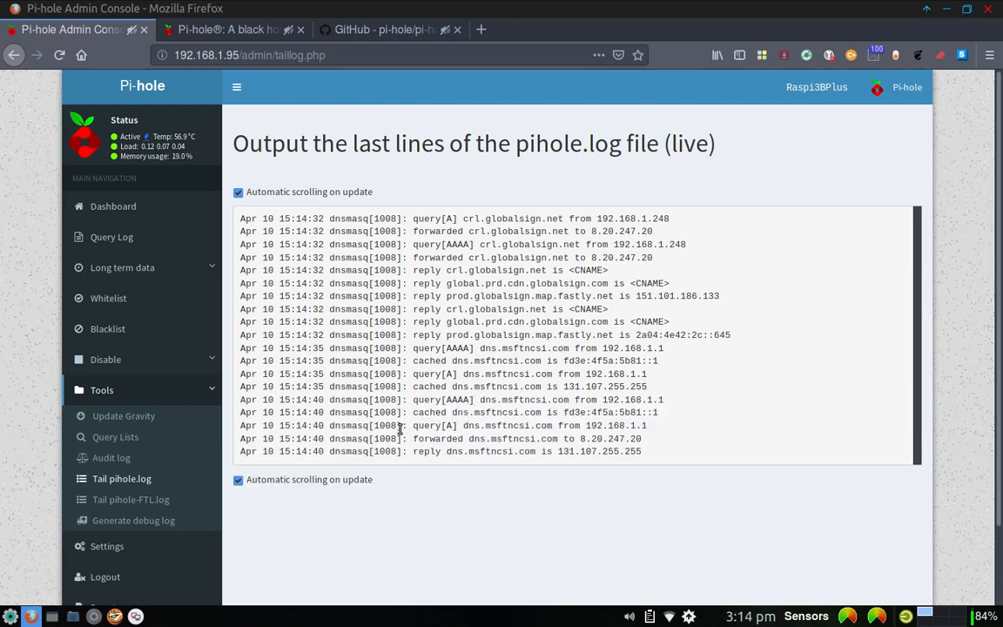
{"action": "mouse_move", "coordinate": [130, 498]}
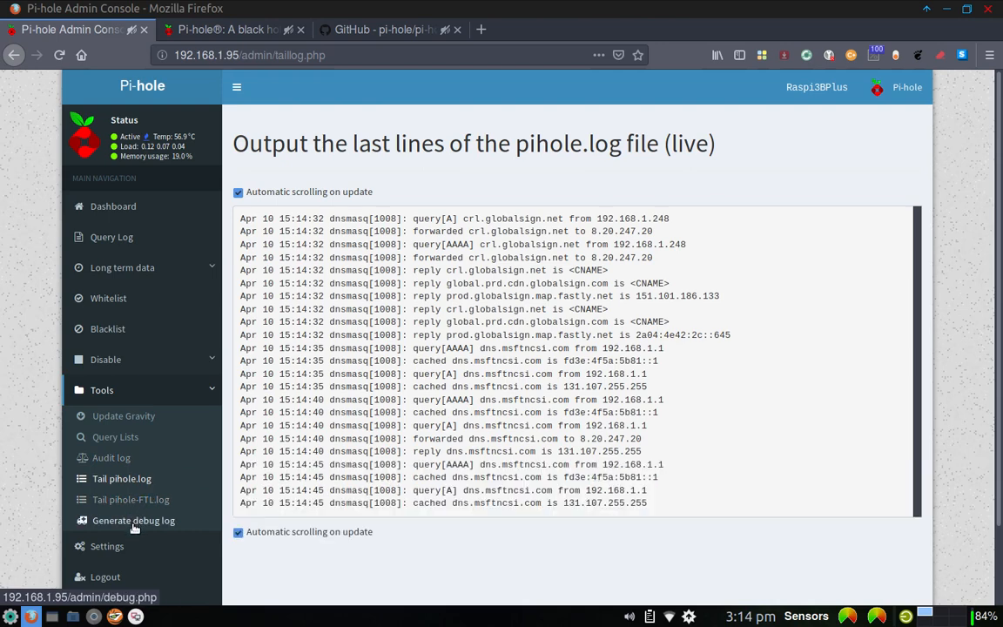
{"action": "left_click", "coordinate": [106, 547]}
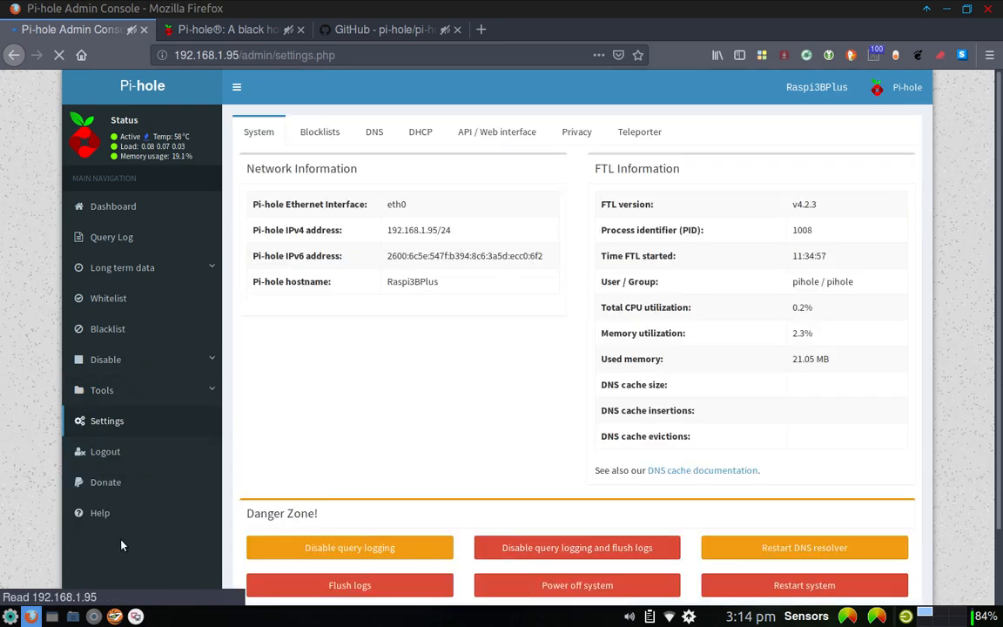
{"action": "mouse_move", "coordinate": [265, 216]}
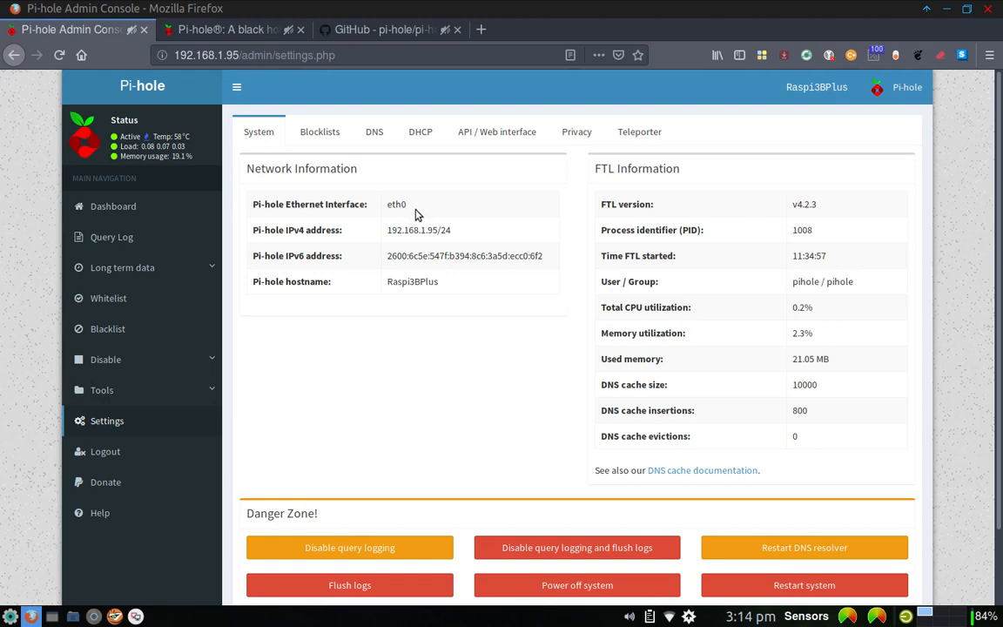
{"action": "mouse_move", "coordinate": [362, 237]}
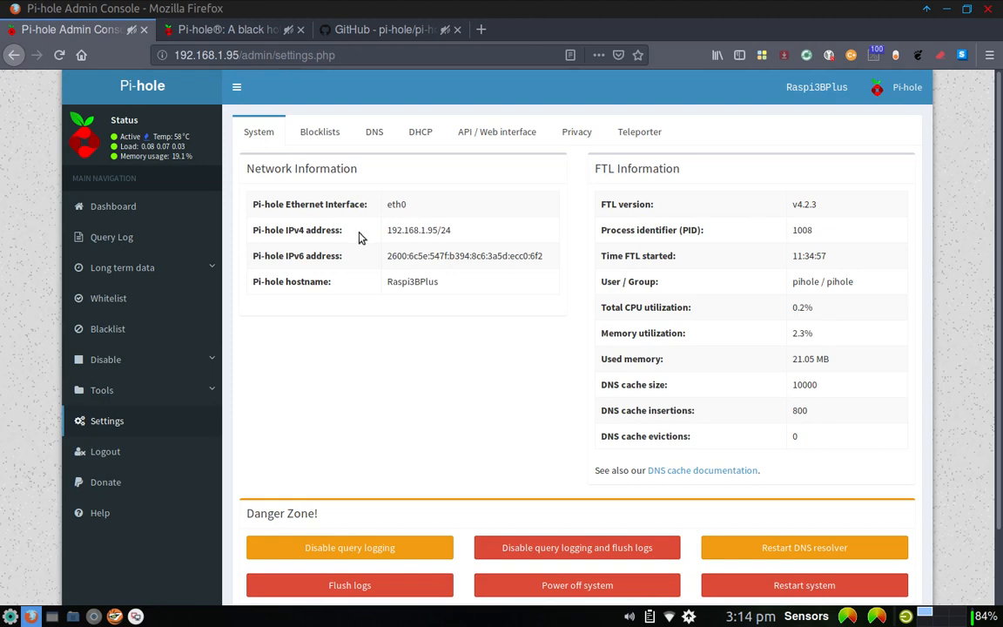
{"action": "mouse_move", "coordinate": [401, 240]}
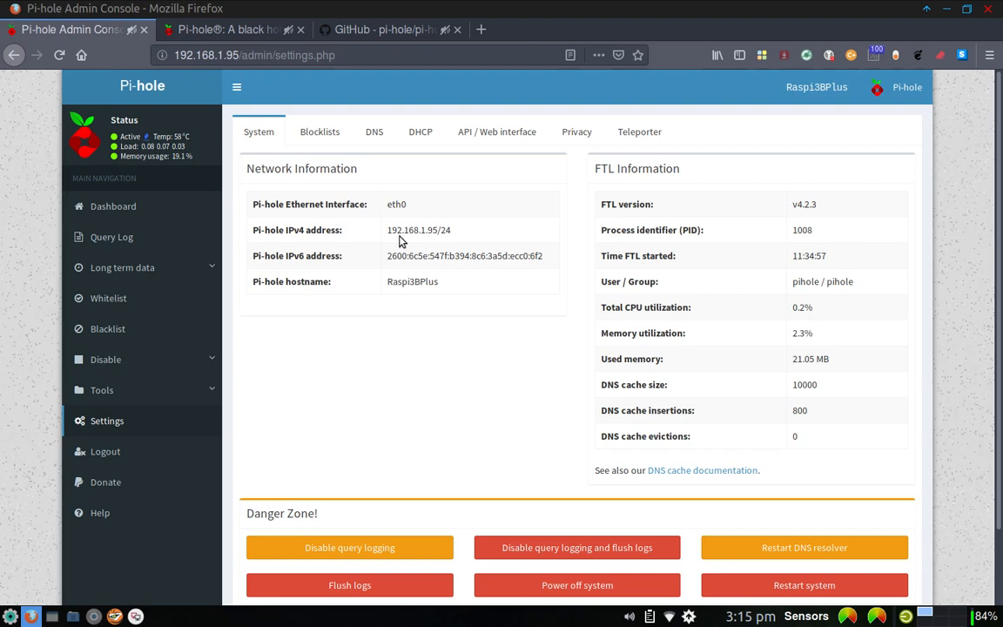
{"action": "mouse_move", "coordinate": [445, 242]}
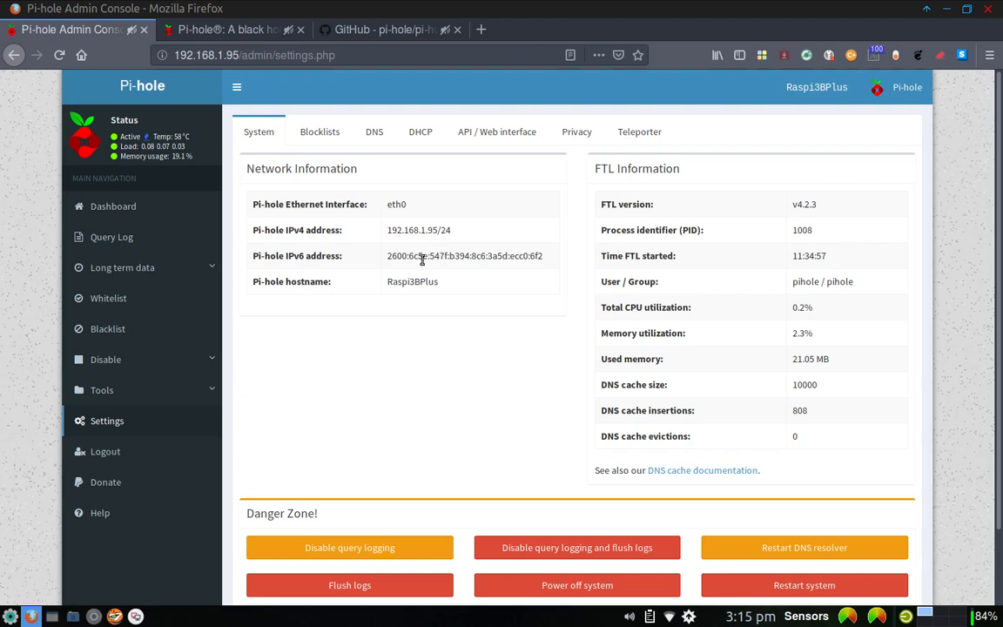
{"action": "mouse_move", "coordinate": [331, 268]}
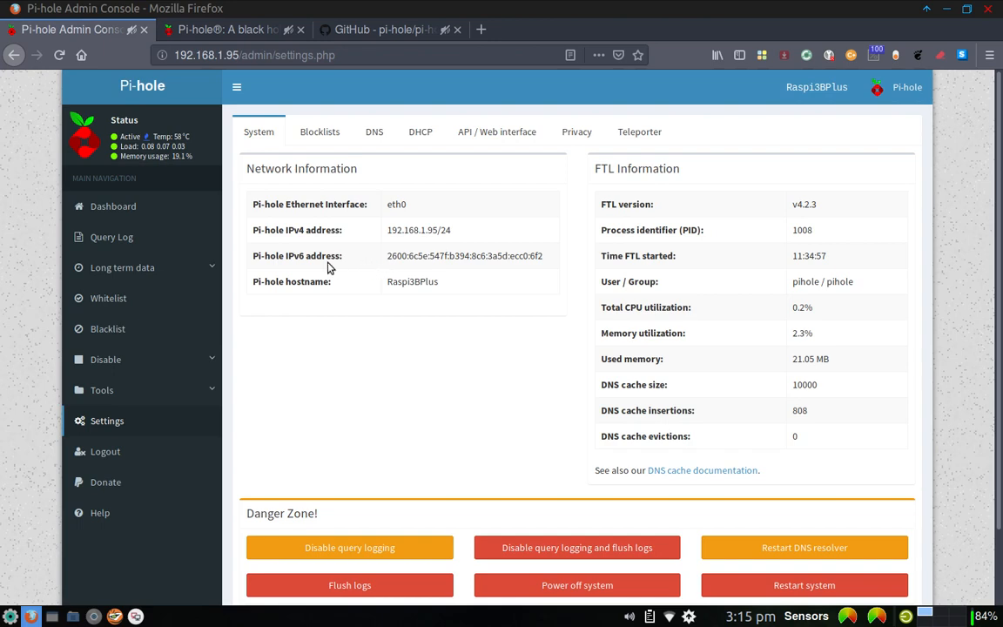
{"action": "mouse_move", "coordinate": [429, 268]}
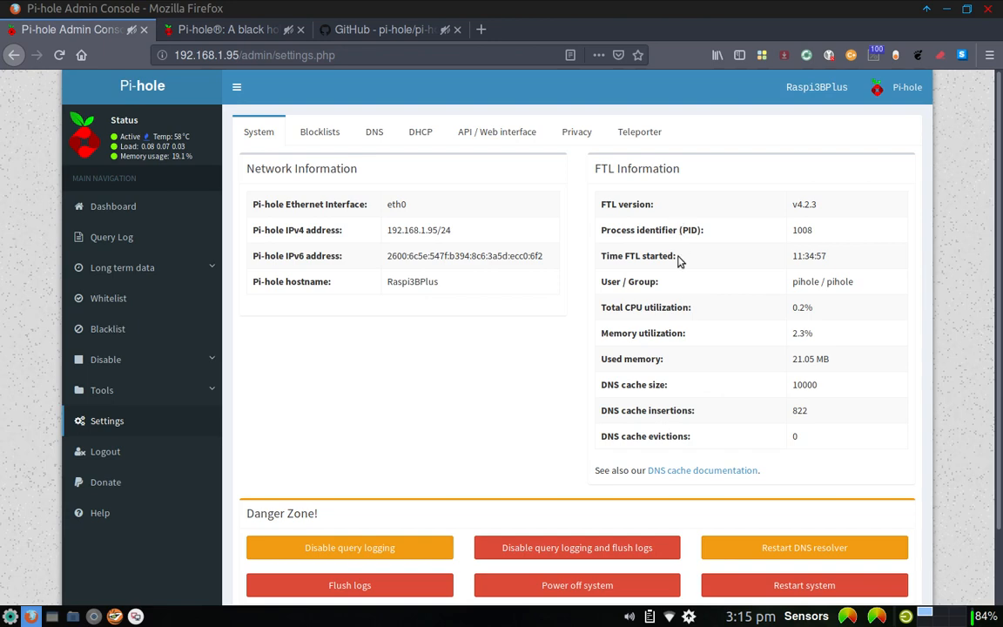
{"action": "mouse_move", "coordinate": [320, 133]}
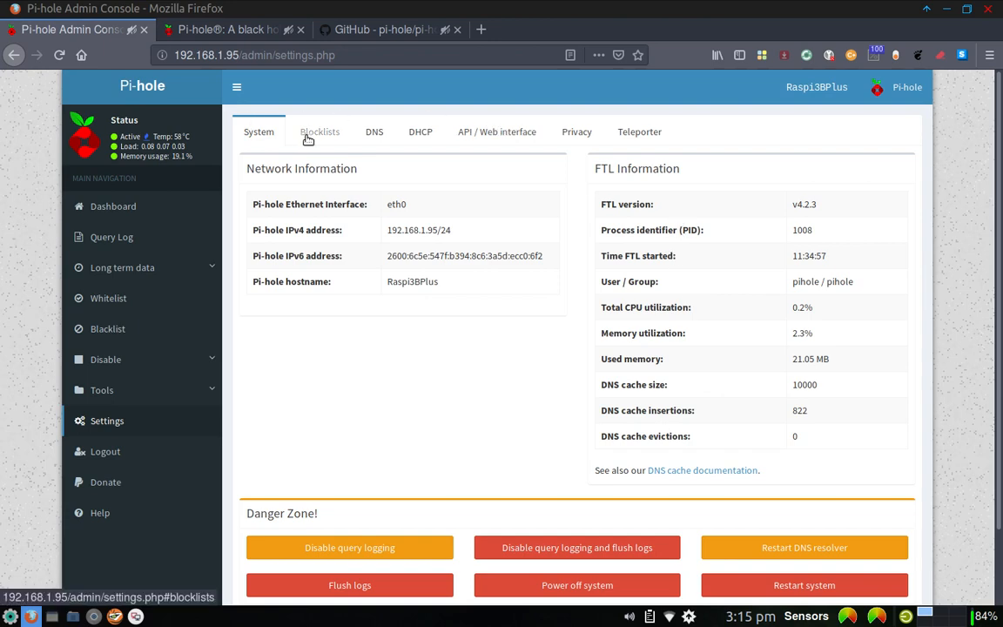
Step: Show the Blocklists settings tab listing the 11 blocklist URLs used to generate Gravity
{"action": "left_click", "coordinate": [321, 132]}
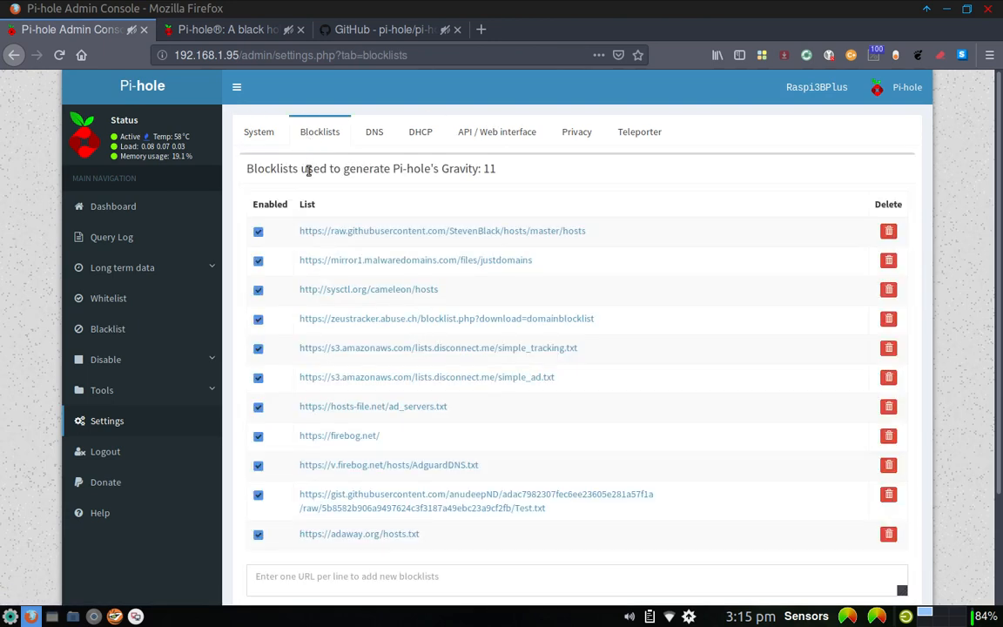
{"action": "mouse_move", "coordinate": [369, 290]}
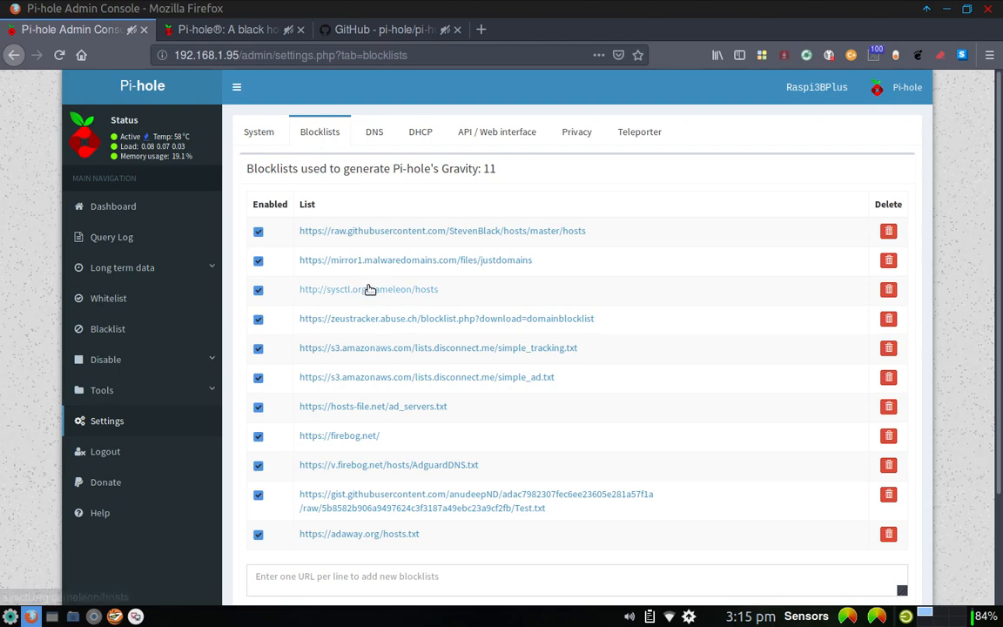
{"action": "mouse_move", "coordinate": [268, 247]}
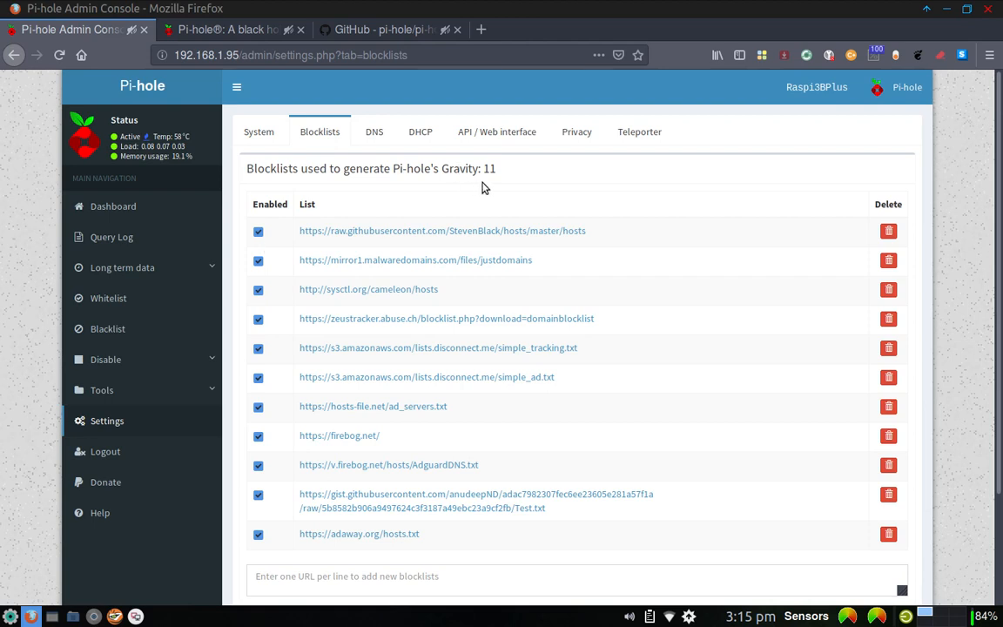
{"action": "mouse_move", "coordinate": [470, 184]}
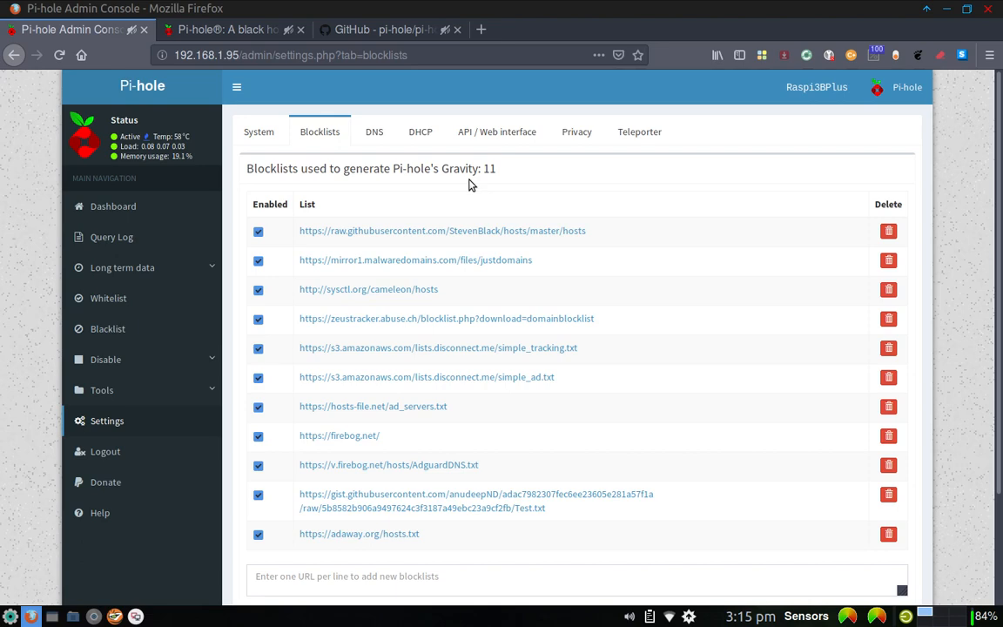
{"action": "mouse_move", "coordinate": [563, 184]}
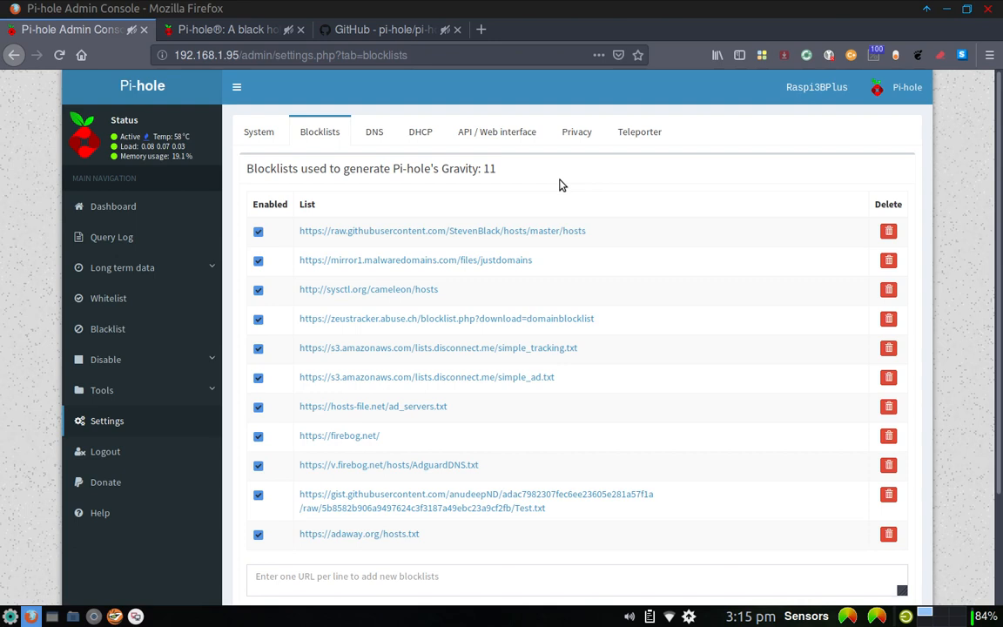
{"action": "mouse_move", "coordinate": [494, 184]}
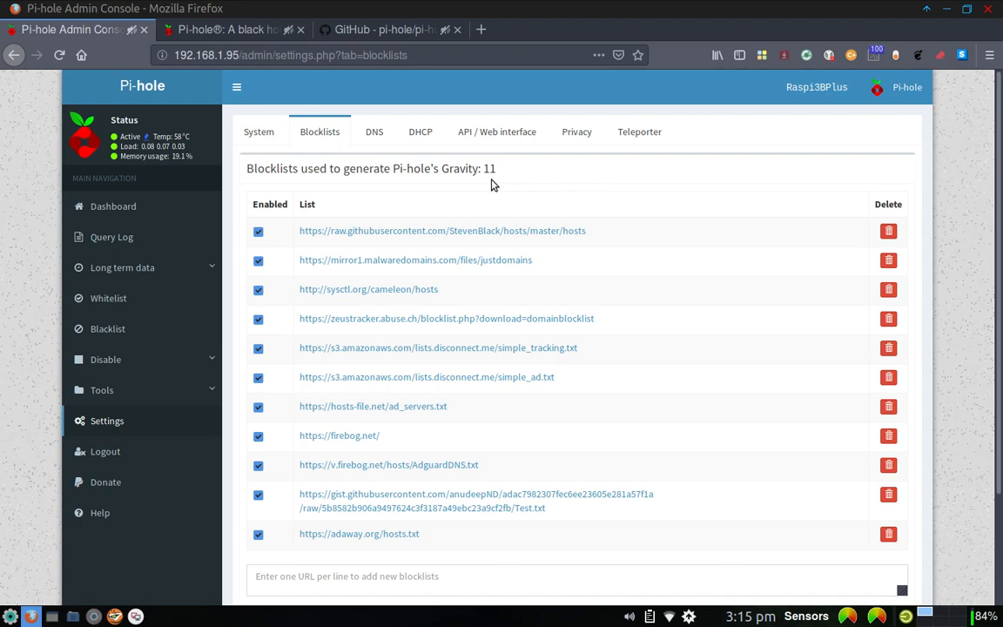
{"action": "mouse_move", "coordinate": [521, 178]}
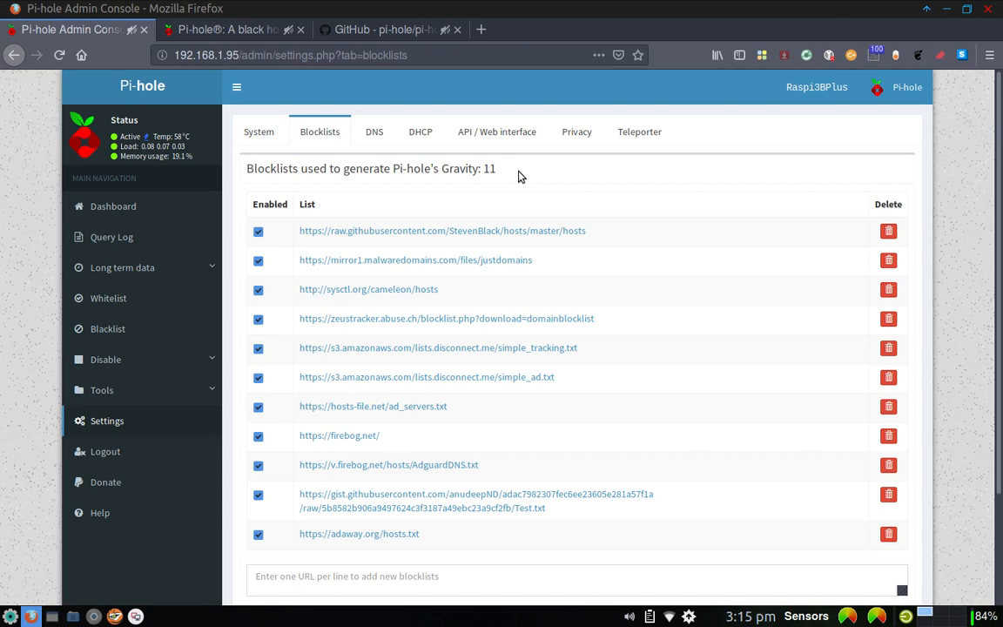
{"action": "mouse_move", "coordinate": [509, 178]}
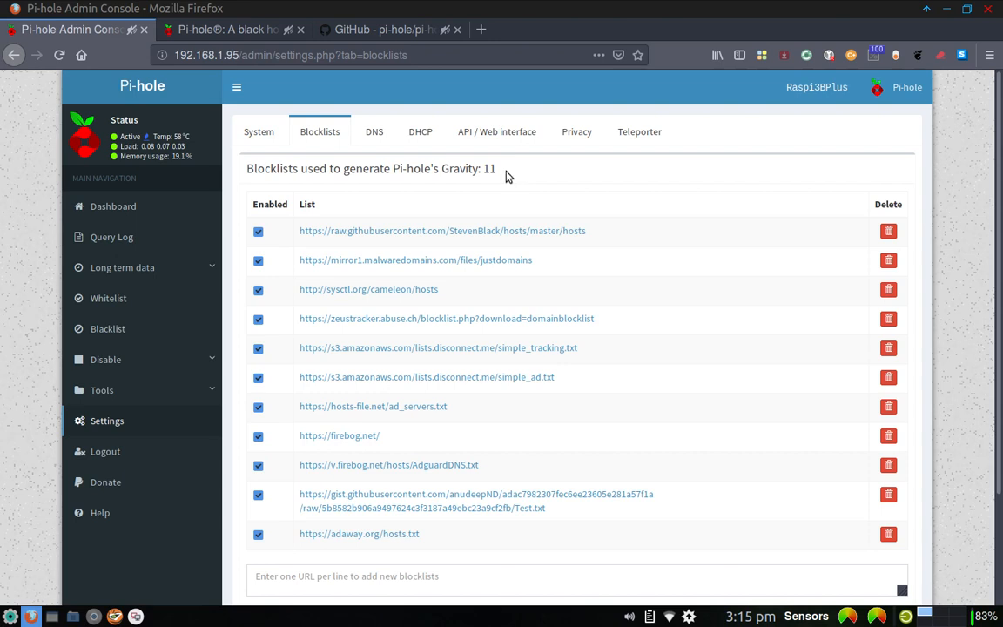
{"action": "mouse_move", "coordinate": [484, 181]}
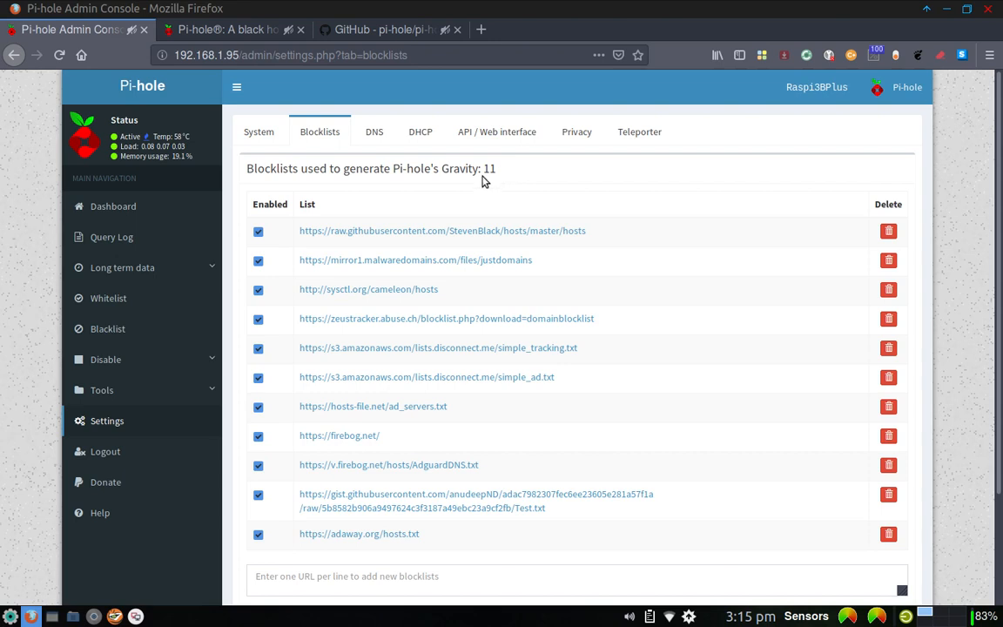
Step: Show the DNS settings with Comodo enabled for IPv4 and IPv6 and reveal its server address
{"action": "left_click", "coordinate": [373, 132]}
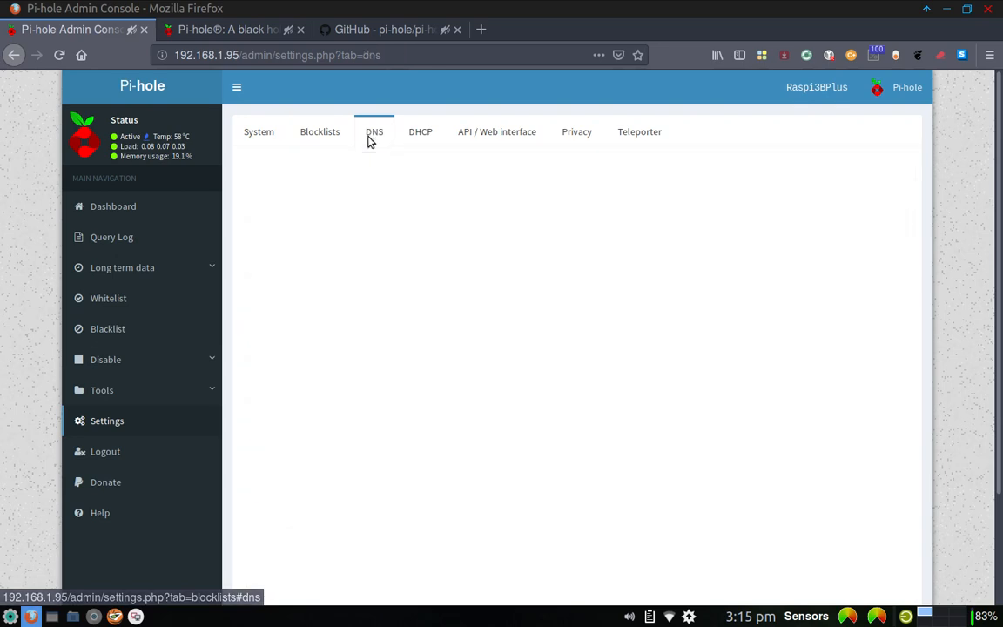
{"action": "left_click", "coordinate": [373, 133]}
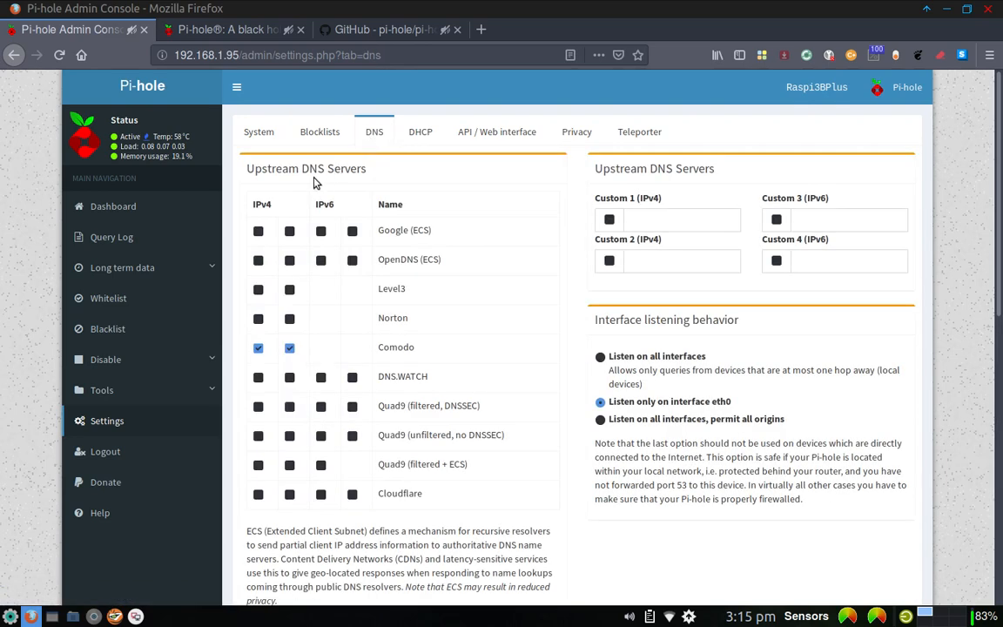
{"action": "mouse_move", "coordinate": [358, 199]}
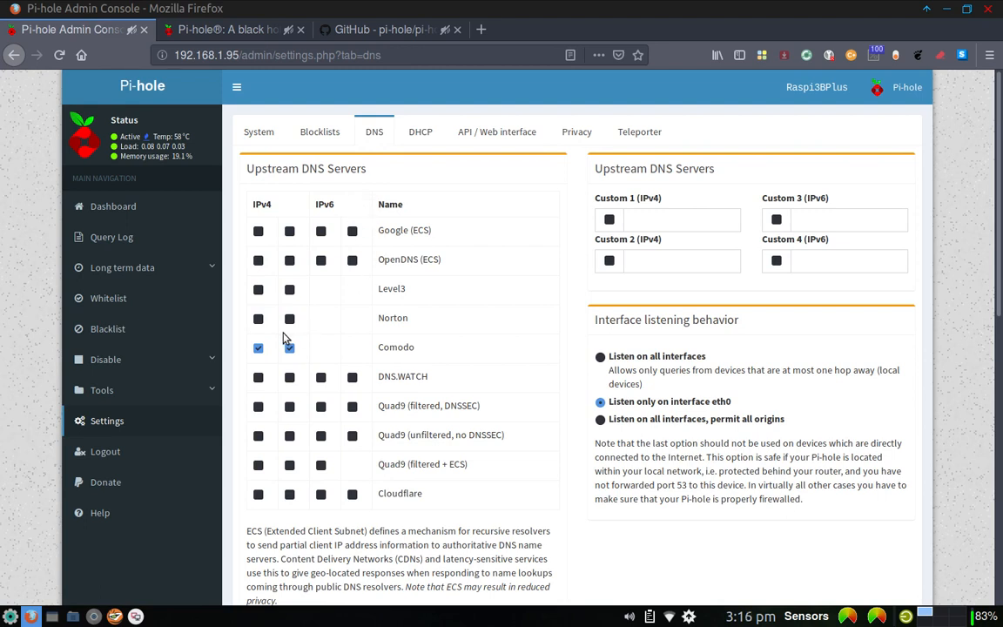
{"action": "left_click", "coordinate": [289, 348]}
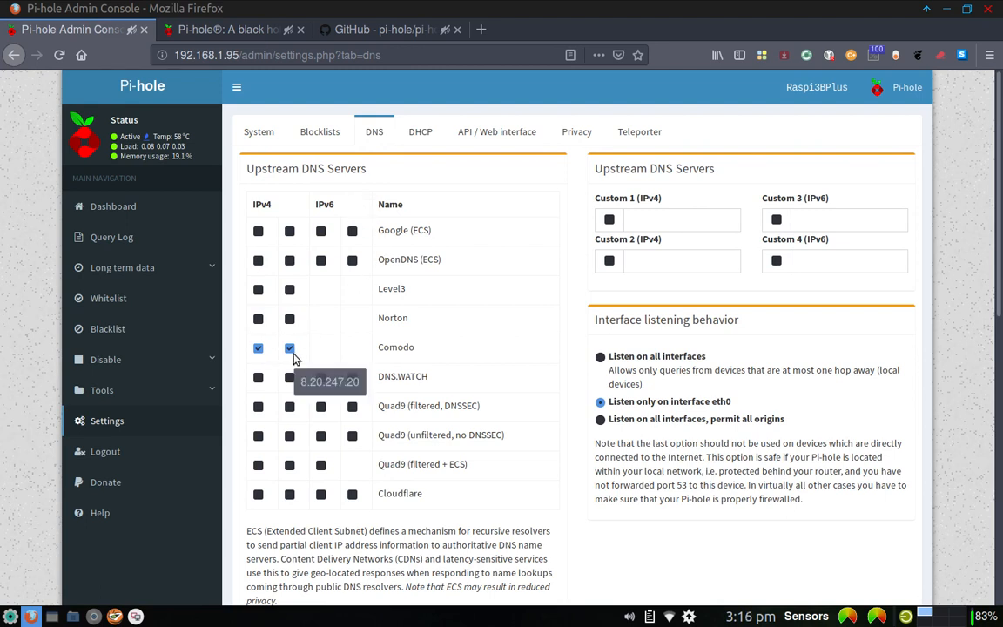
{"action": "mouse_move", "coordinate": [498, 359]}
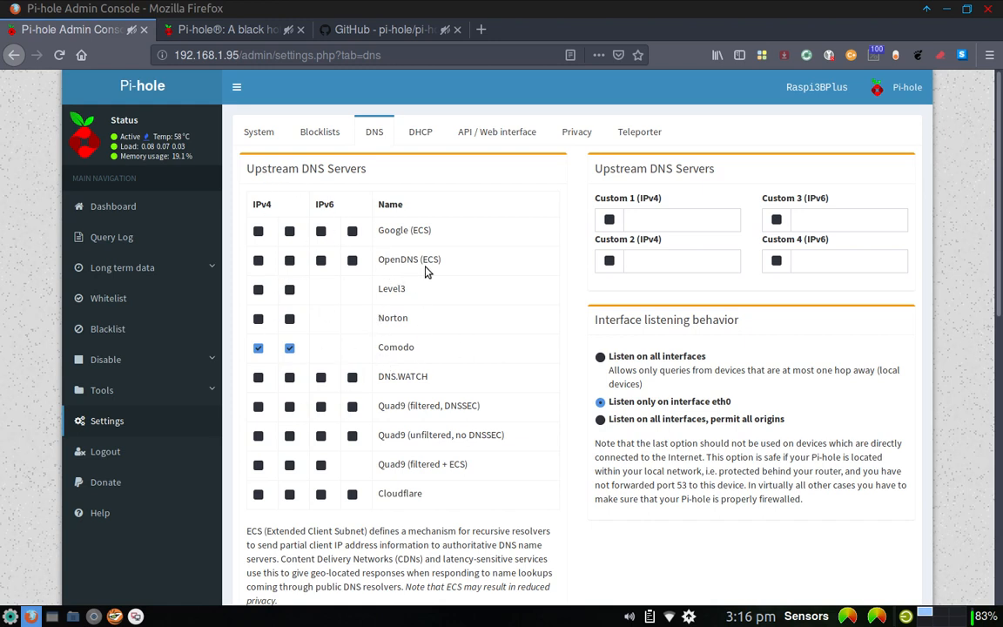
{"action": "mouse_move", "coordinate": [488, 299]}
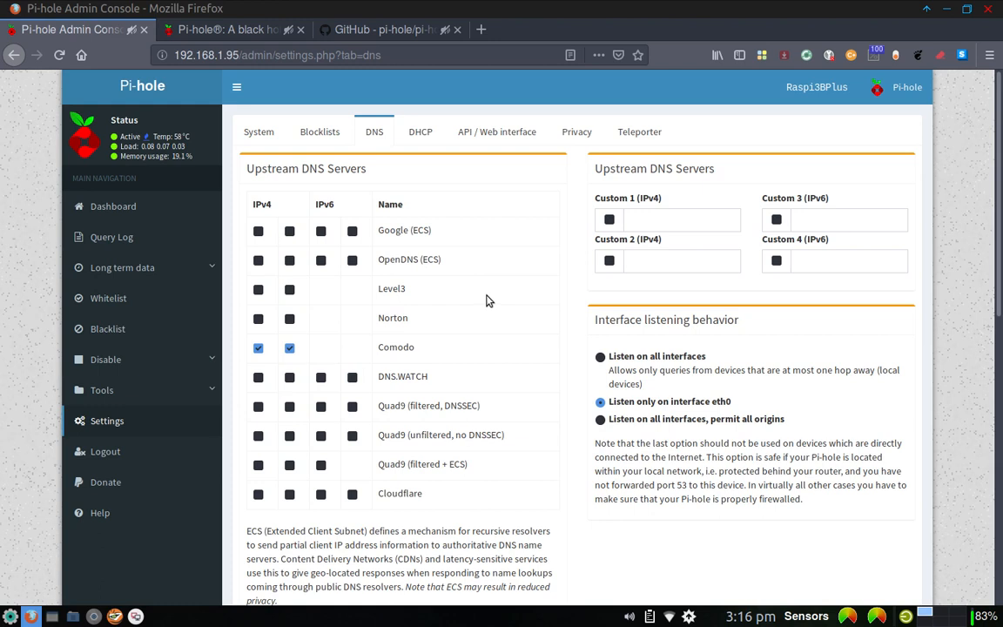
{"action": "mouse_move", "coordinate": [327, 250]}
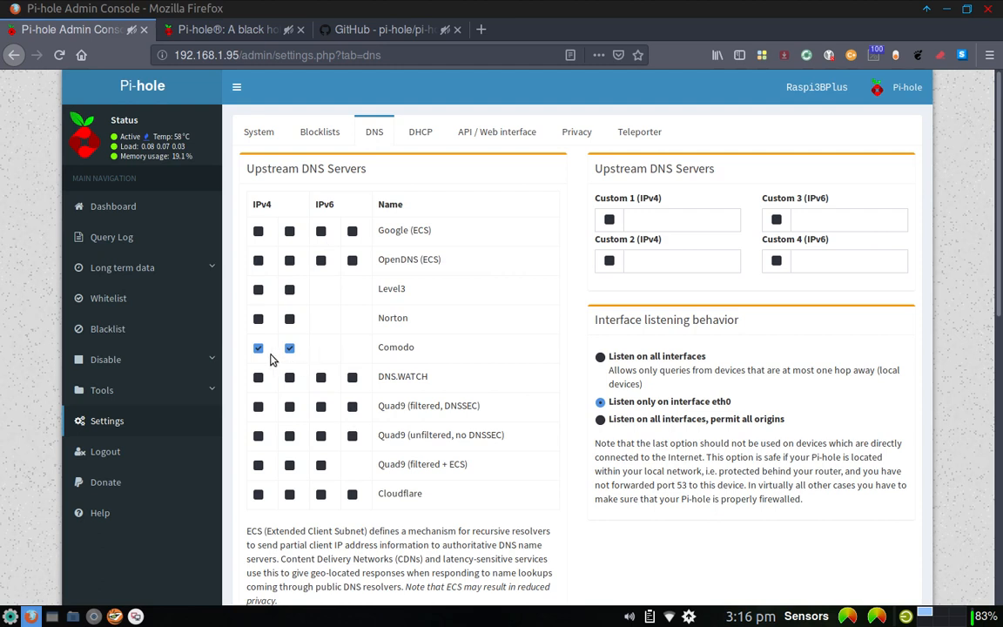
{"action": "mouse_move", "coordinate": [289, 376]}
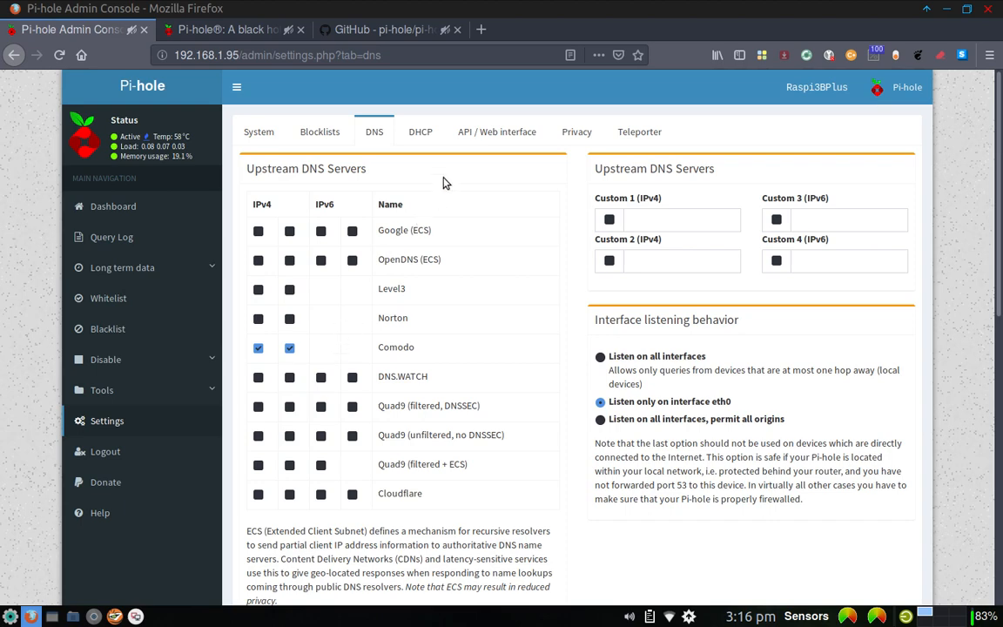
Step: Show the DHCP settings tab with the server disabled and a 192.168.1.201–251 range
{"action": "left_click", "coordinate": [420, 132]}
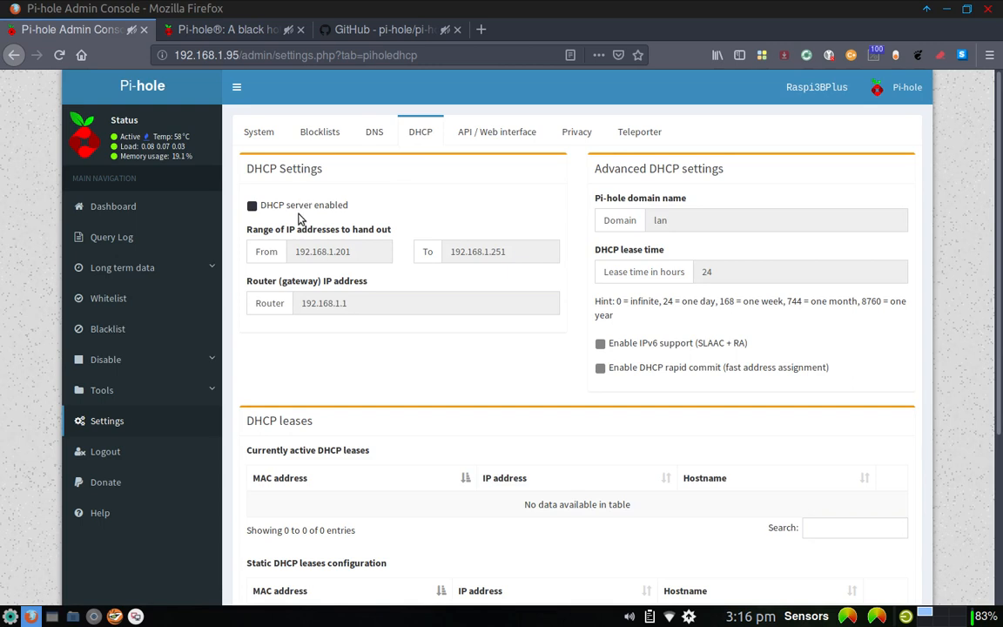
{"action": "mouse_move", "coordinate": [258, 219]}
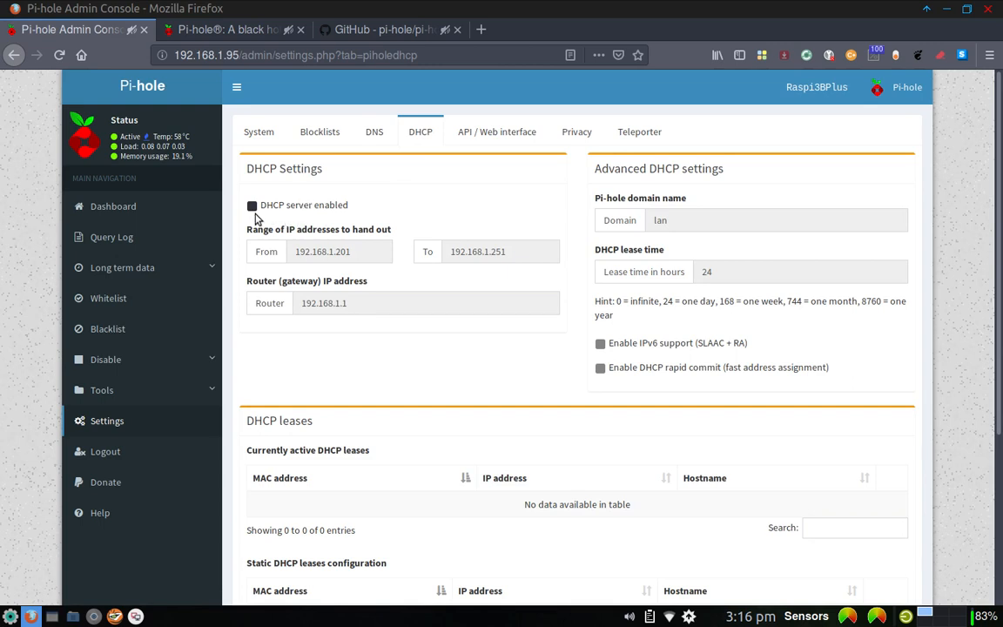
{"action": "mouse_move", "coordinate": [484, 196]}
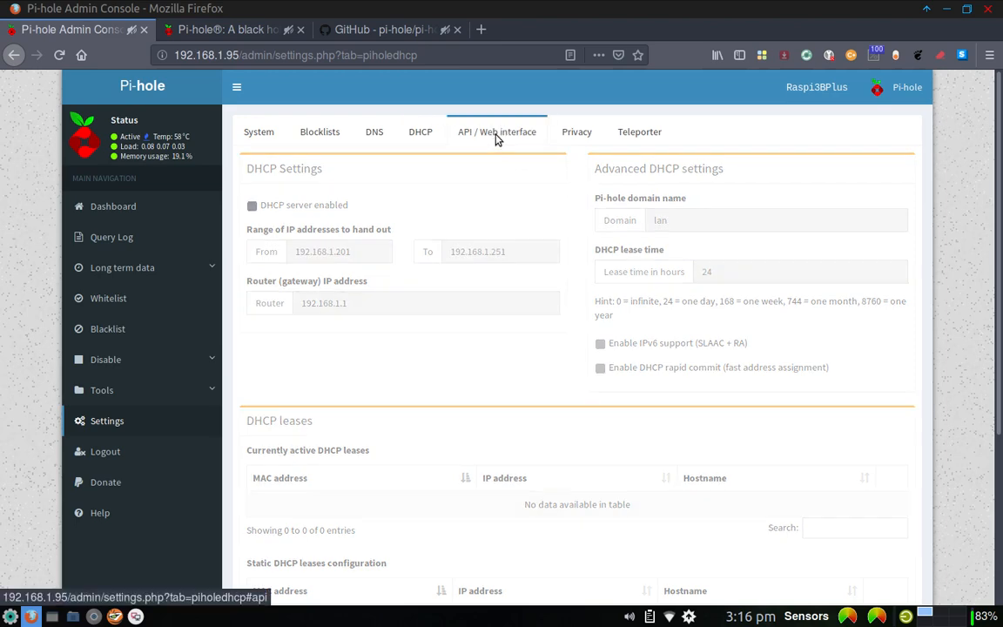
Step: Show the API / Web interface settings with top-list exclusions, query log options and temperature unit
{"action": "left_click", "coordinate": [498, 132]}
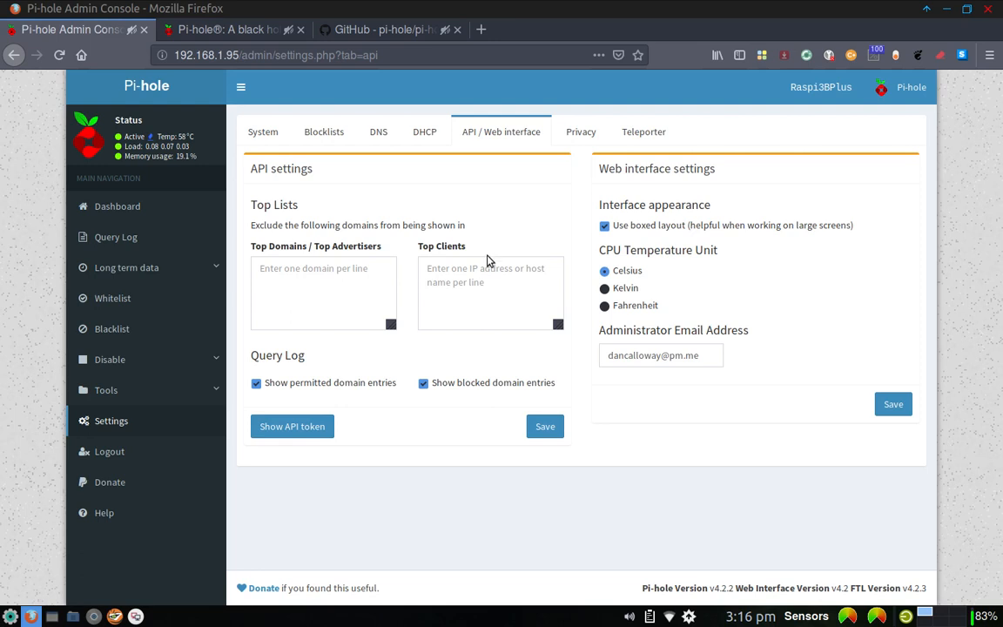
{"action": "mouse_move", "coordinate": [671, 280]}
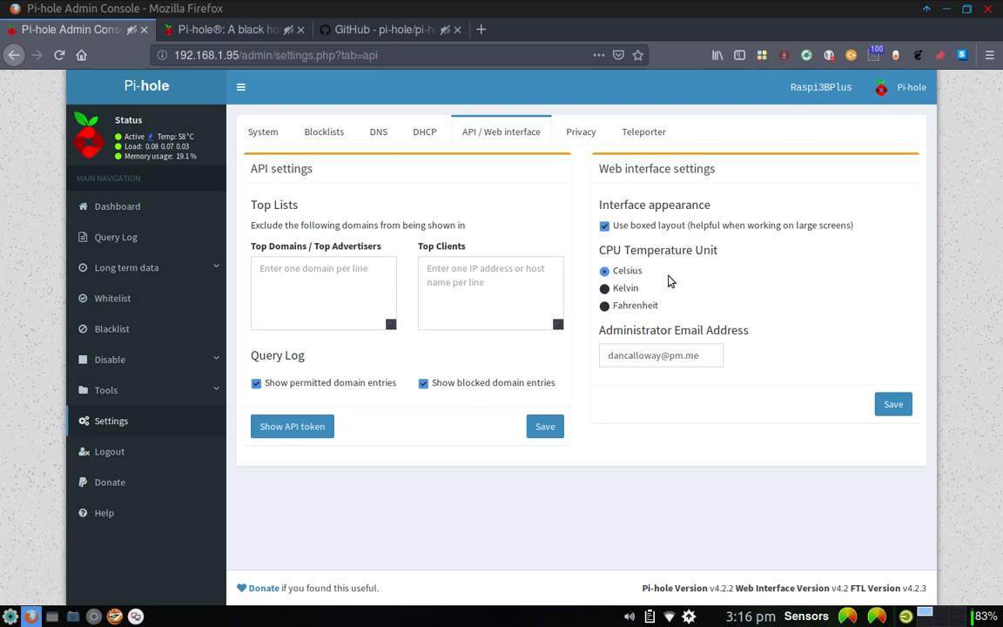
{"action": "mouse_move", "coordinate": [634, 285]}
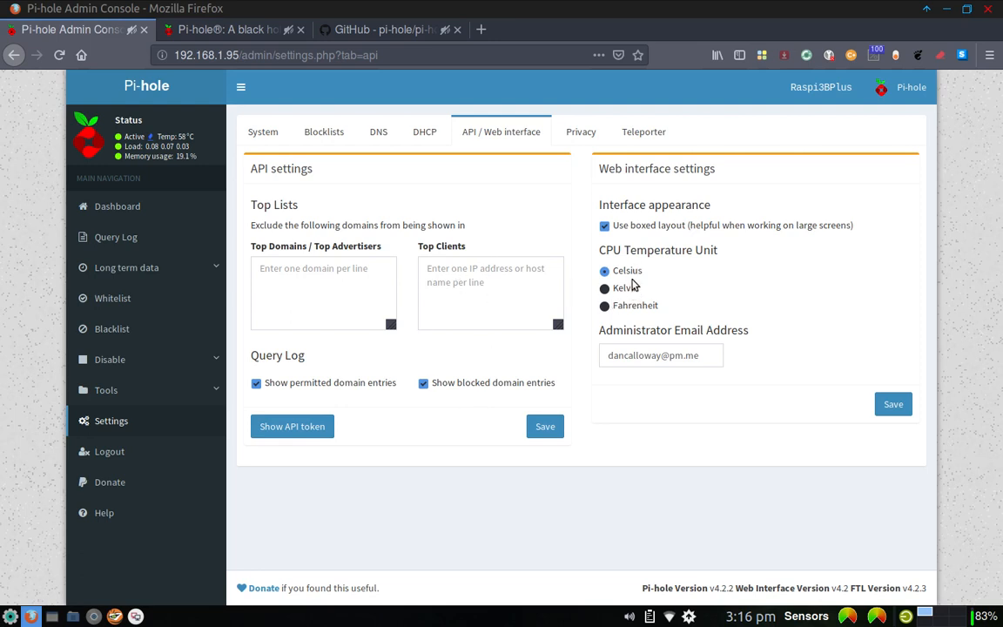
{"action": "mouse_move", "coordinate": [488, 293]}
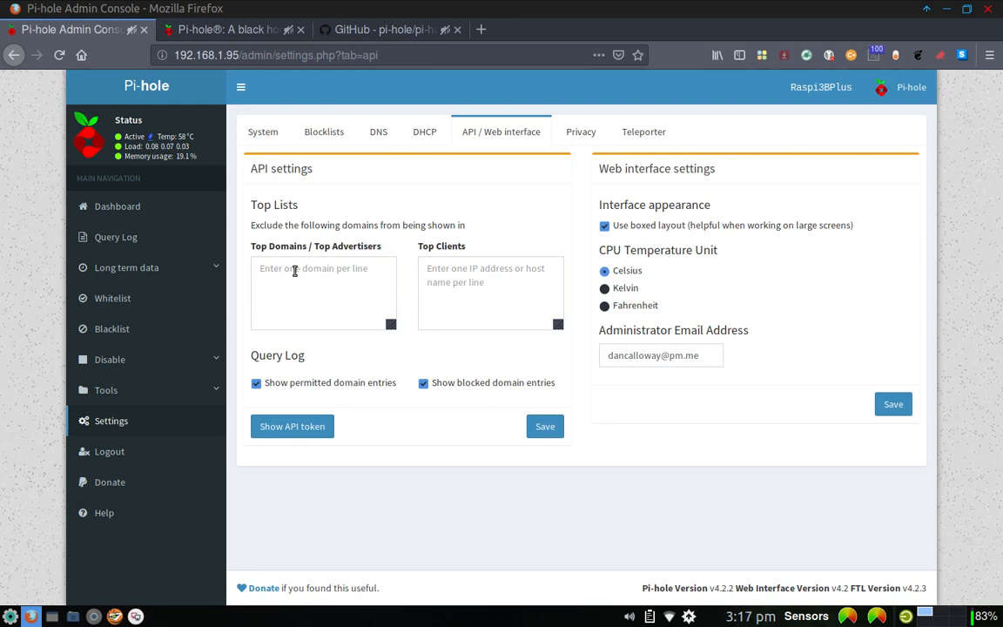
{"action": "mouse_move", "coordinate": [418, 310]}
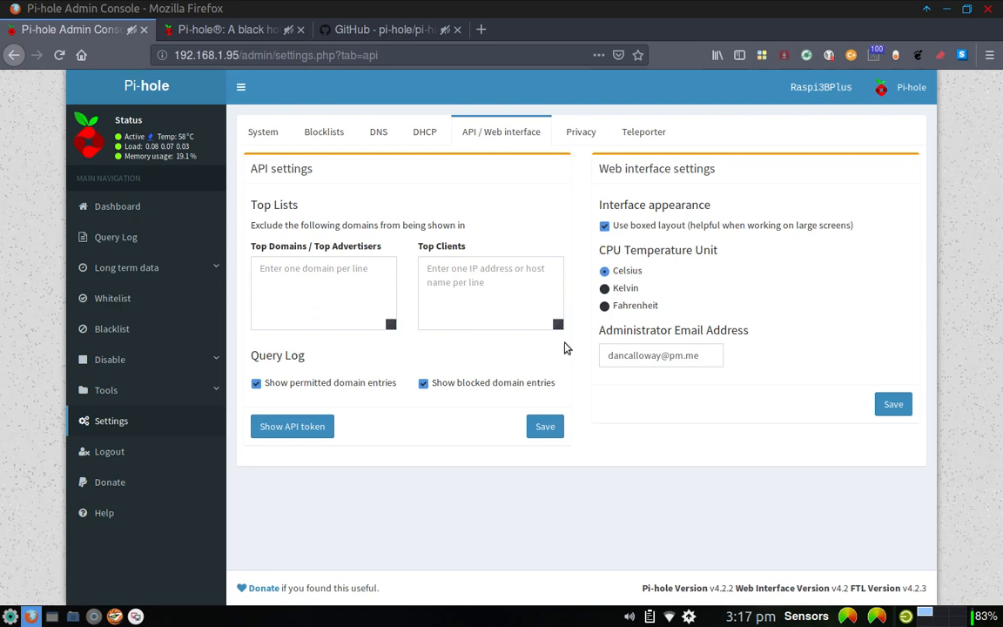
{"action": "mouse_move", "coordinate": [580, 150]}
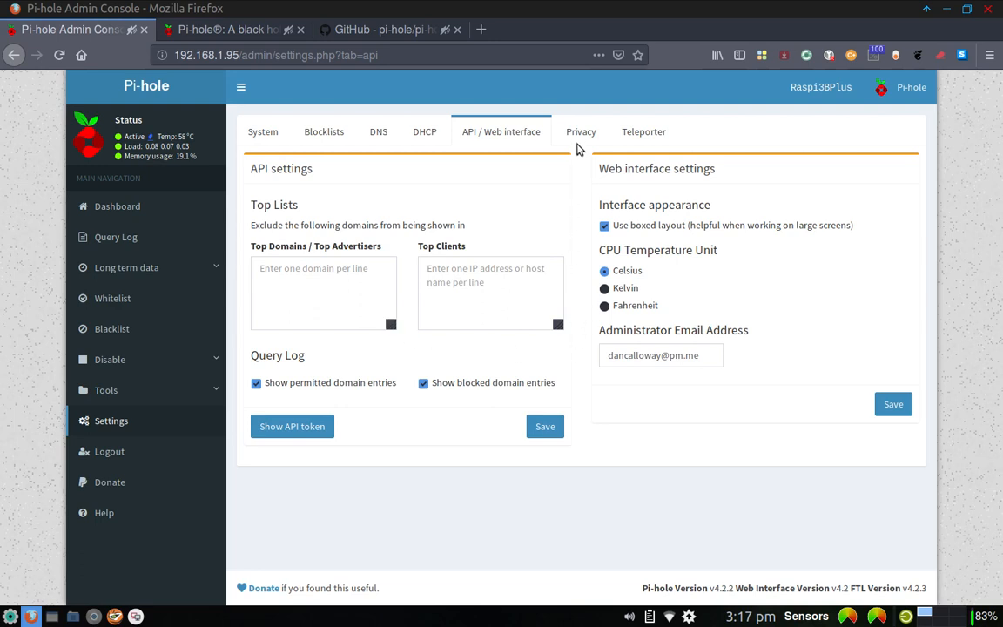
{"action": "left_click", "coordinate": [581, 132]}
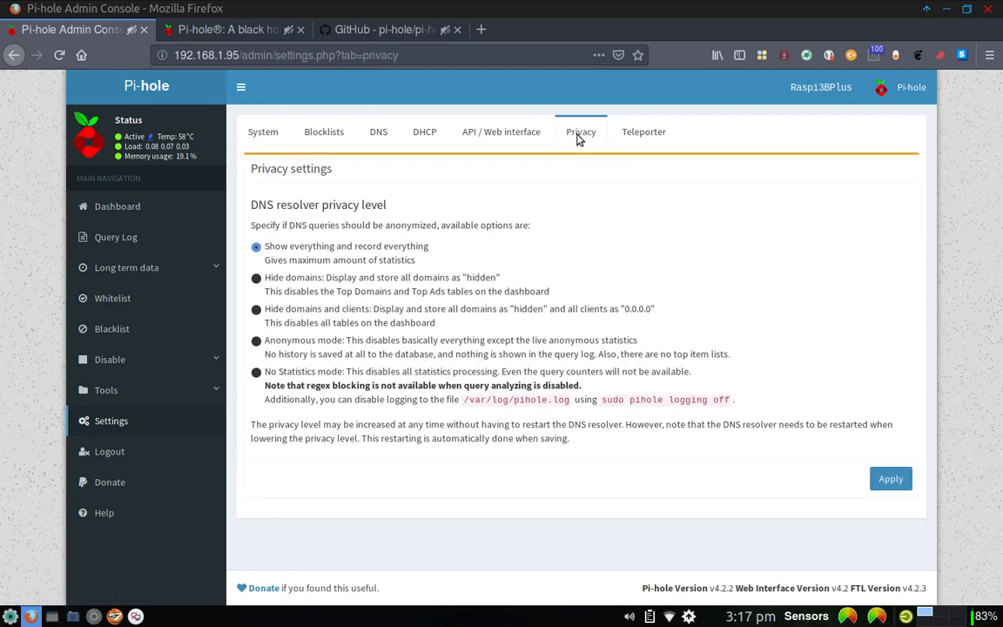
{"action": "mouse_move", "coordinate": [474, 202]}
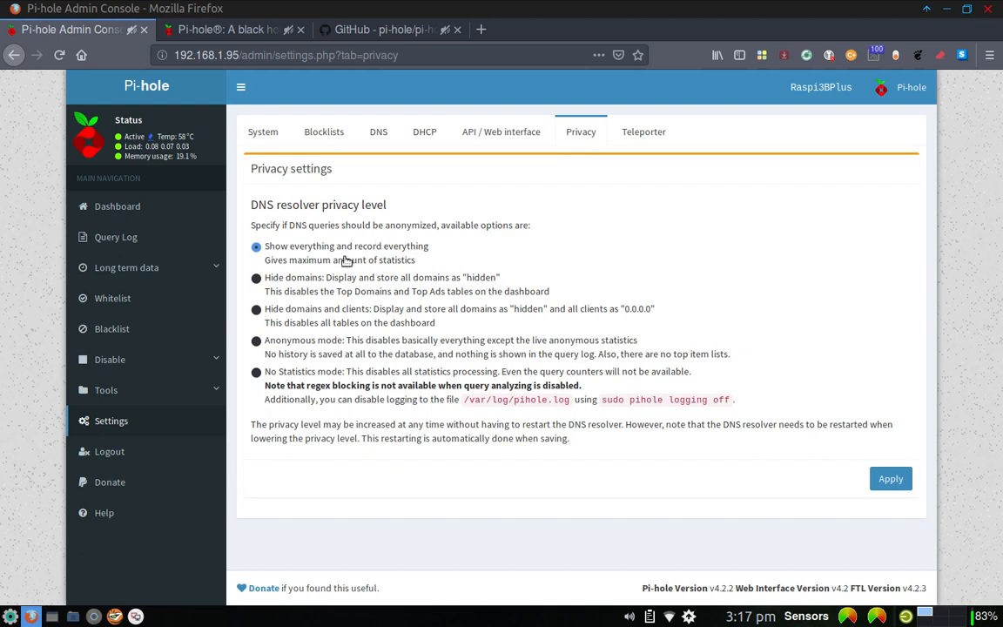
{"action": "mouse_move", "coordinate": [342, 263]}
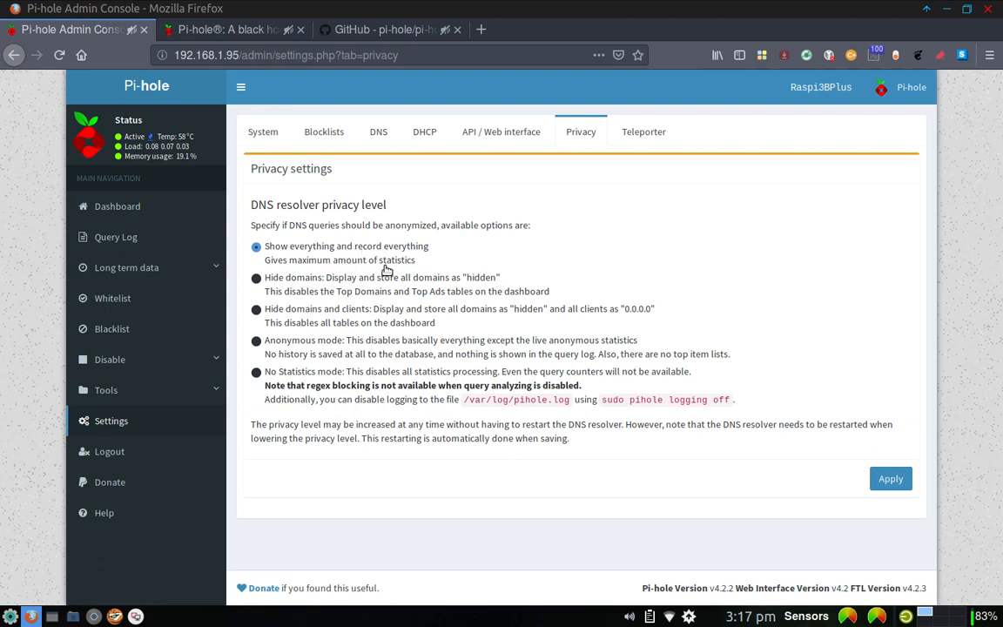
{"action": "mouse_move", "coordinate": [379, 292]}
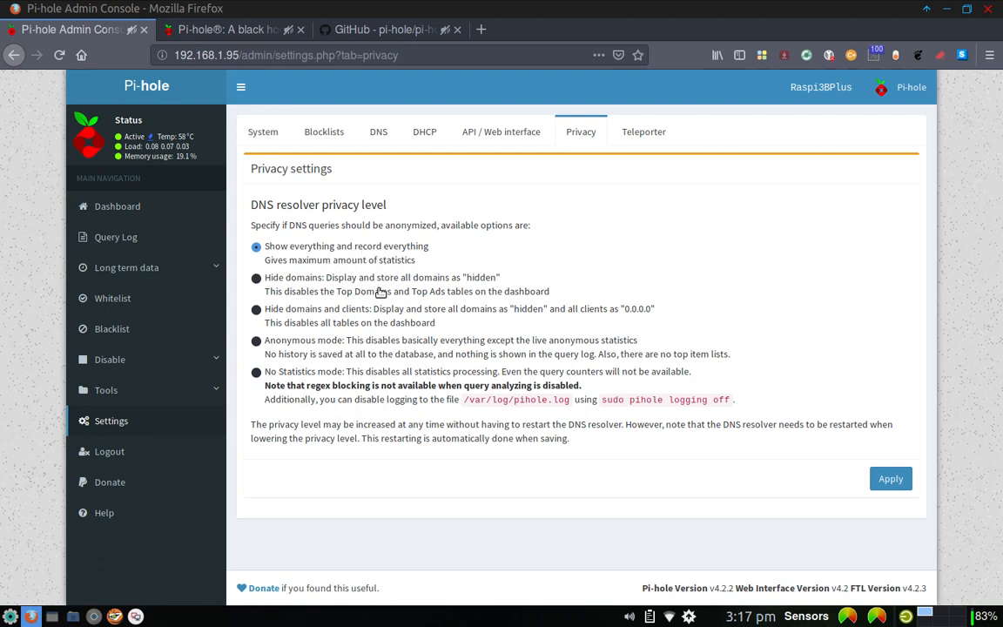
{"action": "mouse_move", "coordinate": [362, 284]}
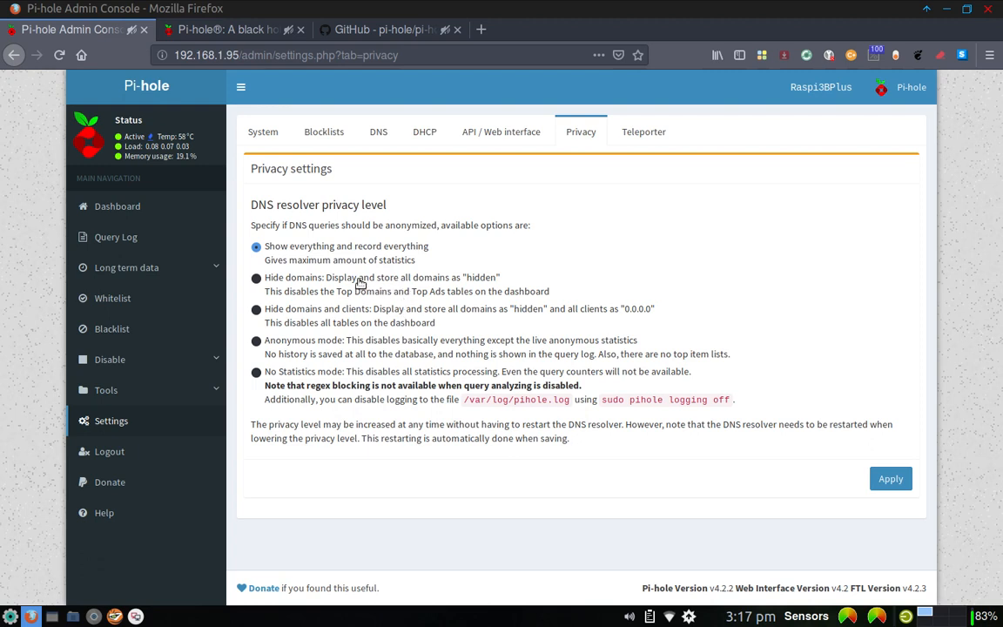
{"action": "mouse_move", "coordinate": [364, 244]}
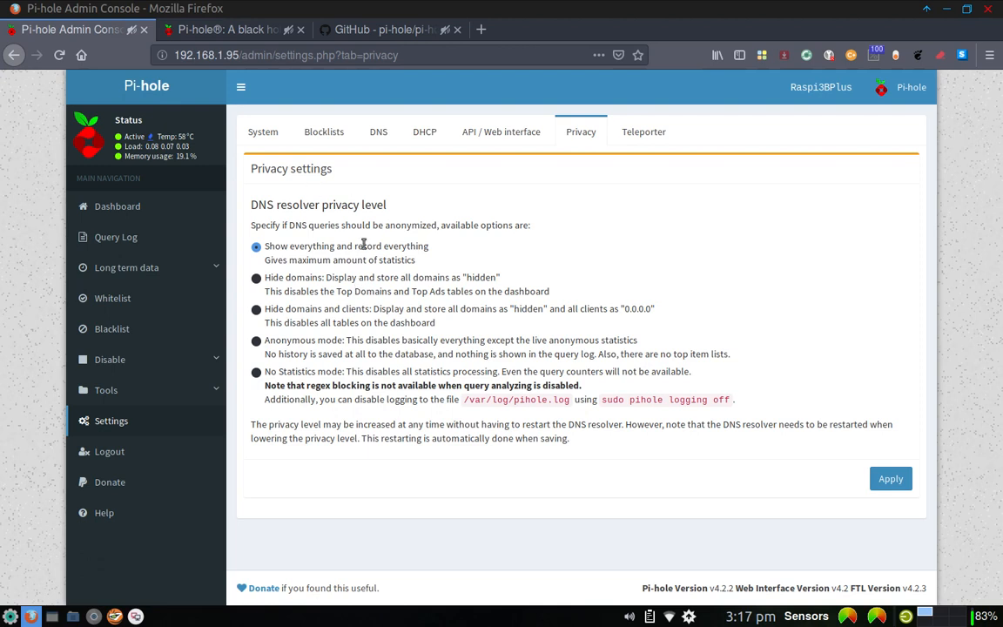
{"action": "mouse_move", "coordinate": [470, 209]}
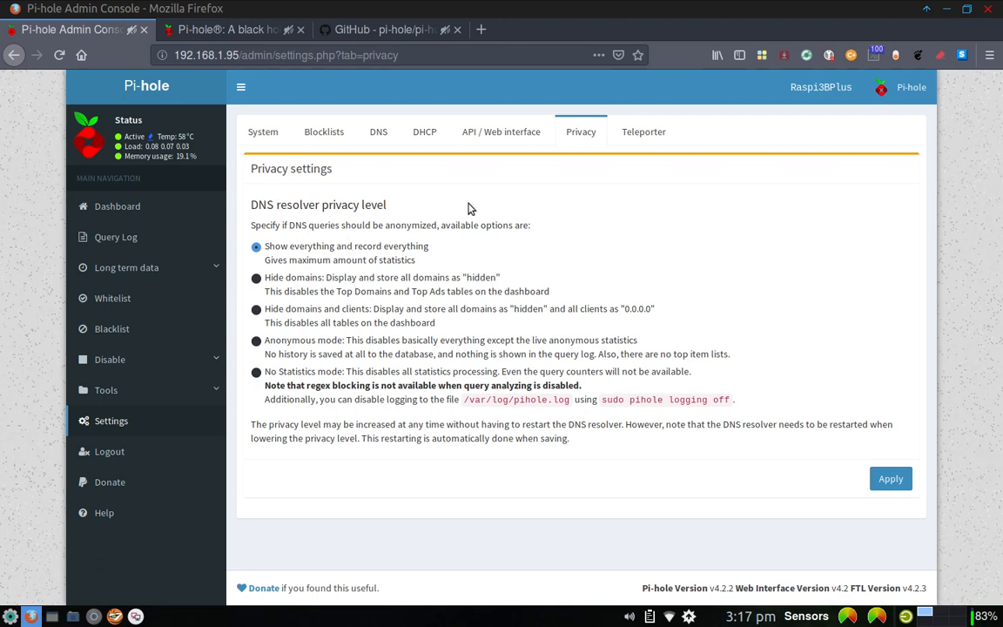
{"action": "mouse_move", "coordinate": [644, 132]}
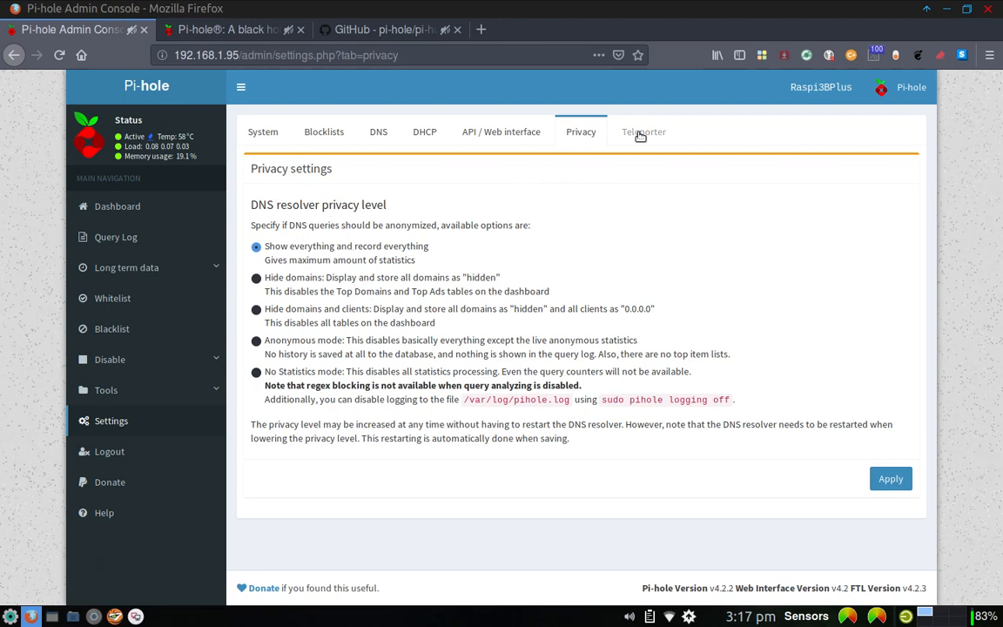
Step: Show the Teleporter export and import panels for backing up Pi-hole lists
{"action": "left_click", "coordinate": [645, 132]}
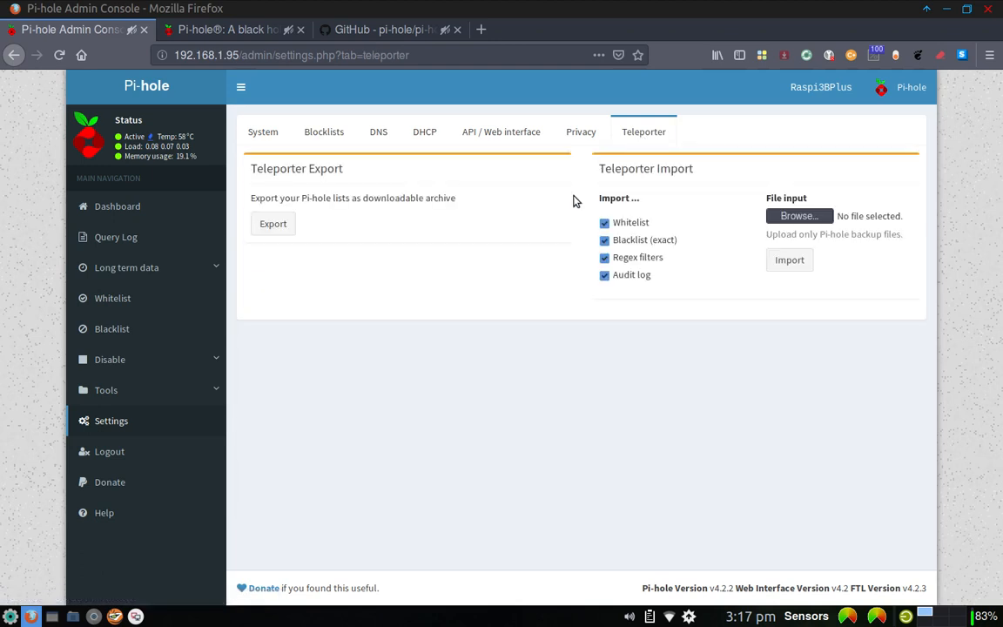
{"action": "mouse_move", "coordinate": [588, 230]}
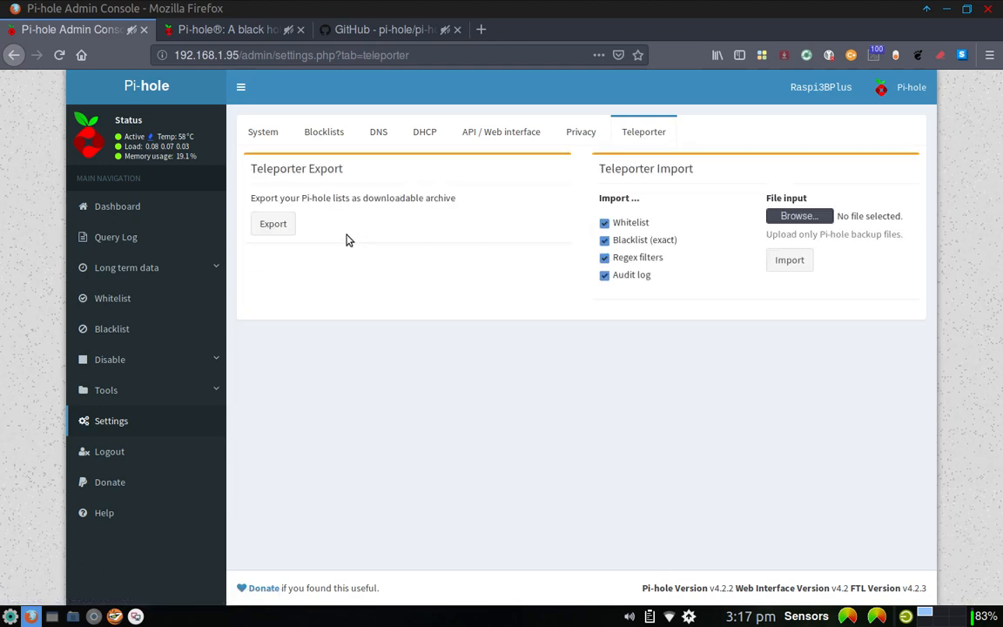
{"action": "mouse_move", "coordinate": [314, 223]}
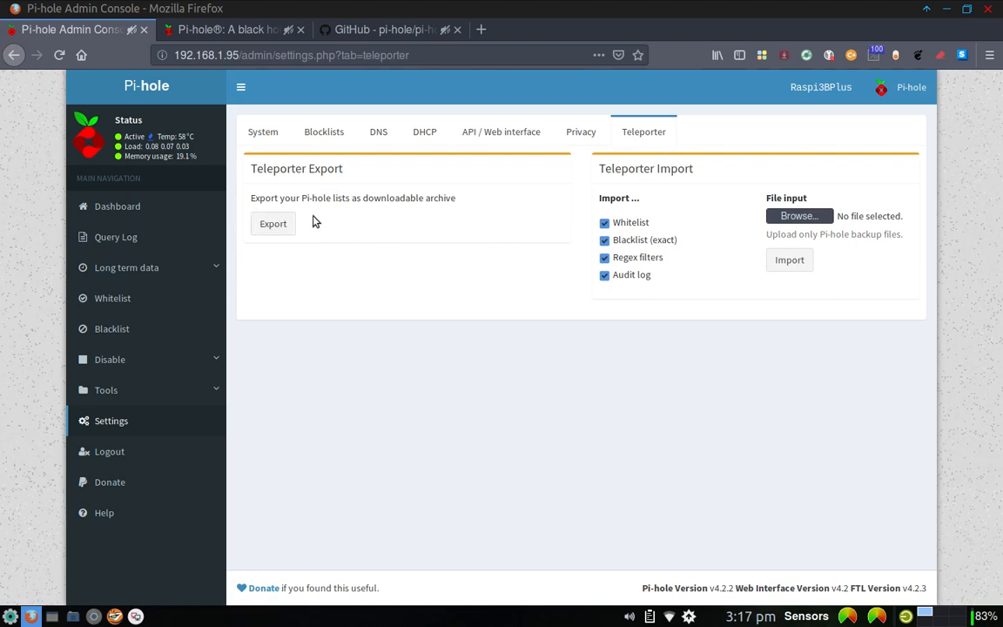
{"action": "mouse_move", "coordinate": [421, 216]}
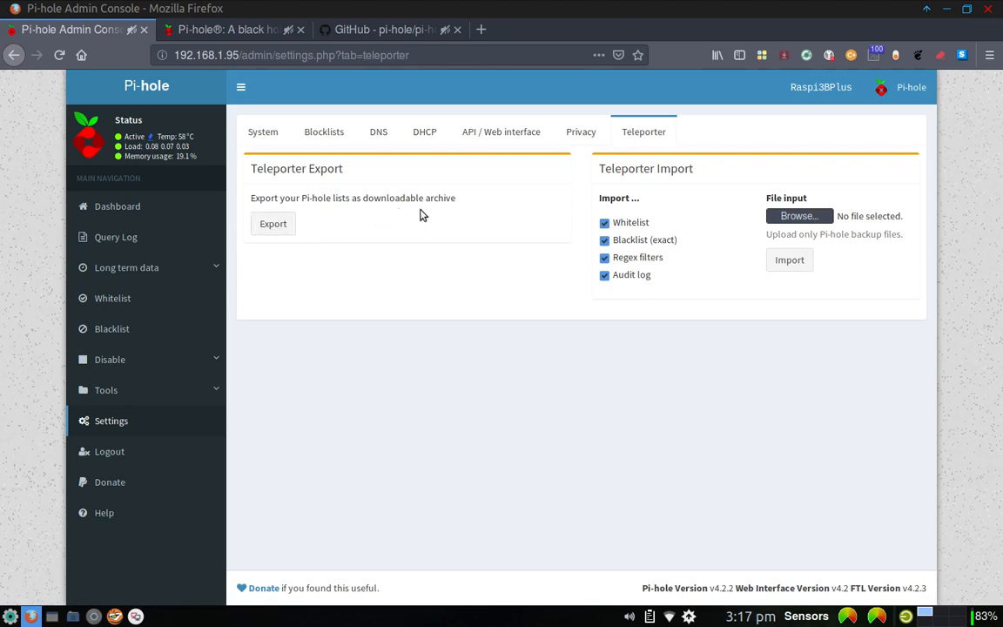
{"action": "mouse_move", "coordinate": [355, 273]}
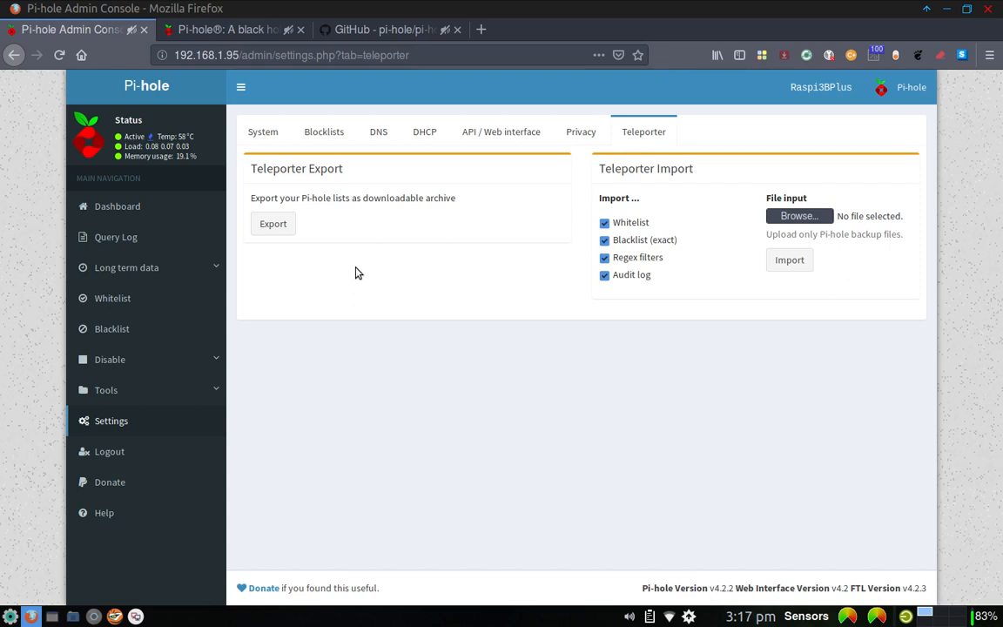
{"action": "mouse_move", "coordinate": [453, 272]}
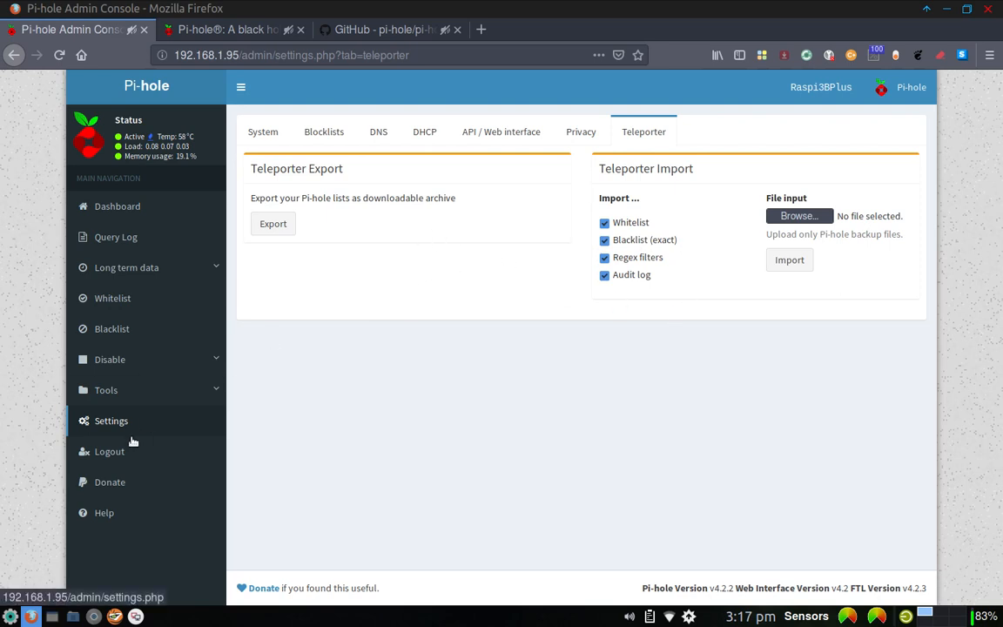
{"action": "mouse_move", "coordinate": [110, 451]}
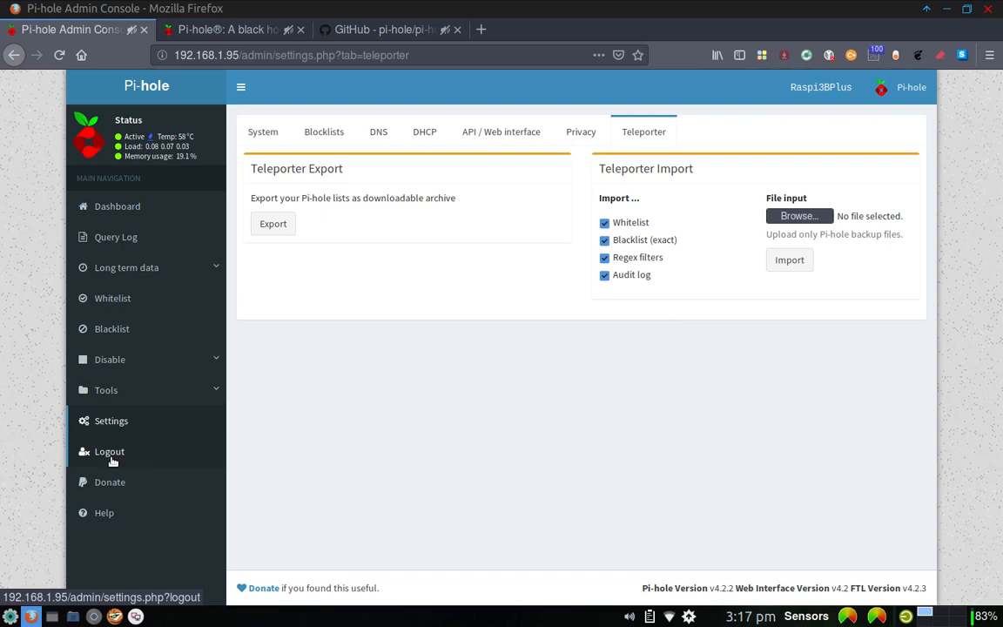
{"action": "mouse_move", "coordinate": [104, 512]}
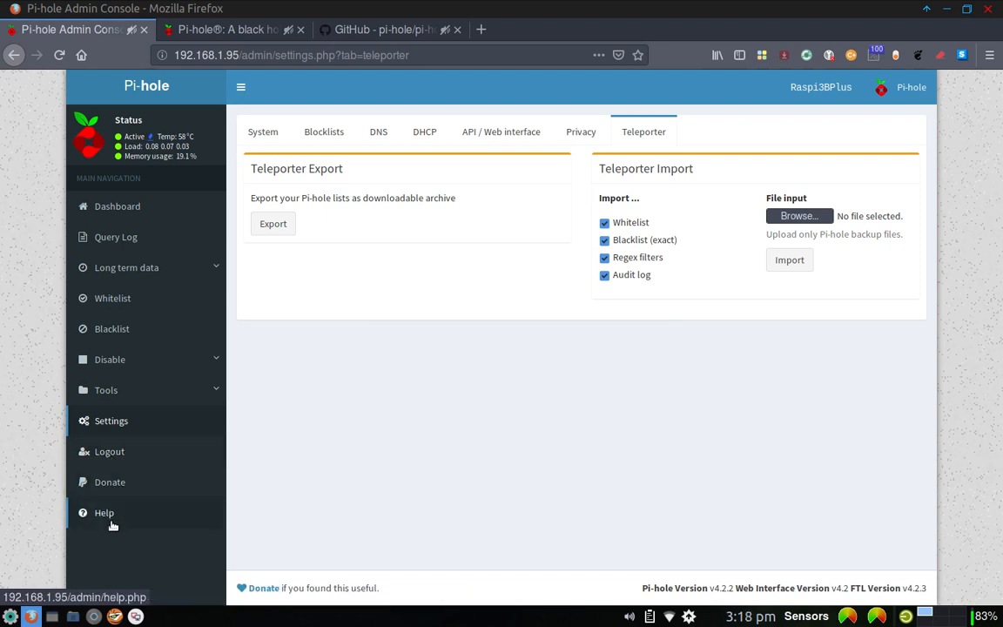
Step: Read through the Help center from the sidebar, scrolling to the bottom
{"action": "left_click", "coordinate": [104, 512]}
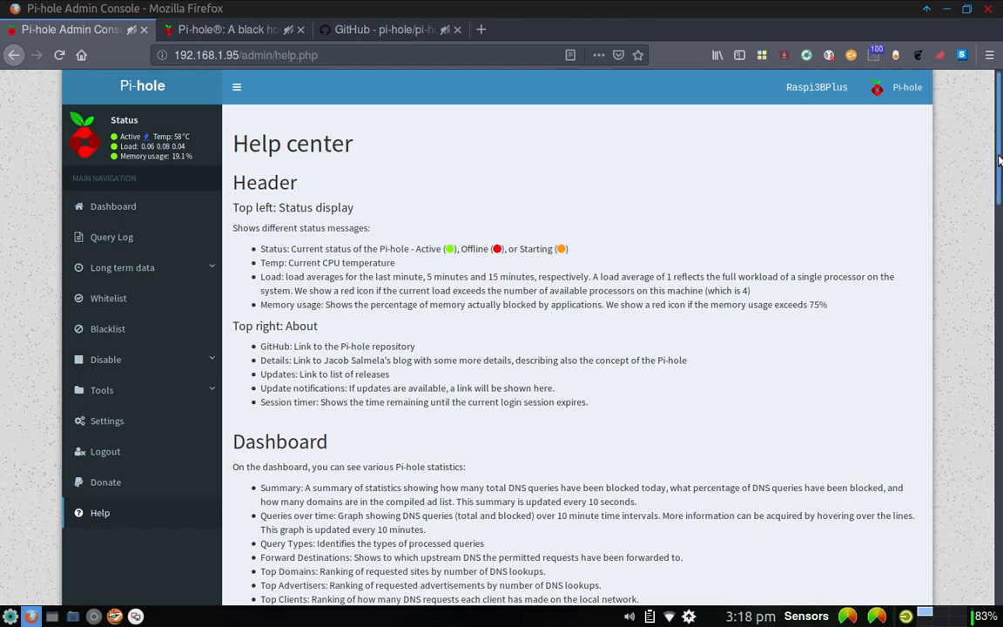
{"action": "scroll", "scroll_direction": "down", "scroll_amount": 3}
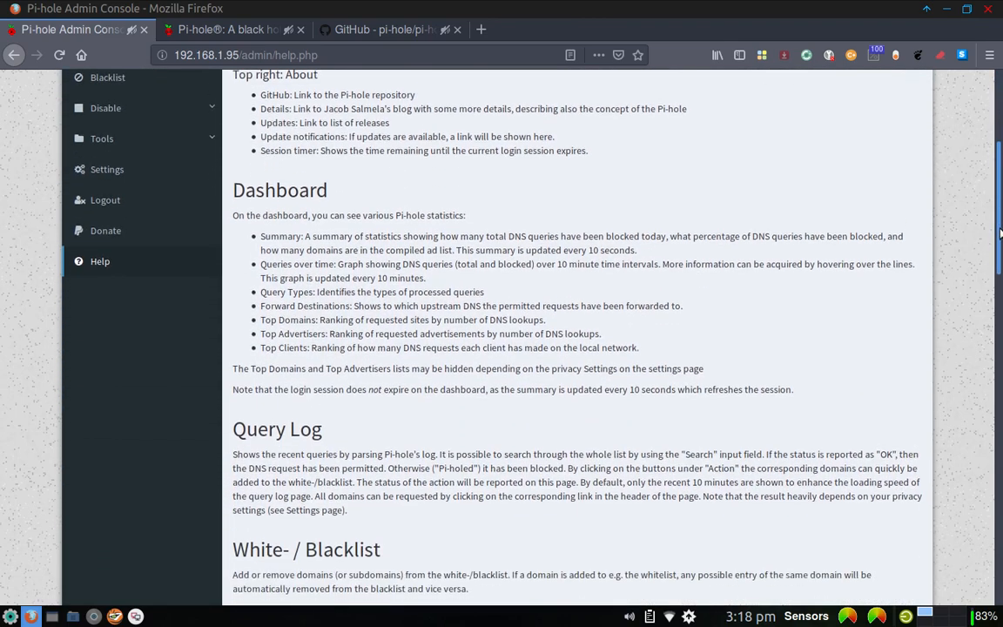
{"action": "scroll", "scroll_direction": "down", "scroll_amount": 3}
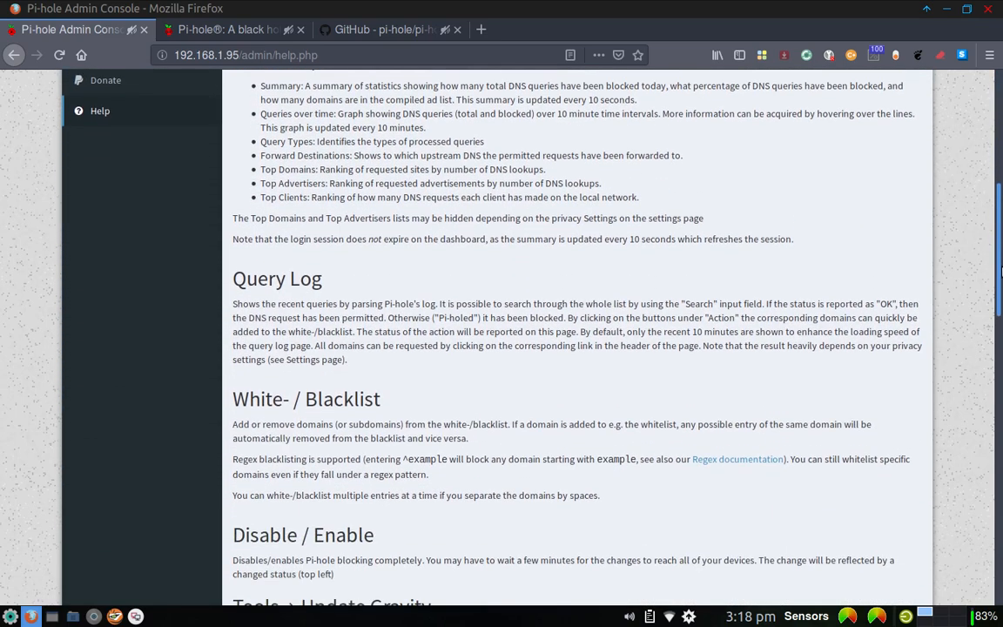
{"action": "scroll", "scroll_direction": "down", "scroll_amount": 3}
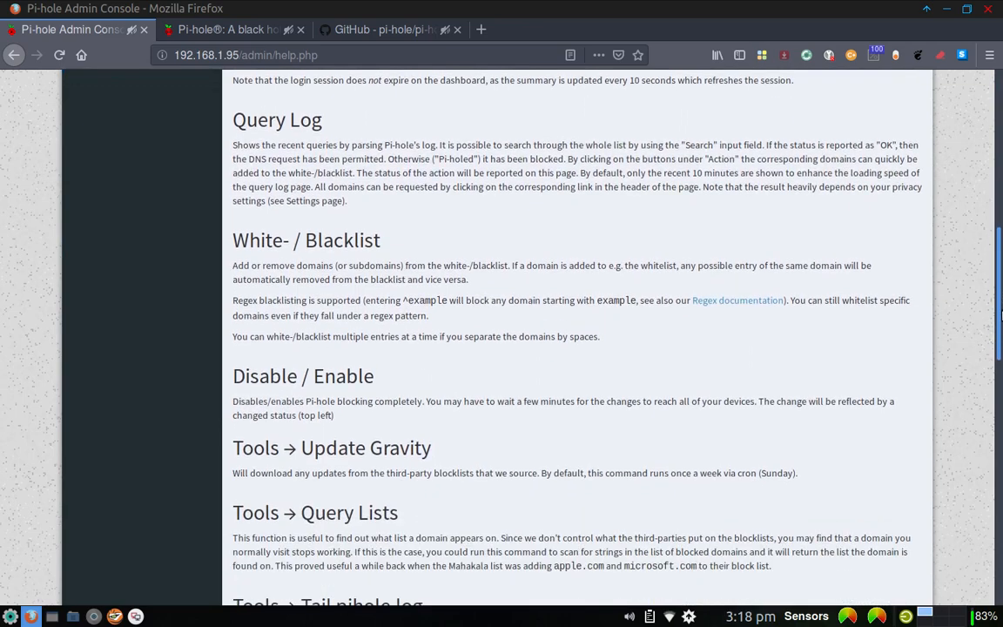
{"action": "scroll", "scroll_direction": "down", "scroll_amount": 3}
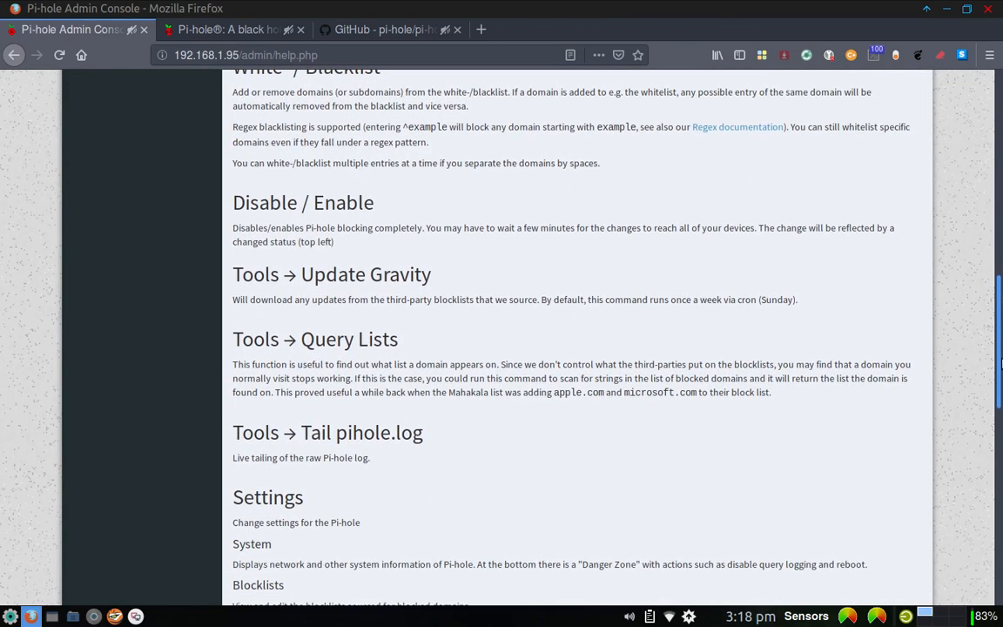
{"action": "scroll", "scroll_direction": "down", "scroll_amount": 3}
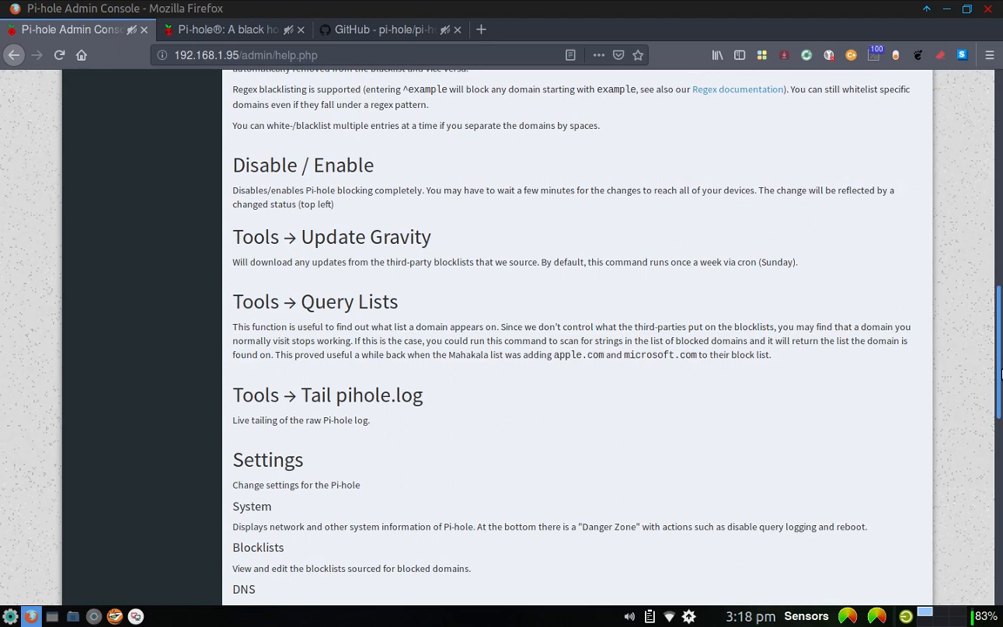
{"action": "scroll", "scroll_direction": "down", "scroll_amount": 3}
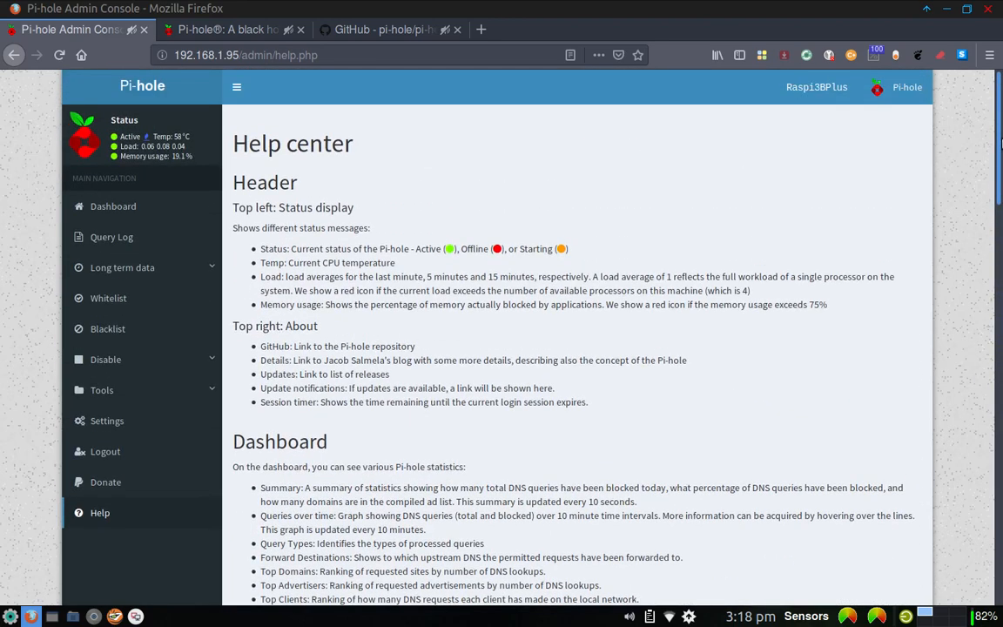
{"action": "mouse_move", "coordinate": [104, 481]}
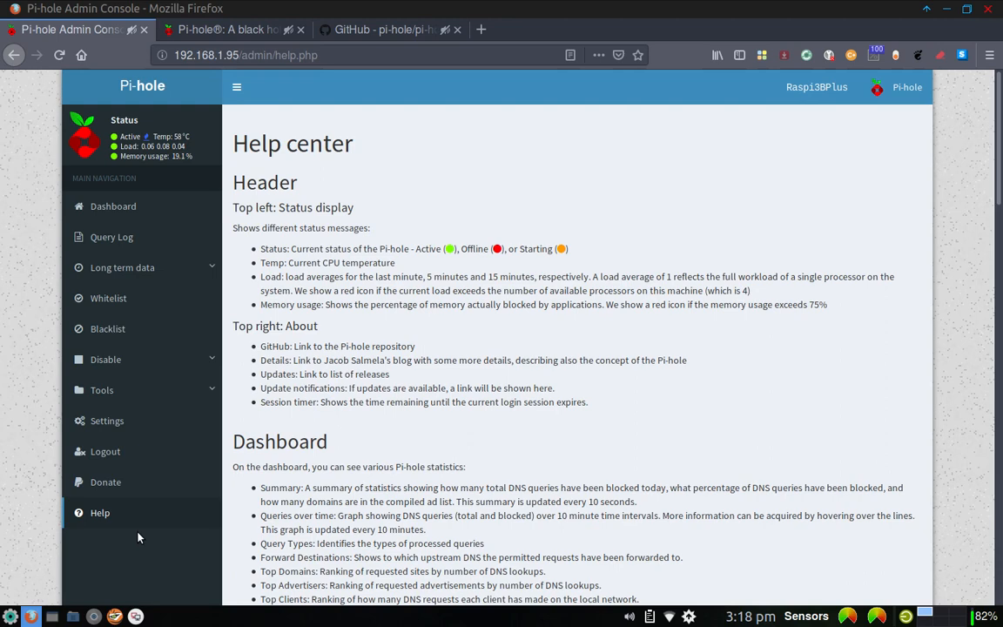
{"action": "mouse_move", "coordinate": [369, 339]}
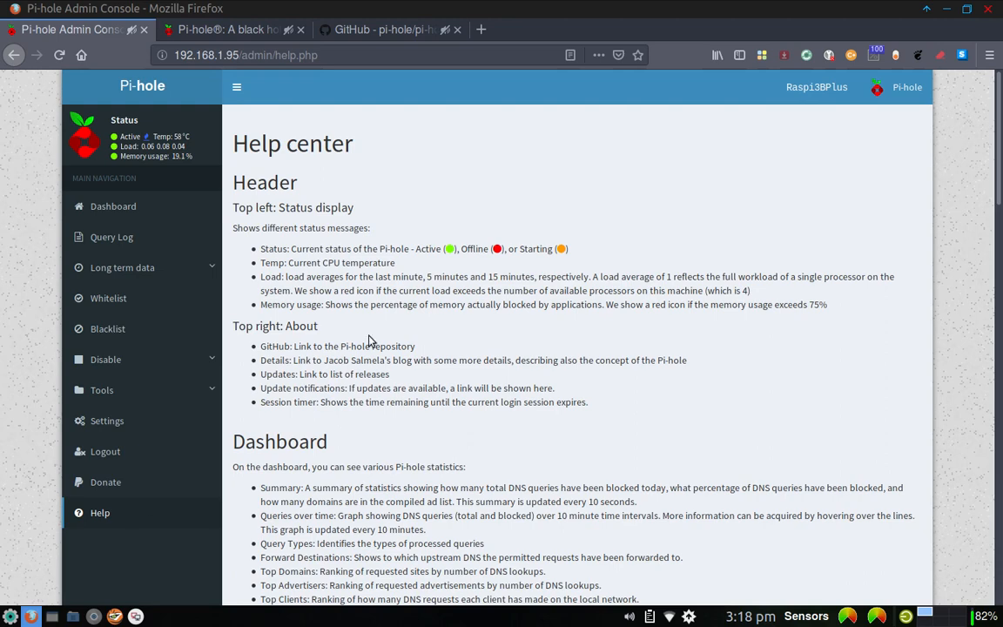
{"action": "mouse_move", "coordinate": [513, 199]}
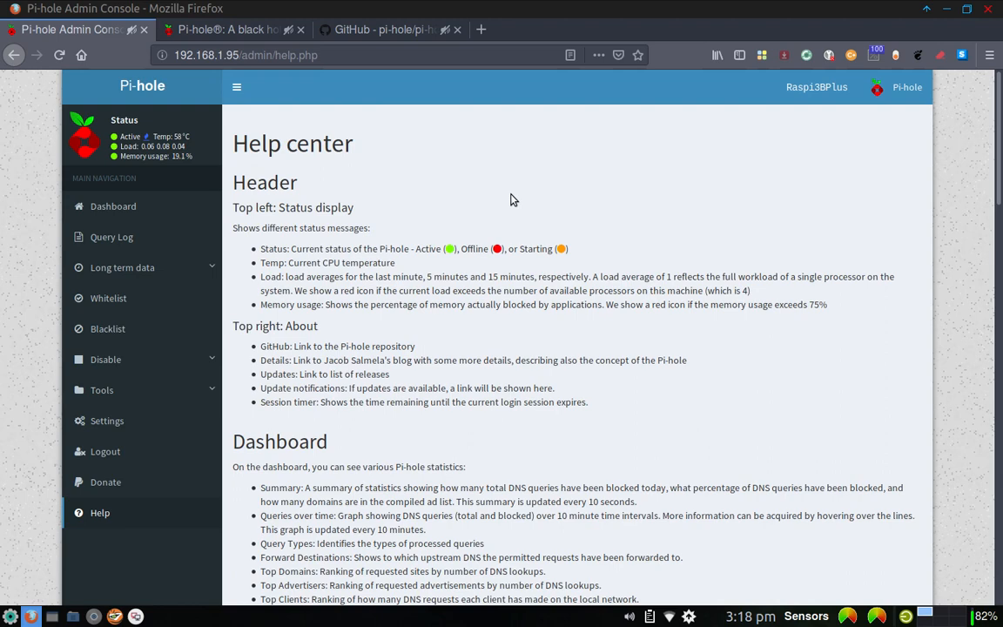
{"action": "mouse_move", "coordinate": [466, 219]}
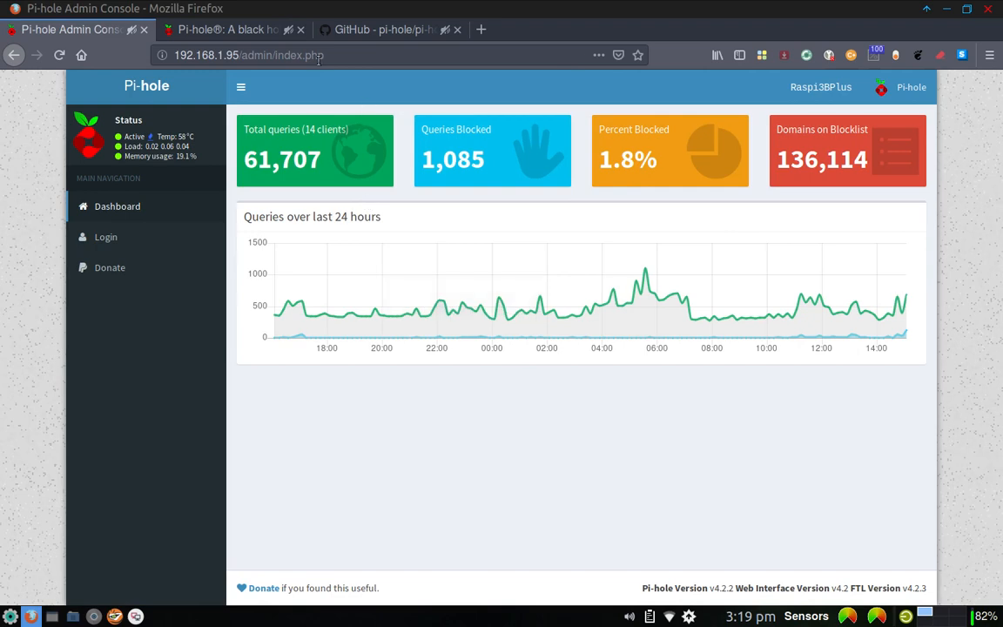
Step: Leave the logged-out admin console for the pi-hole.net website tab
{"action": "left_click", "coordinate": [226, 28]}
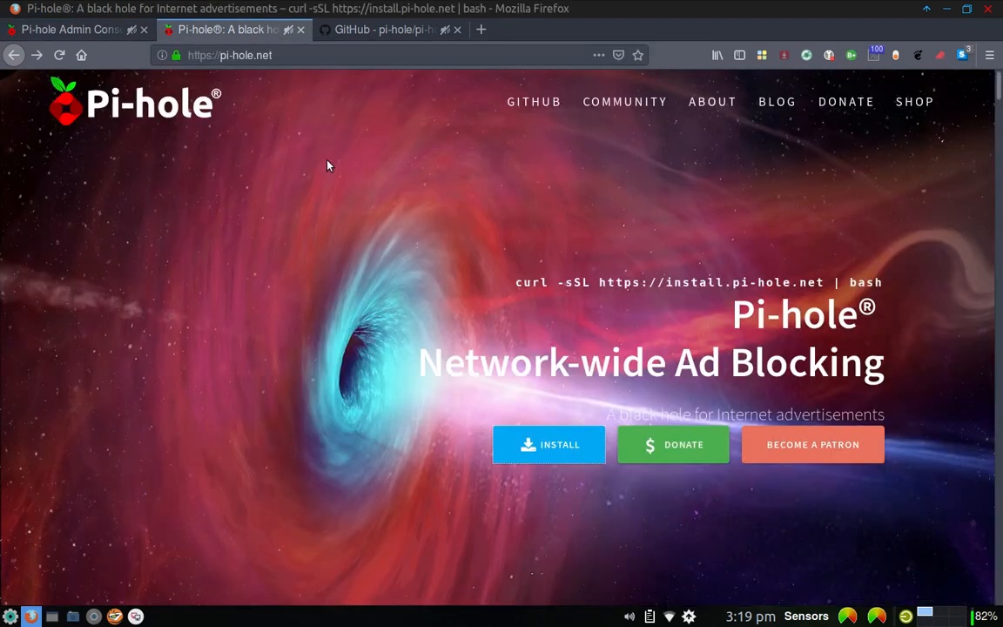
{"action": "mouse_move", "coordinate": [439, 205]}
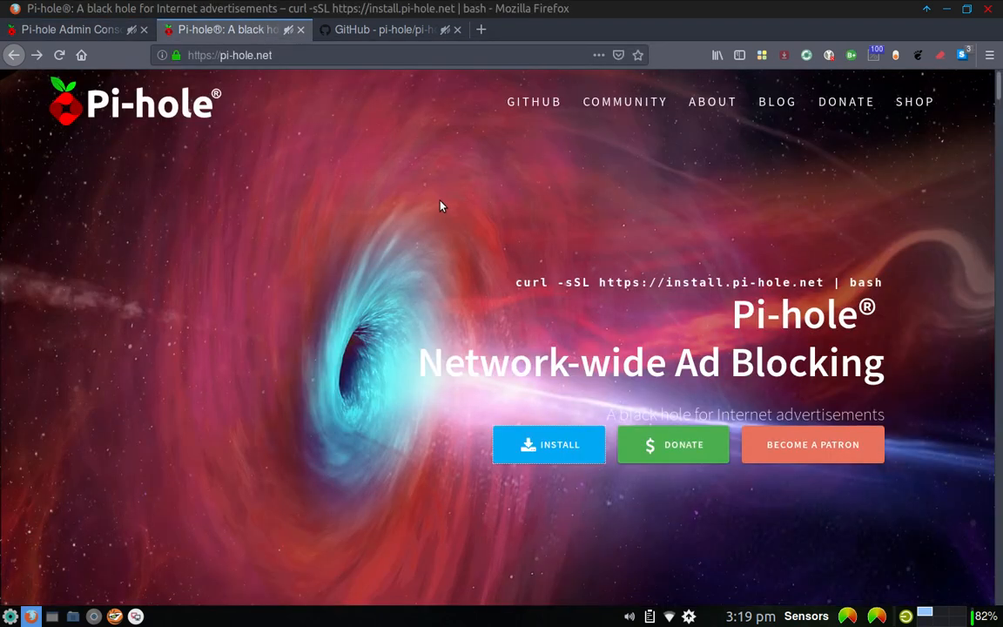